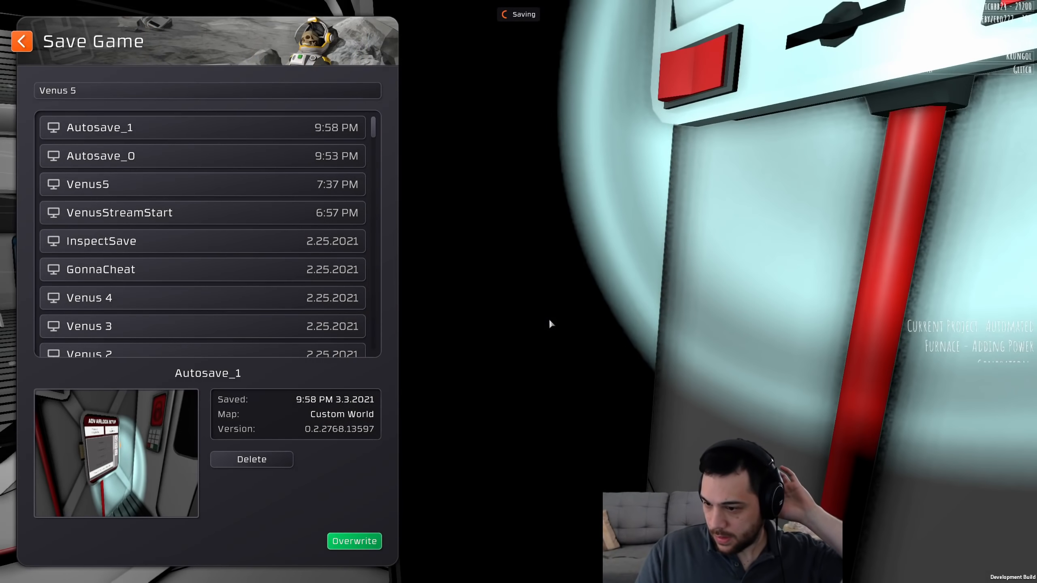
Step: Return to the pause menu and load the freshly saved Venus 5 game
{"action": "left_click", "coordinate": [21, 41]}
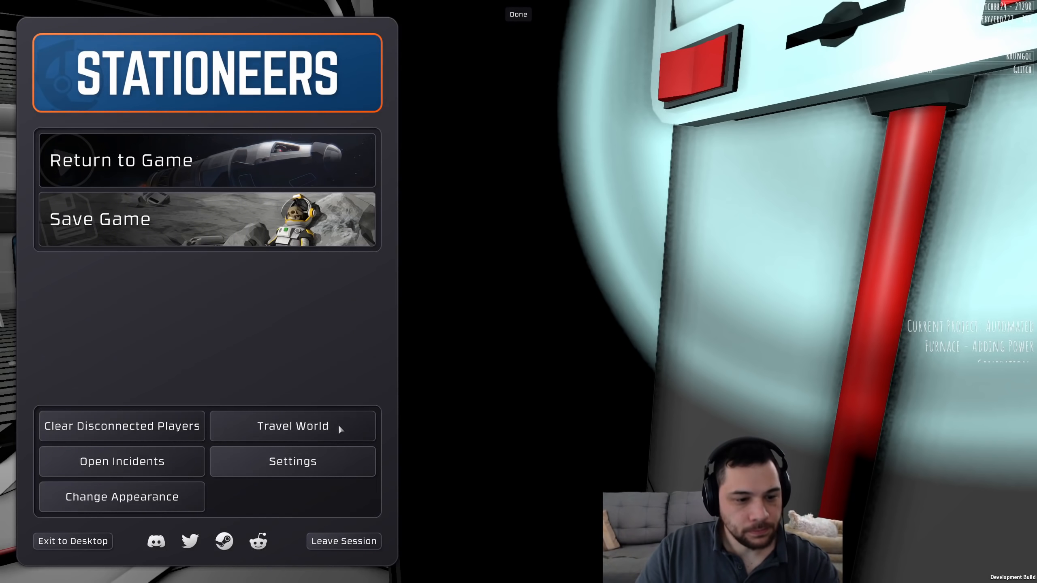
{"action": "left_click", "coordinate": [343, 541]}
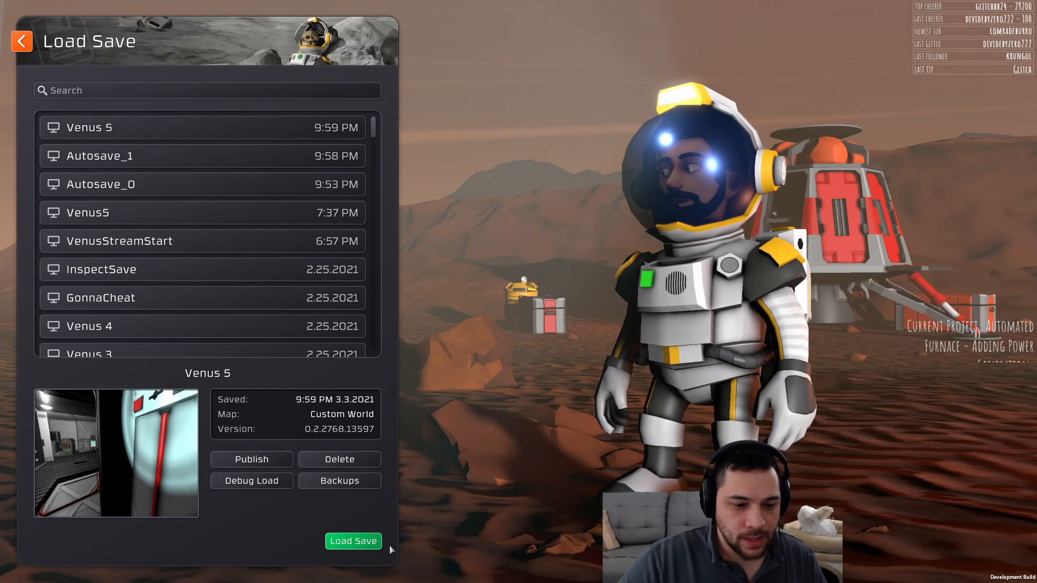
{"action": "left_click", "coordinate": [353, 541]}
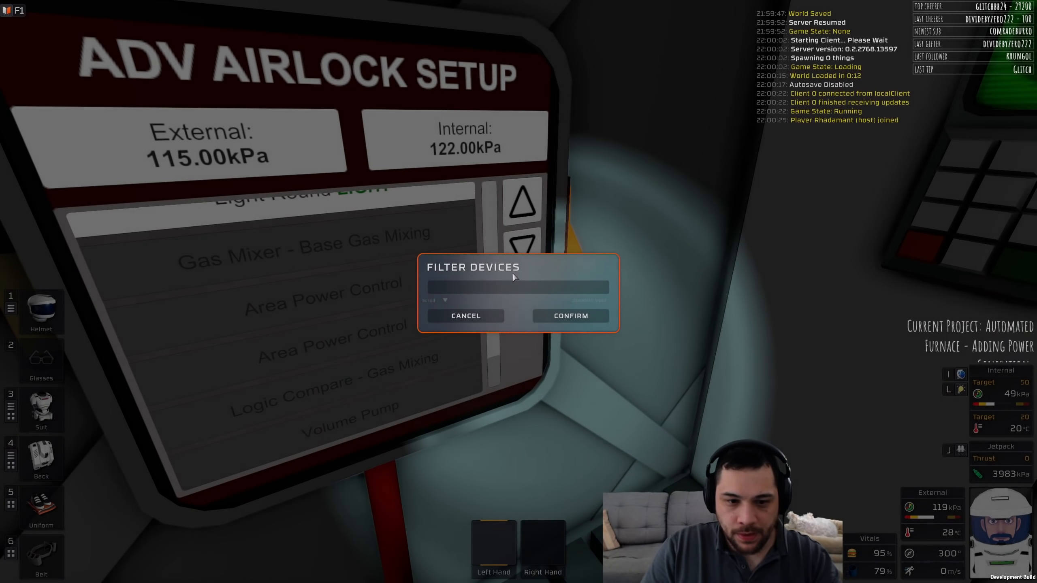
Step: List the airlock console's vent devices, clear the vent filter and recheck
{"action": "left_click", "coordinate": [570, 316]}
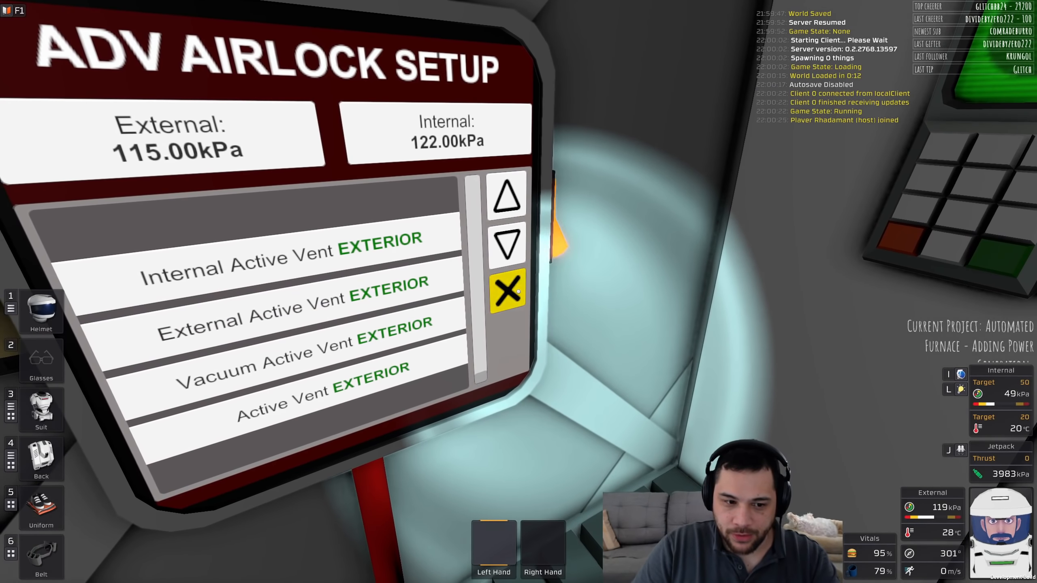
{"action": "left_click", "coordinate": [509, 292]}
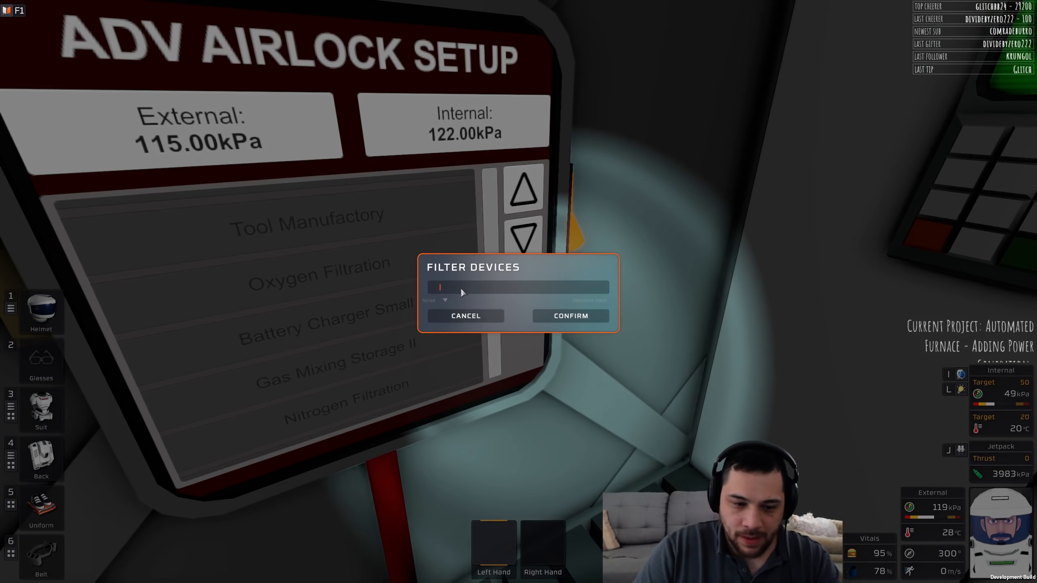
{"action": "left_click", "coordinate": [570, 316]}
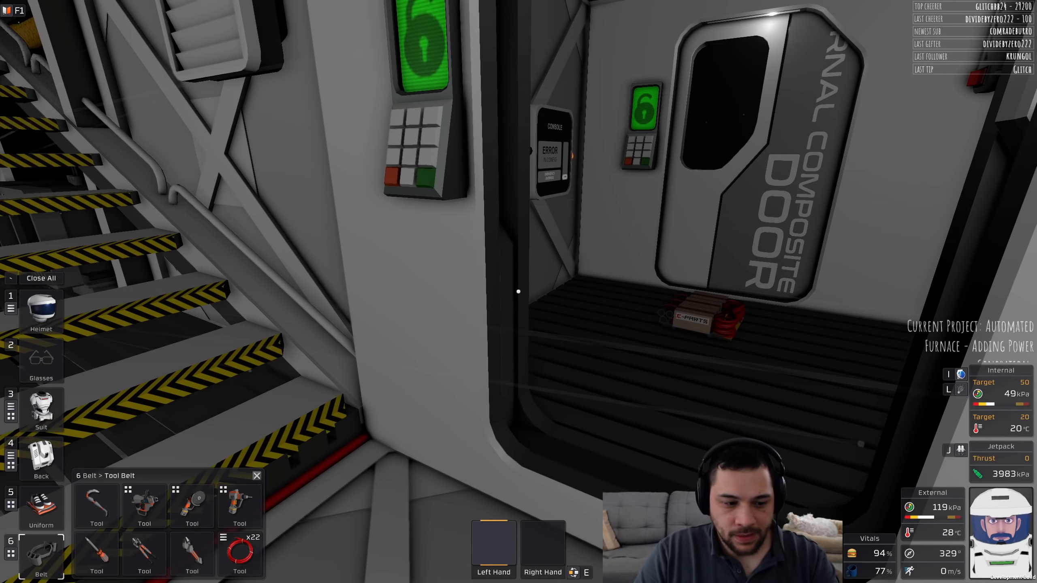
{"action": "mouse_move", "coordinate": [144, 552]}
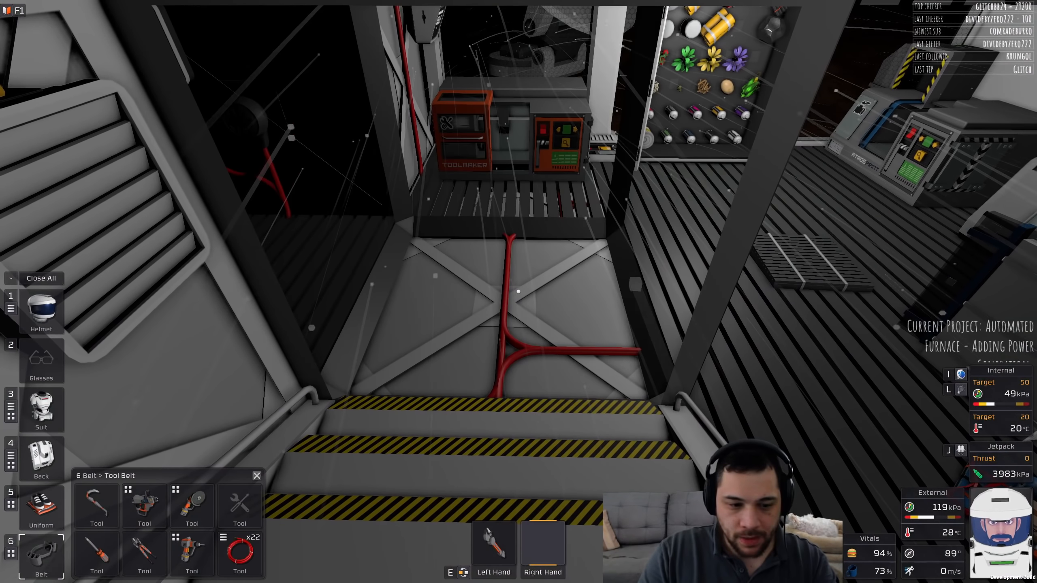
Step: Walk to the upper deck beside the tool printer and seed storage locker
{"action": "left_click", "coordinate": [40, 458]}
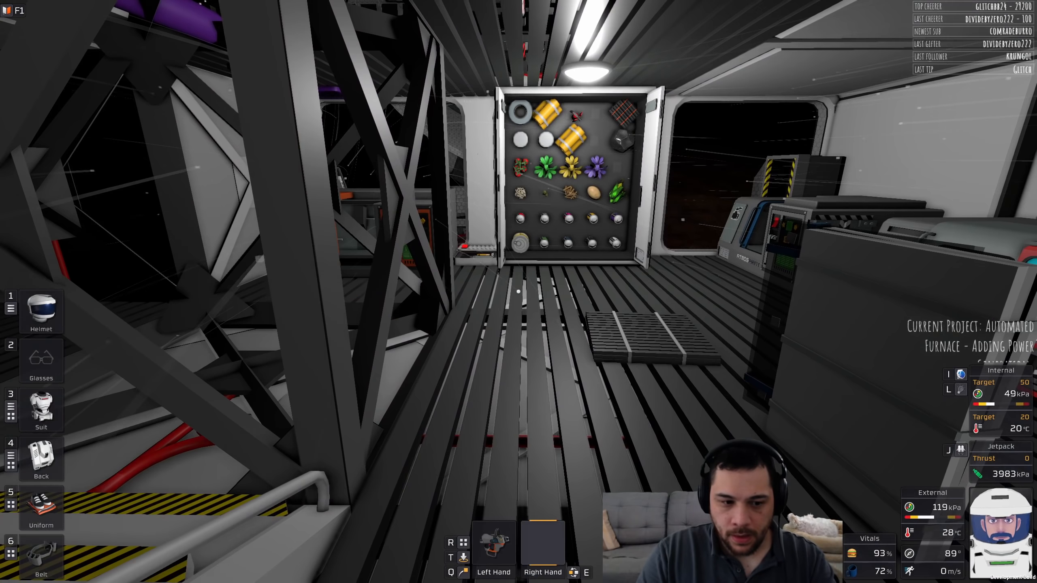
{"action": "left_click", "coordinate": [41, 458]}
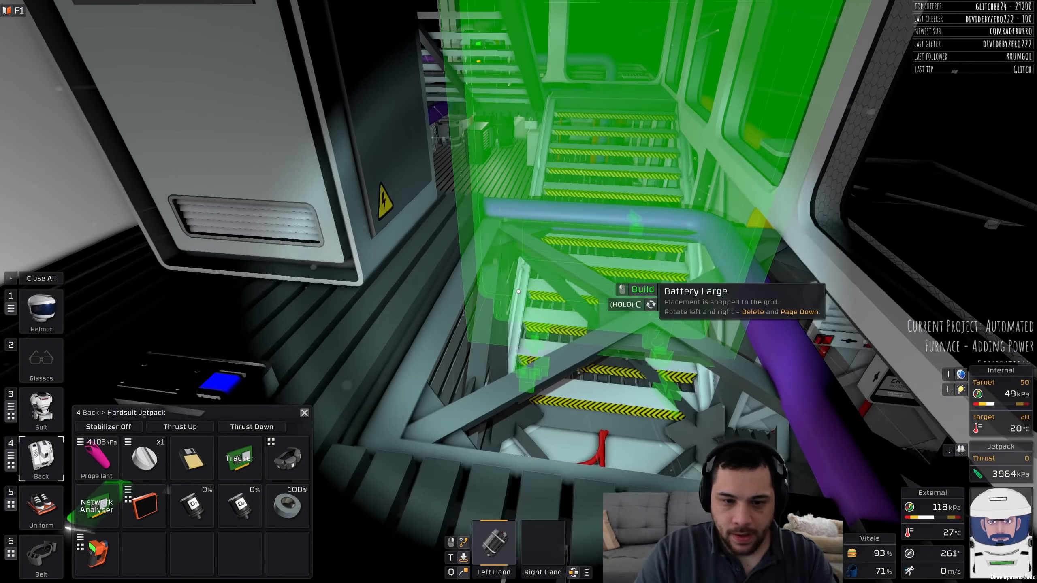
{"action": "mouse_move", "coordinate": [519, 265]}
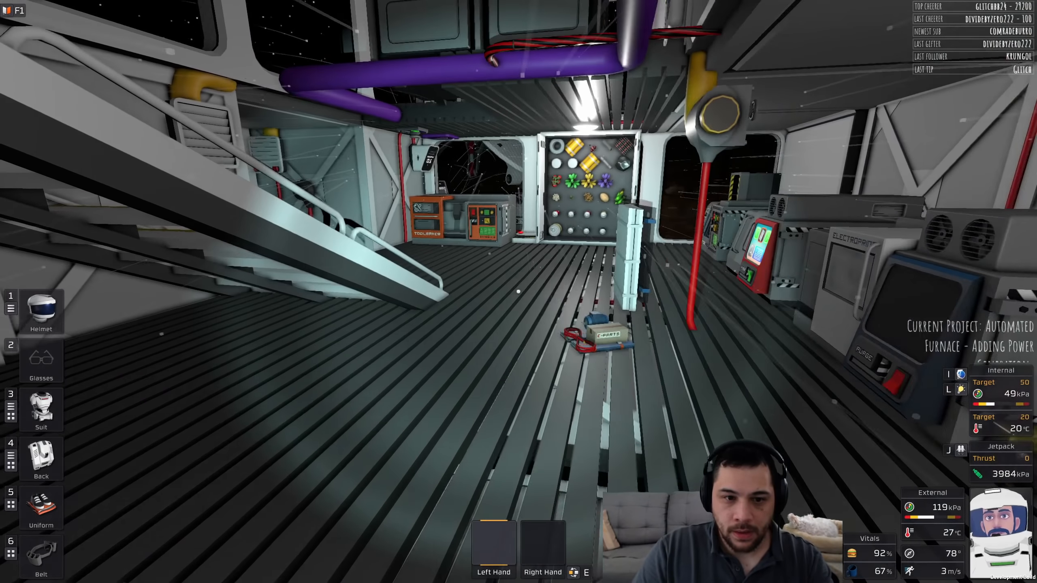
{"action": "mouse_move", "coordinate": [519, 291]}
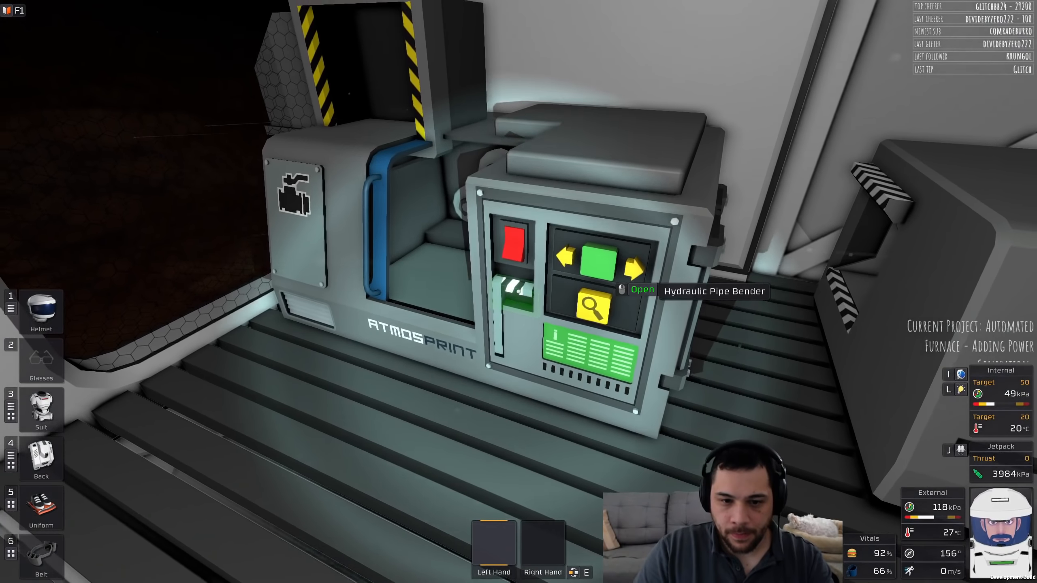
Step: Search the Hydraulic Pipe Bender's recipe list for 'pass'
{"action": "left_click", "coordinate": [588, 309]}
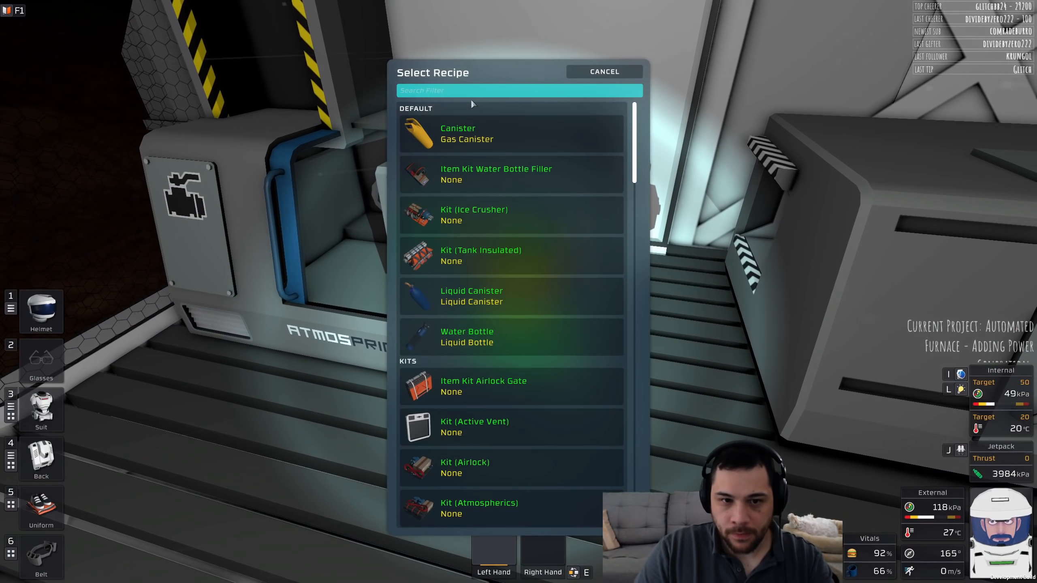
{"action": "type", "text": "pass"}
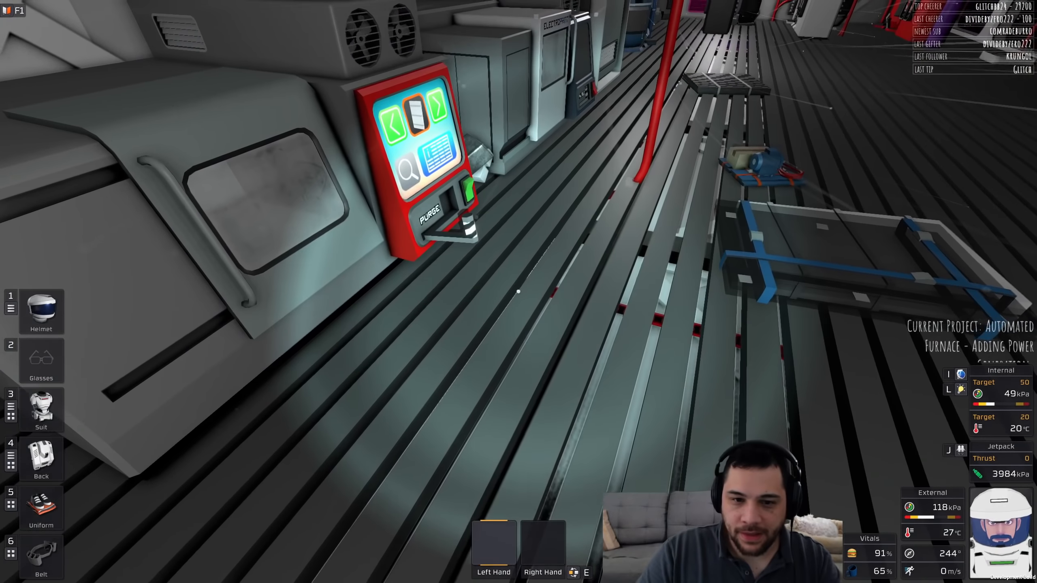
{"action": "mouse_move", "coordinate": [518, 292]}
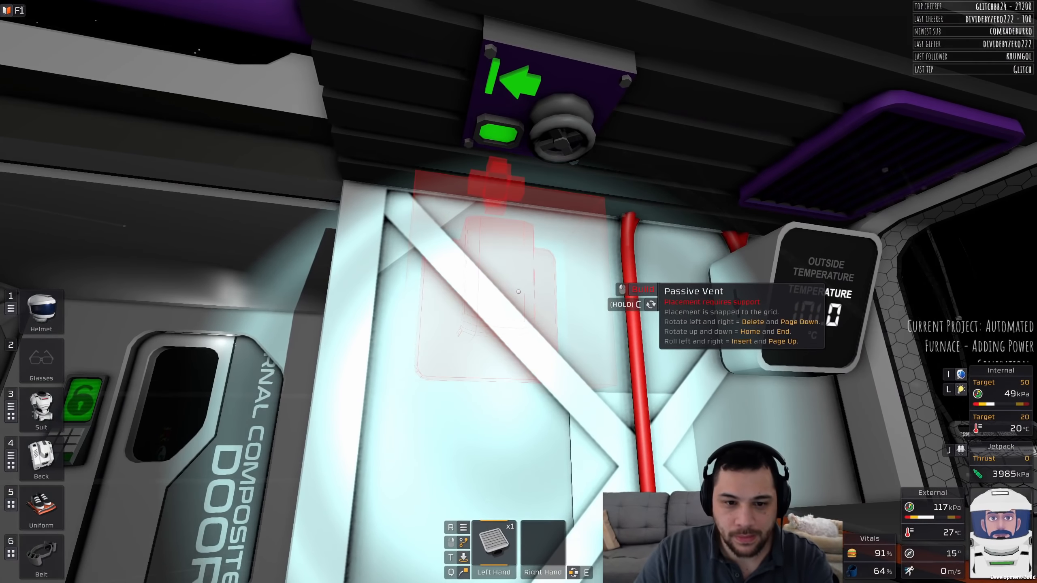
Step: Try mounting the passive vent, then pick the Kit (Active Vent) recipe
{"action": "left_click", "coordinate": [496, 291]}
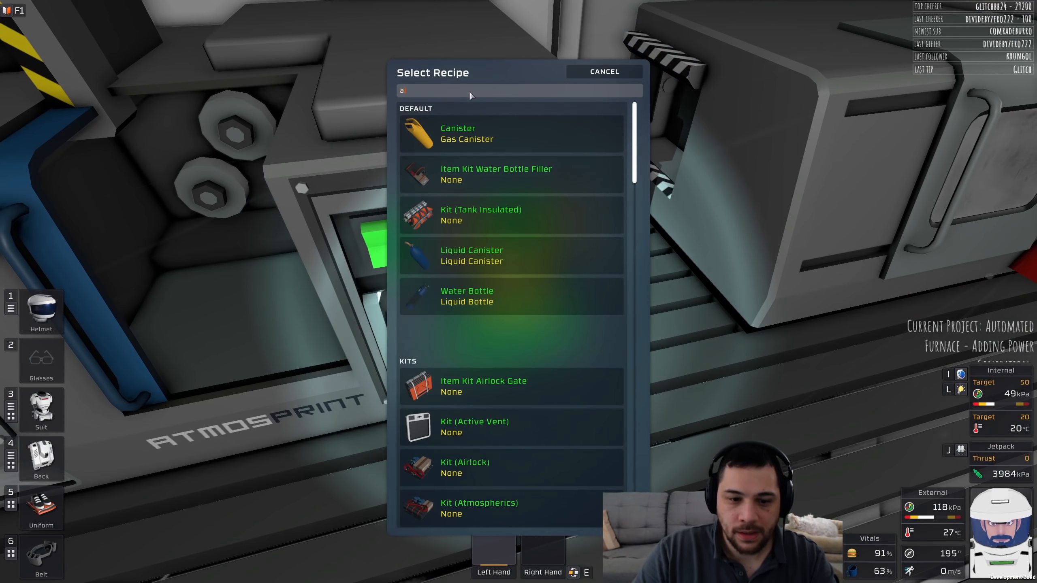
{"action": "left_click", "coordinate": [604, 71]}
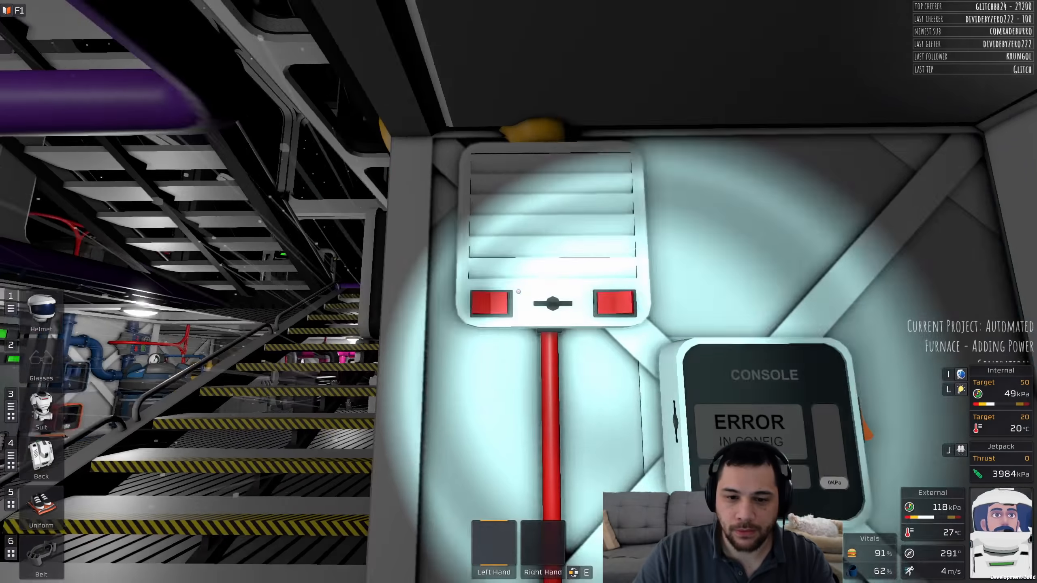
{"action": "mouse_move", "coordinate": [519, 292]}
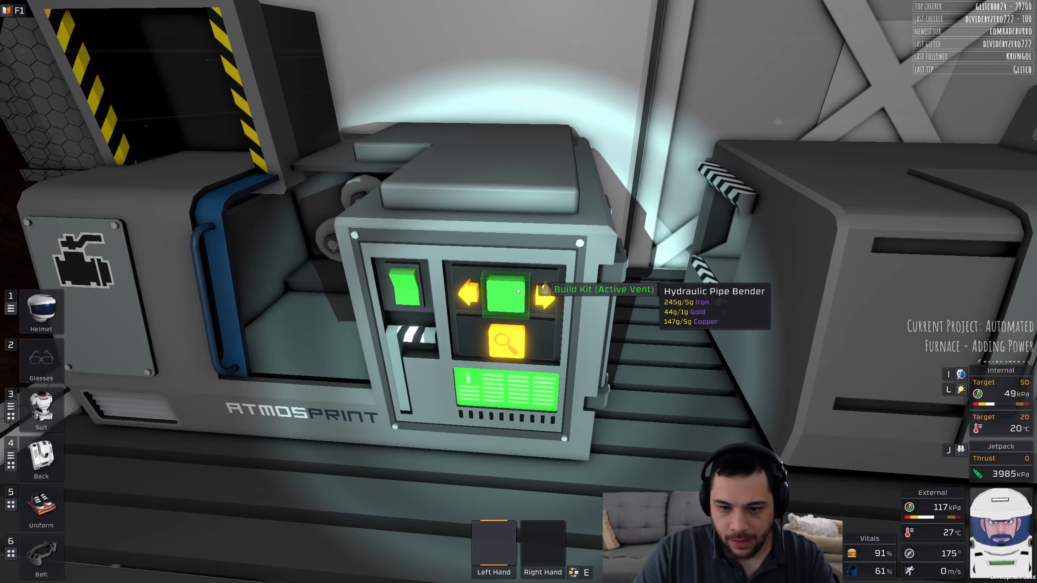
Step: Print the Active Vent kit and mount the vent on the airlock wall
{"action": "left_click", "coordinate": [507, 294]}
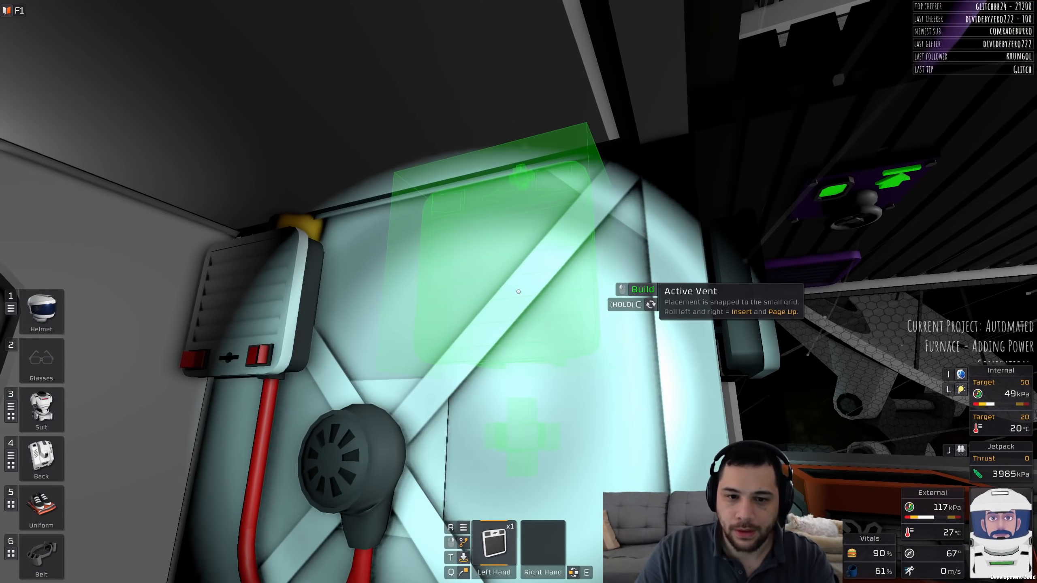
{"action": "left_click", "coordinate": [517, 290]}
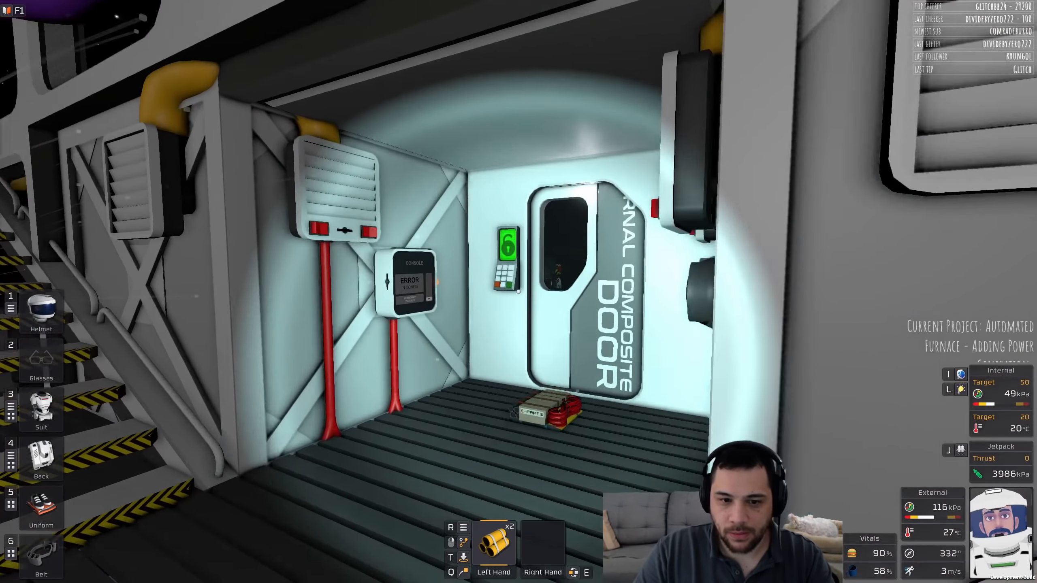
{"action": "mouse_move", "coordinate": [518, 292]}
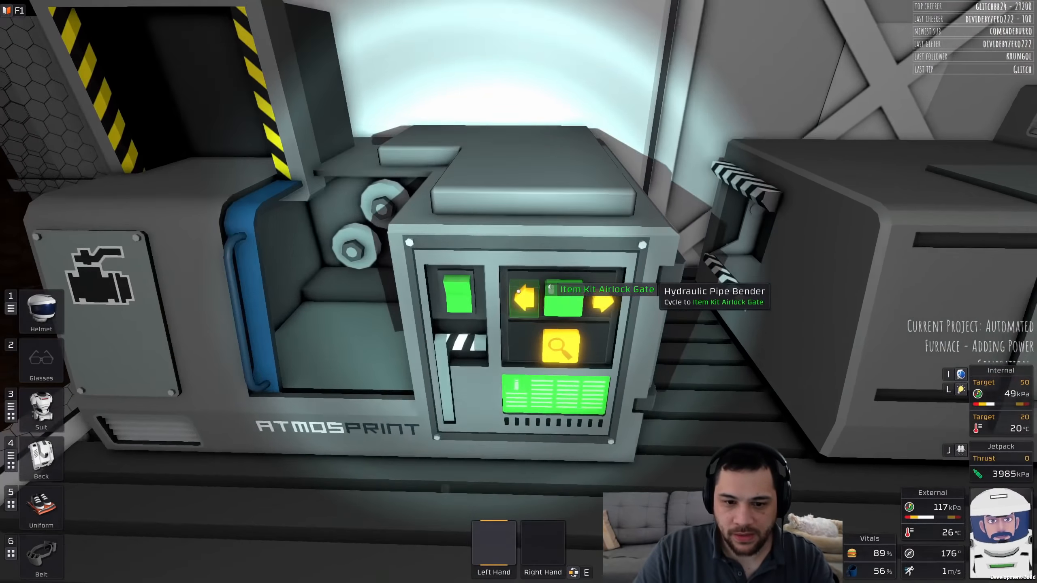
Step: Search the pipe bender recipes for 'ass' and select Kit (Passive Vent)
{"action": "left_click", "coordinate": [559, 347]}
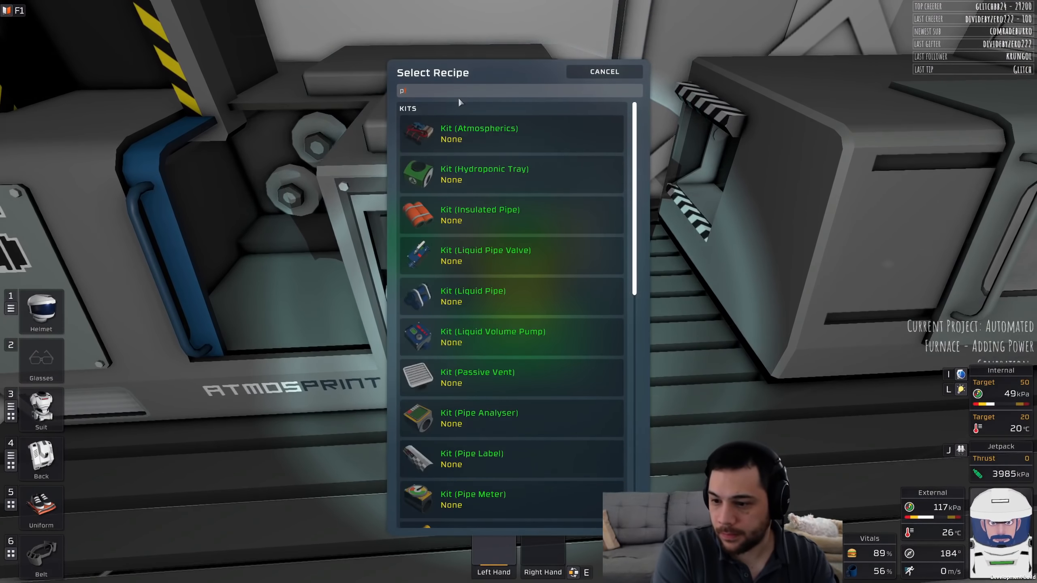
{"action": "type", "text": "ass"}
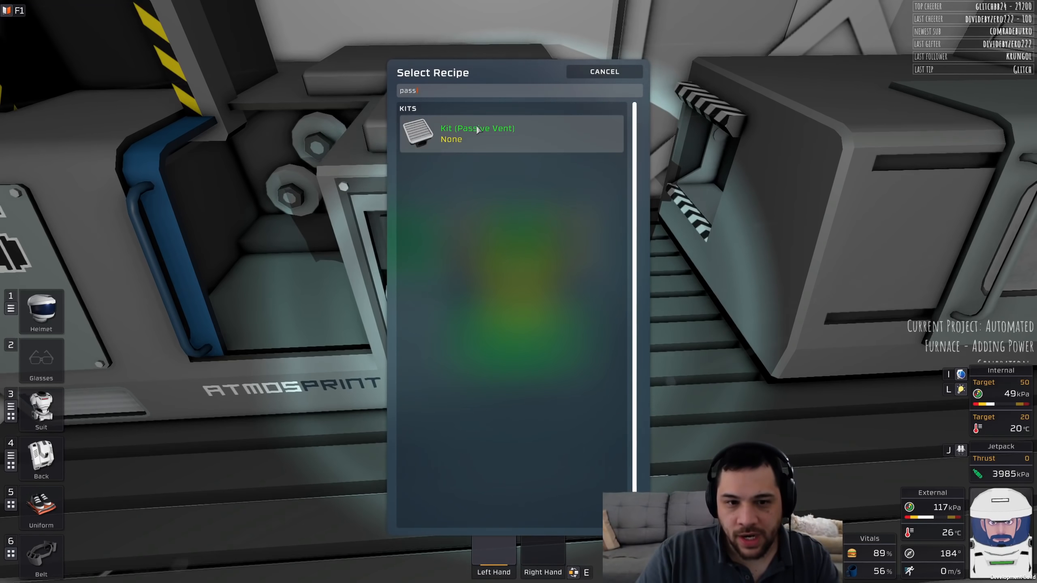
{"action": "left_click", "coordinate": [476, 132]}
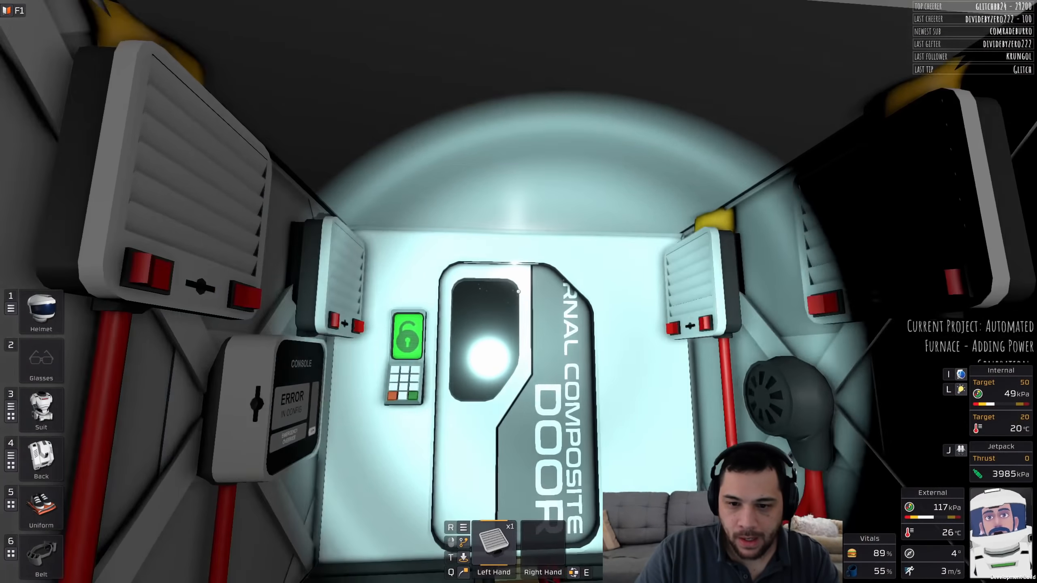
{"action": "mouse_move", "coordinate": [519, 292]}
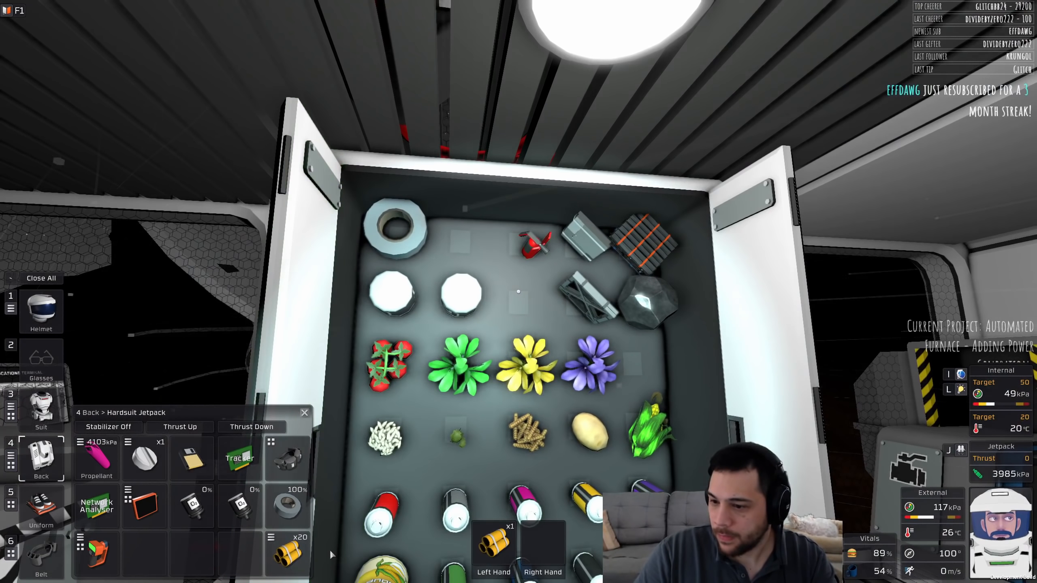
{"action": "mouse_move", "coordinate": [465, 228]}
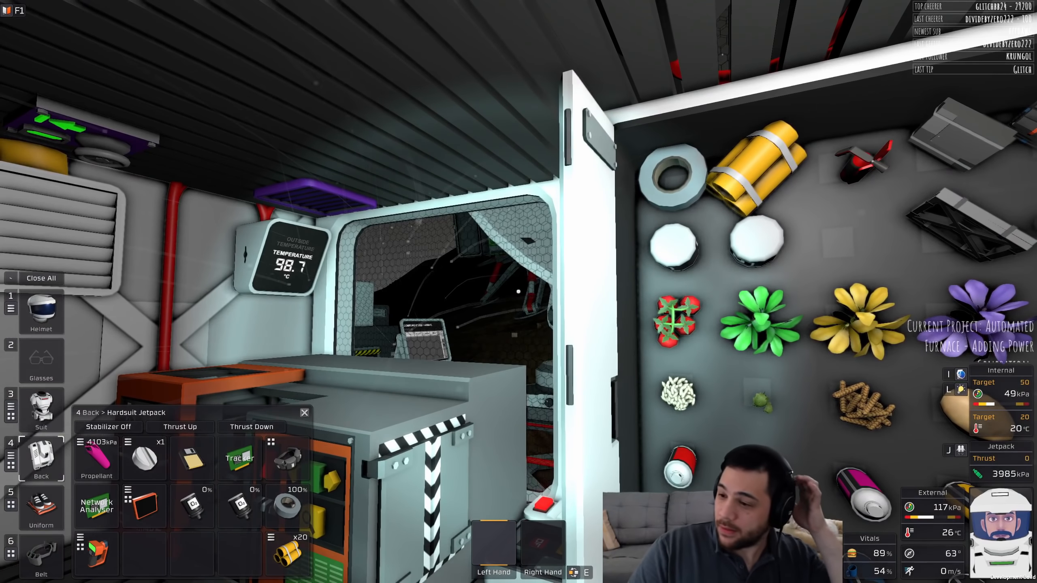
{"action": "mouse_move", "coordinate": [518, 292]}
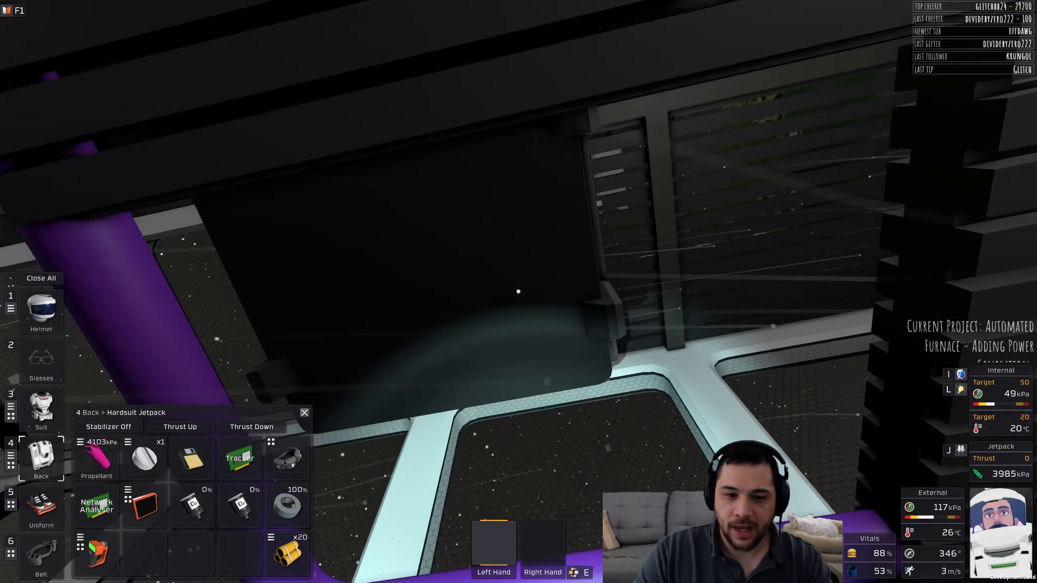
{"action": "mouse_move", "coordinate": [519, 290]}
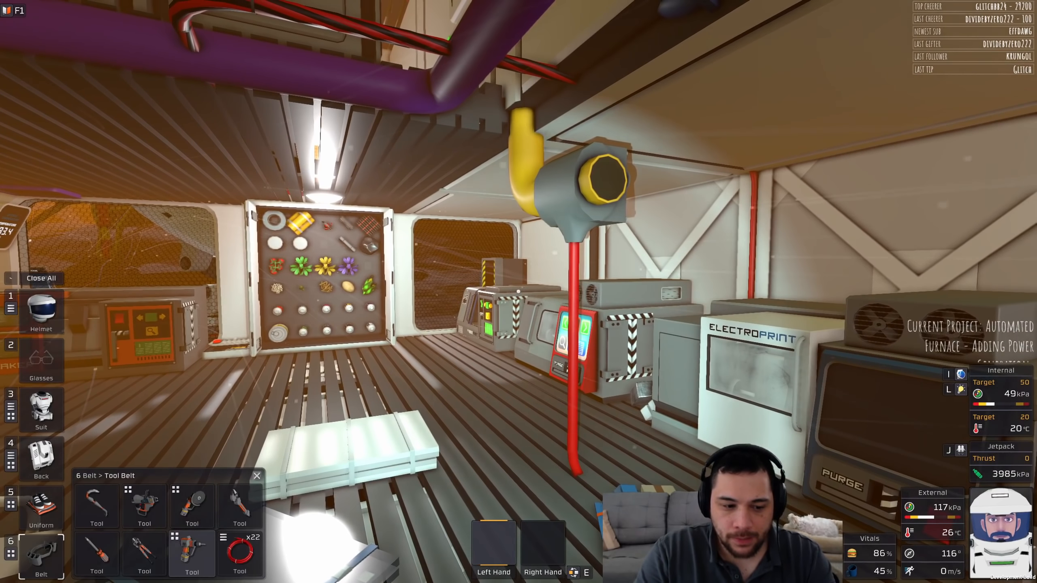
Step: Deconstruct the loose Cable (Corner) piece beside the electronics parts kit
{"action": "right_click", "coordinate": [599, 172]}
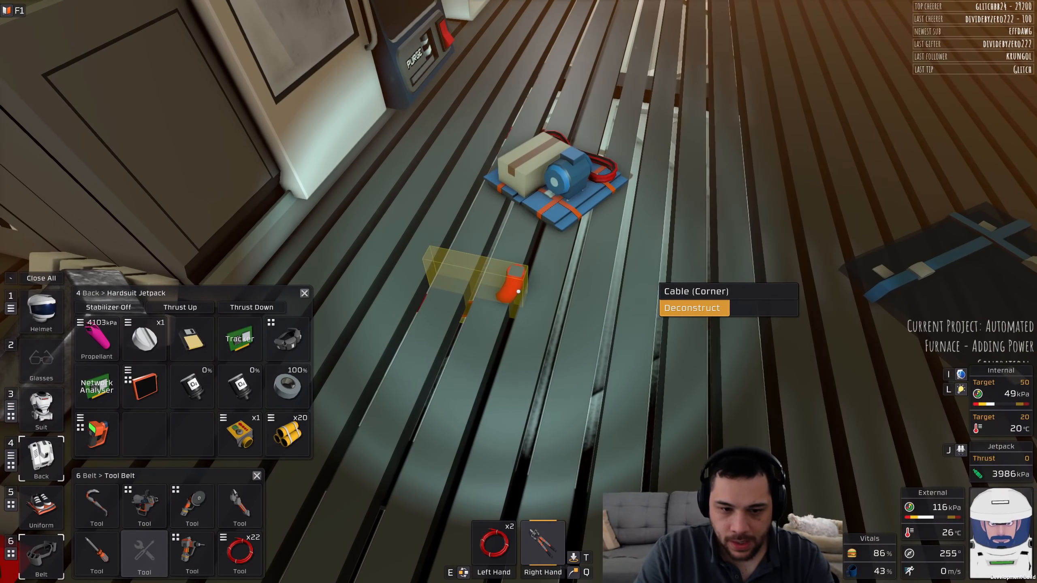
{"action": "left_click", "coordinate": [692, 308]}
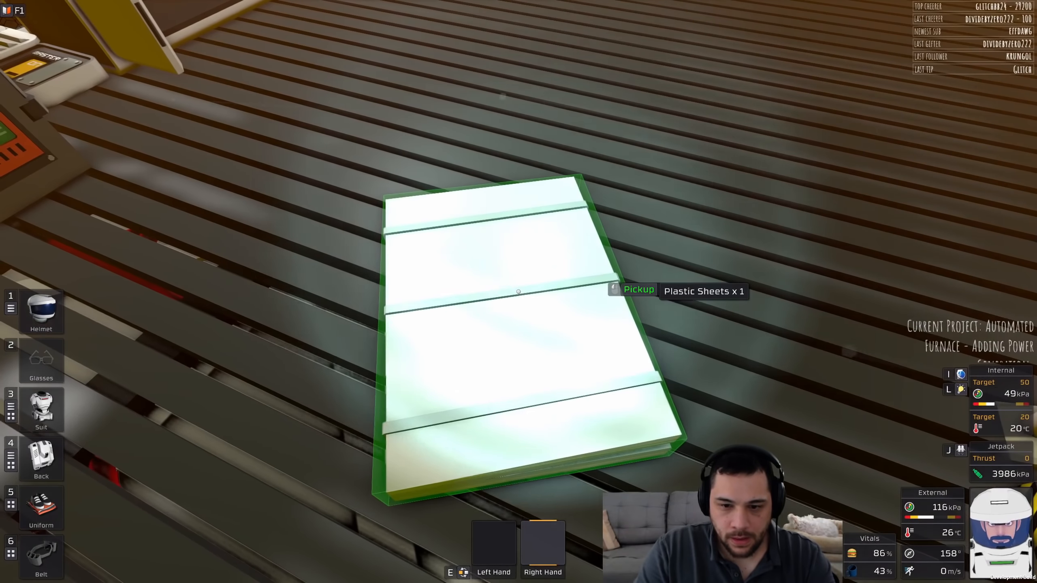
{"action": "mouse_move", "coordinate": [518, 291]}
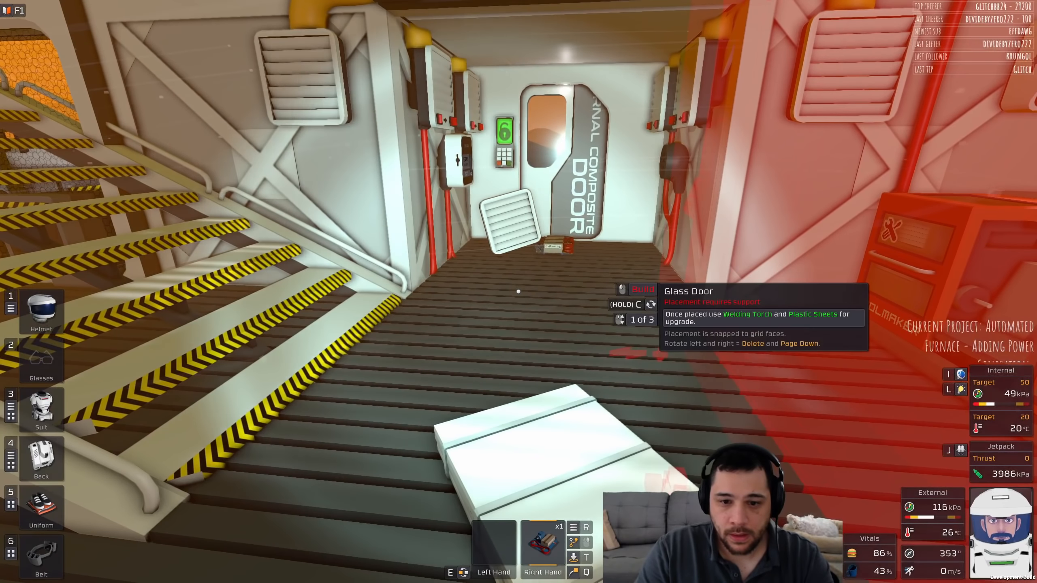
{"action": "mouse_move", "coordinate": [519, 290]}
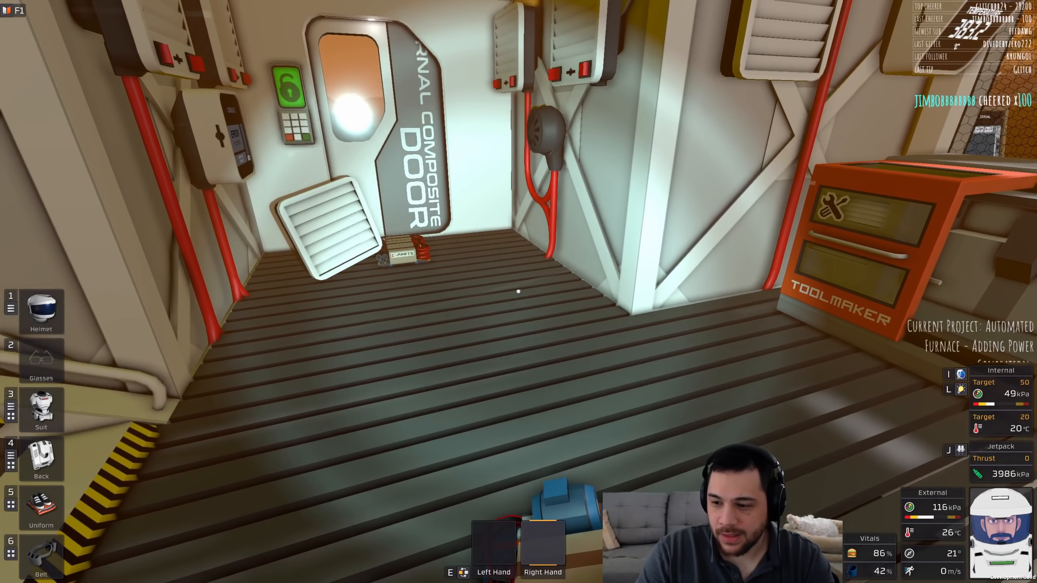
Step: Equip the crowbar and pry up a Composite Floor Grating panel near the stairs
{"action": "left_click", "coordinate": [41, 550]}
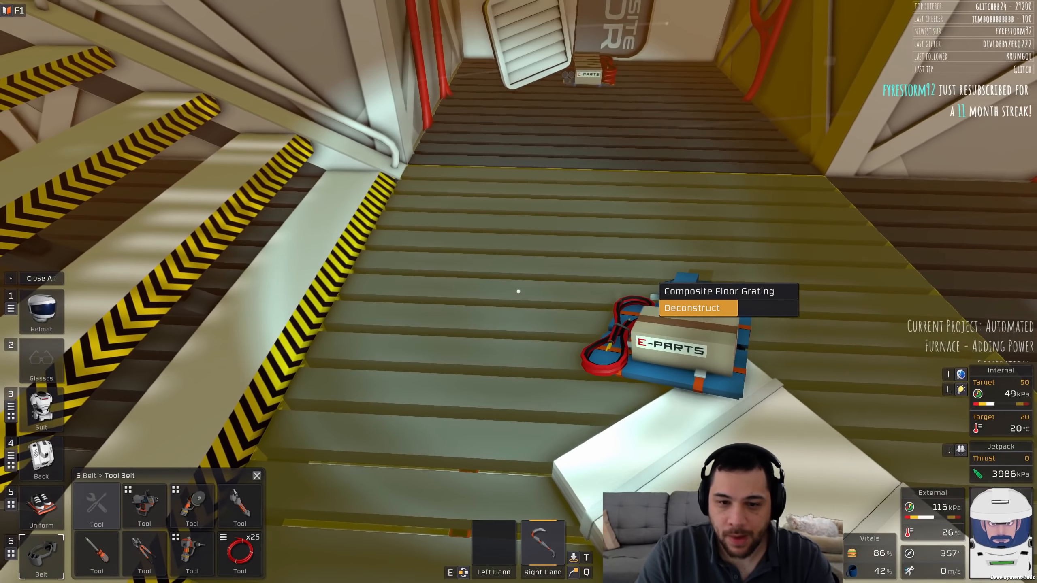
{"action": "left_click", "coordinate": [691, 308]}
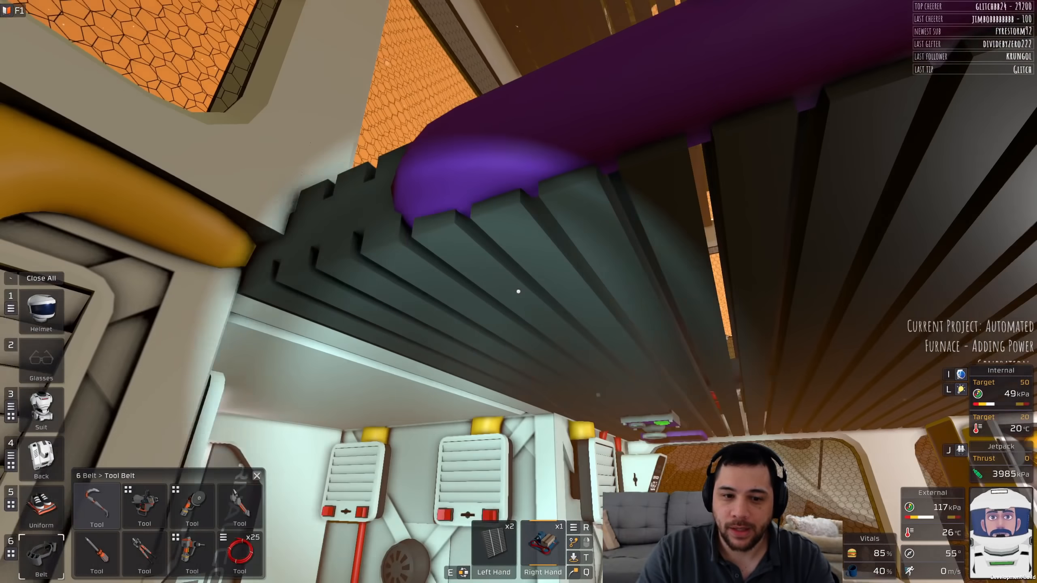
{"action": "mouse_move", "coordinate": [519, 291]}
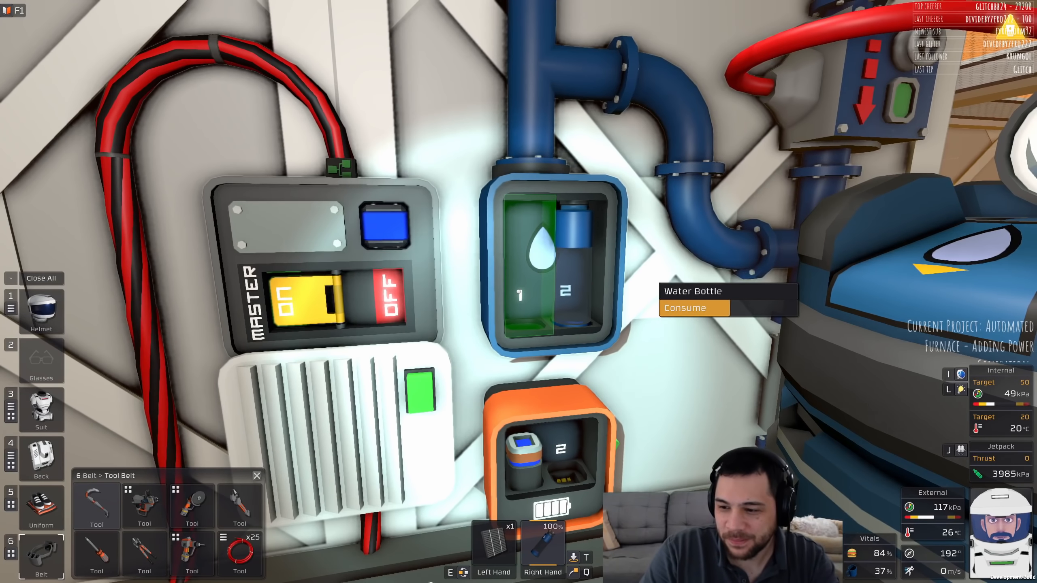
Step: Consume the wall-mounted Water Bottle to bring water back to 100%
{"action": "left_click", "coordinate": [684, 308]}
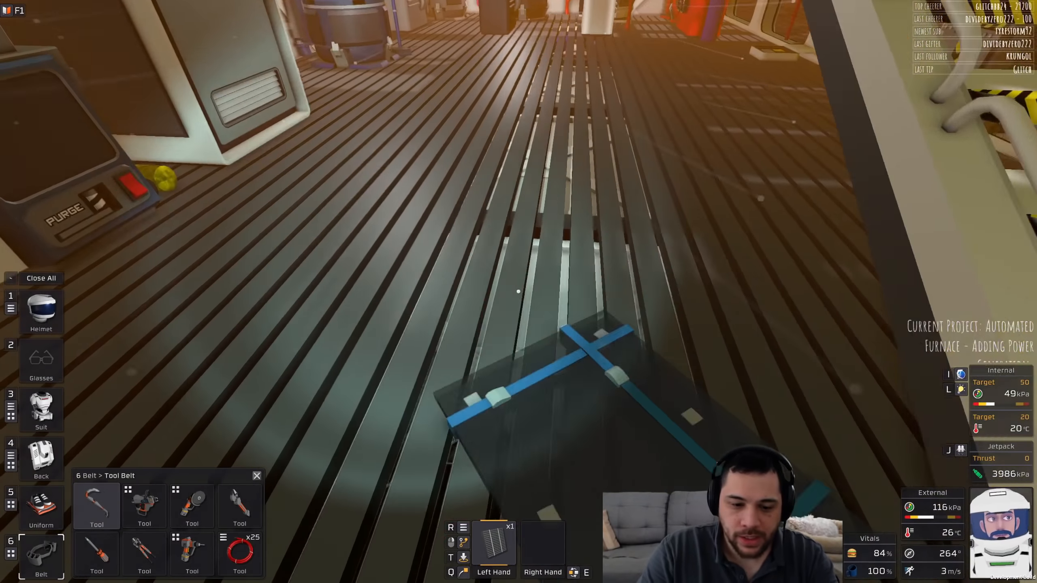
{"action": "mouse_move", "coordinate": [519, 291]}
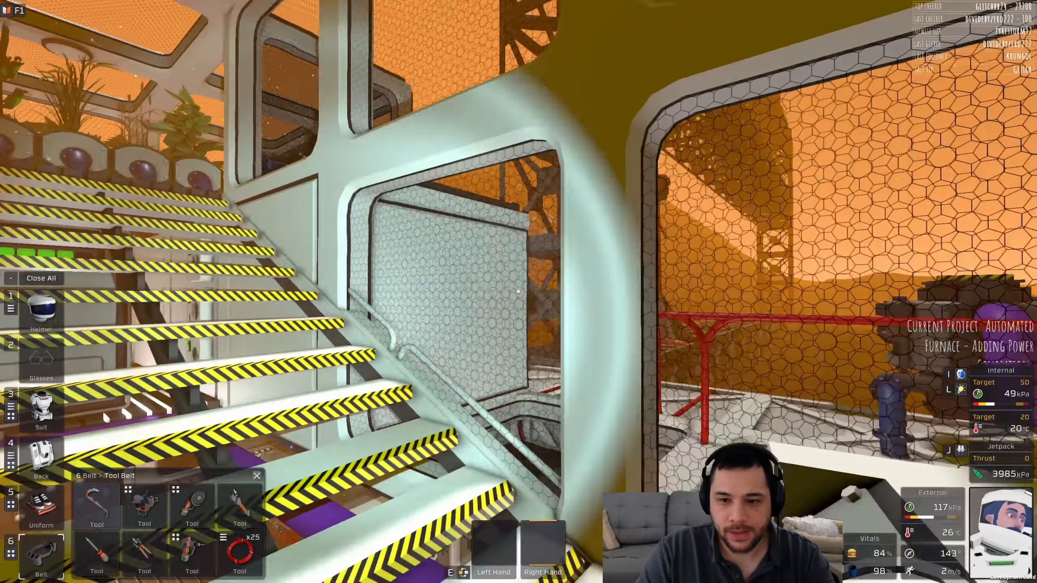
{"action": "mouse_move", "coordinate": [518, 292]}
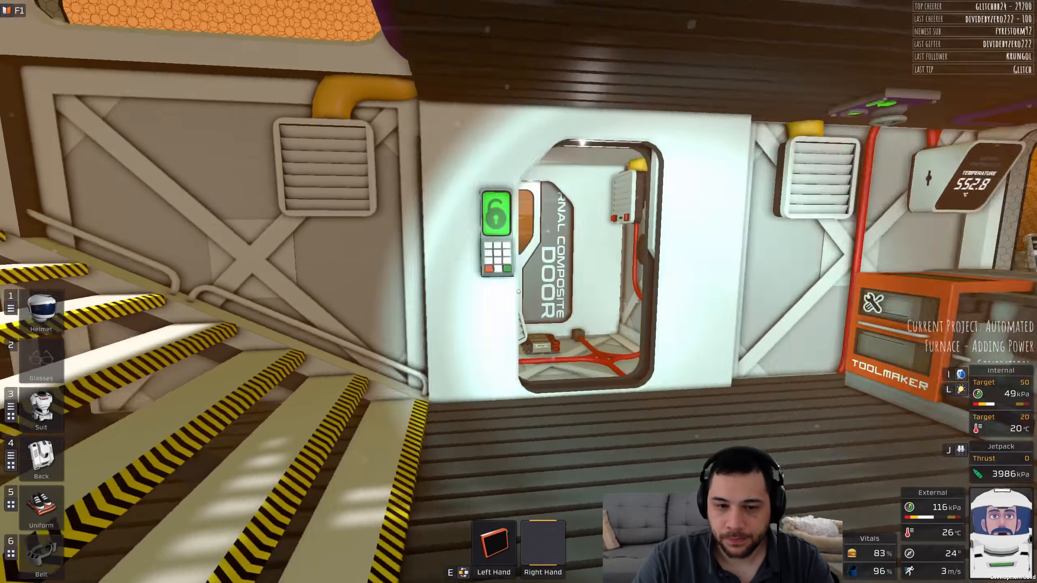
{"action": "mouse_move", "coordinate": [518, 292]}
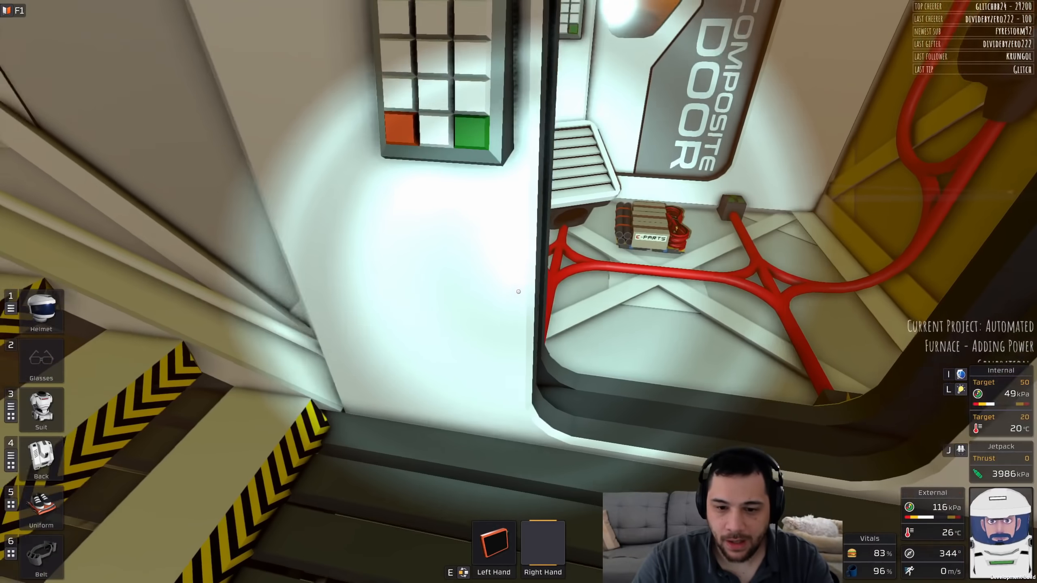
{"action": "mouse_move", "coordinate": [519, 291]}
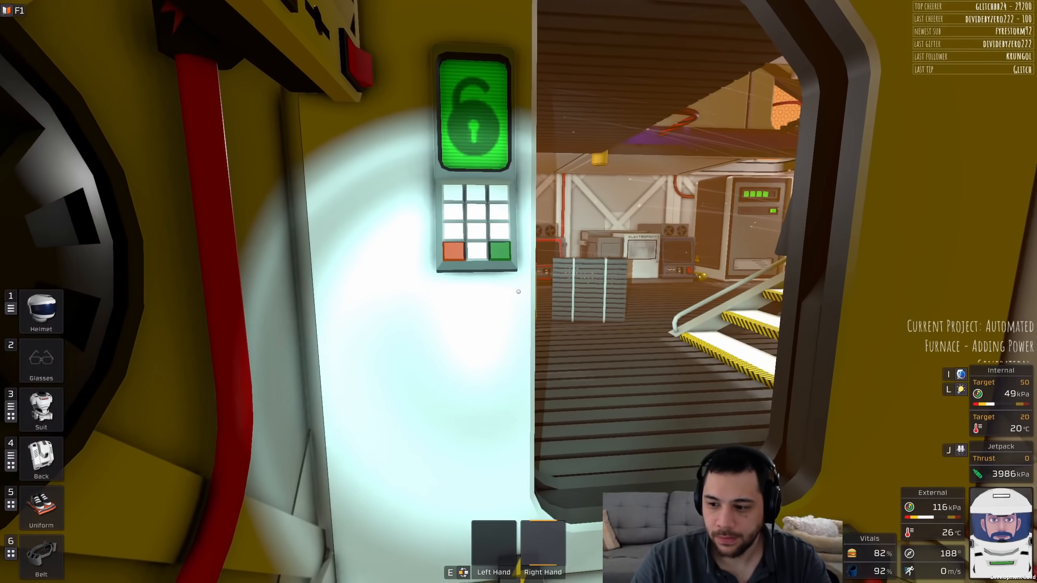
{"action": "mouse_move", "coordinate": [518, 291]}
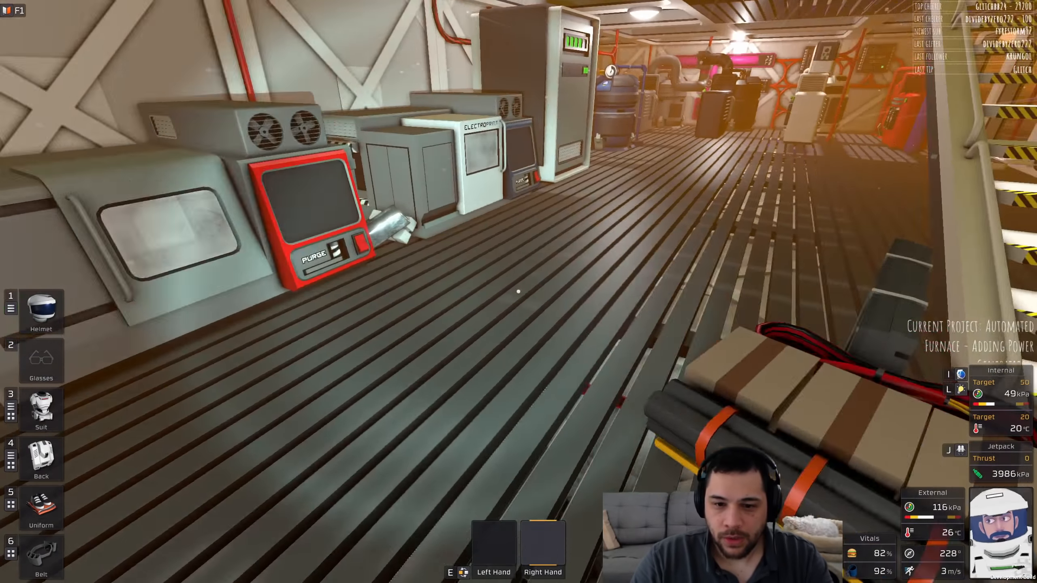
{"action": "mouse_move", "coordinate": [519, 291]}
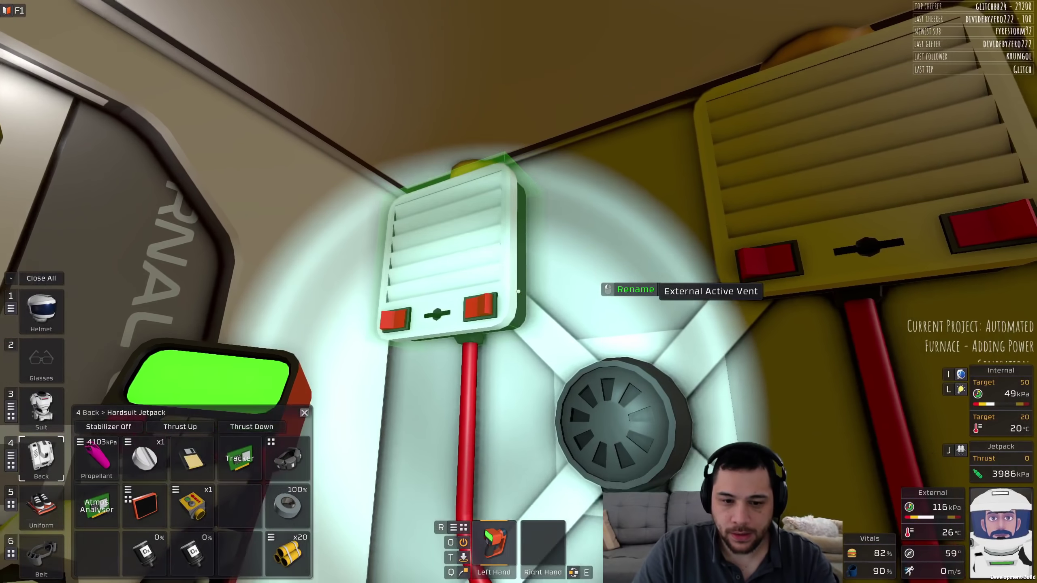
Step: Rename the airlock's external vent with an Airlock1 External name
{"action": "left_click", "coordinate": [634, 289]}
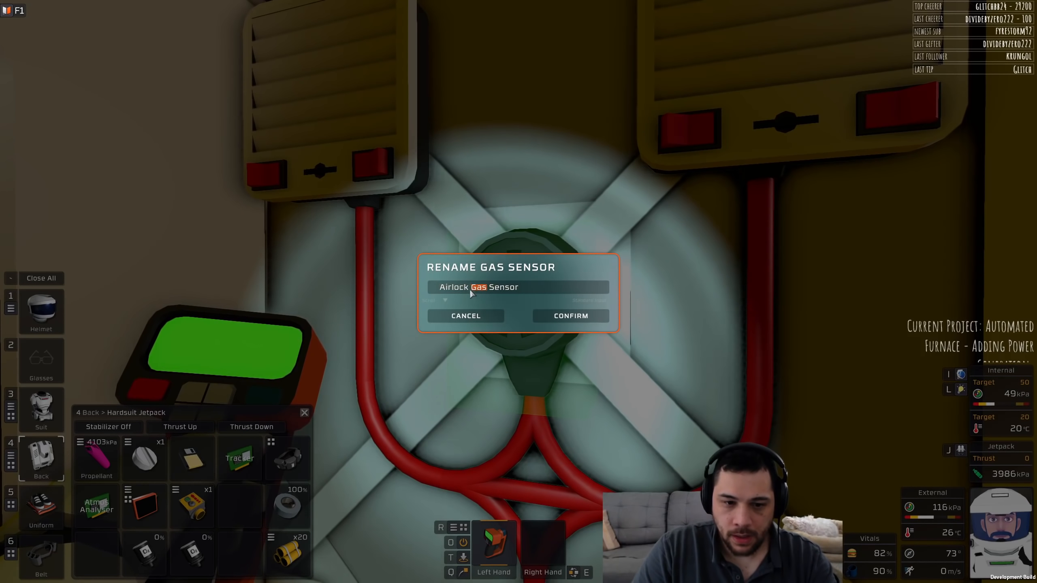
{"action": "type", "text": "1"}
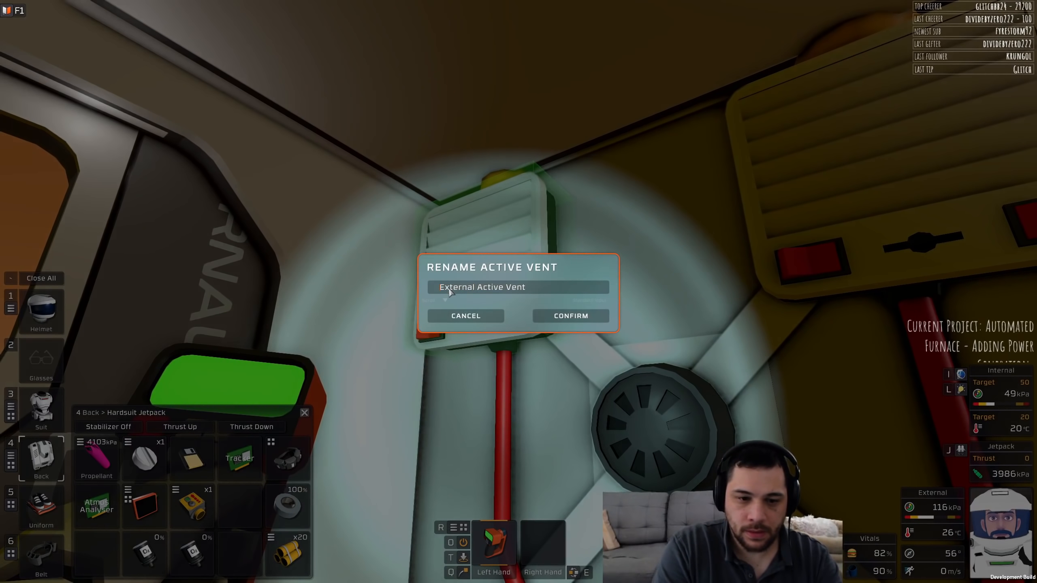
{"action": "type", "text": "Airlock1"}
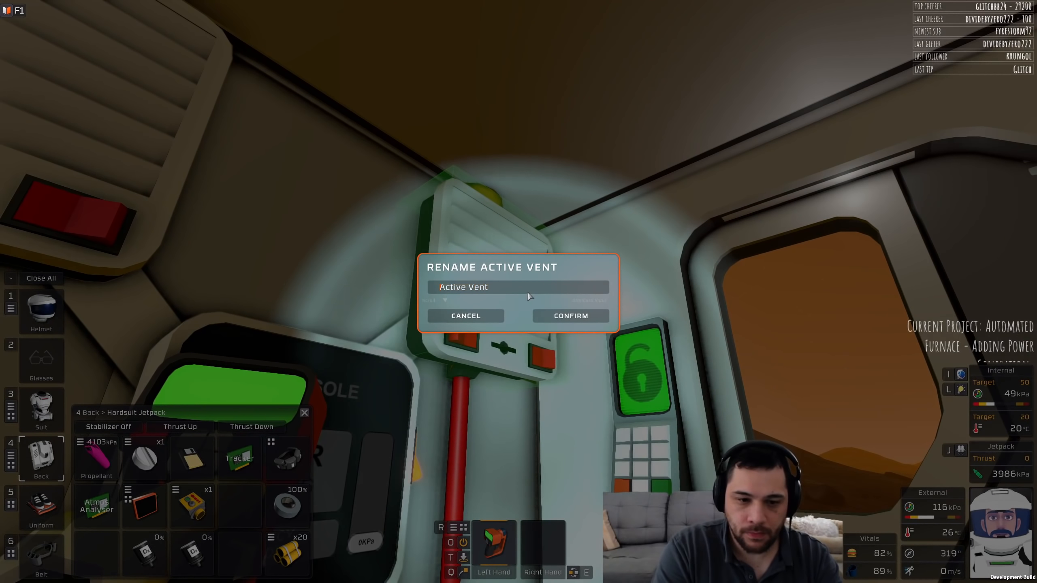
{"action": "type", "text": "Airlock1"}
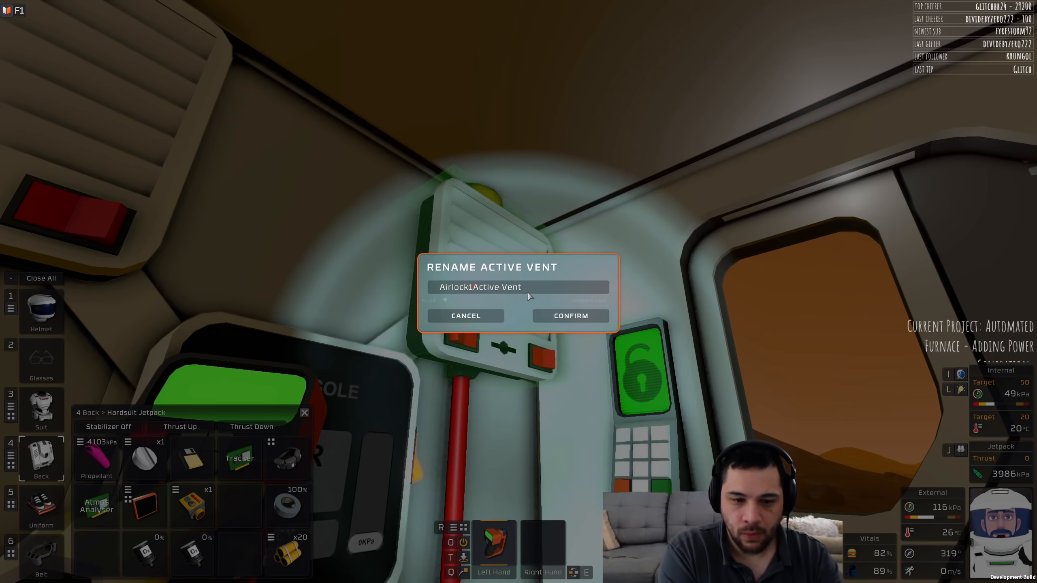
{"action": "type", "text": "Externa"}
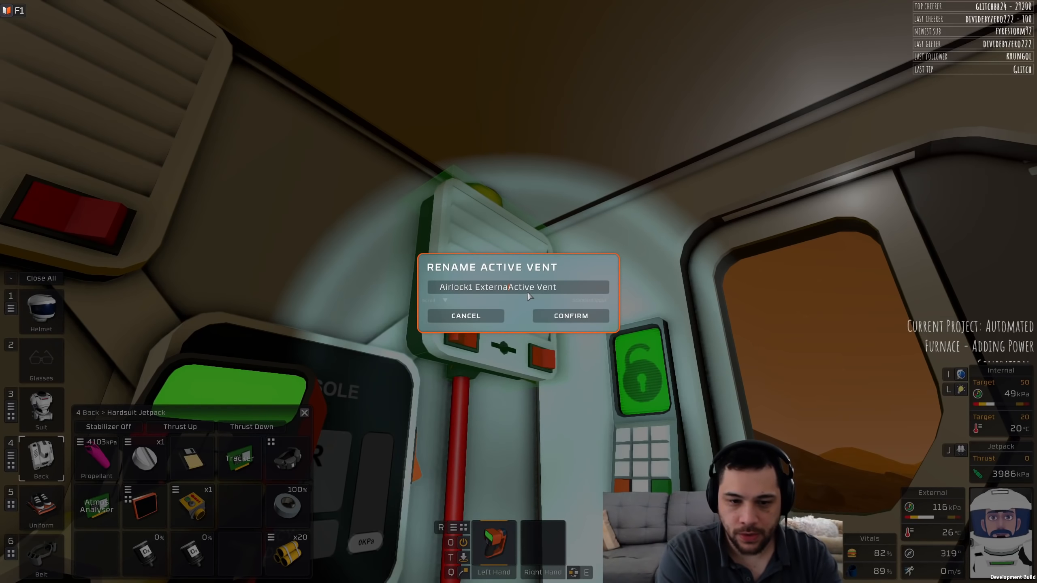
{"action": "left_click", "coordinate": [570, 315]}
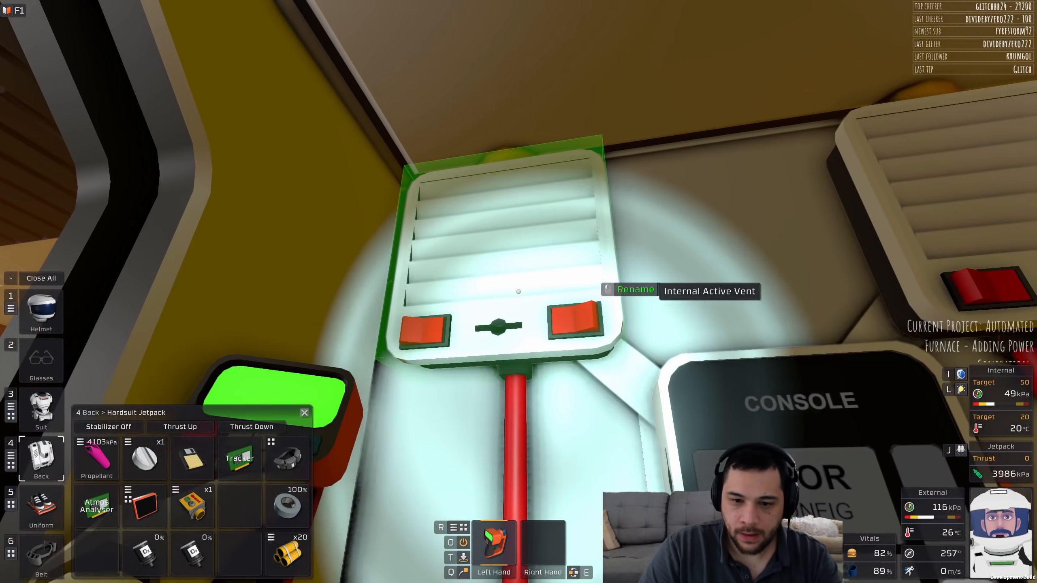
Step: Rename the two internal vents Airlock1 Internal Active Vent 2 and Airlock1 Internal Active Vent 1
{"action": "left_click", "coordinate": [635, 291]}
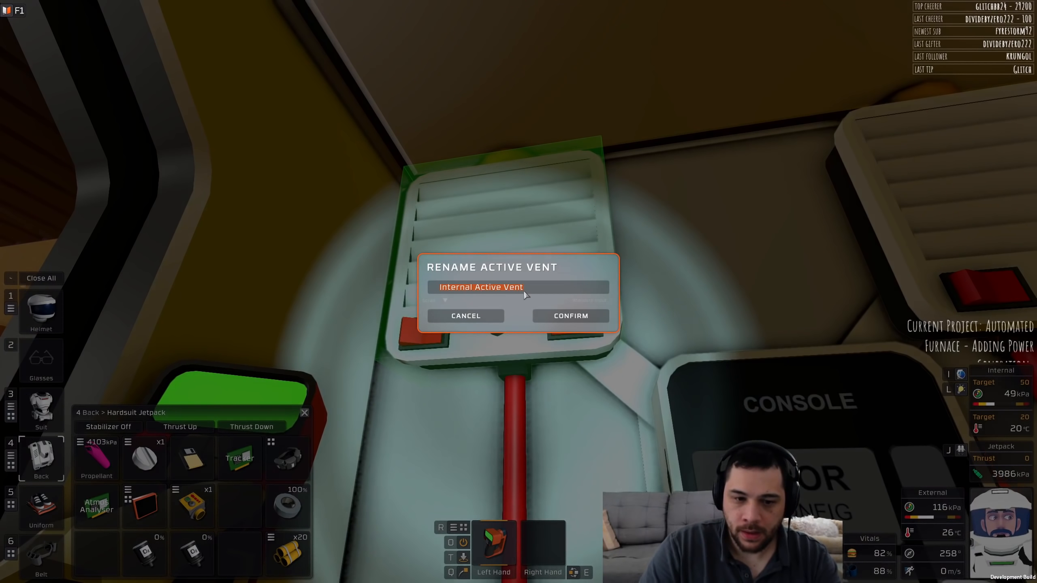
{"action": "type", "text": "Airlock"}
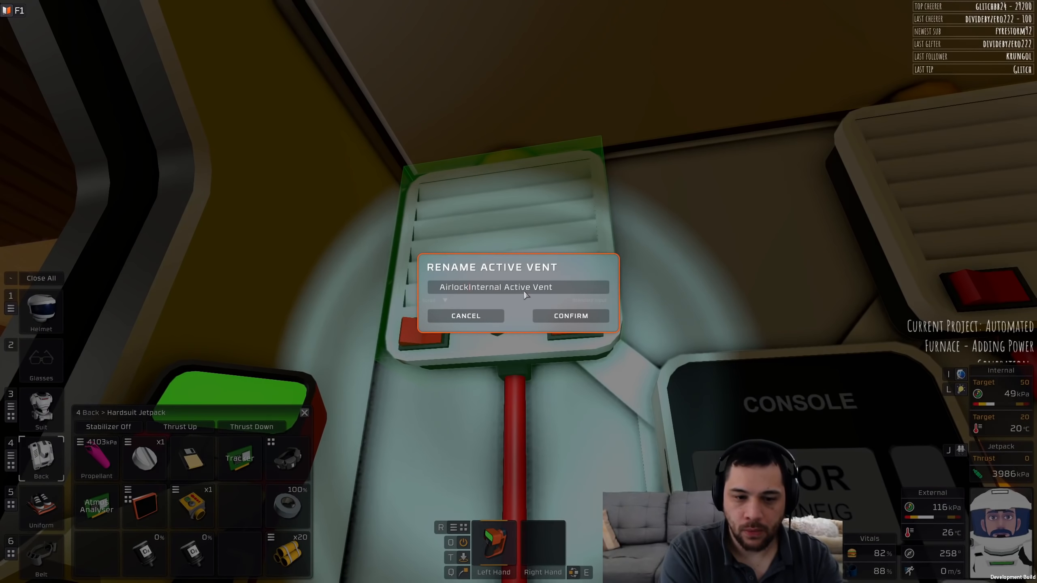
{"action": "left_click", "coordinate": [570, 315]}
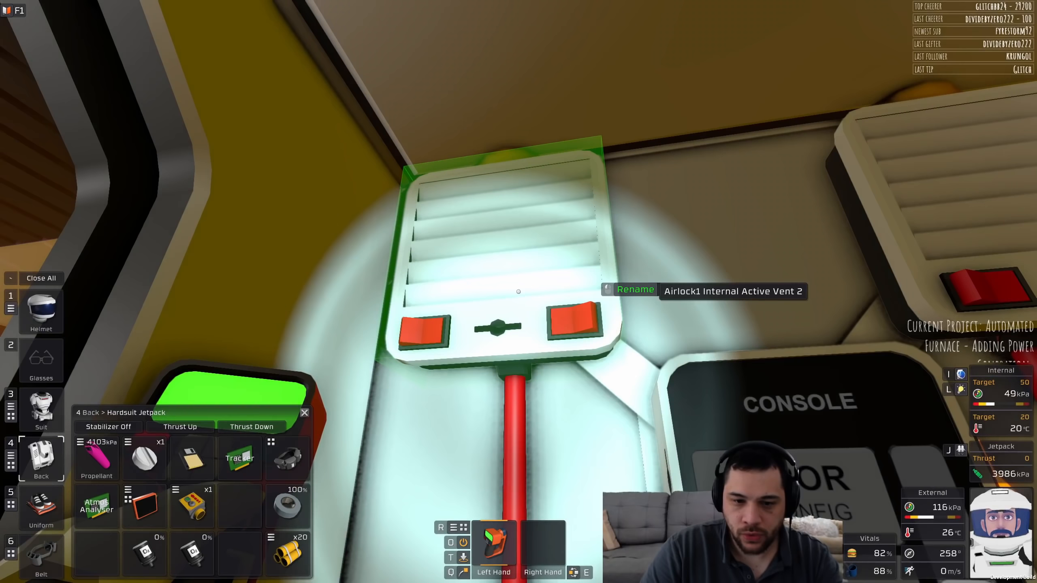
{"action": "left_click", "coordinate": [634, 289]}
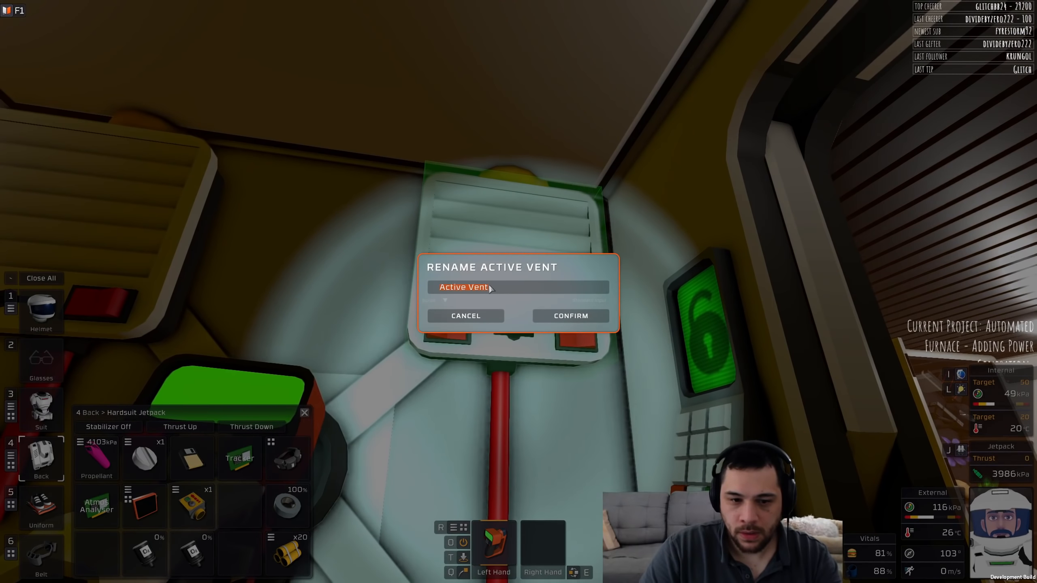
{"action": "type", "text": "Airlock"}
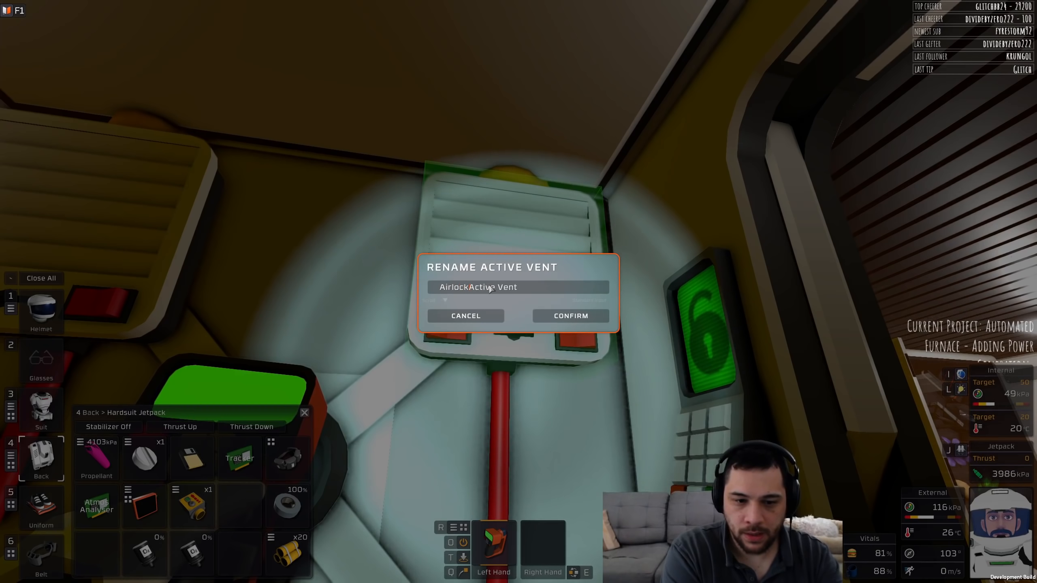
{"action": "type", "text": "1 Interna"}
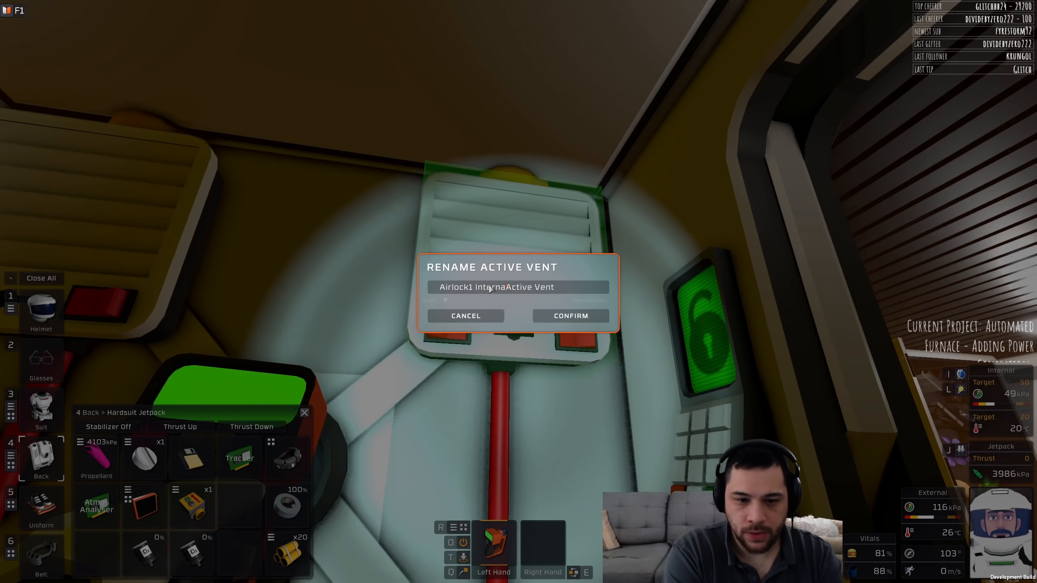
{"action": "left_click", "coordinate": [570, 315]}
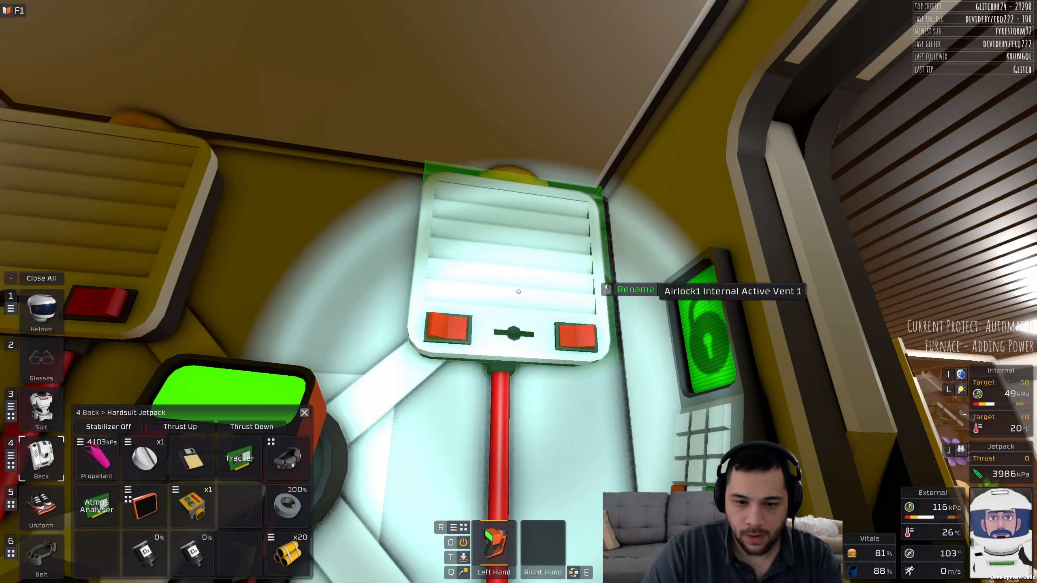
Step: Rename the airlock composite door with an Airlock1 Internal name
{"action": "left_click", "coordinate": [634, 290]}
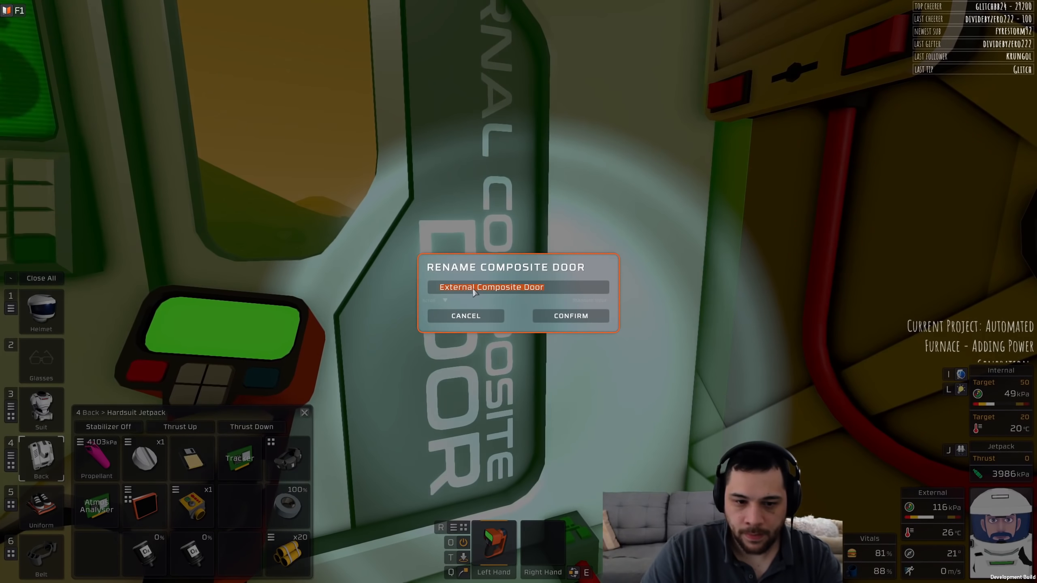
{"action": "type", "text": "Airlock"}
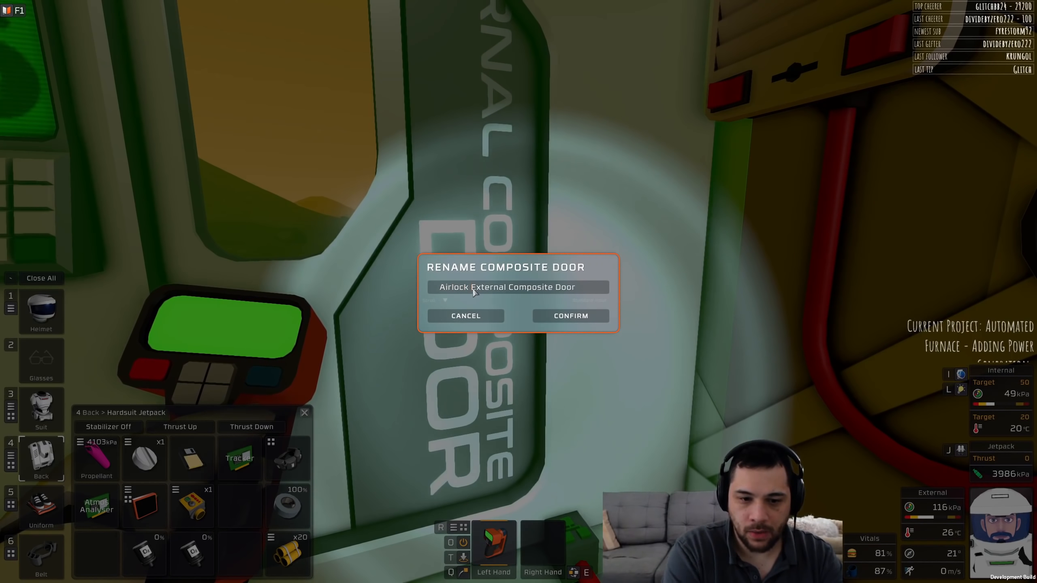
{"action": "type", "text": "1"}
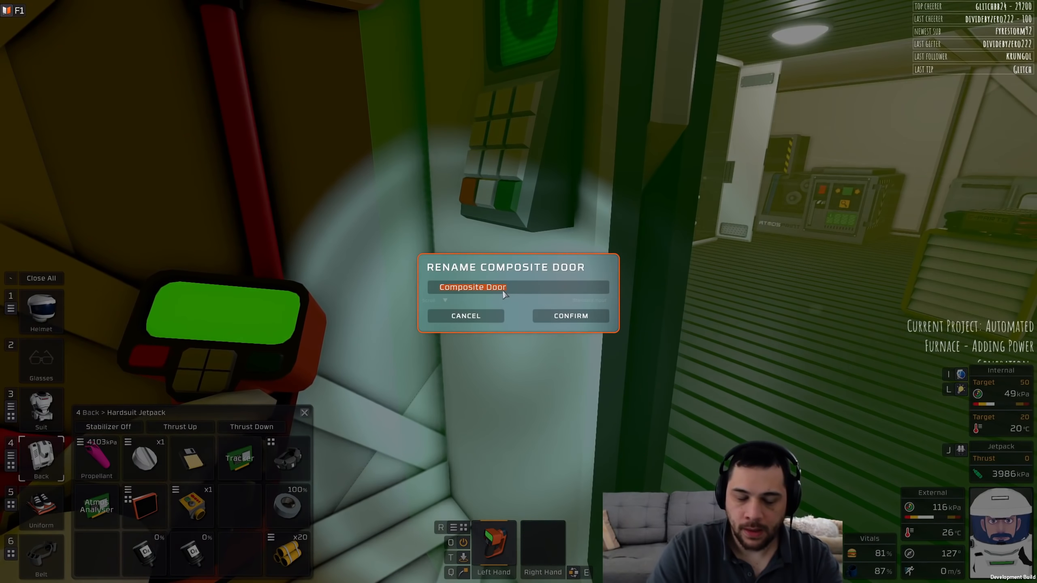
{"action": "type", "text": "Airlcok1"}
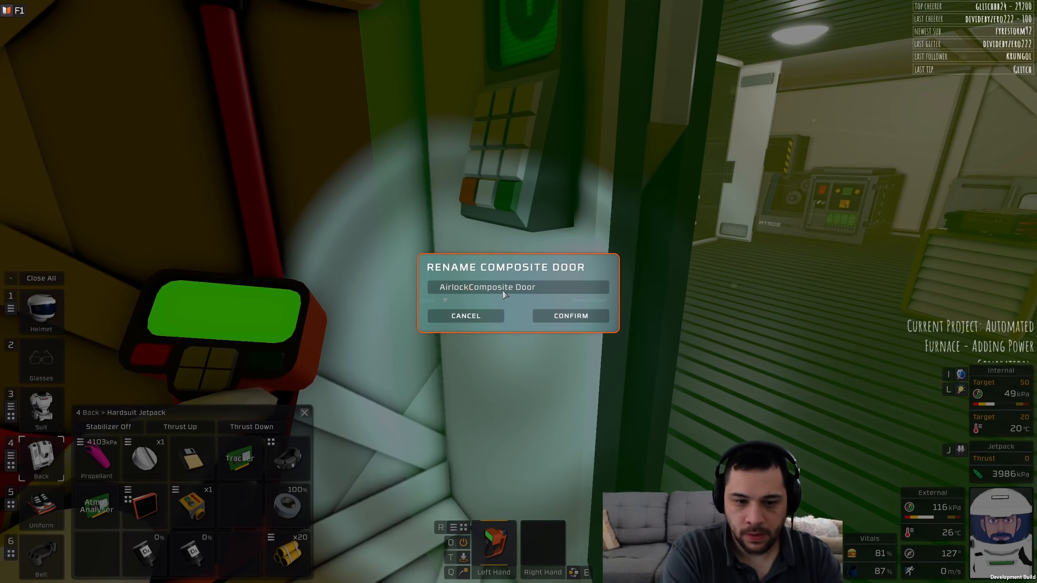
{"action": "type", "text": "1"}
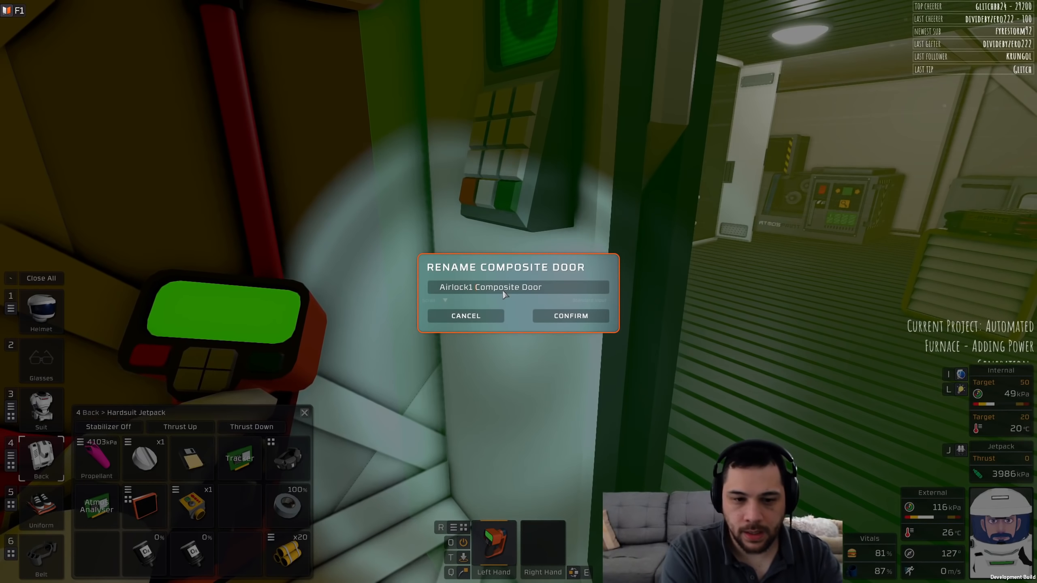
{"action": "type", "text": "Internal"}
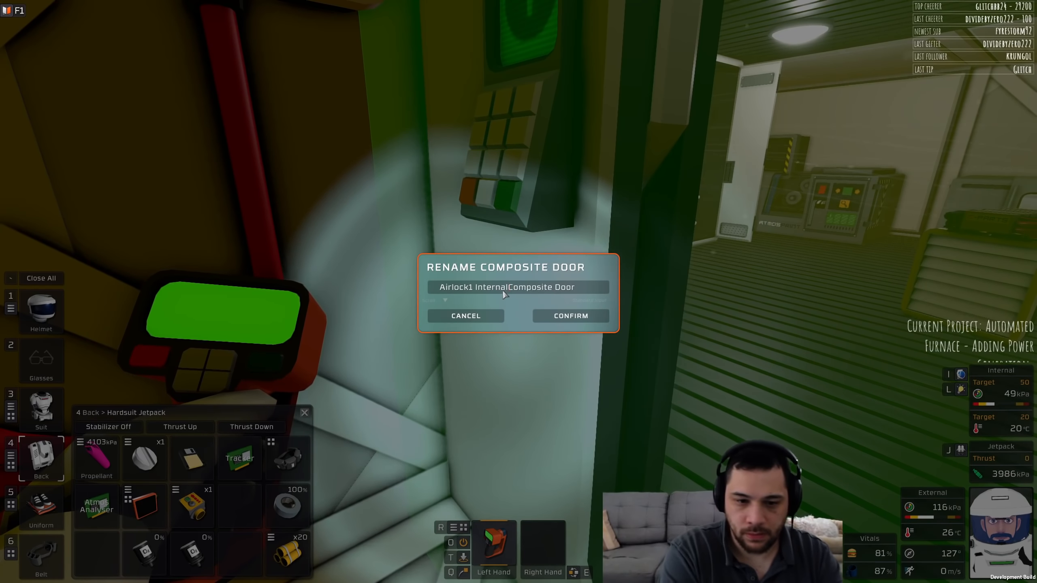
{"action": "left_click", "coordinate": [570, 315]}
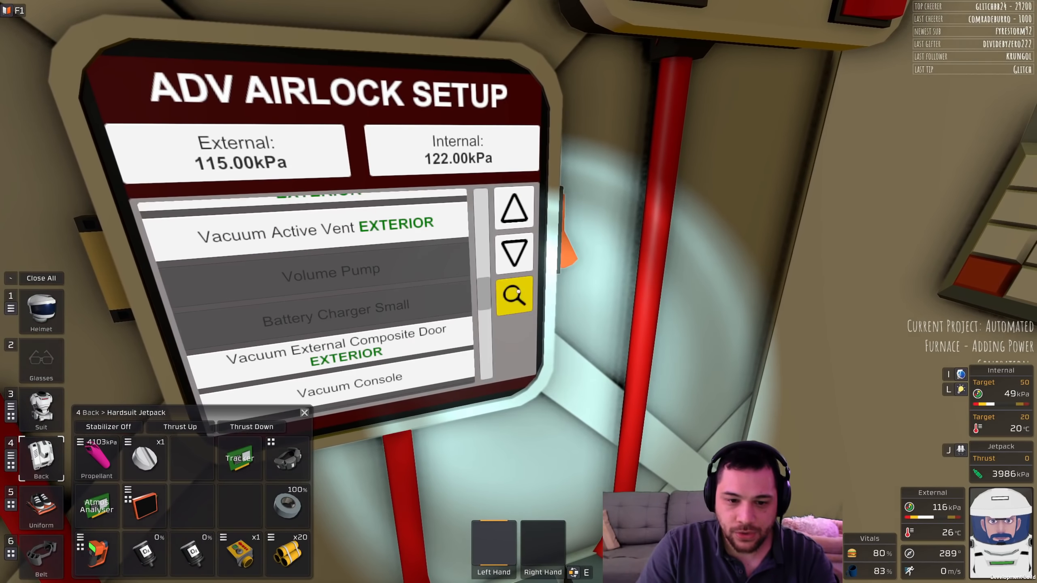
Step: Filter the ADV Airlock Setup console's devices by the name Airlock
{"action": "left_click", "coordinate": [515, 296]}
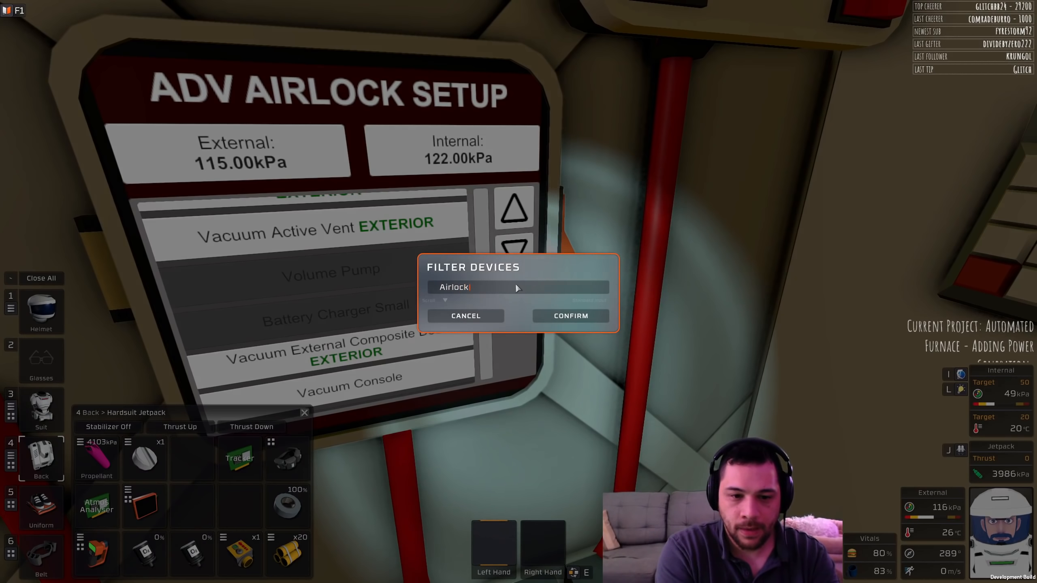
{"action": "left_click", "coordinate": [570, 315]}
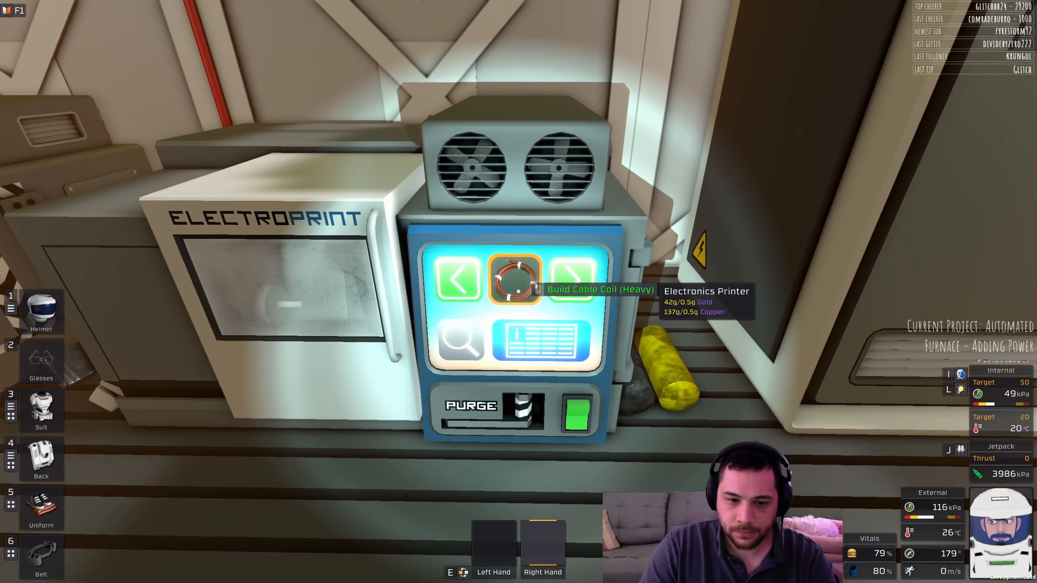
Step: Start printing a Cable Coil (Heavy) at the Electronics Printer
{"action": "left_click", "coordinate": [40, 555]}
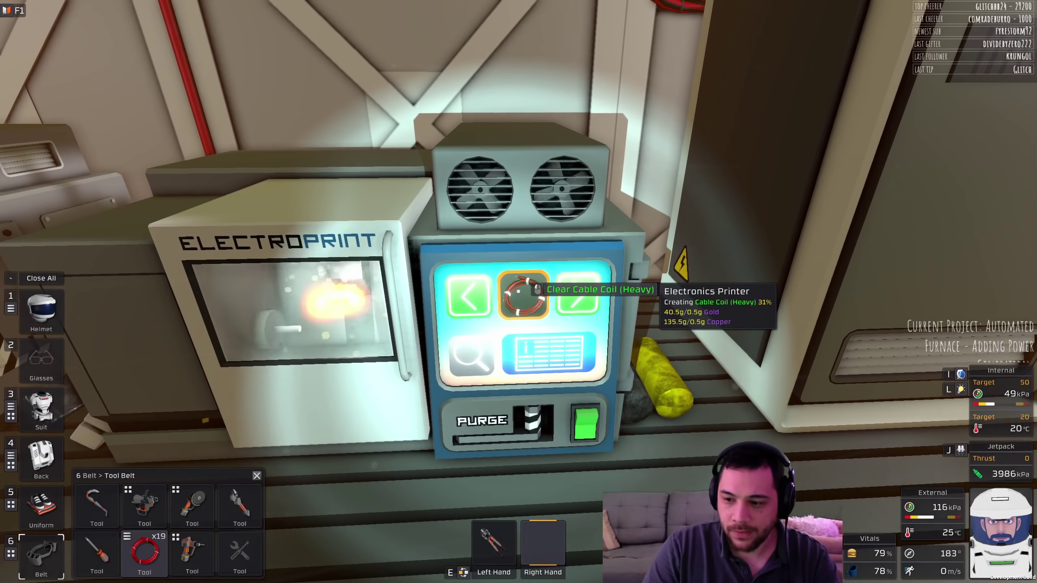
{"action": "left_click", "coordinate": [575, 294]}
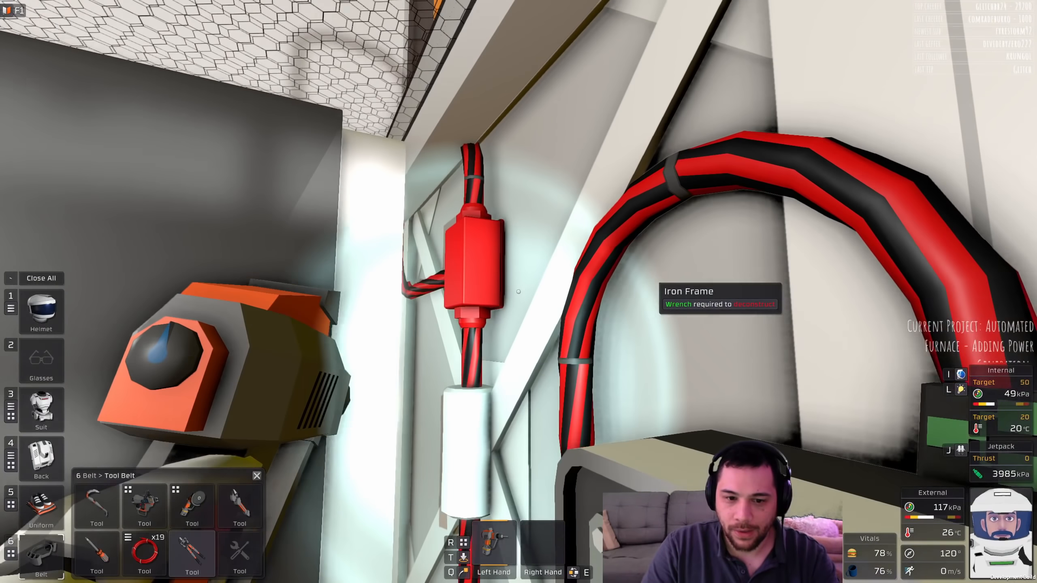
{"action": "mouse_move", "coordinate": [519, 292]}
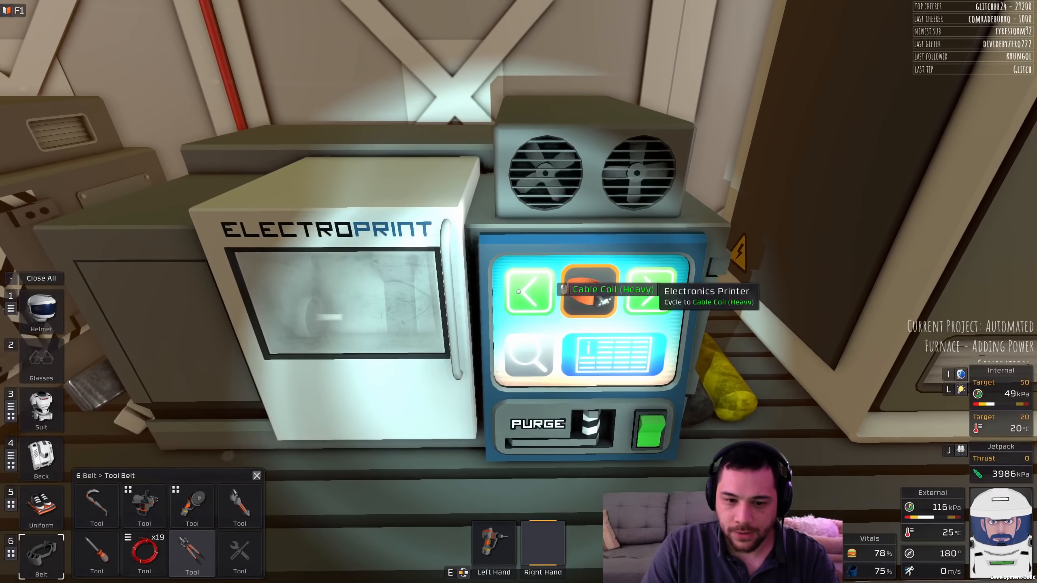
Step: Cycle the Electronics Printer back to the Cable Coil (Heavy) recipe
{"action": "left_click", "coordinate": [587, 291]}
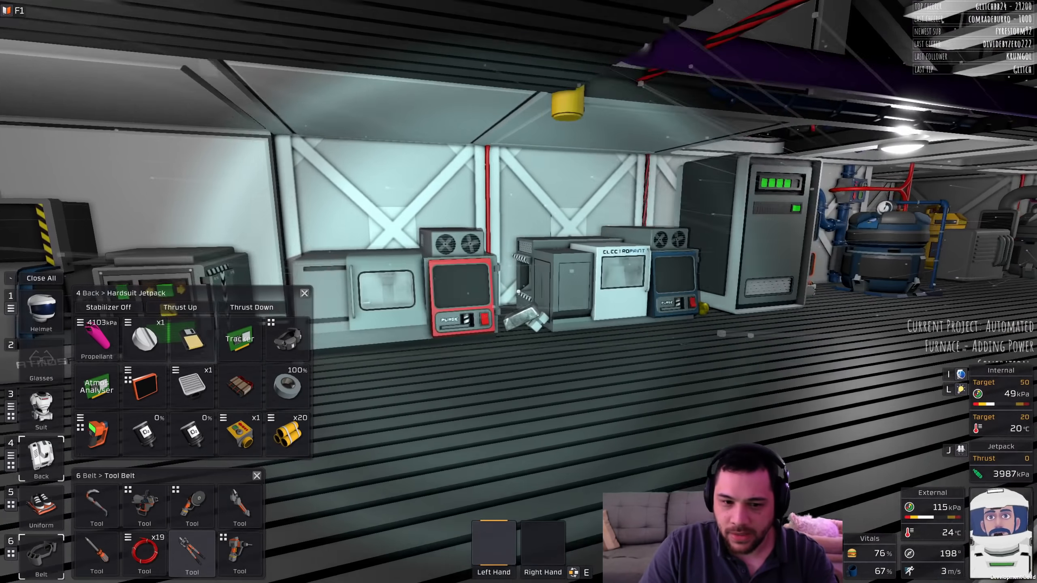
Step: Save the game from the pause menu under the name Venus 6, then resume play
{"action": "key", "text": "Escape"}
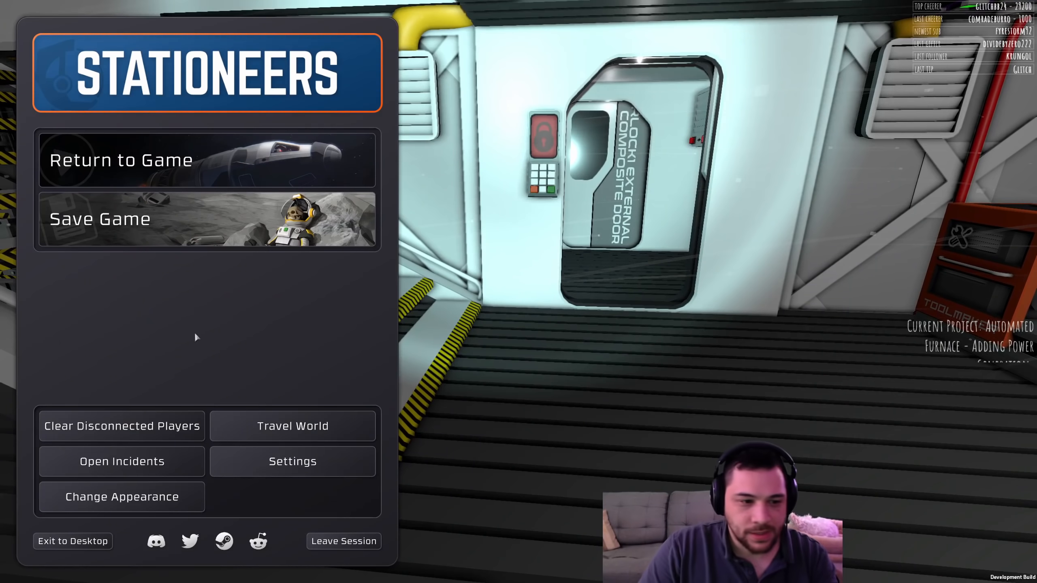
{"action": "mouse_move", "coordinate": [165, 145]}
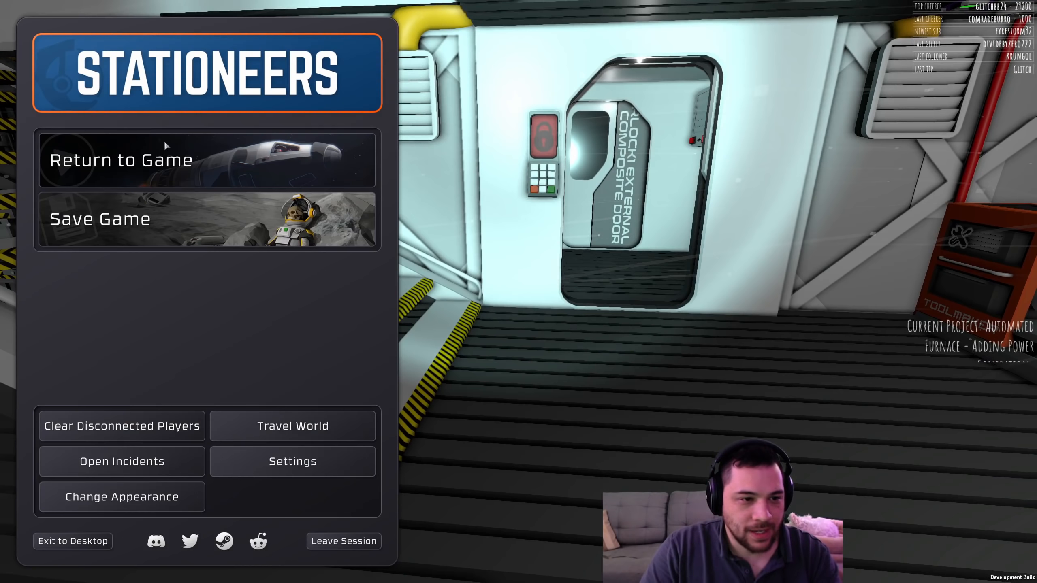
{"action": "left_click", "coordinate": [101, 219]}
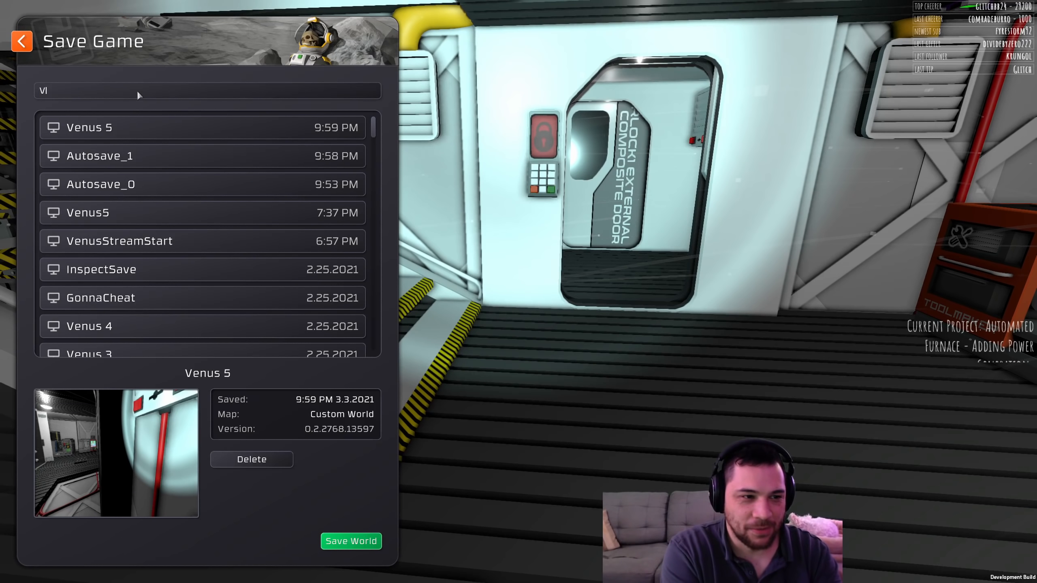
{"action": "type", "text": "enus 6"}
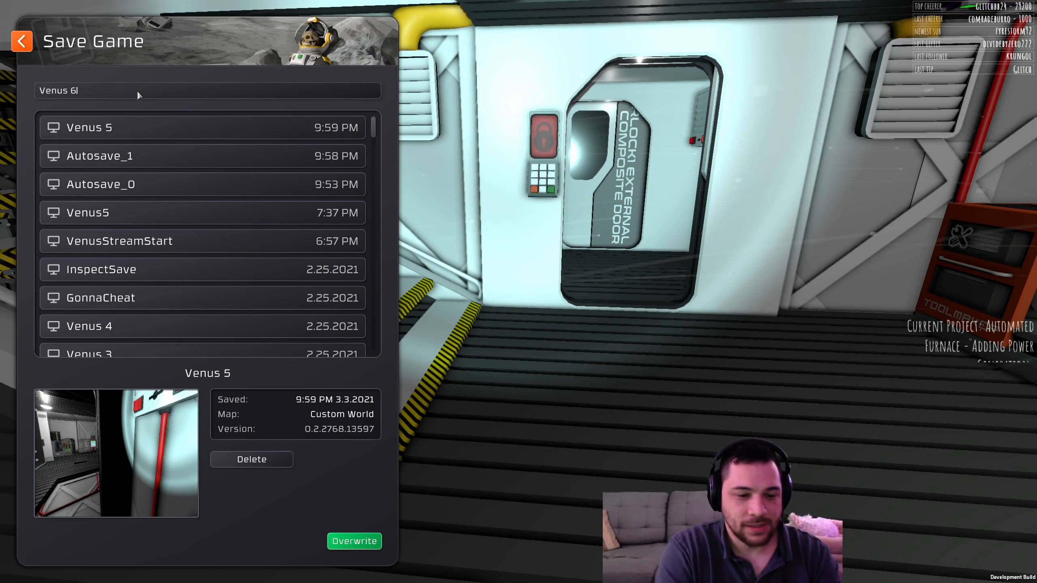
{"action": "left_click", "coordinate": [353, 541]}
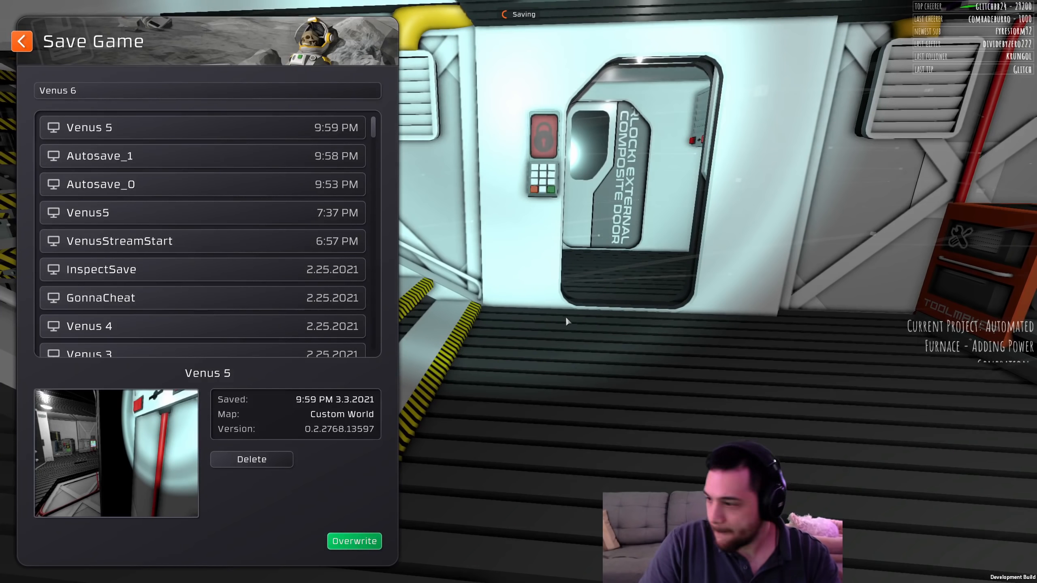
{"action": "left_click", "coordinate": [354, 541]}
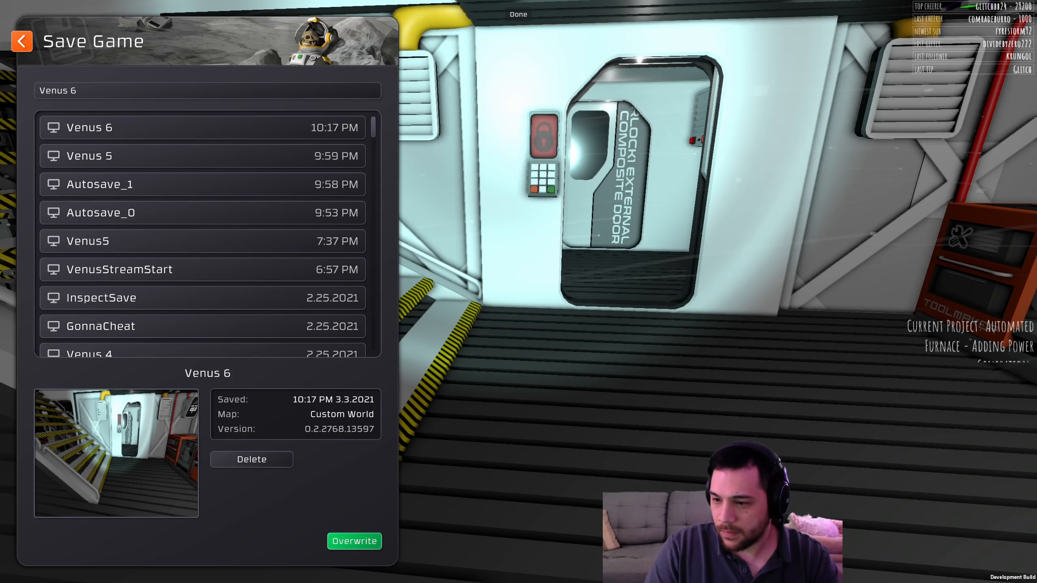
{"action": "mouse_move", "coordinate": [608, 443]}
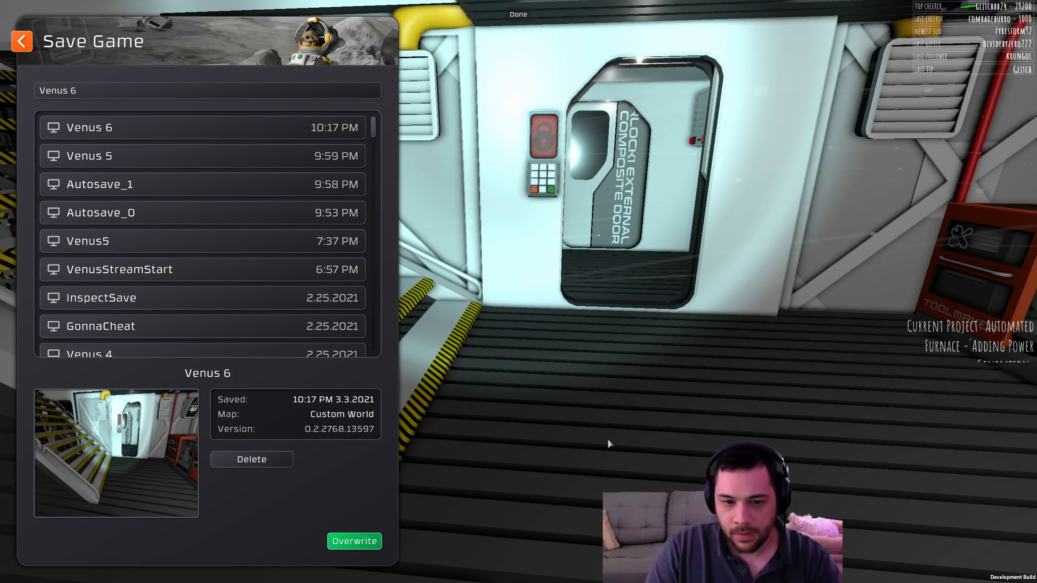
{"action": "left_click", "coordinate": [354, 541]}
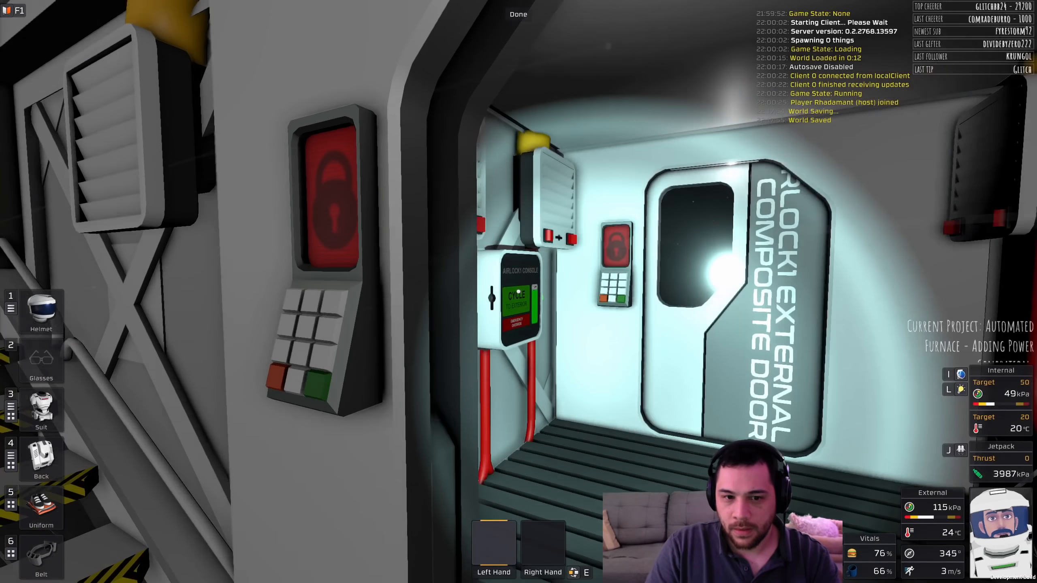
Step: Cycle out through the airlock, mount a passive vent on the module wall, and fit a corner pipe
{"action": "left_click", "coordinate": [518, 296]}
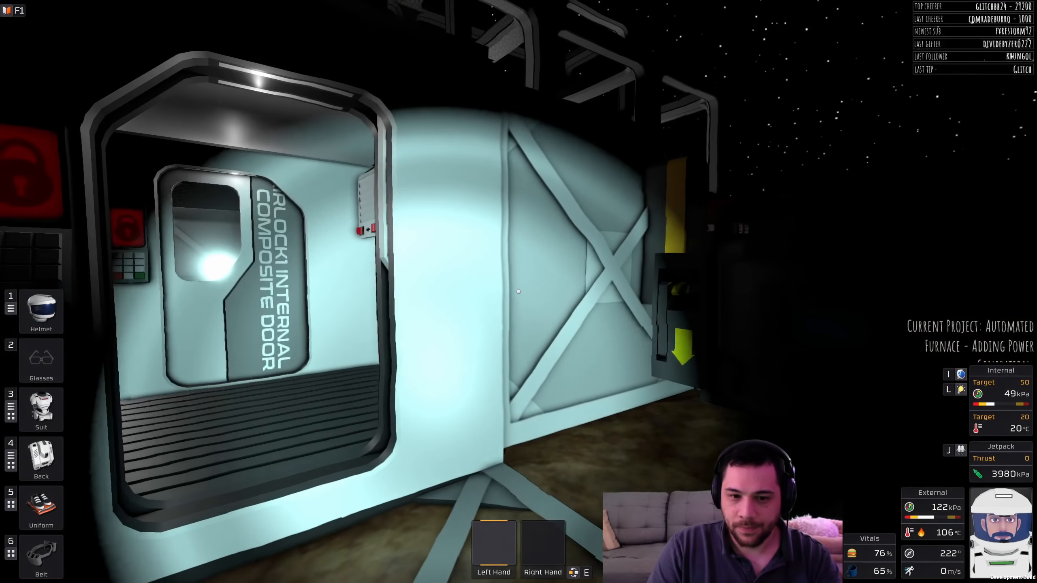
{"action": "left_click", "coordinate": [41, 459]}
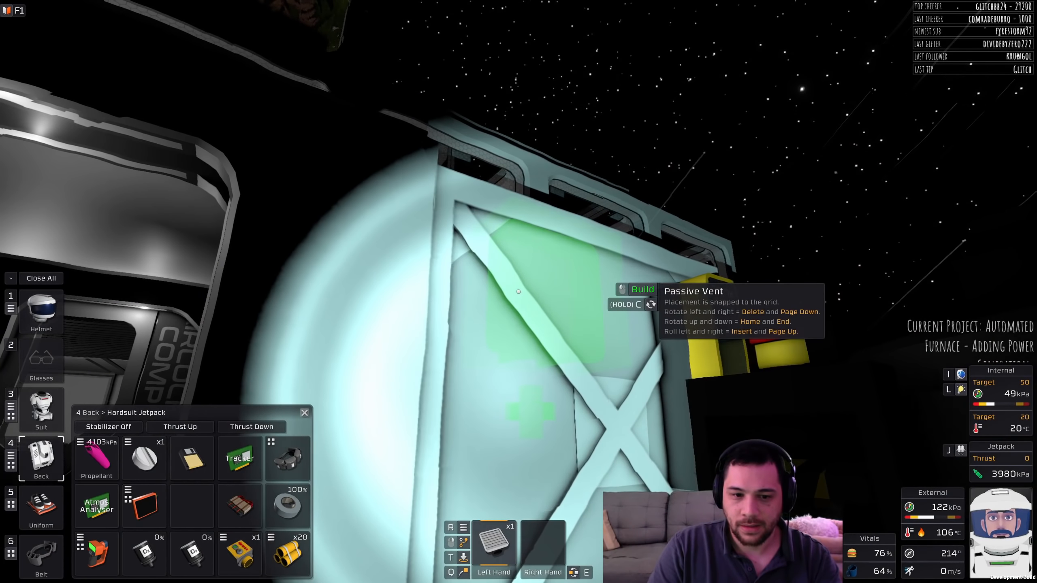
{"action": "left_click", "coordinate": [519, 291]}
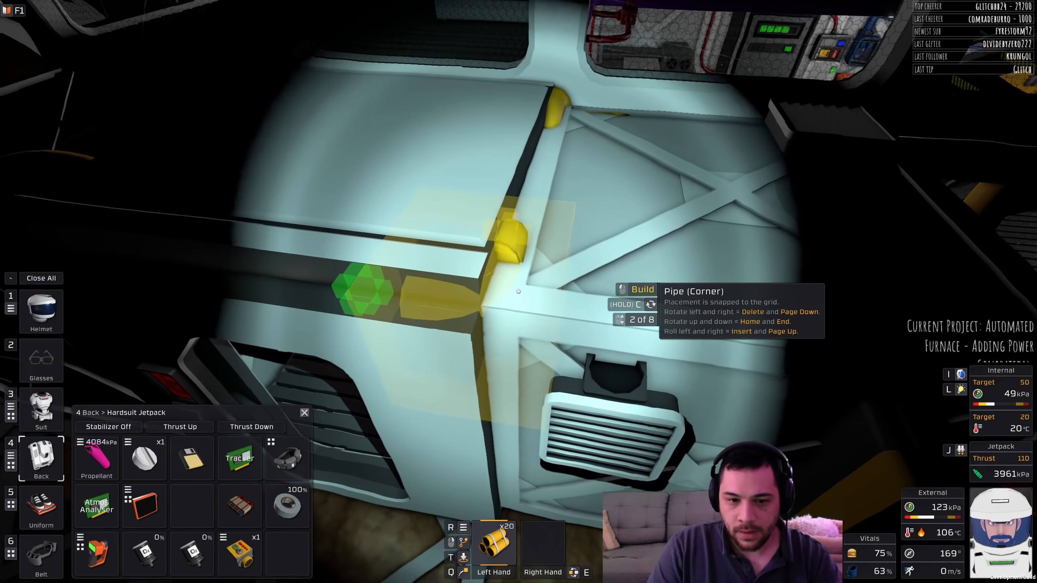
{"action": "left_click", "coordinate": [518, 291]}
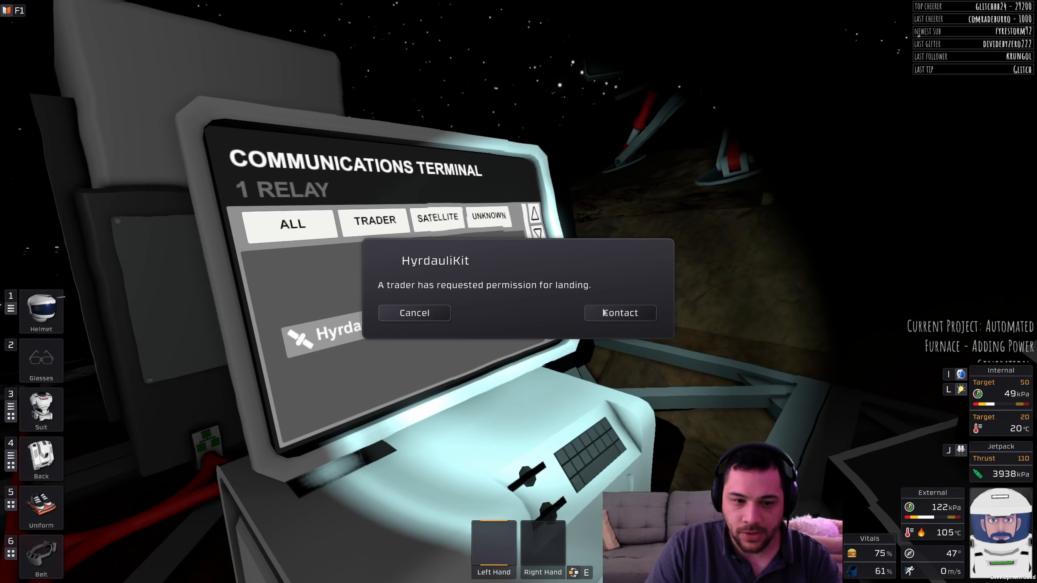
Step: Contact the HyrdauliKit trader from the Communications Terminal to grant landing permission
{"action": "left_click", "coordinate": [619, 313]}
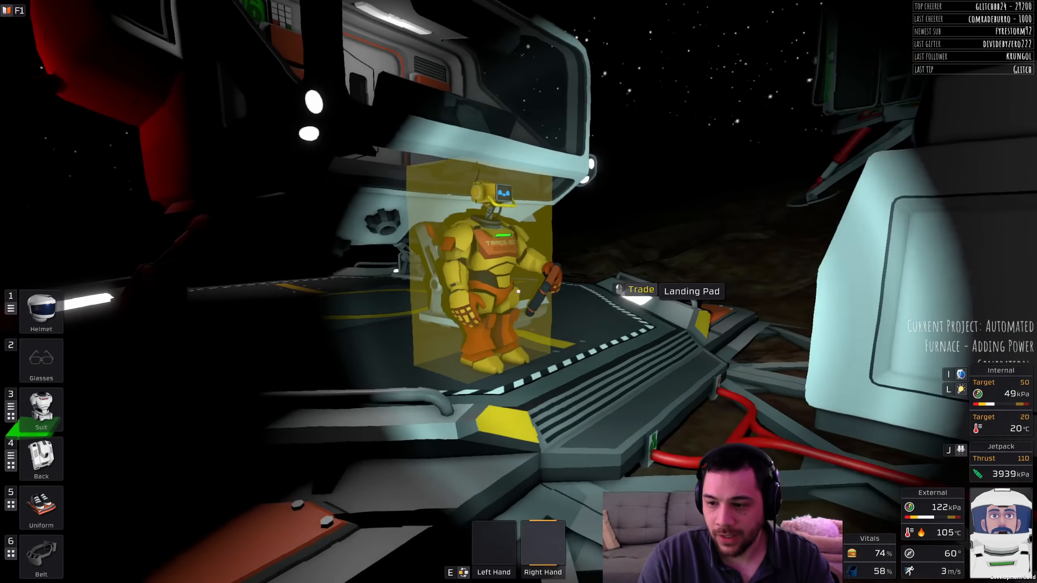
Step: Sell 18 pipe kits and 2 empty oxygen filters to the trader and close the trade
{"action": "left_click", "coordinate": [639, 289]}
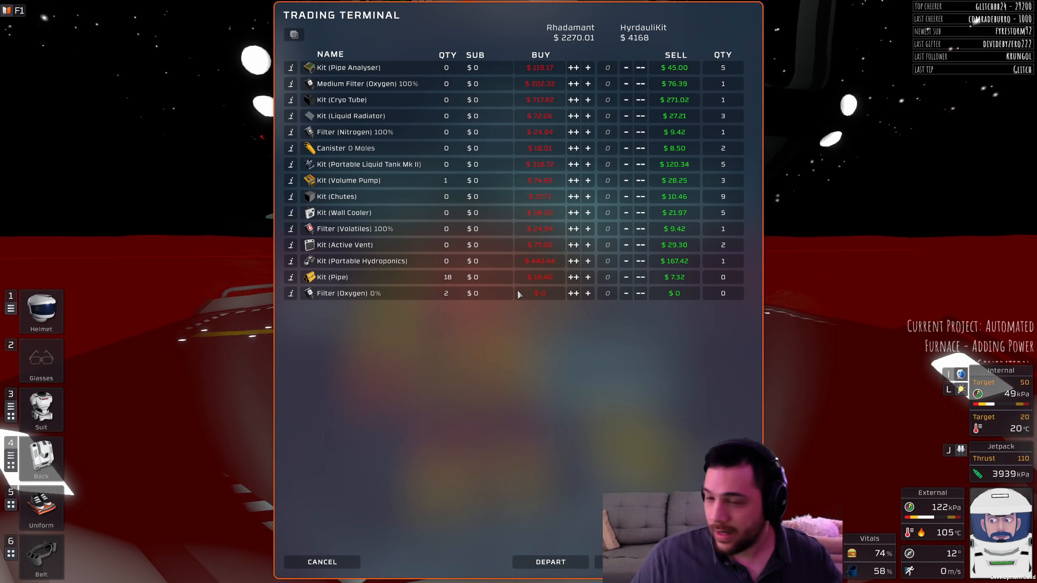
{"action": "mouse_move", "coordinate": [373, 304]}
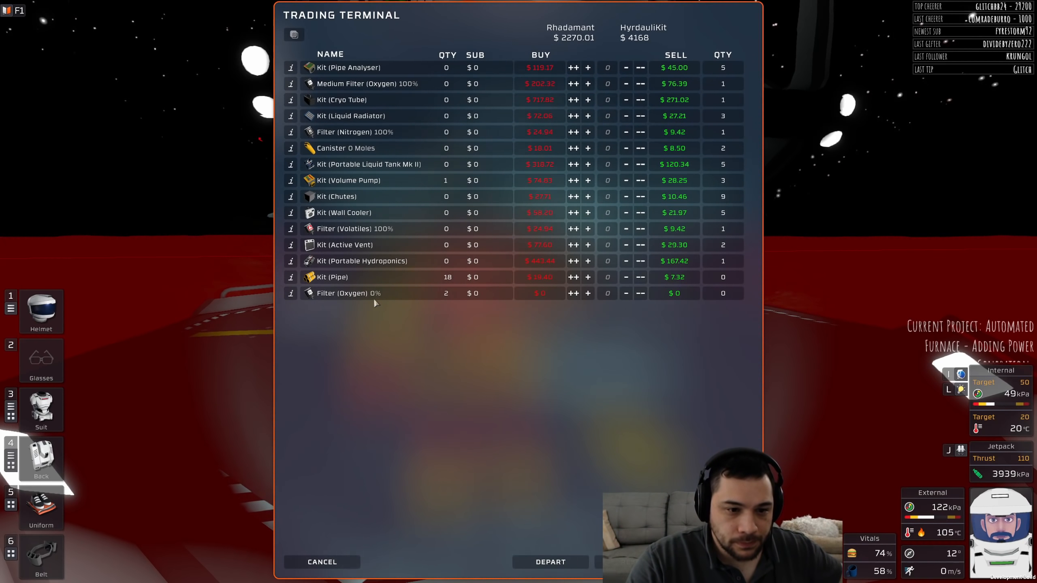
{"action": "mouse_move", "coordinate": [431, 228]}
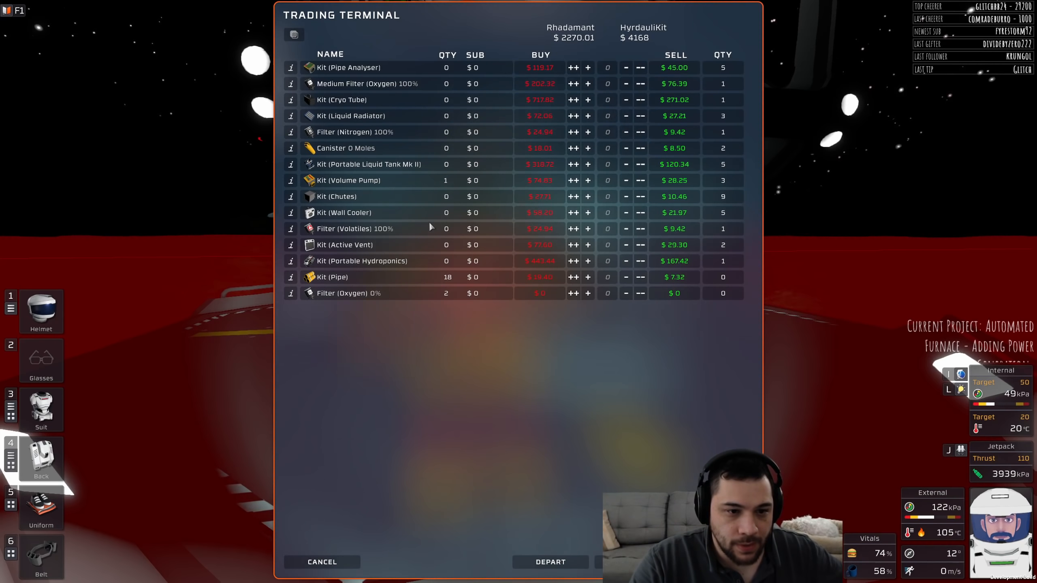
{"action": "mouse_move", "coordinate": [404, 170]}
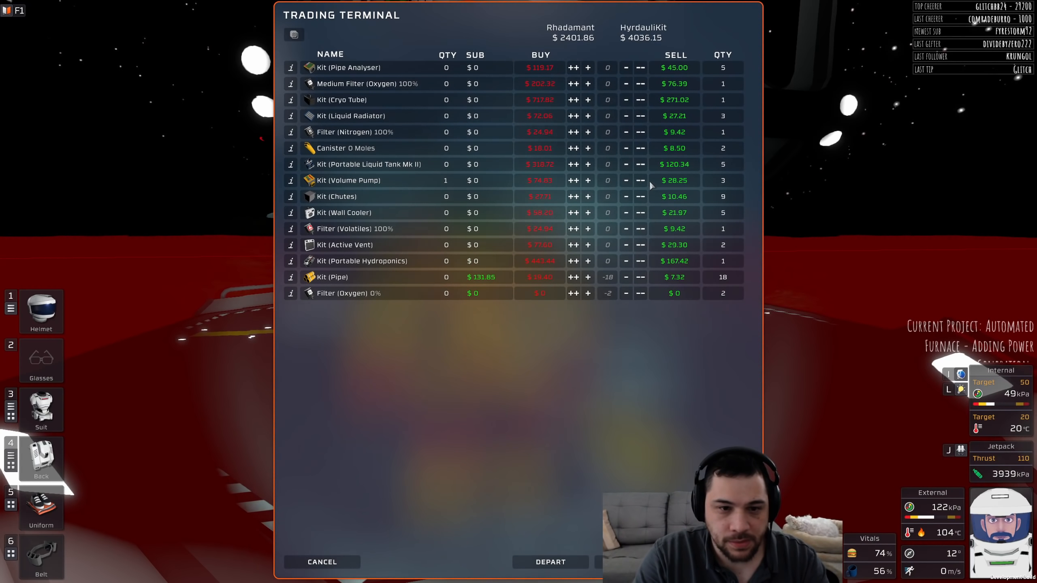
{"action": "left_click", "coordinate": [625, 180]}
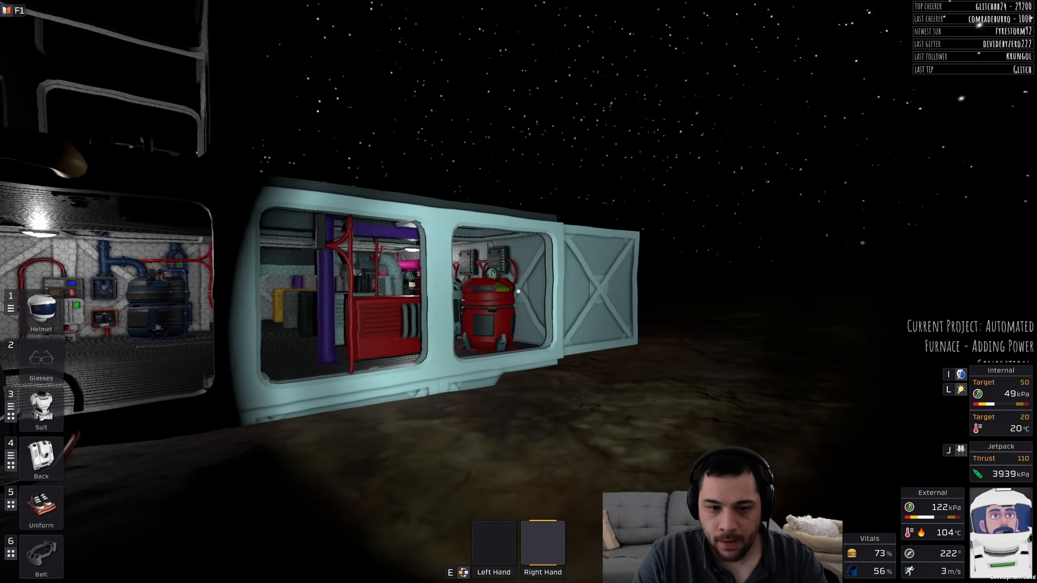
{"action": "mouse_move", "coordinate": [518, 291]}
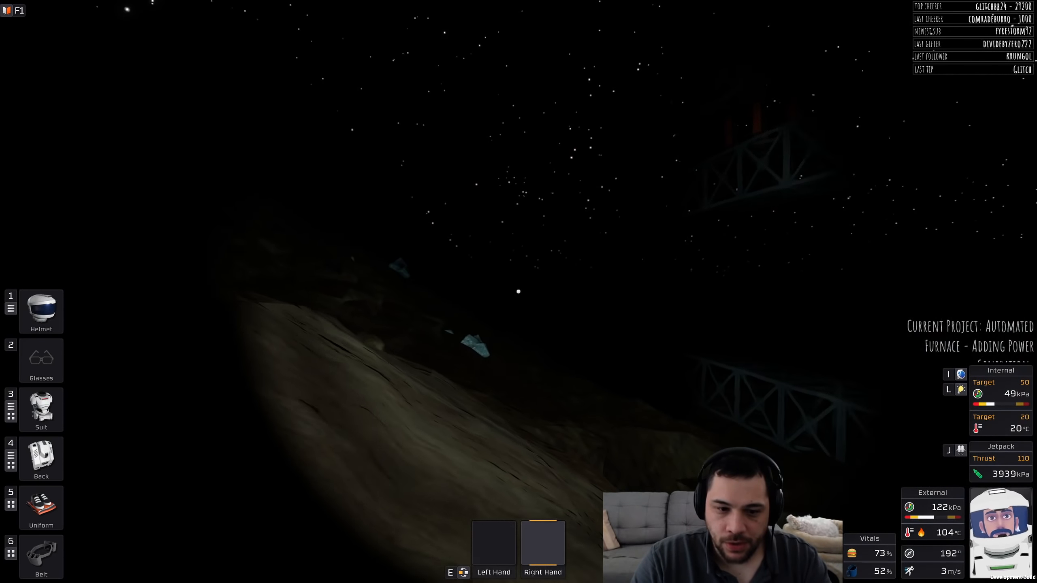
{"action": "mouse_move", "coordinate": [518, 291]}
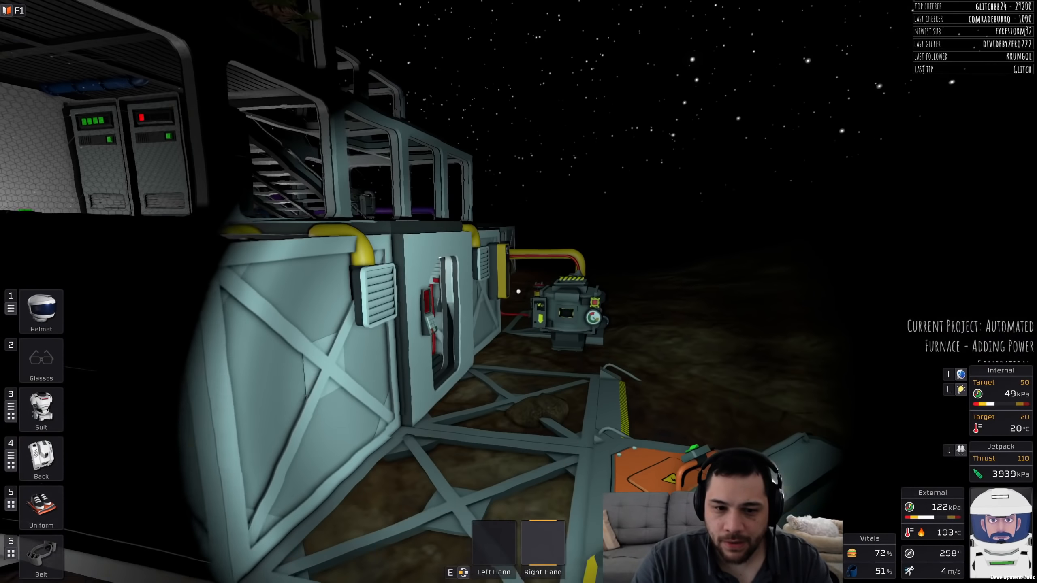
{"action": "mouse_move", "coordinate": [518, 291]}
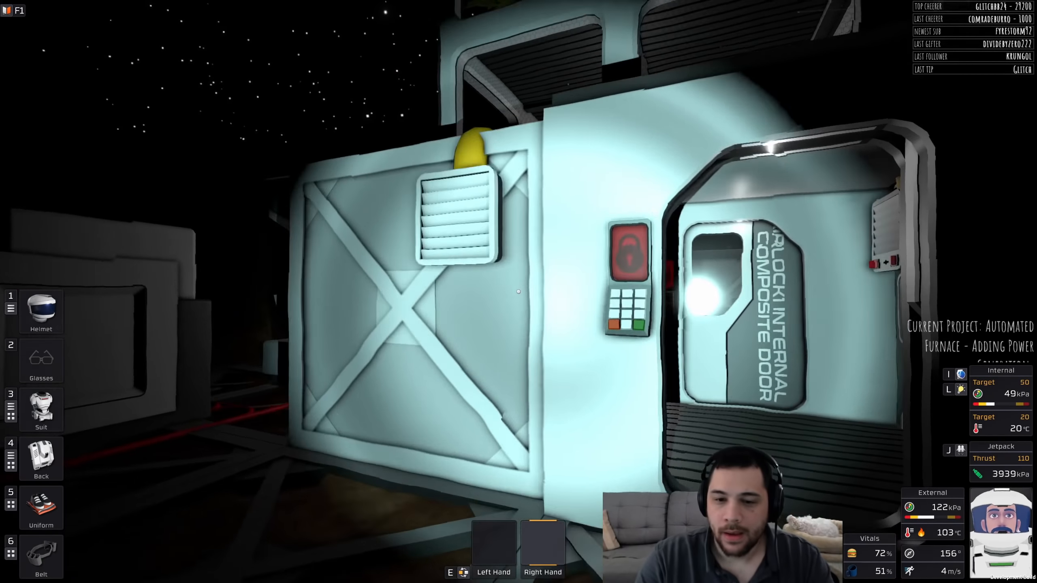
Step: Open the internal composite door and step into the airlock
{"action": "left_click", "coordinate": [627, 274]}
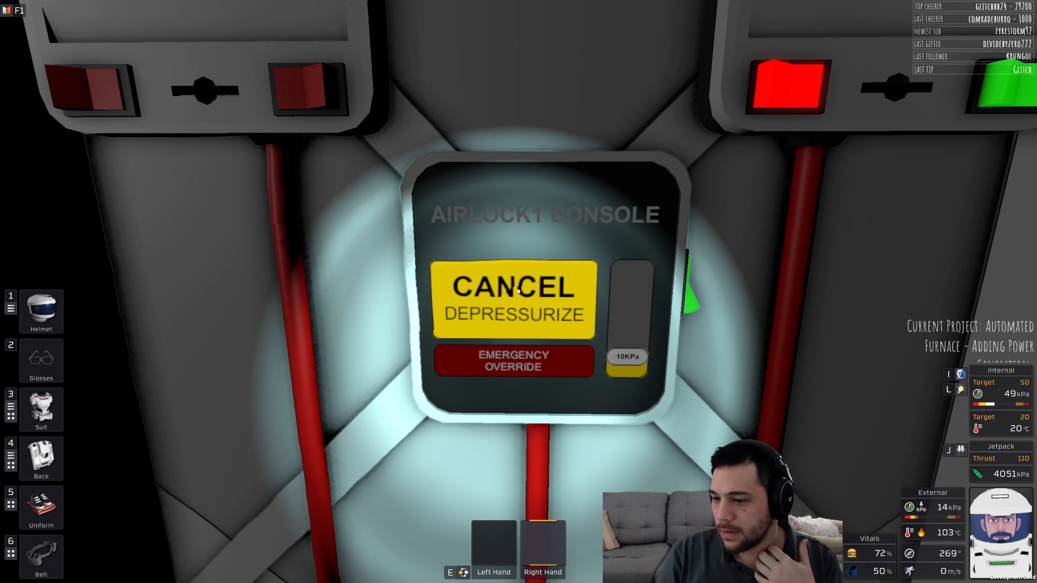
Step: Cancel the depressurize cycle on the Airlock Console so the airlock repressurizes
{"action": "left_click", "coordinate": [514, 301]}
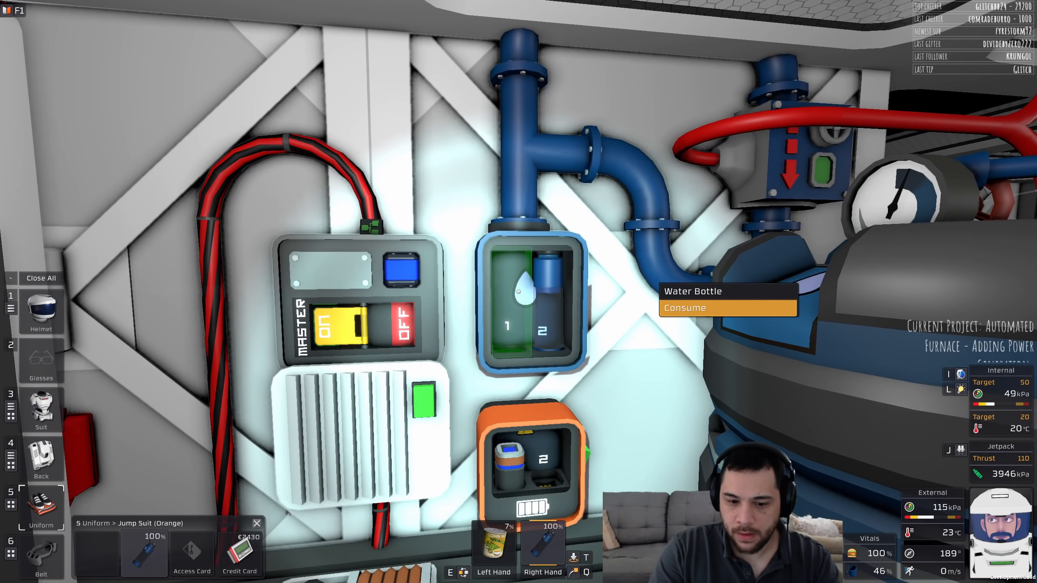
Step: Drink the water bottle to rehydrate near the fabricator
{"action": "left_click", "coordinate": [685, 308]}
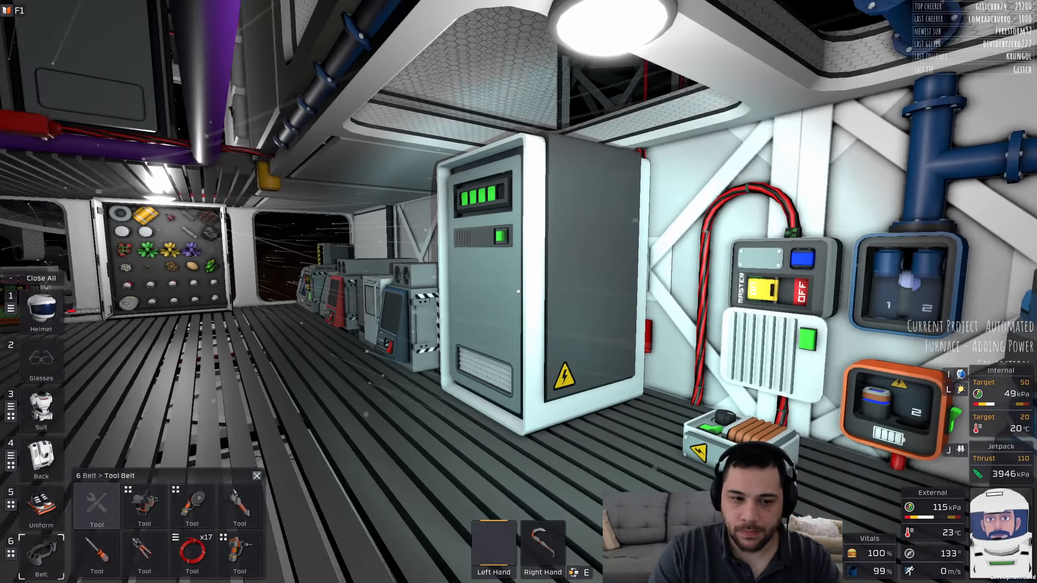
{"action": "mouse_move", "coordinate": [517, 291]}
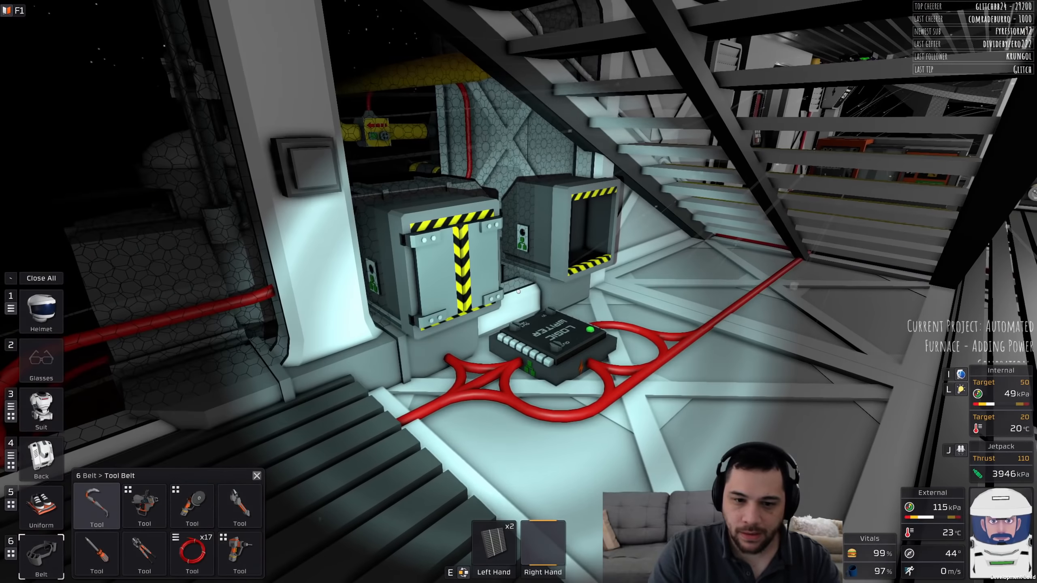
{"action": "mouse_move", "coordinate": [519, 291]}
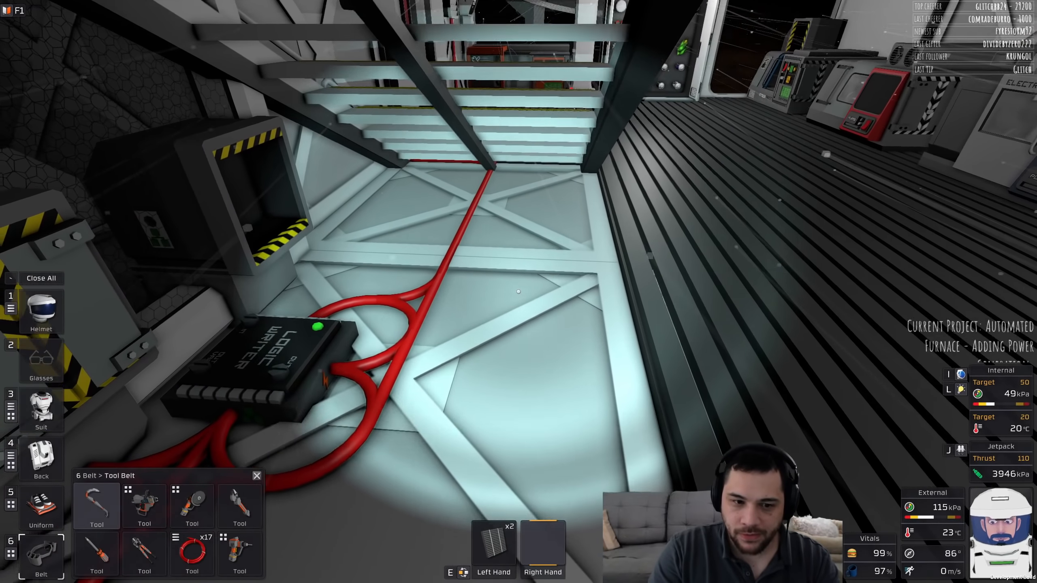
{"action": "mouse_move", "coordinate": [518, 291]}
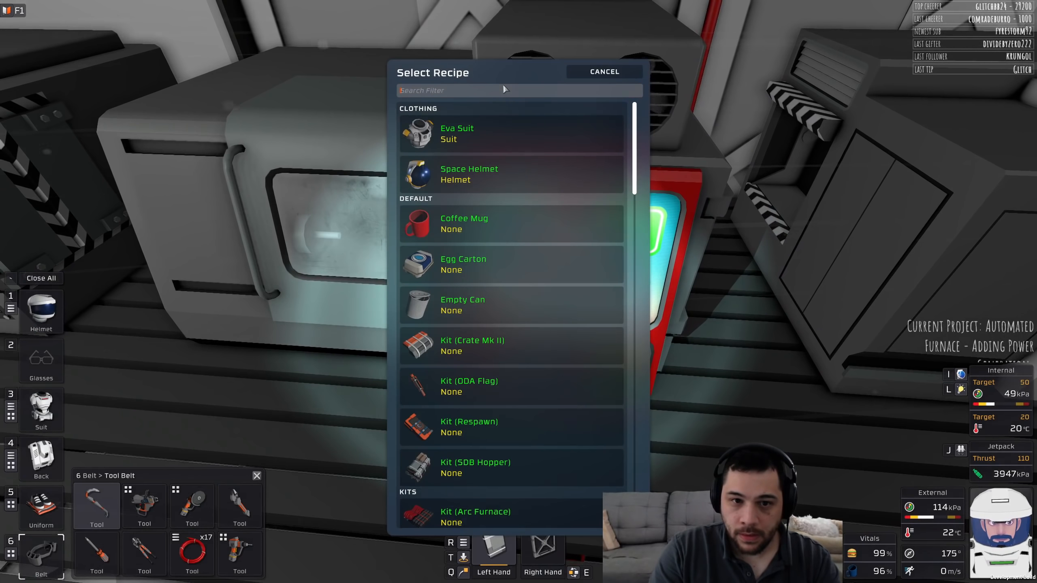
Step: Close the fabricator's recipe list, ready to gather frame kits and plates
{"action": "left_click", "coordinate": [602, 72]}
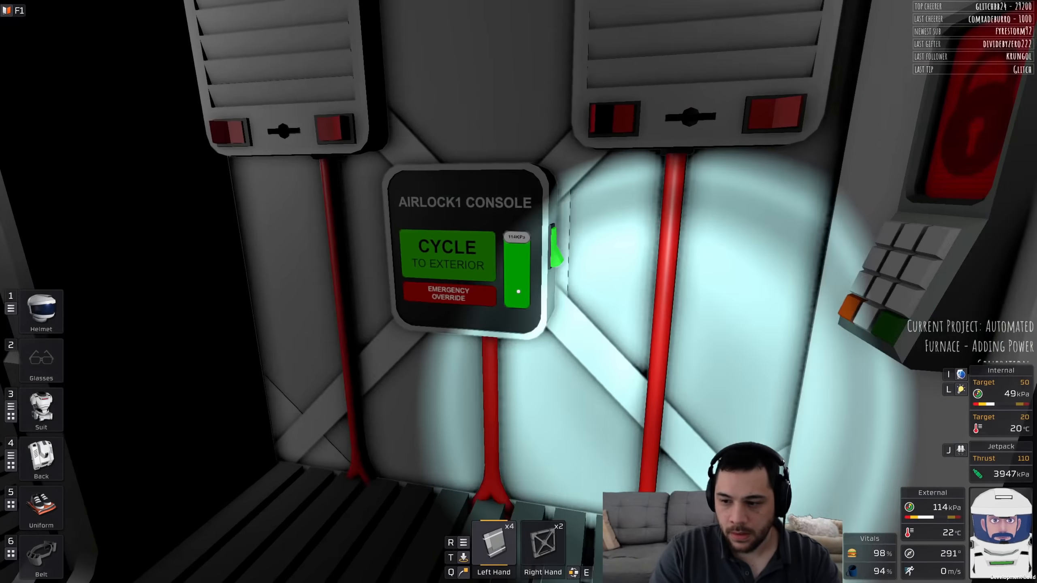
Step: Cycle Airlock1 to the exterior and exit through the outer door
{"action": "left_click", "coordinate": [447, 255]}
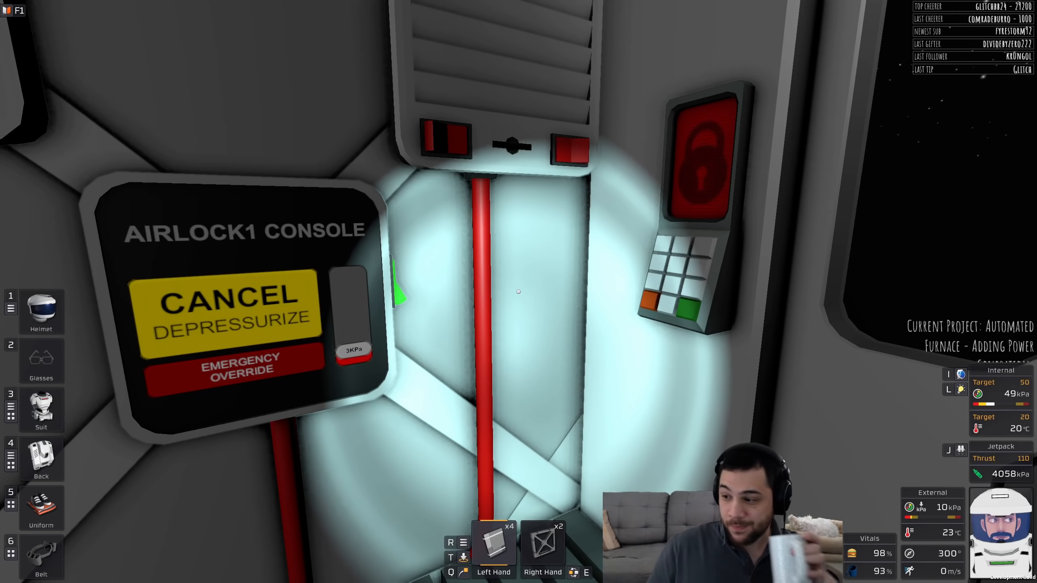
{"action": "left_click", "coordinate": [228, 296]}
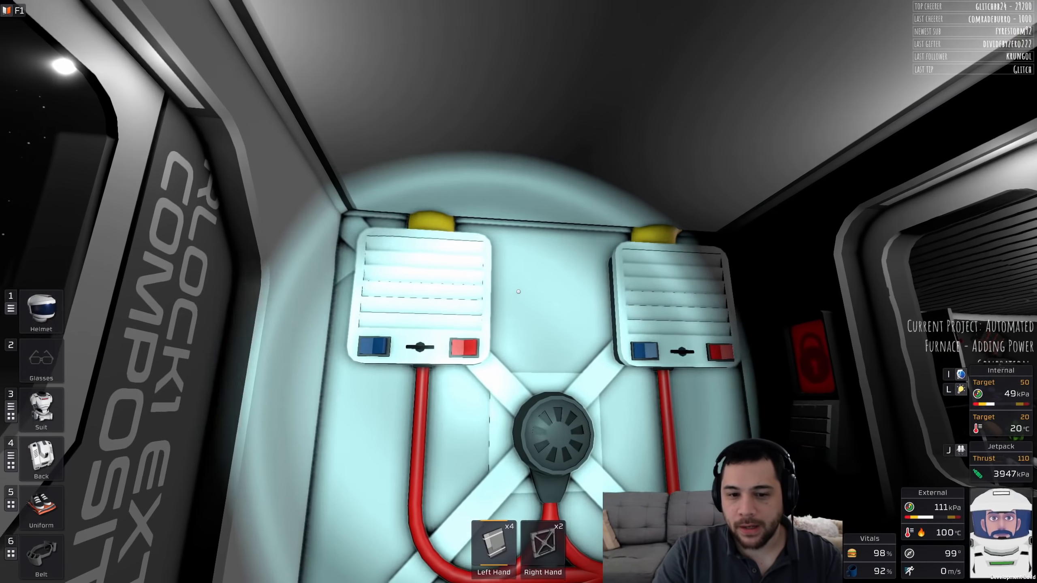
{"action": "left_click", "coordinate": [548, 427]}
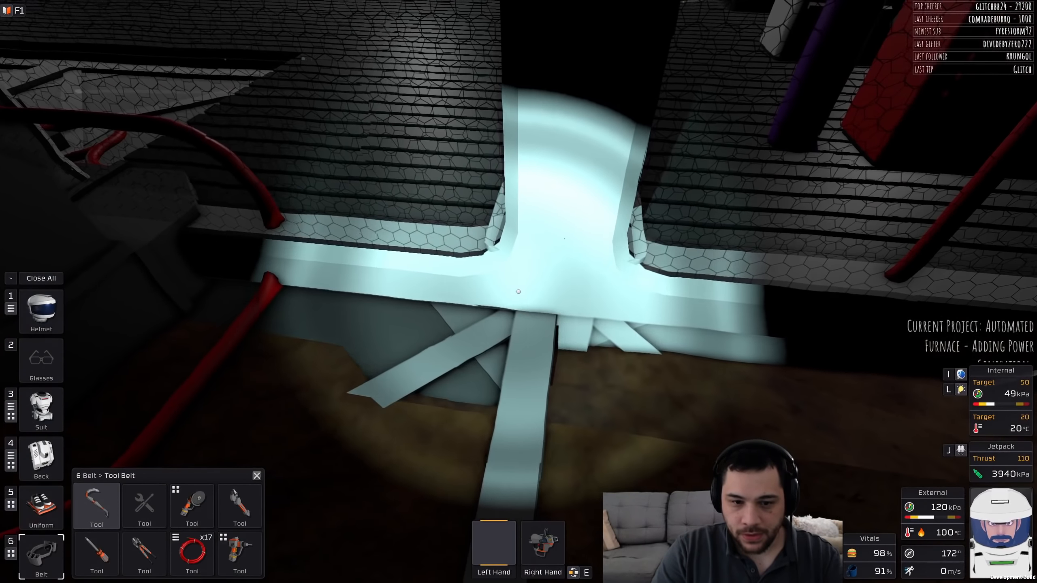
{"action": "mouse_move", "coordinate": [519, 291]}
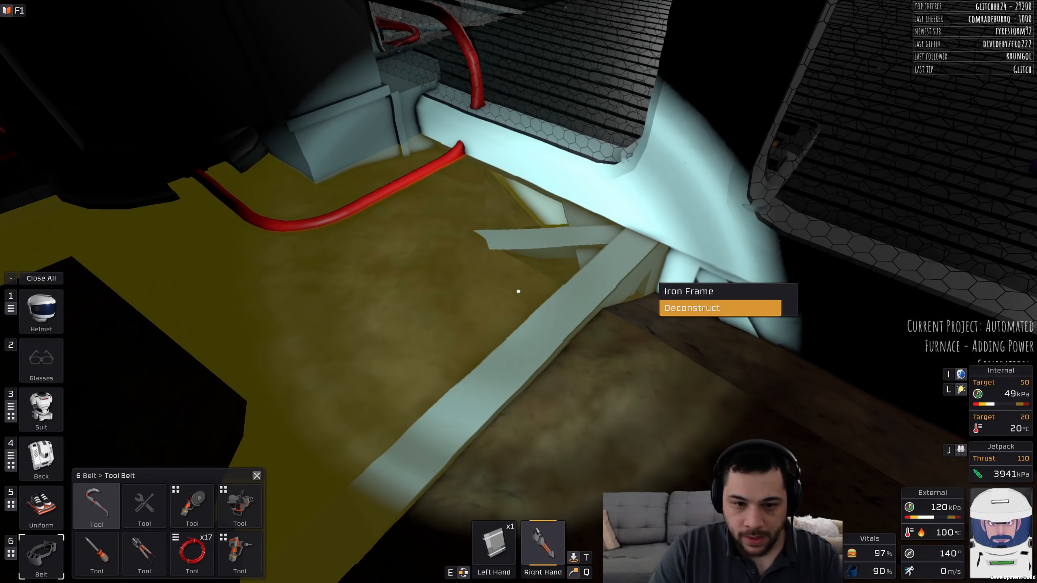
Step: Take apart the iron frame beneath the base with the wrench
{"action": "left_click", "coordinate": [691, 308]}
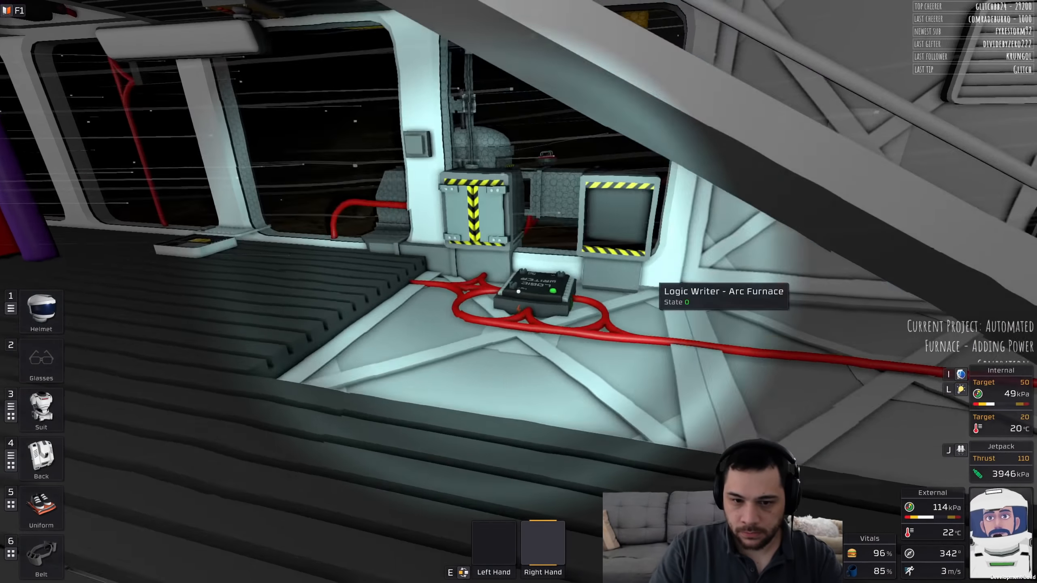
{"action": "mouse_move", "coordinate": [516, 290]}
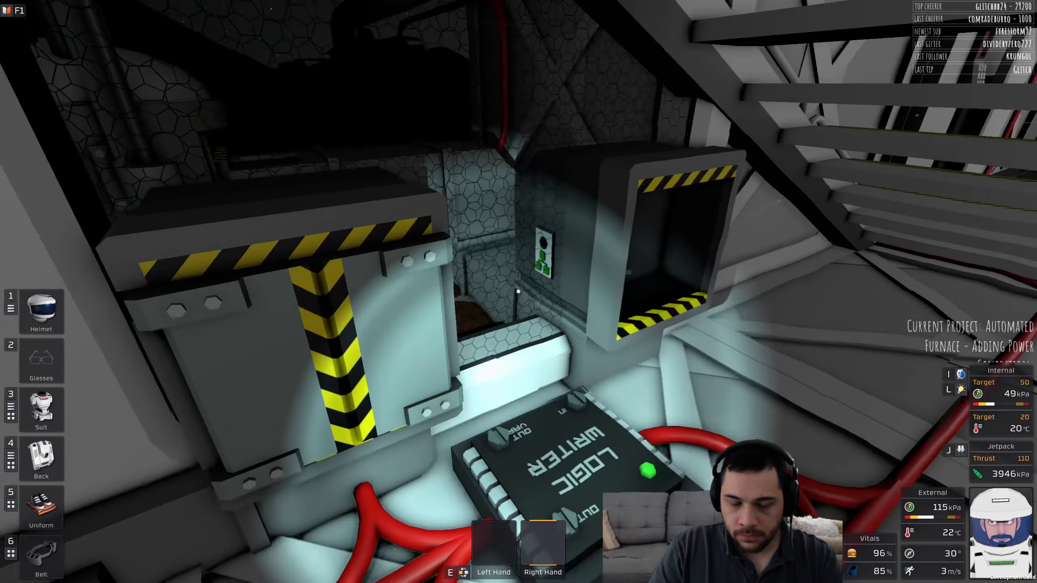
Step: Save the world as Venus 7 and deconstruct the floor frame beside the logic writer
{"action": "key", "text": "Escape"}
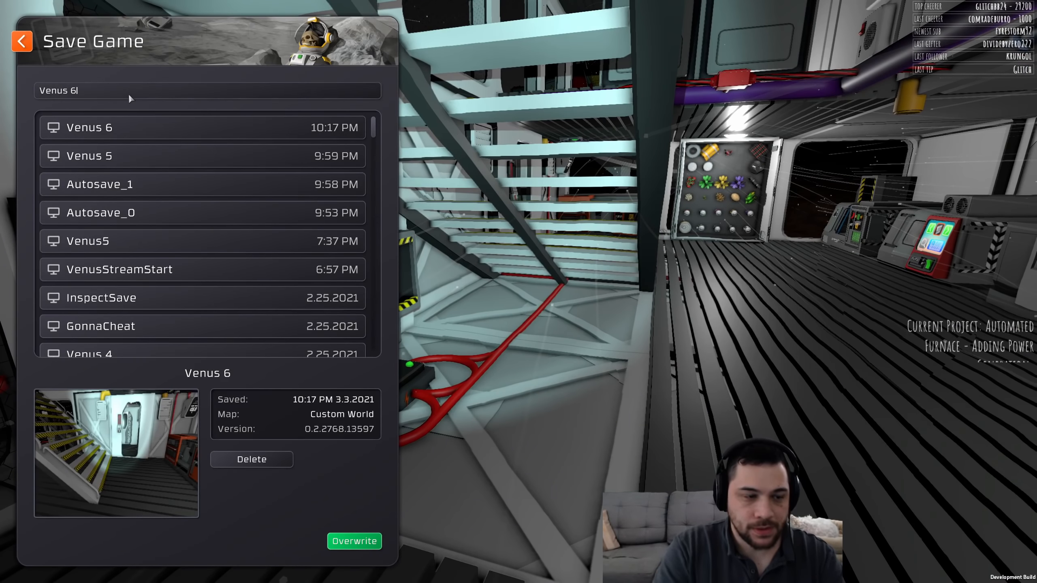
{"action": "left_click", "coordinate": [354, 541]}
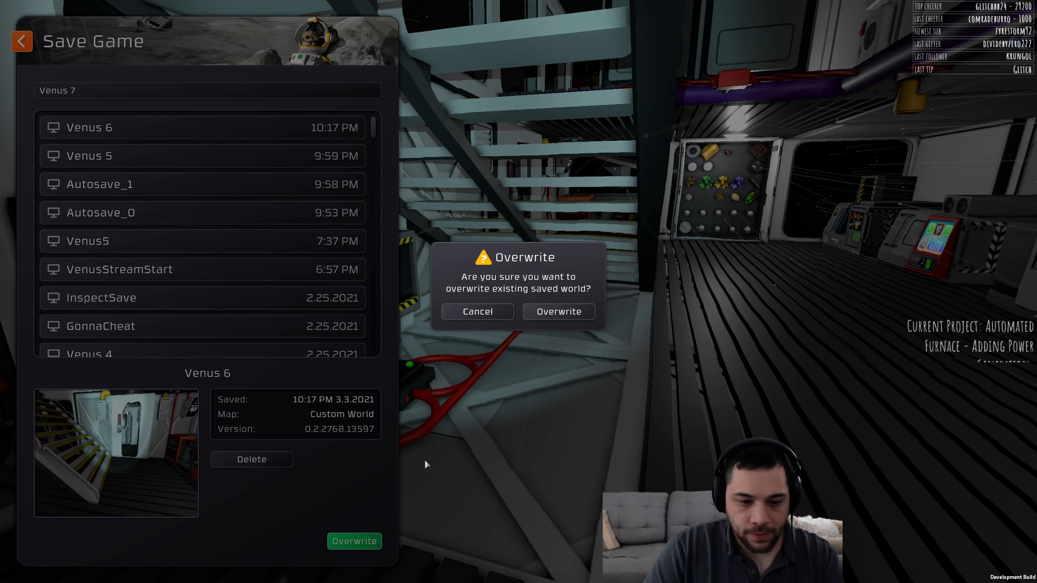
{"action": "left_click", "coordinate": [557, 312]}
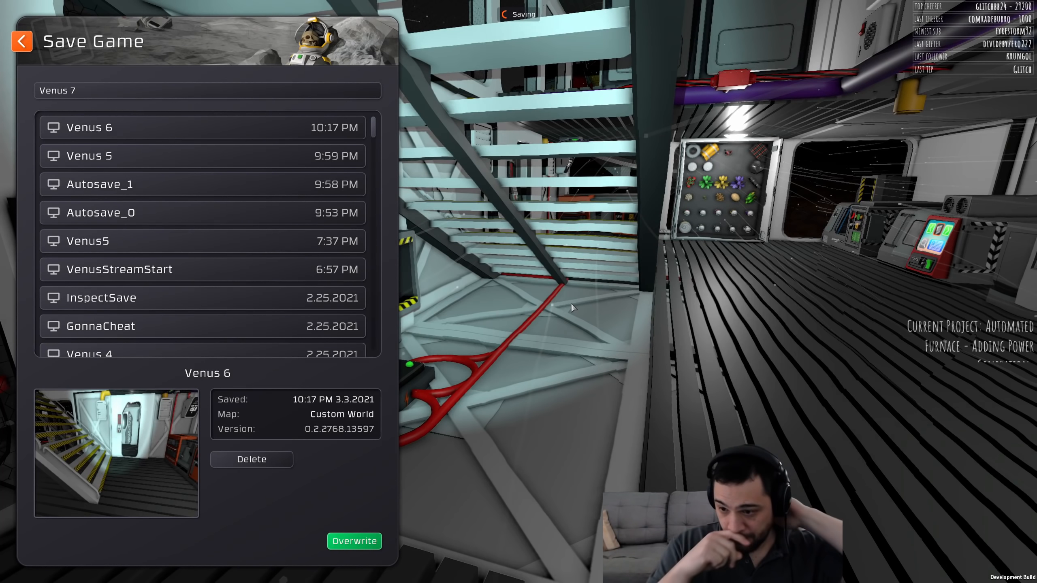
{"action": "left_click", "coordinate": [353, 541]}
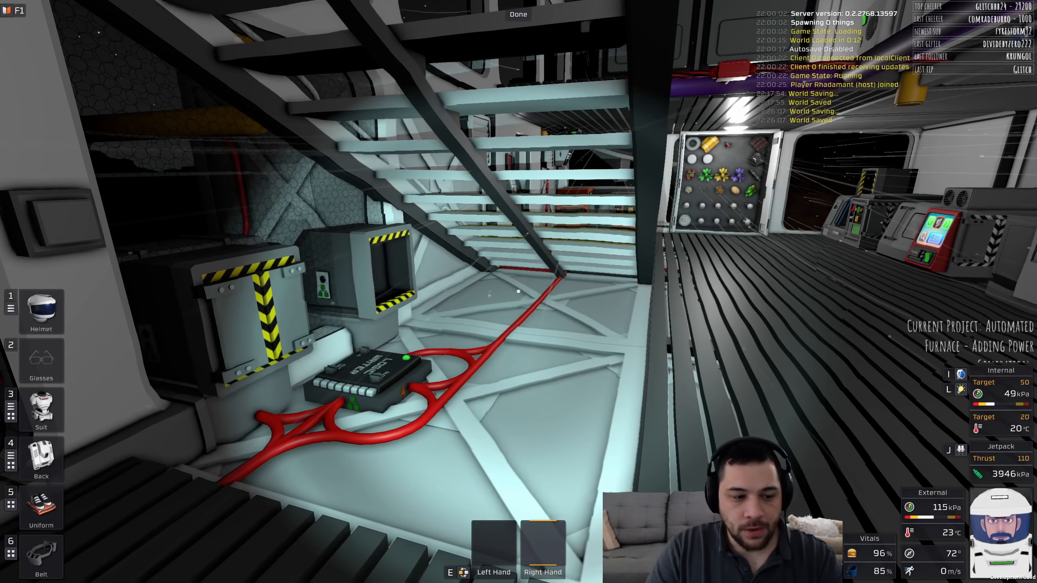
{"action": "left_click", "coordinate": [41, 555]}
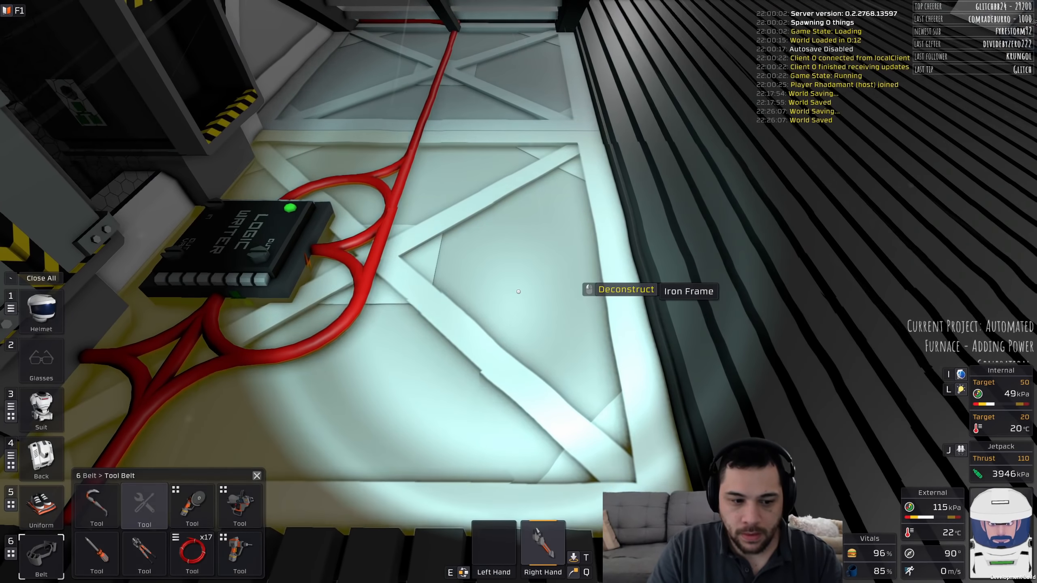
{"action": "left_click", "coordinate": [626, 292]}
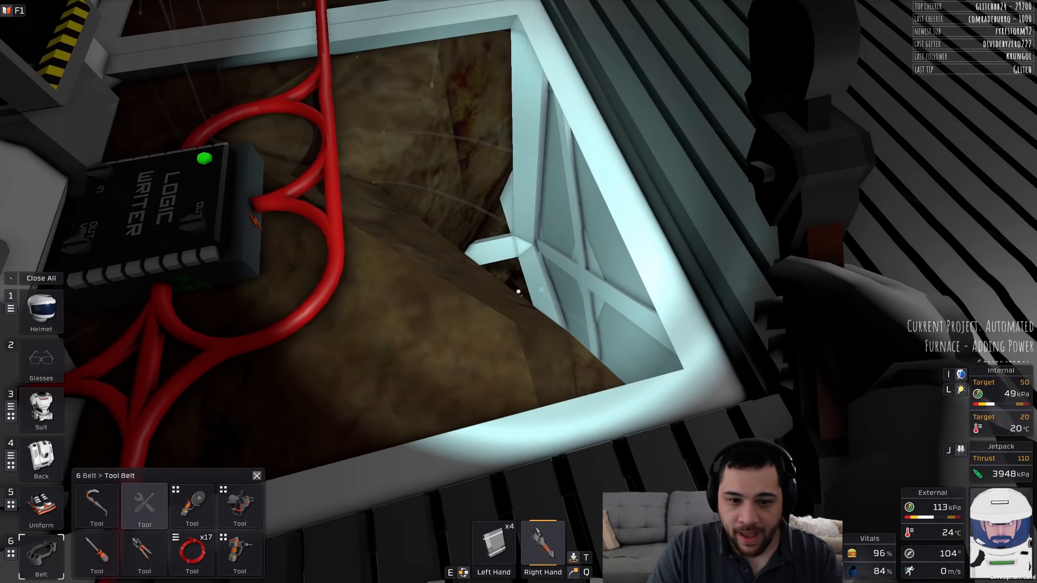
{"action": "mouse_move", "coordinate": [518, 290]}
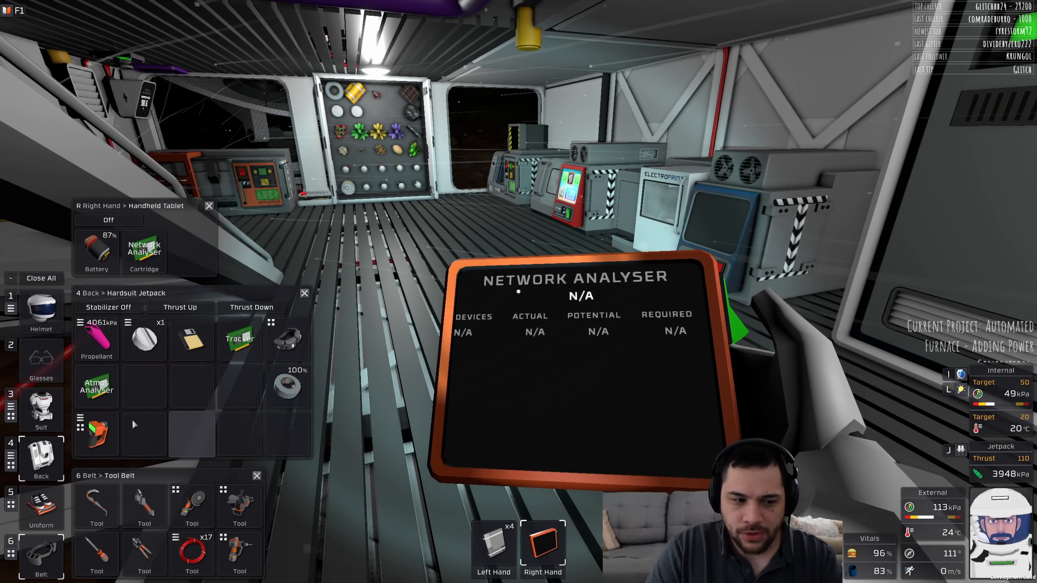
Step: Read the power room's battery and generator network with the Network Analyser
{"action": "left_click", "coordinate": [97, 388]}
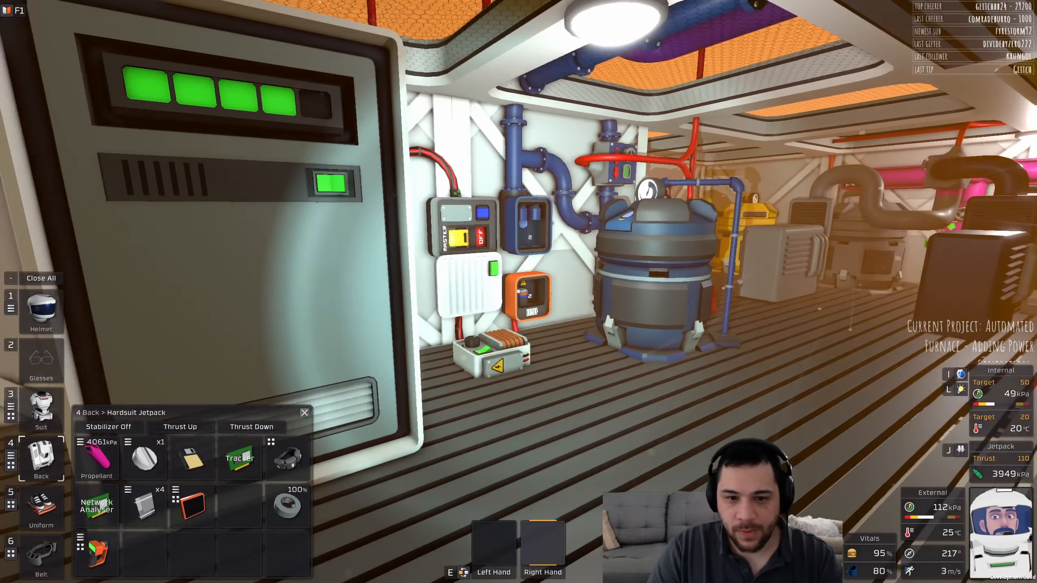
{"action": "mouse_move", "coordinate": [519, 291]}
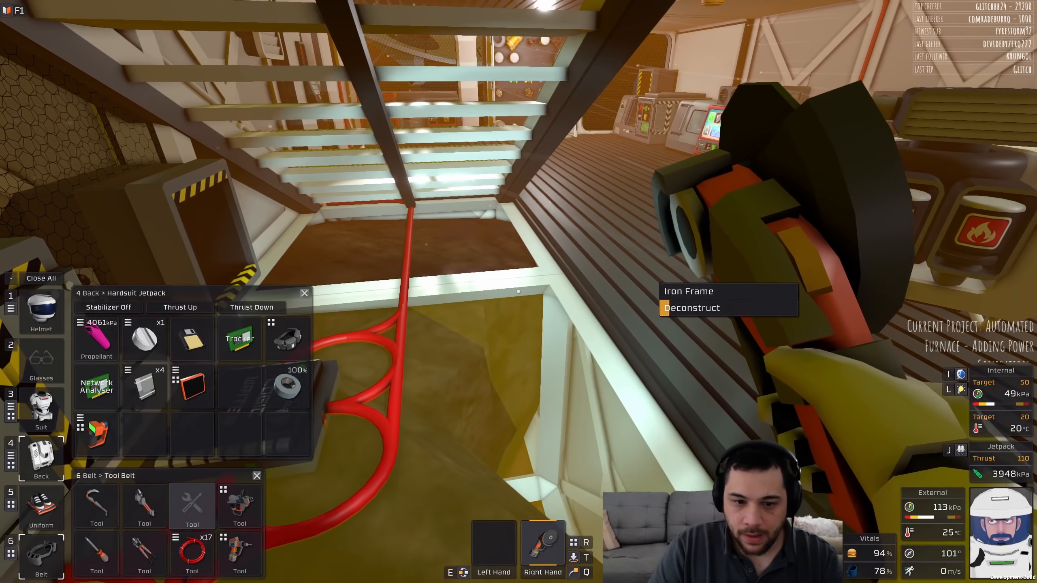
Step: Cut away the iron frame under the stairs and filter fabricator recipes by 'sta'
{"action": "left_click", "coordinate": [691, 307]}
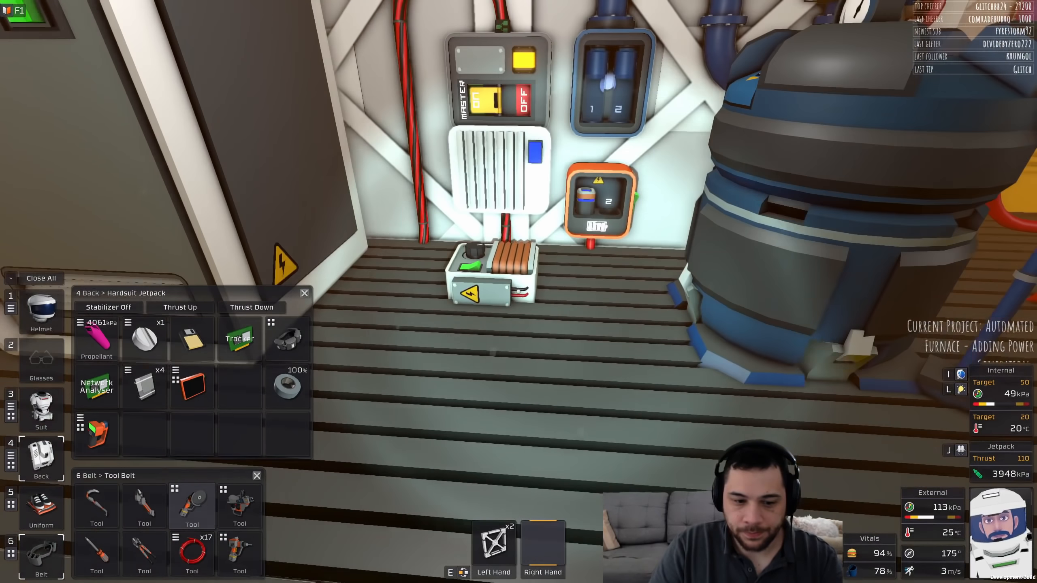
{"action": "mouse_move", "coordinate": [519, 292]}
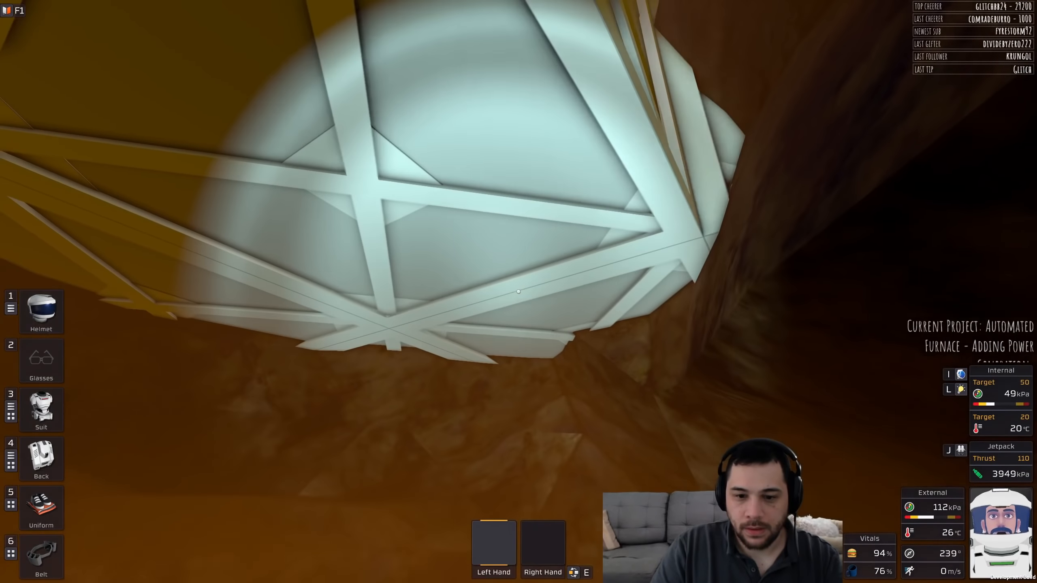
{"action": "left_click", "coordinate": [41, 458]}
{"action": "type", "text": "sta"}
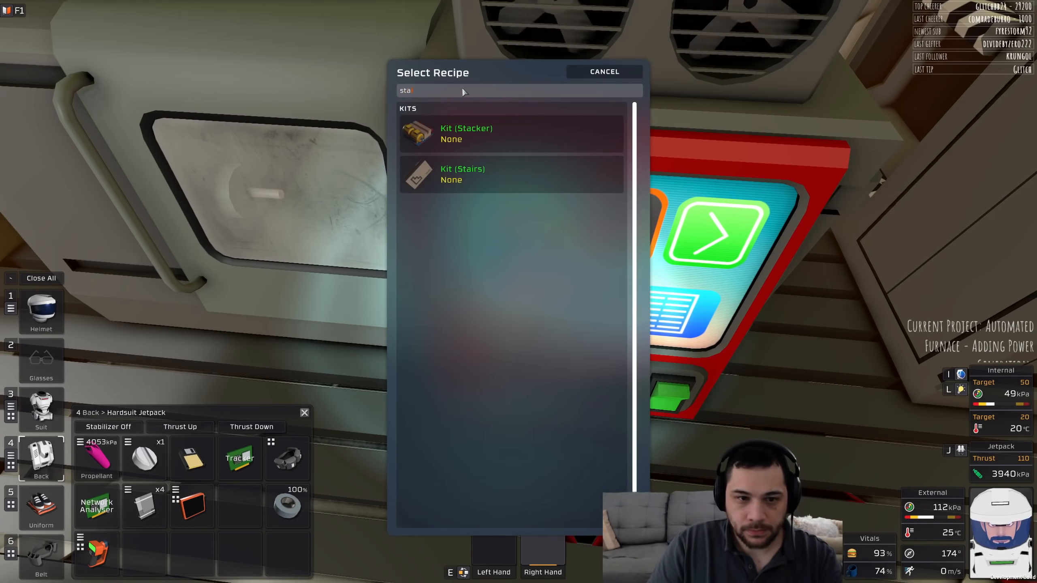
Step: Select Kit (Stairs) from the filtered recipe list
{"action": "left_click", "coordinate": [463, 173]}
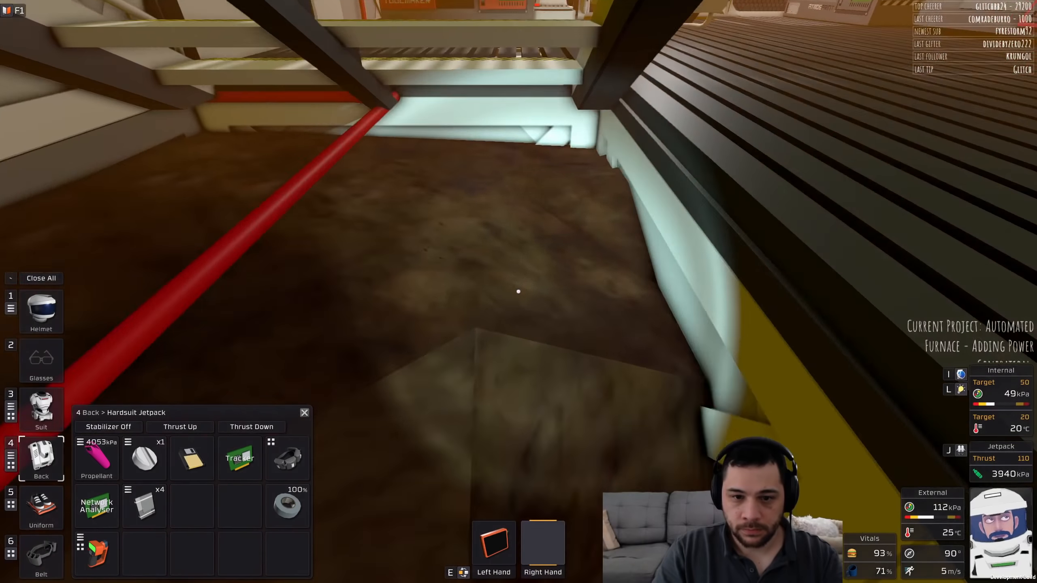
{"action": "mouse_move", "coordinate": [518, 291]}
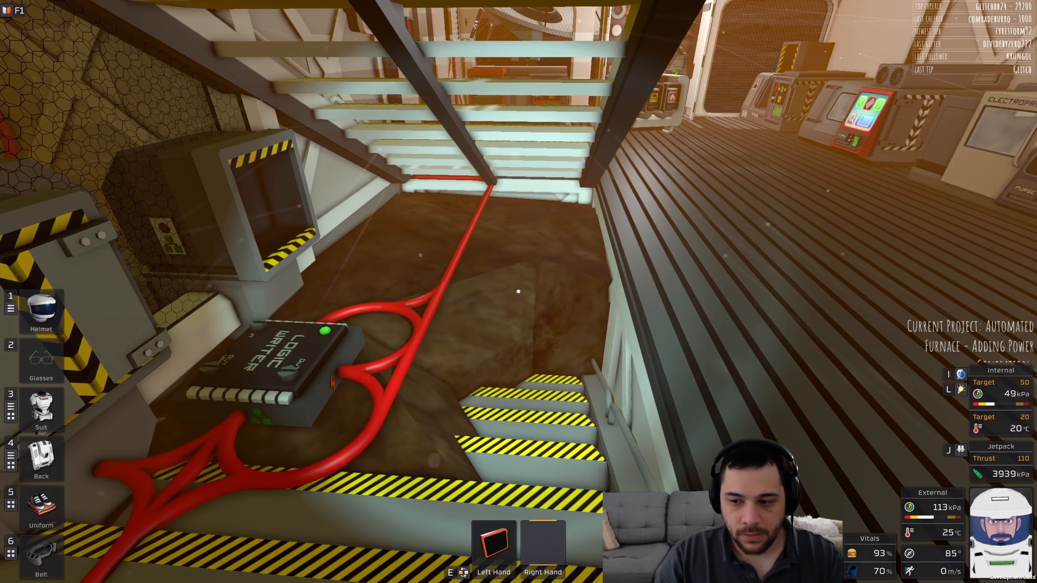
Step: Equip the pickaxe from the mining belt via the tool belt and jetpack slots
{"action": "left_click", "coordinate": [41, 554]}
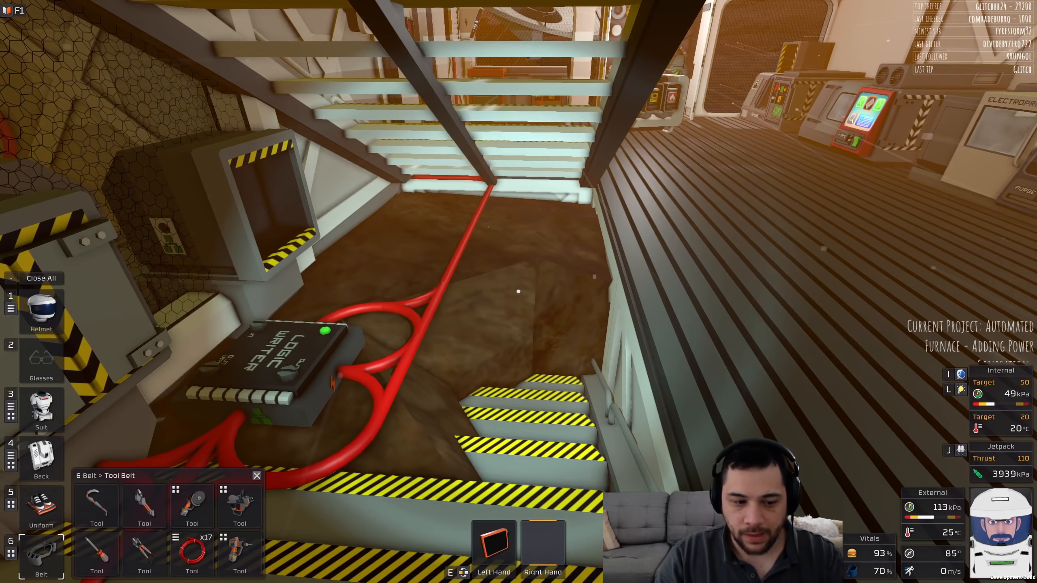
{"action": "left_click", "coordinate": [11, 459]}
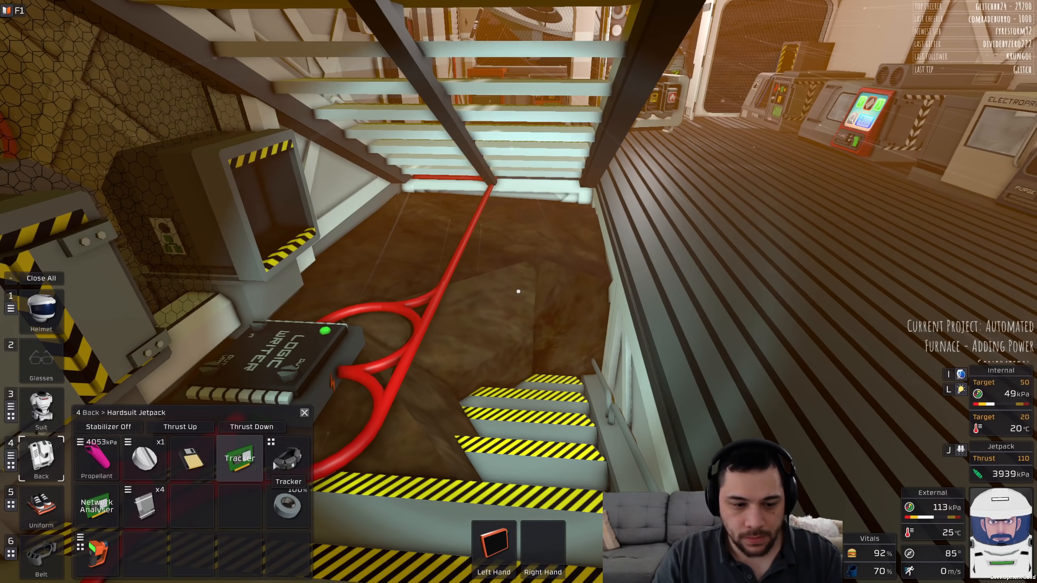
{"action": "left_click", "coordinate": [41, 555]}
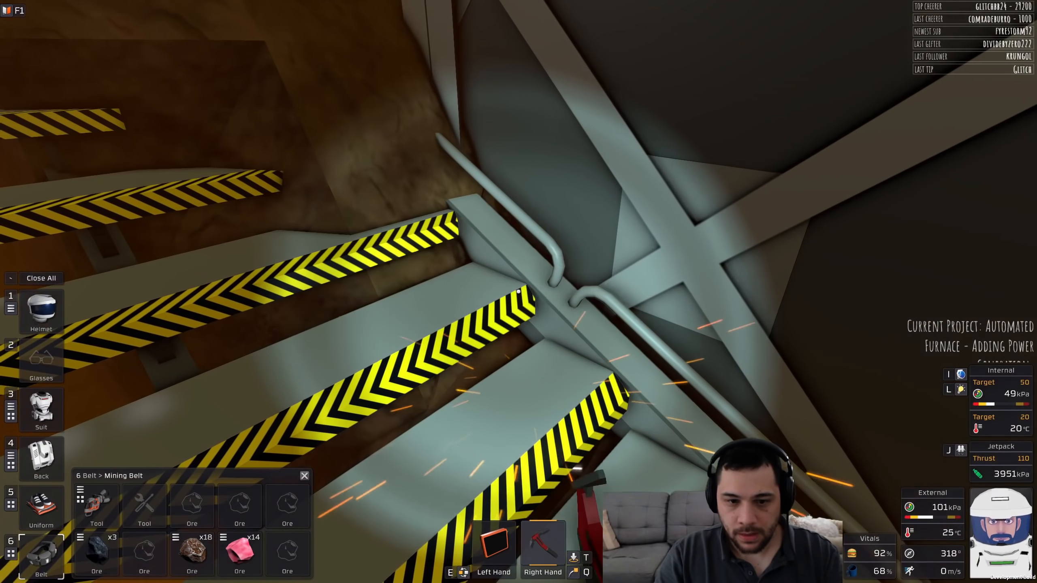
{"action": "mouse_move", "coordinate": [518, 291]}
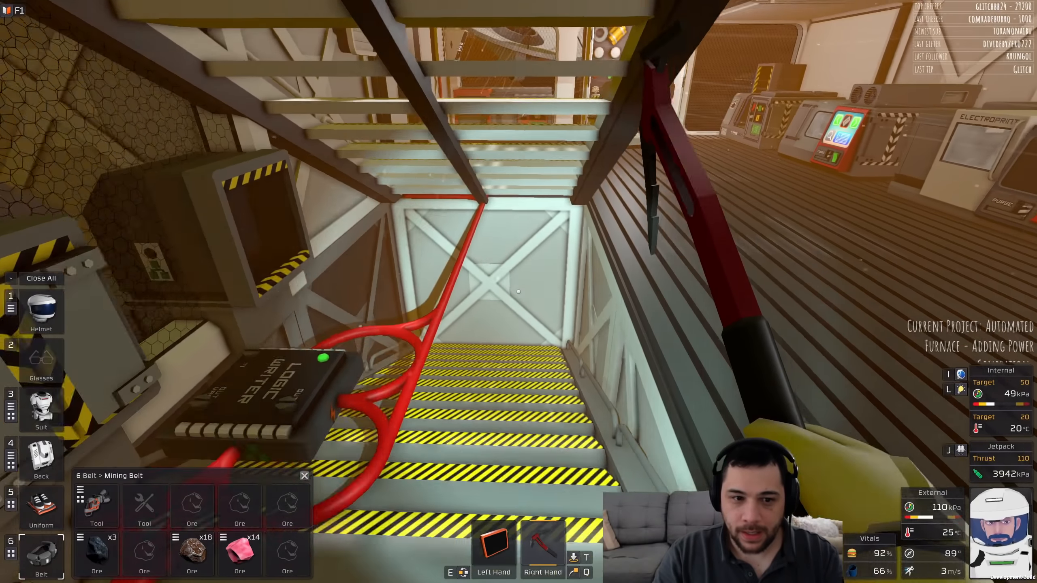
{"action": "mouse_move", "coordinate": [518, 292]}
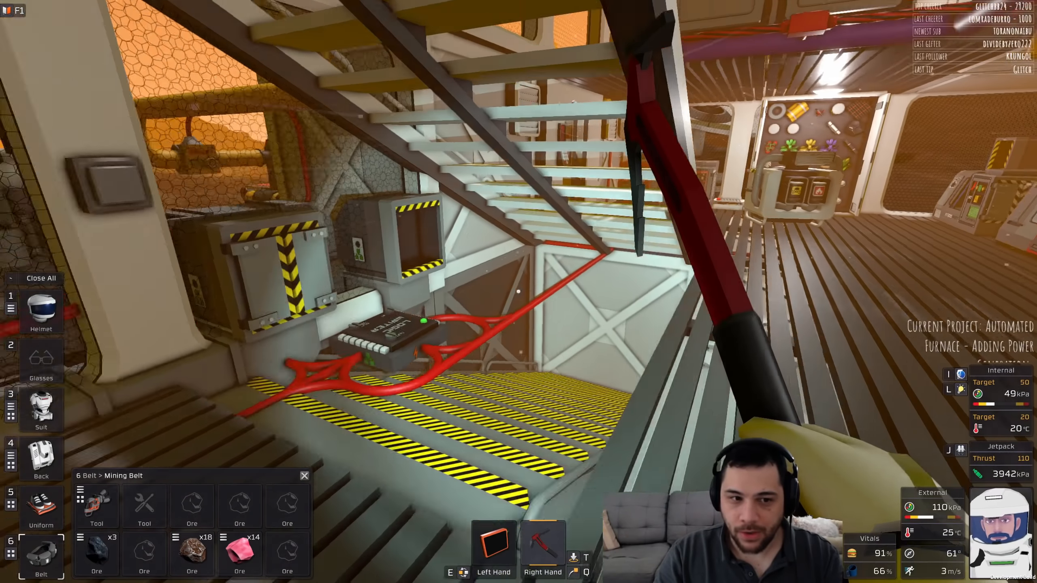
Step: Save the world as Venus 8 and get out the angle grinder and iron frames
{"action": "key", "text": "Escape"}
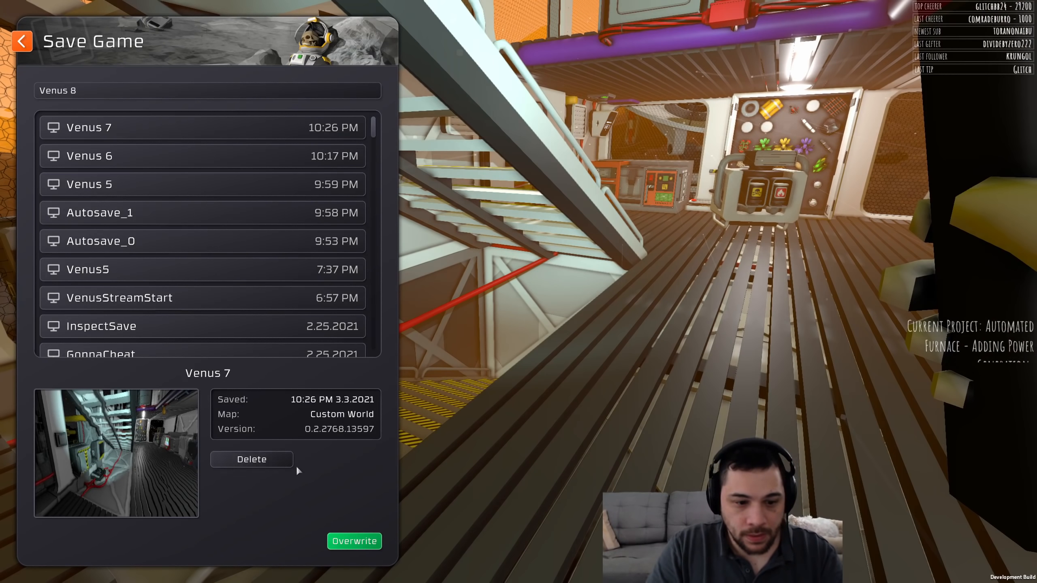
{"action": "left_click", "coordinate": [354, 541]}
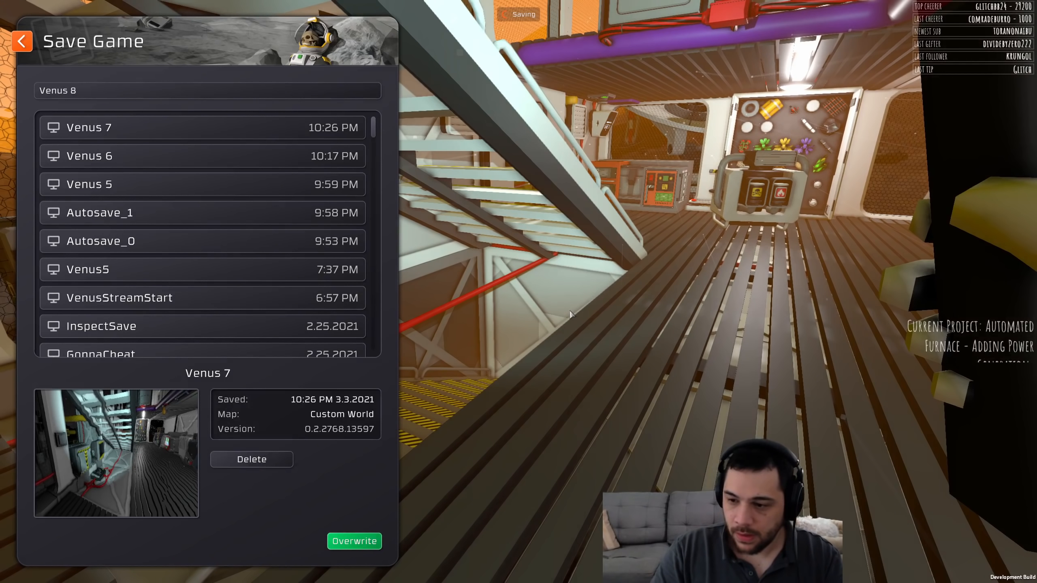
{"action": "left_click", "coordinate": [353, 541]}
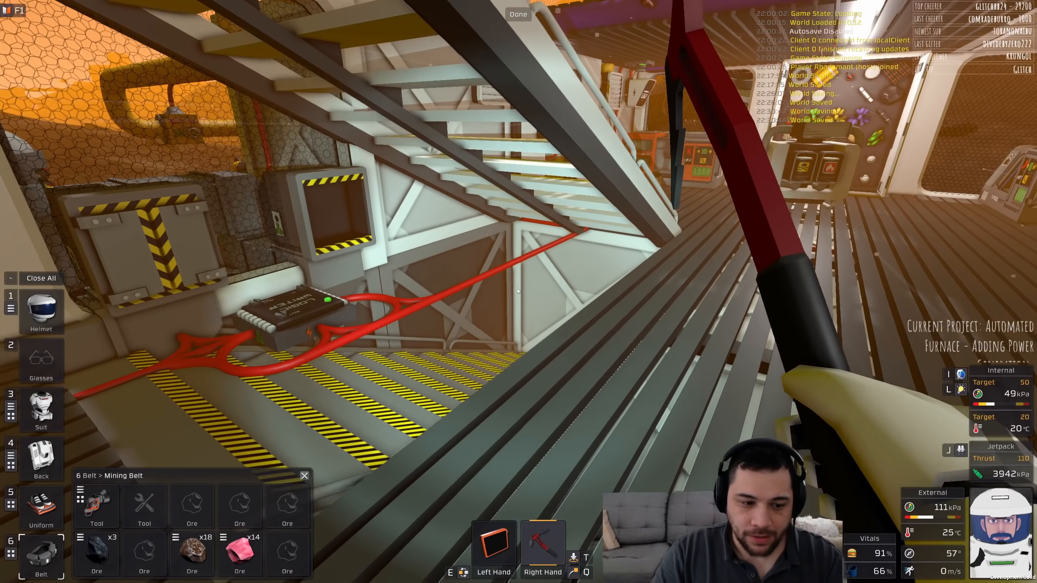
{"action": "left_click", "coordinate": [40, 458]}
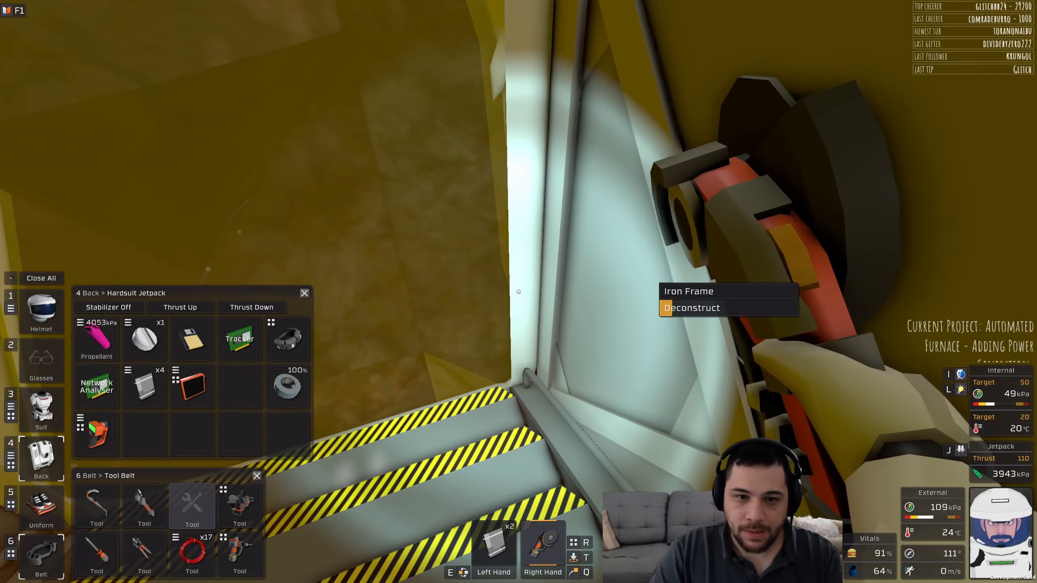
Step: Mine away the remaining basement rock beside the frame walls with the pickaxe
{"action": "left_click", "coordinate": [692, 308]}
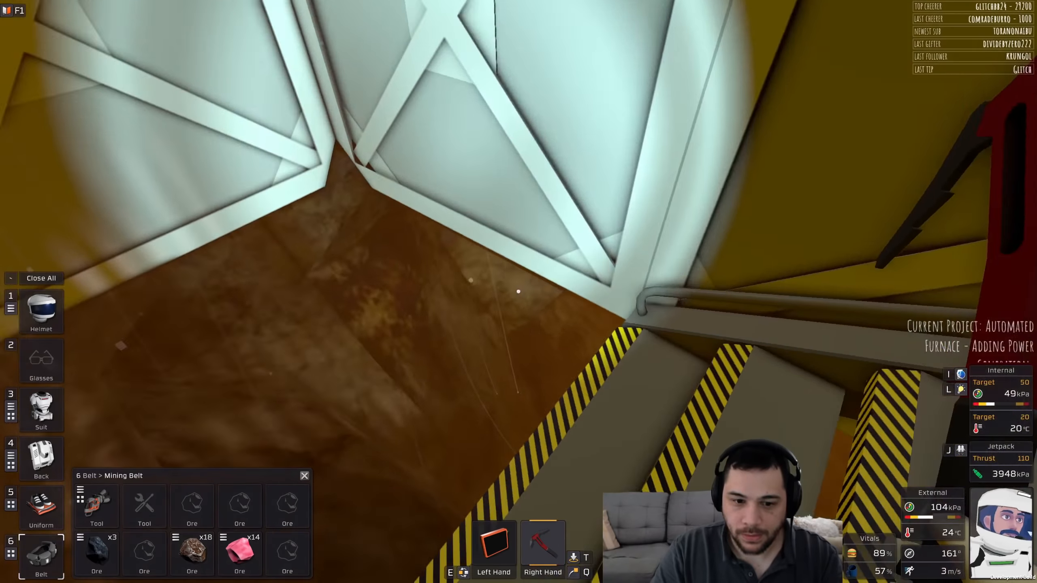
{"action": "mouse_move", "coordinate": [519, 290]}
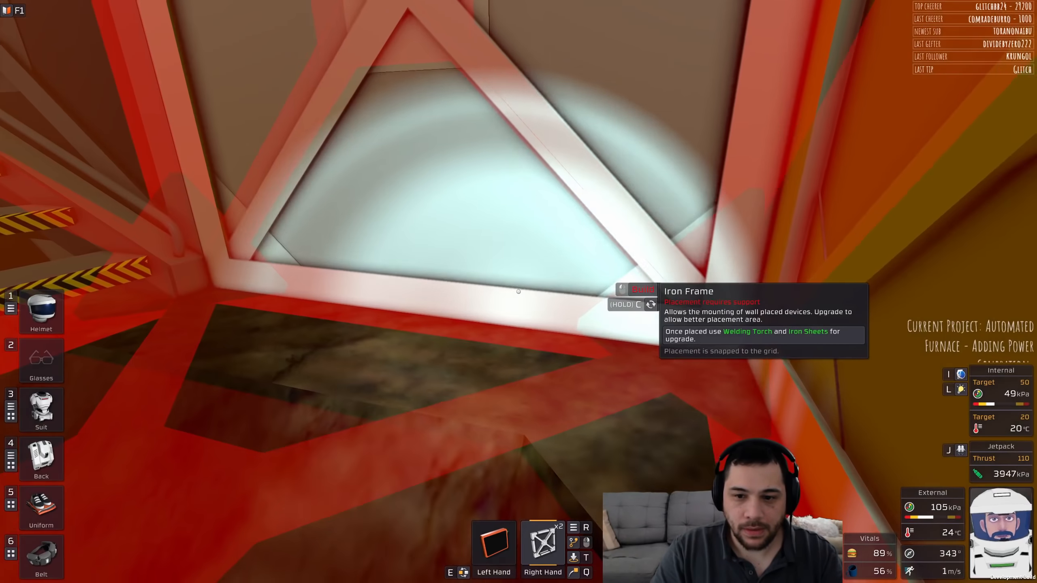
Step: Place an iron frame in the basement pit and stow leftover frames and sheets in the jetpack
{"action": "left_click", "coordinate": [41, 408]}
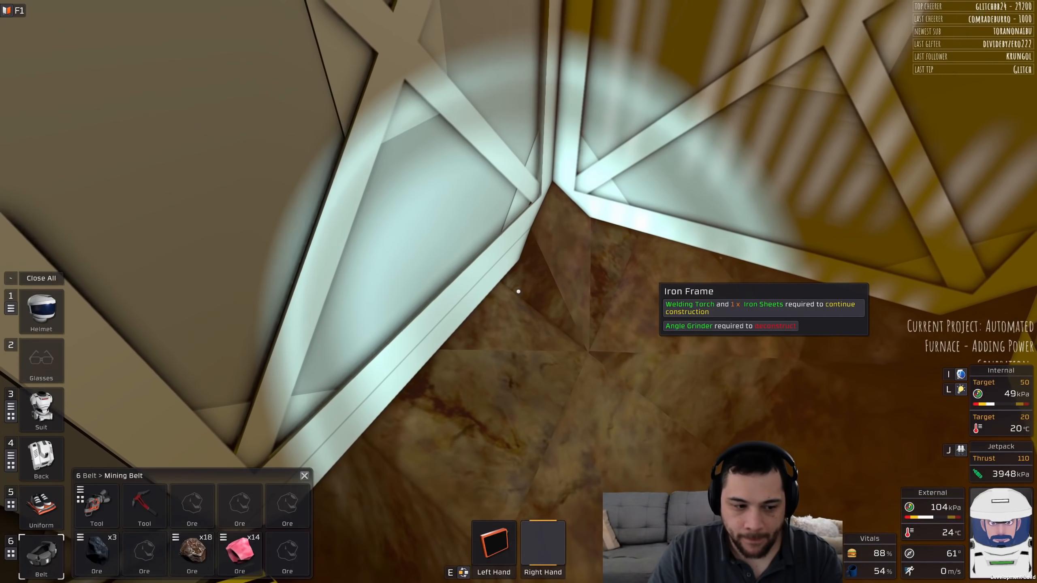
{"action": "left_click", "coordinate": [41, 458]}
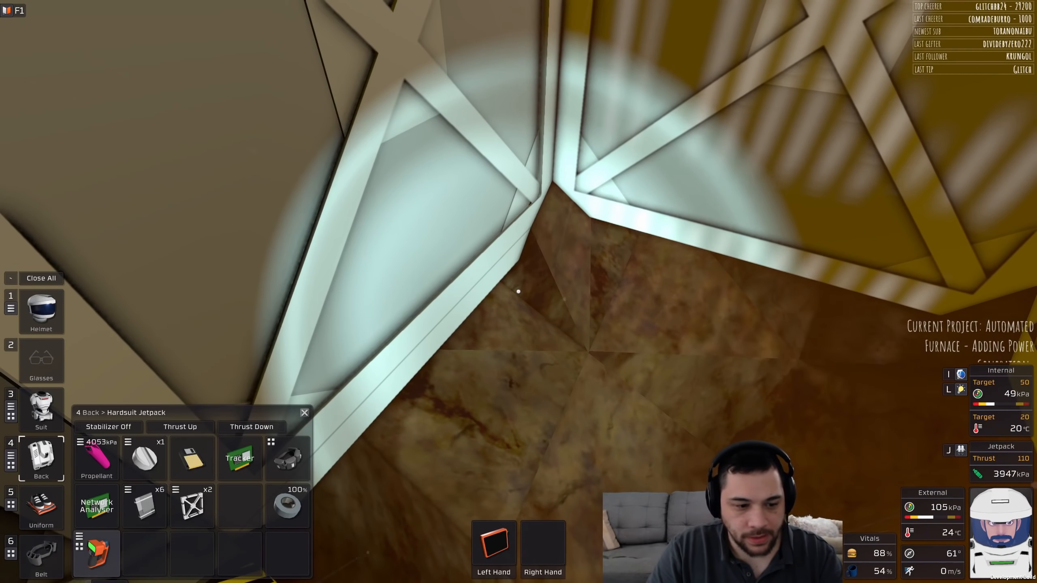
{"action": "left_click", "coordinate": [40, 555]}
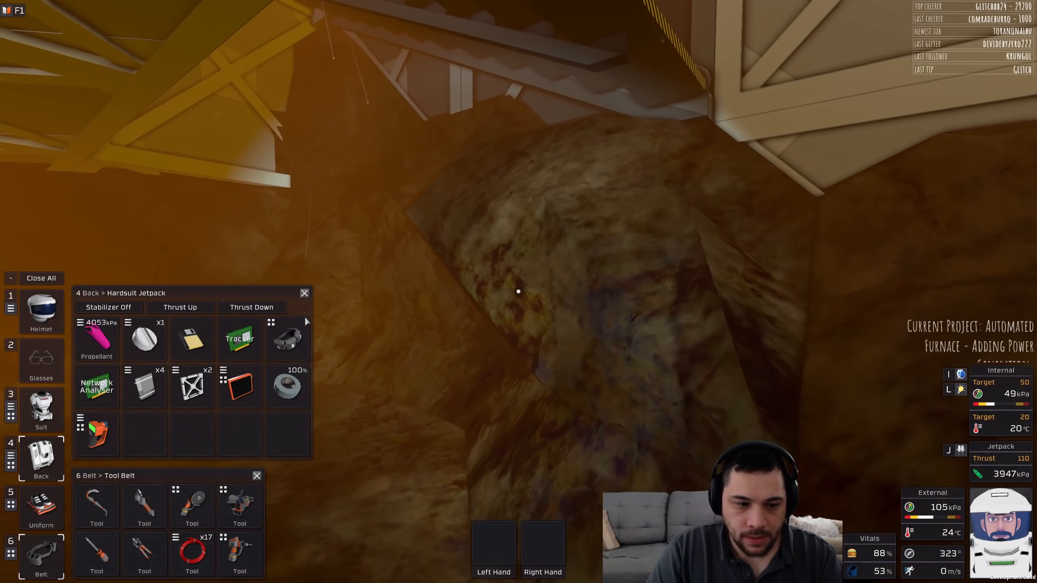
Step: Mine rock along the basement frame wall, then take iron sheets from the suit storage
{"action": "left_click", "coordinate": [304, 293]}
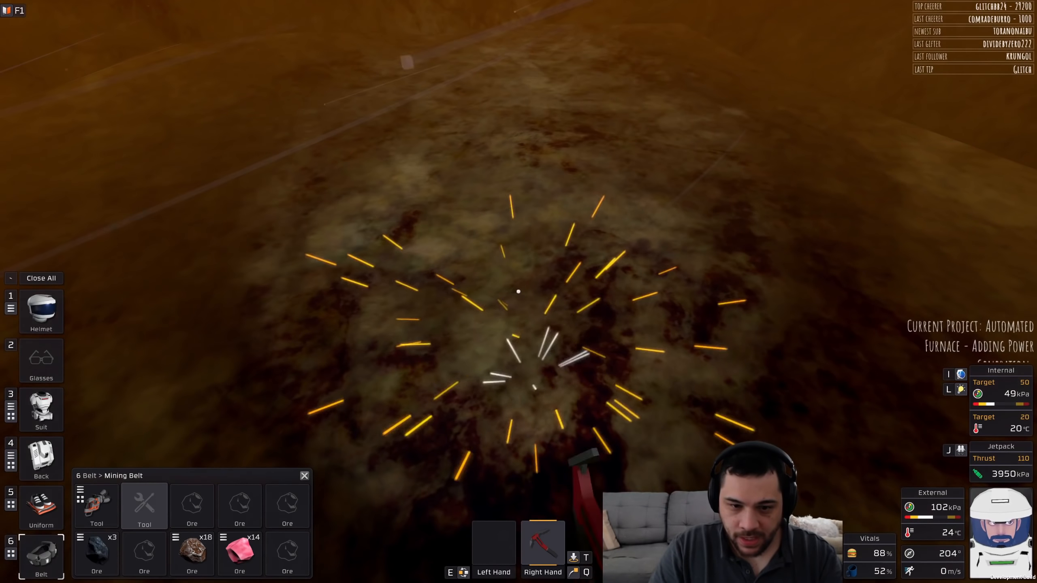
{"action": "mouse_move", "coordinate": [518, 291]}
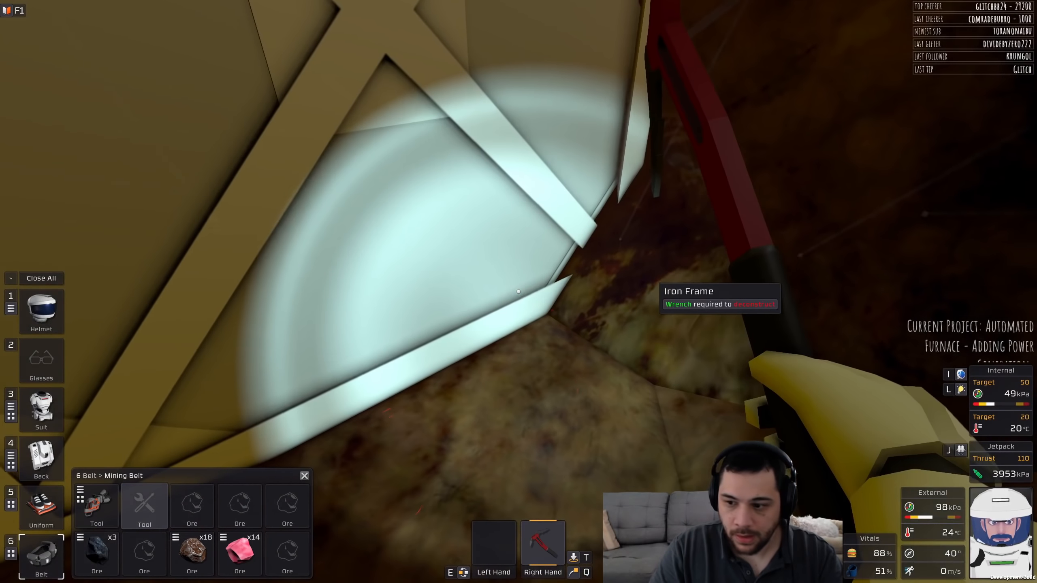
{"action": "mouse_move", "coordinate": [518, 291]}
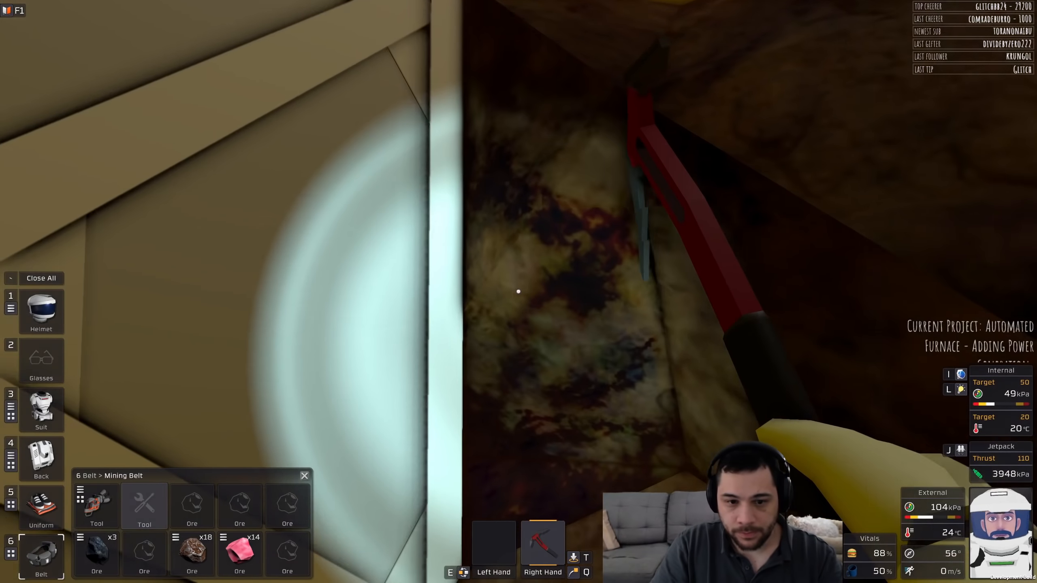
{"action": "mouse_move", "coordinate": [519, 292]}
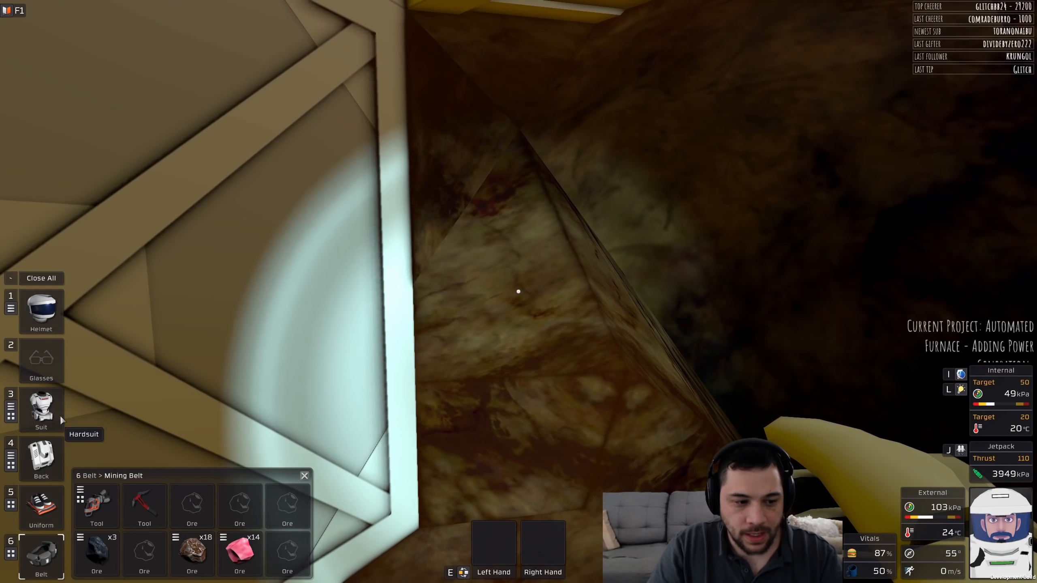
{"action": "left_click", "coordinate": [41, 408]}
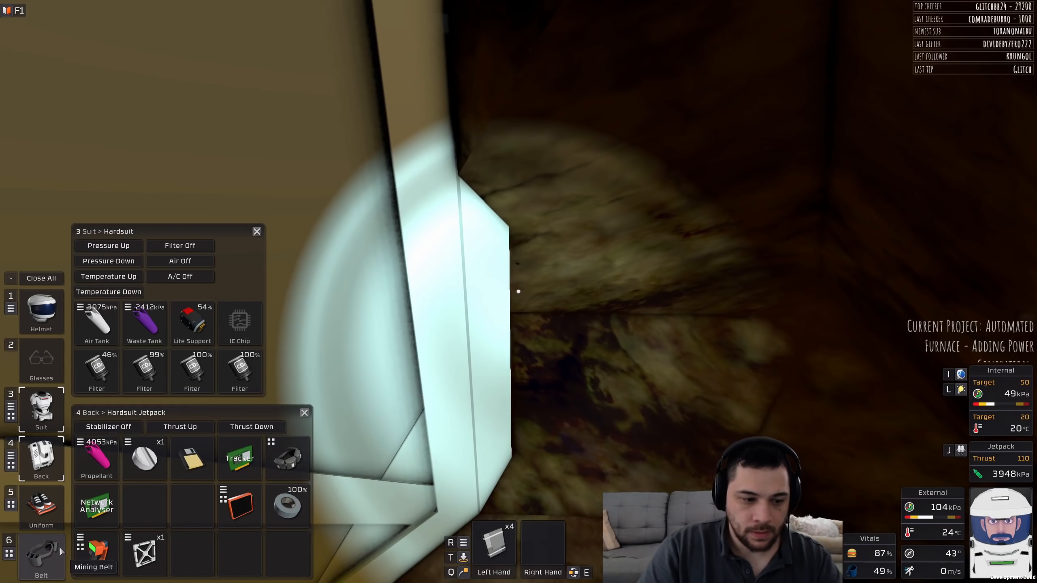
Step: Weld two iron sheets onto the basement frame, then walk up to the tank room
{"action": "left_click", "coordinate": [41, 552]}
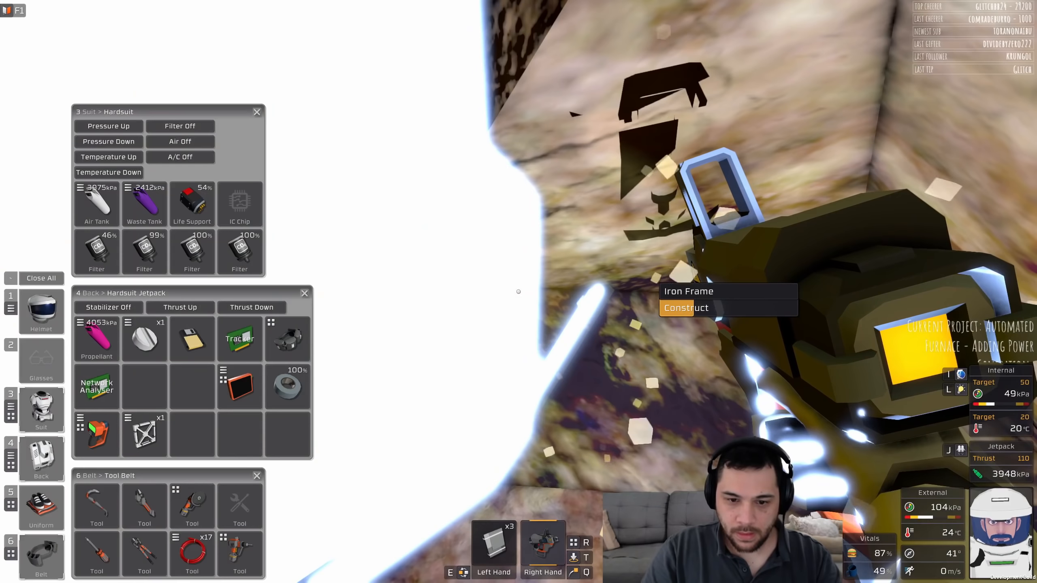
{"action": "left_click", "coordinate": [685, 307]}
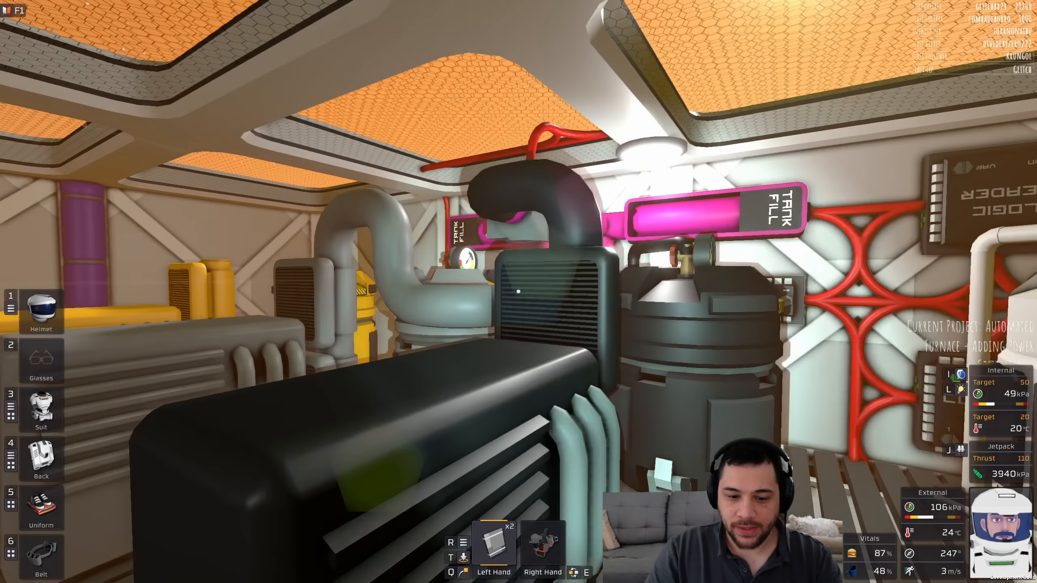
{"action": "mouse_move", "coordinate": [518, 292]}
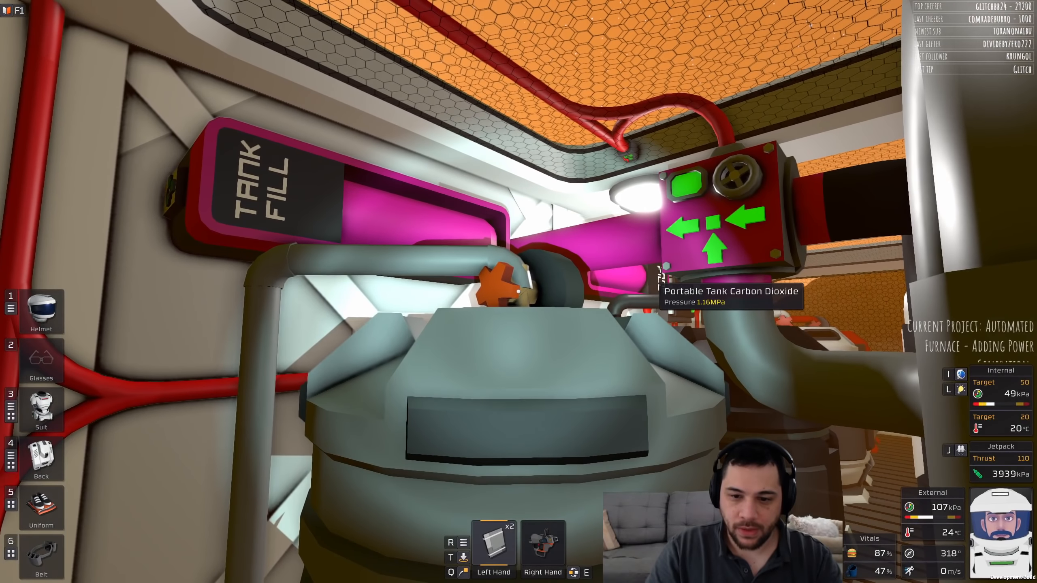
{"action": "mouse_move", "coordinate": [518, 292]}
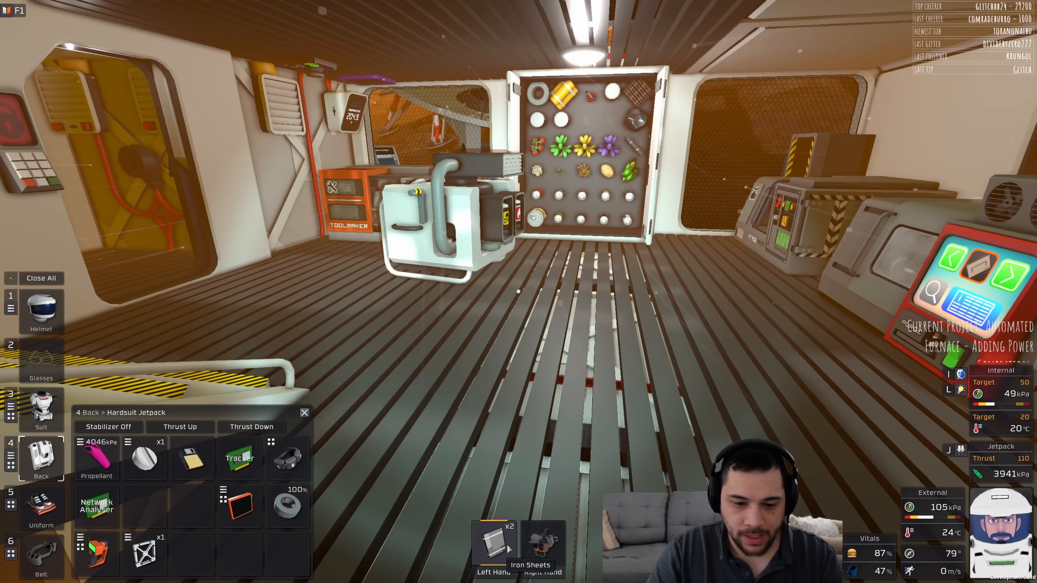
{"action": "mouse_move", "coordinate": [519, 292]}
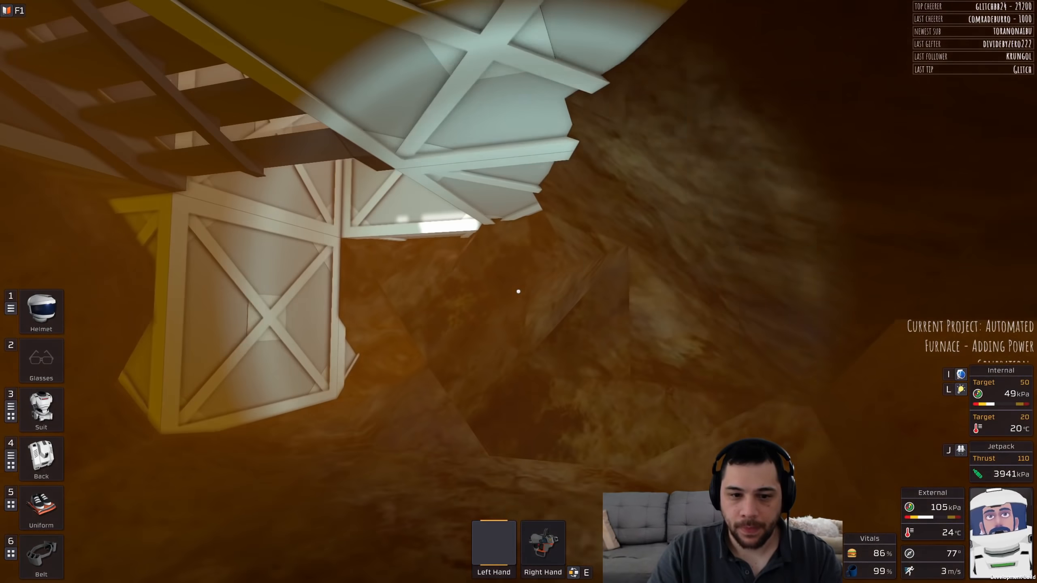
{"action": "mouse_move", "coordinate": [518, 290]}
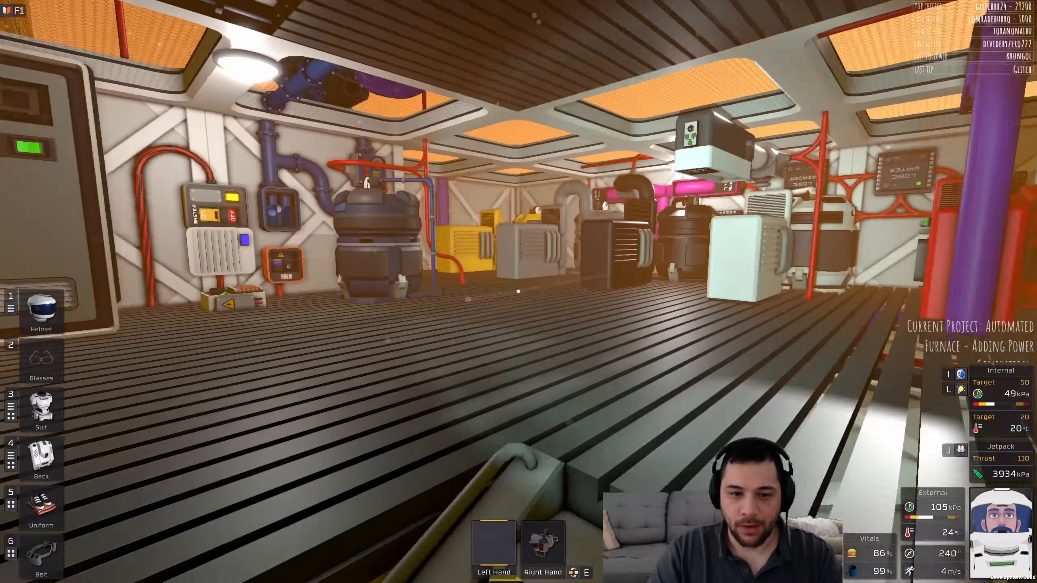
{"action": "mouse_move", "coordinate": [518, 292]}
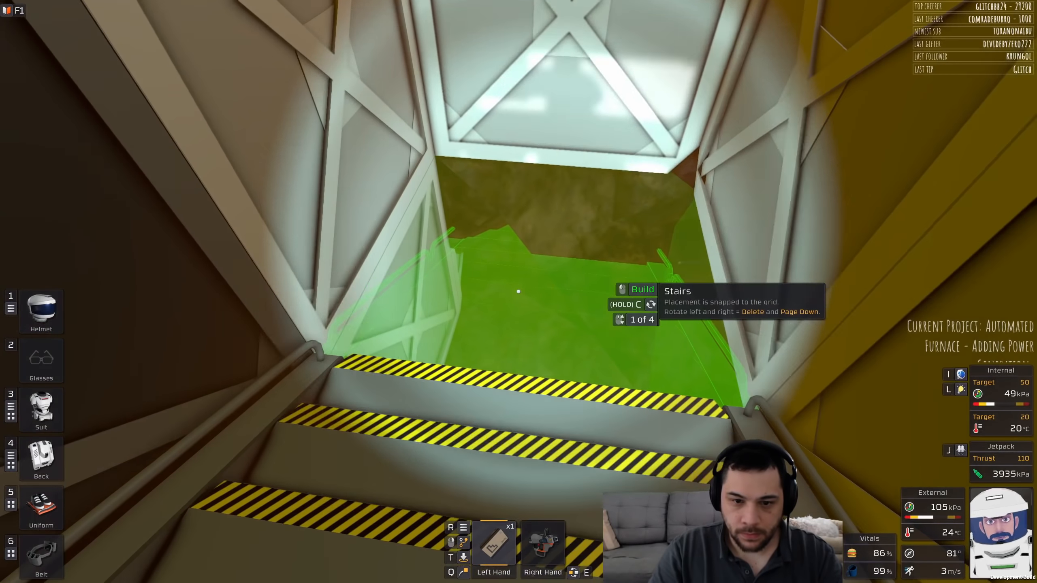
Step: Place stairs further down the shaft, then swap to a mining tool from storage
{"action": "left_click", "coordinate": [517, 291]}
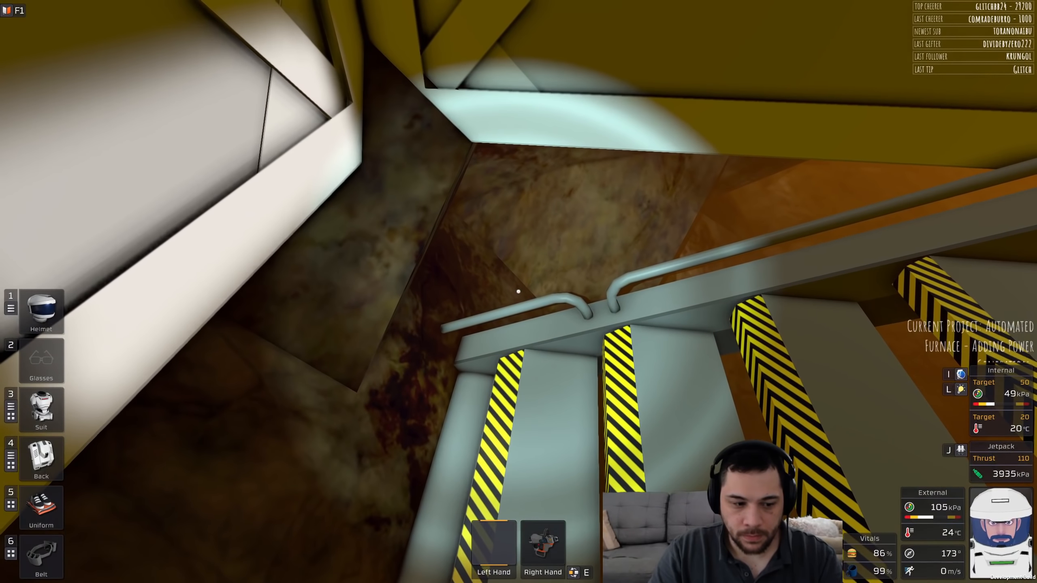
{"action": "left_click", "coordinate": [41, 457]}
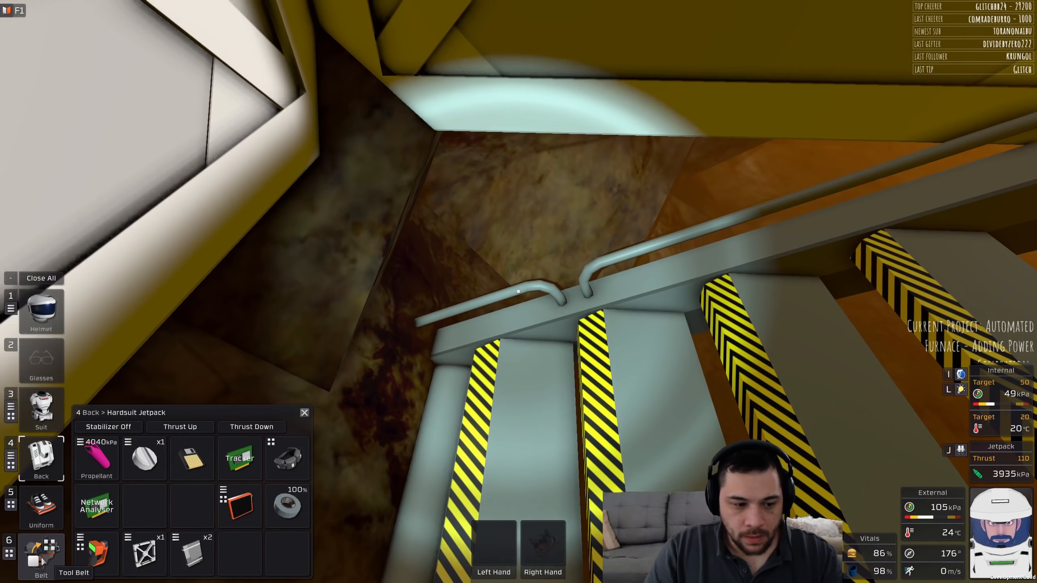
{"action": "left_click", "coordinate": [303, 412]}
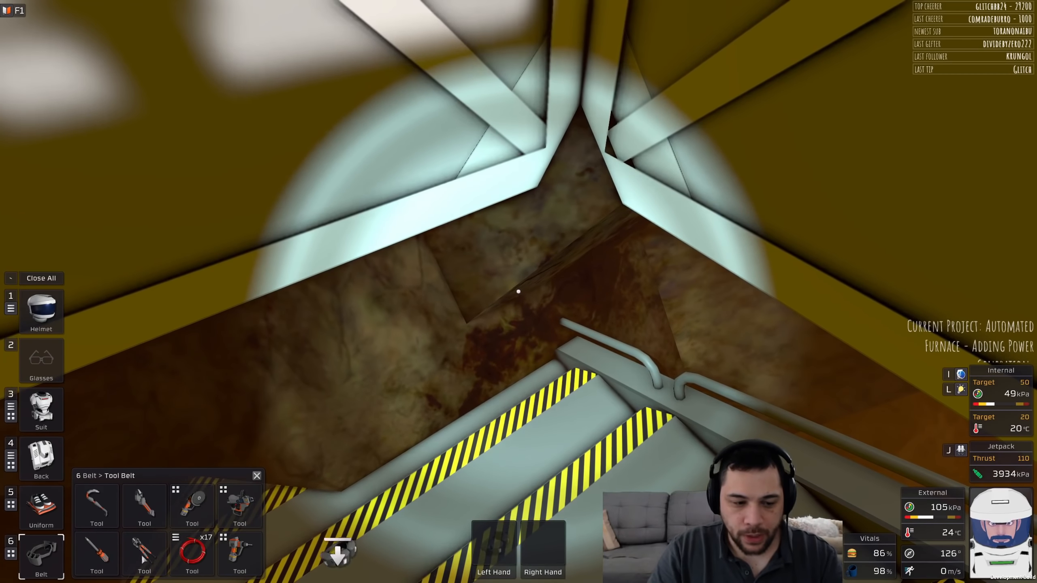
{"action": "left_click", "coordinate": [41, 458]}
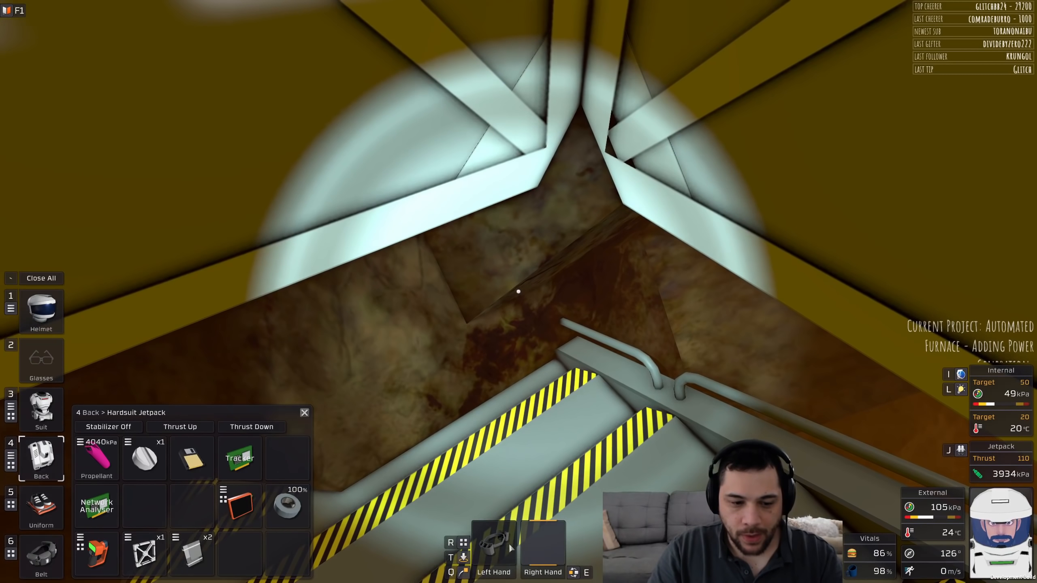
{"action": "left_click", "coordinate": [41, 555]}
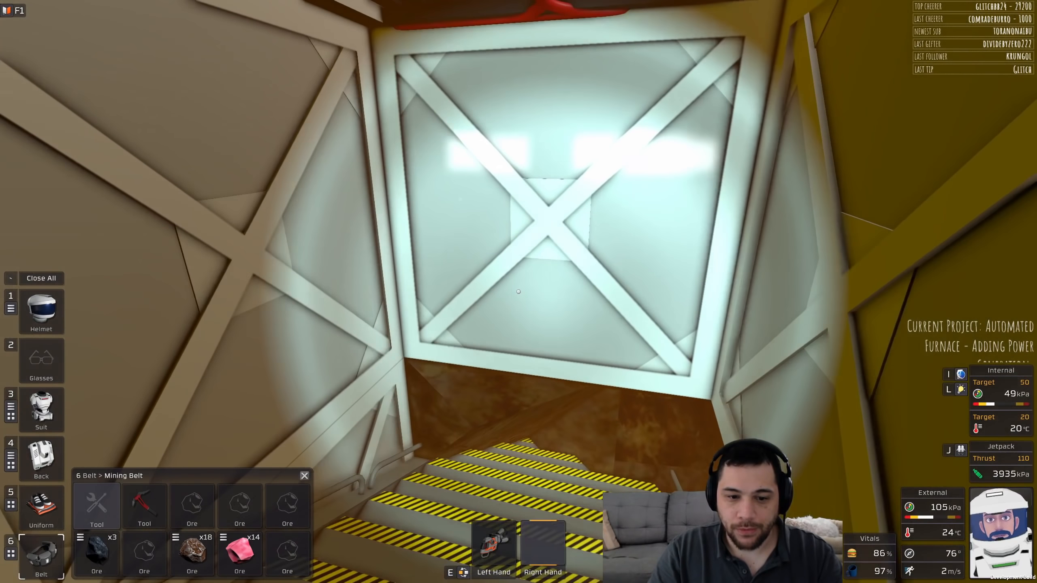
{"action": "mouse_move", "coordinate": [519, 291]}
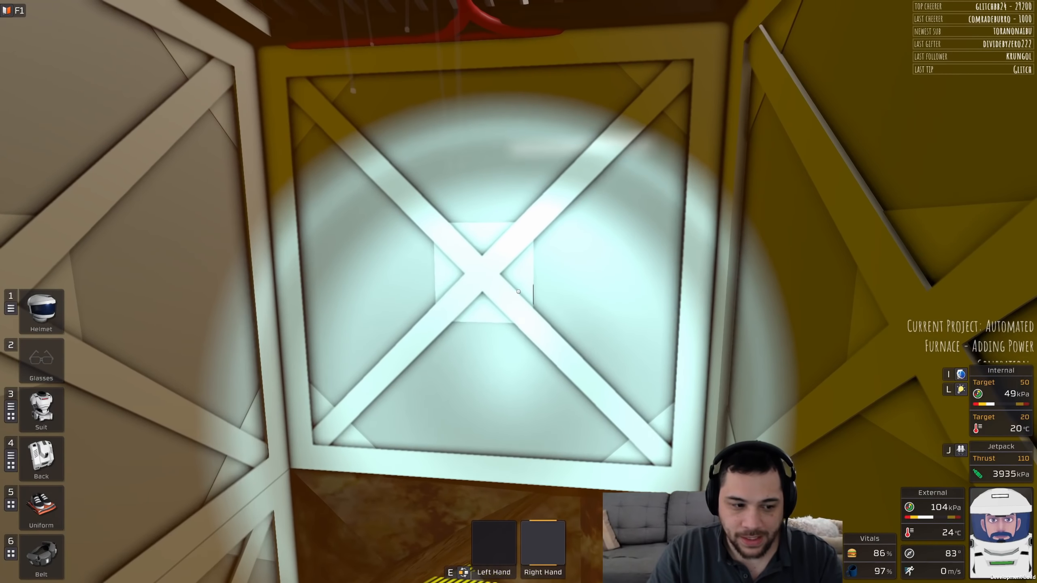
Step: Climb the stairwell back to the airlock and grab the two empty filters
{"action": "left_click", "coordinate": [41, 458]}
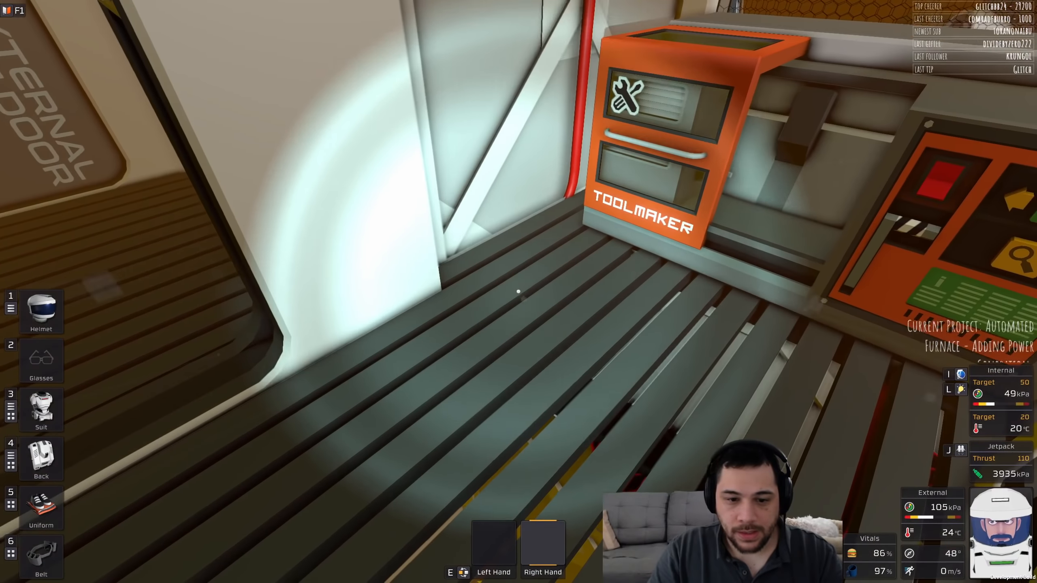
{"action": "mouse_move", "coordinate": [518, 291]}
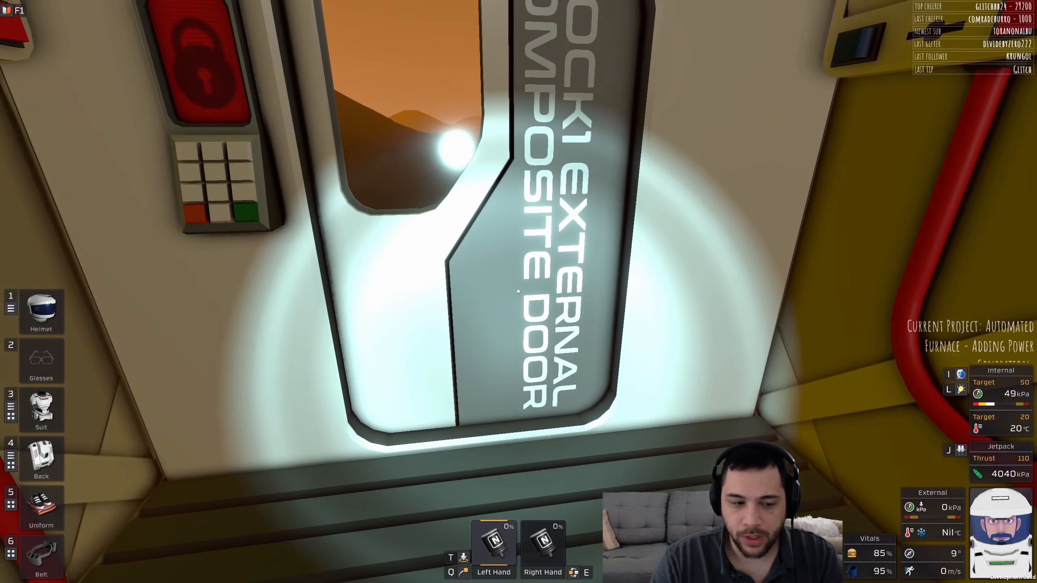
Step: Deconstruct the unfinished iron frame with the wrench and return to the airlock door
{"action": "left_click", "coordinate": [41, 506]}
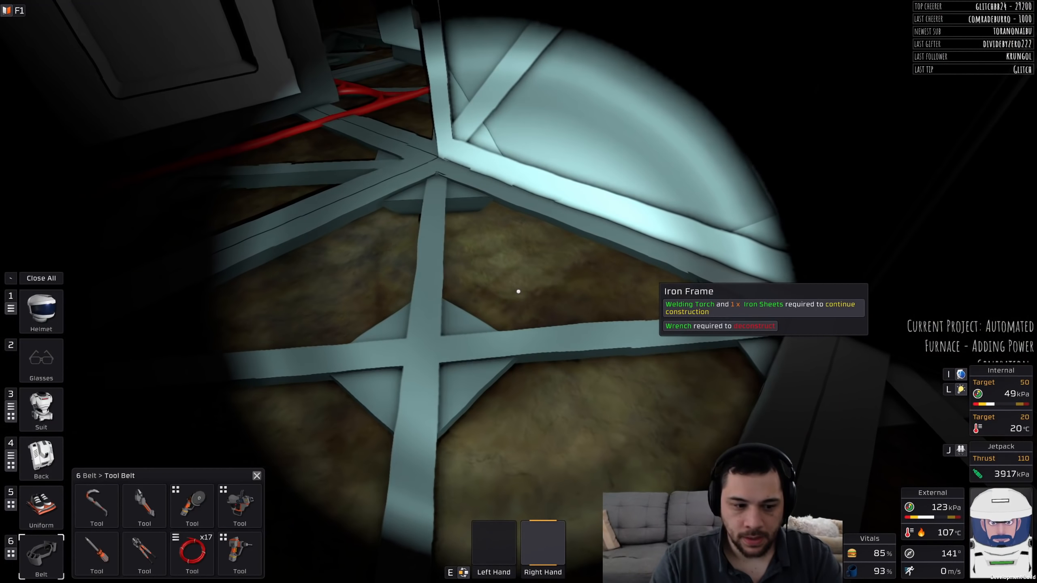
{"action": "left_click", "coordinate": [143, 506]}
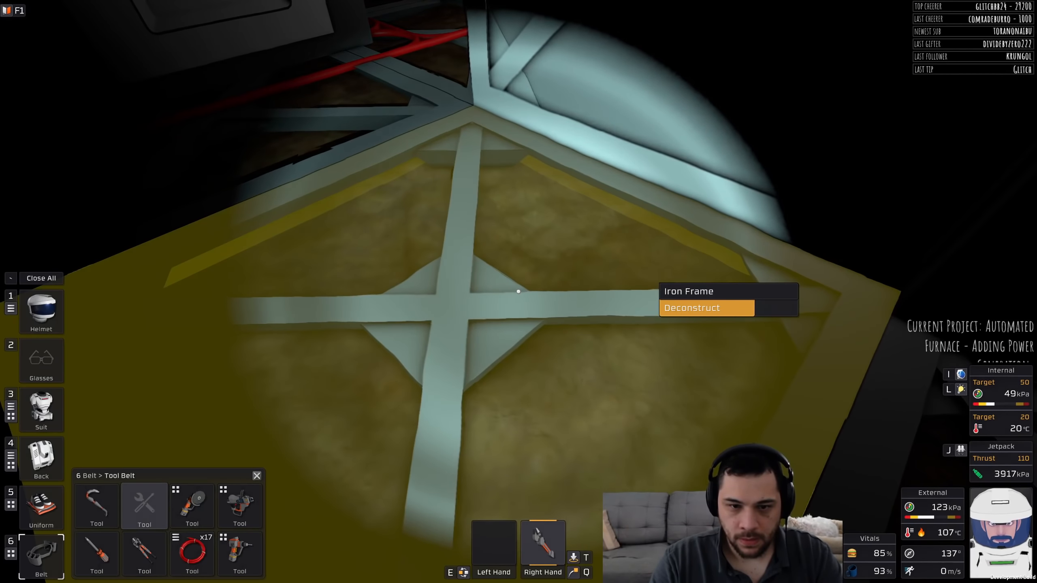
{"action": "left_click", "coordinate": [692, 308]}
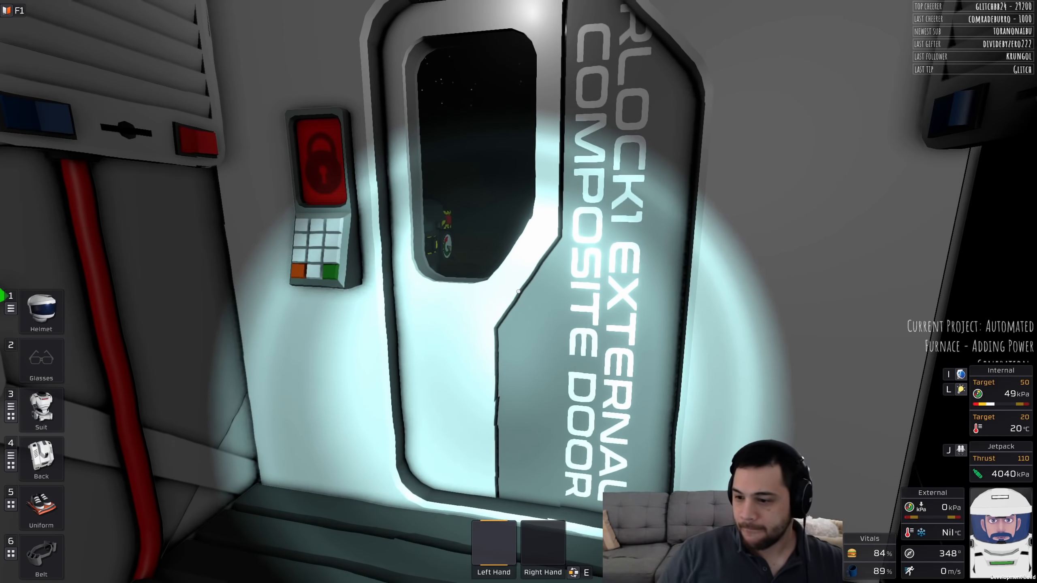
{"action": "mouse_move", "coordinate": [519, 291]}
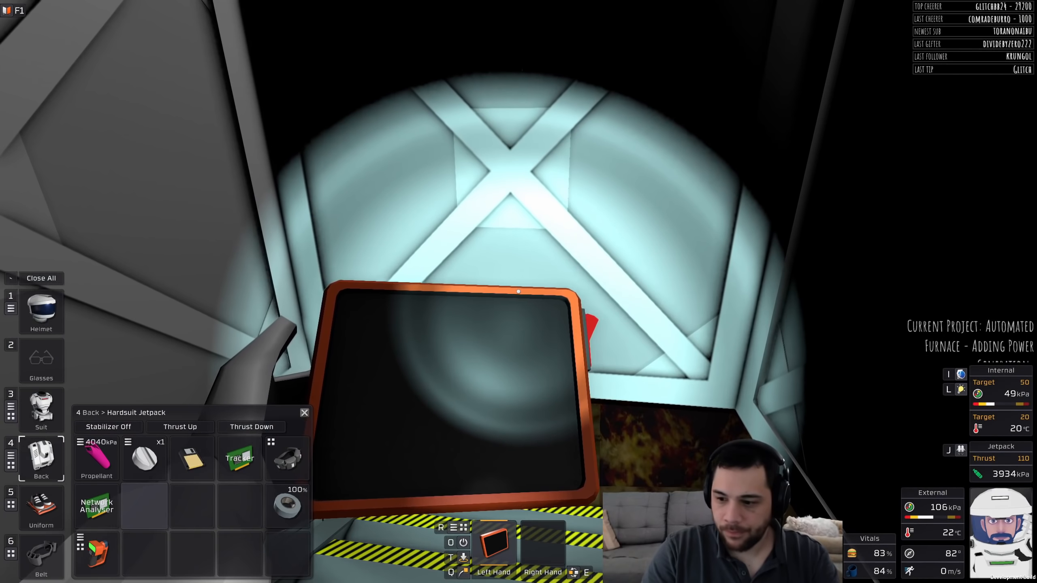
Step: Put away the atmosphere analyser and dismantle the overhead iron frame with the wrench
{"action": "left_click", "coordinate": [41, 555]}
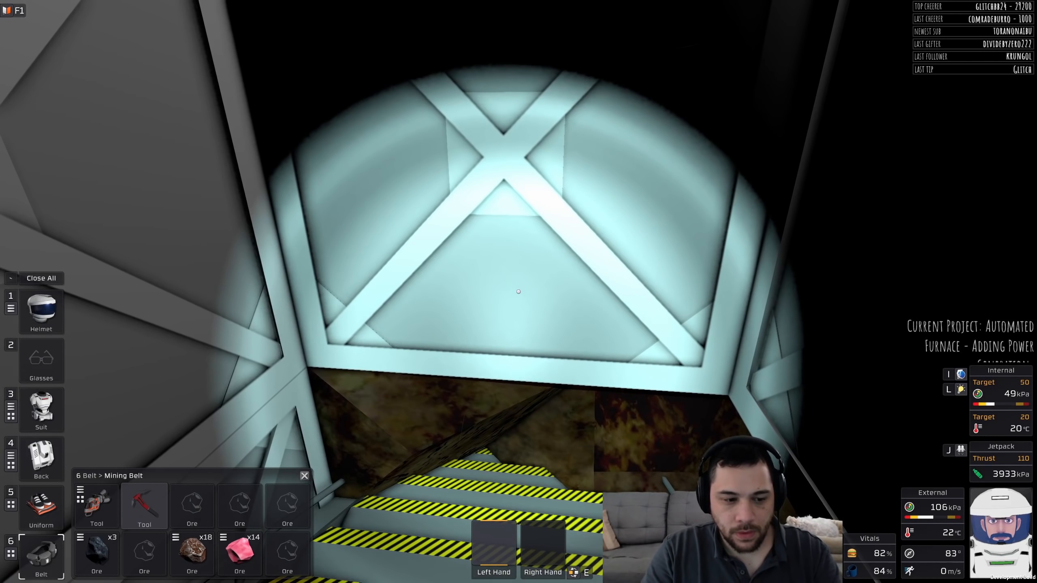
{"action": "left_click", "coordinate": [40, 458]}
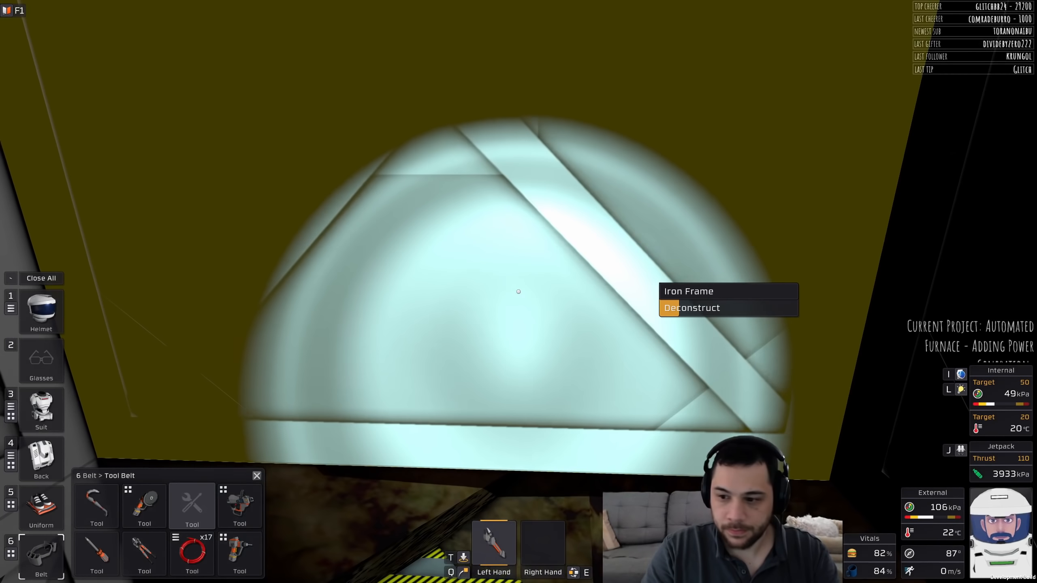
{"action": "left_click", "coordinate": [691, 307]}
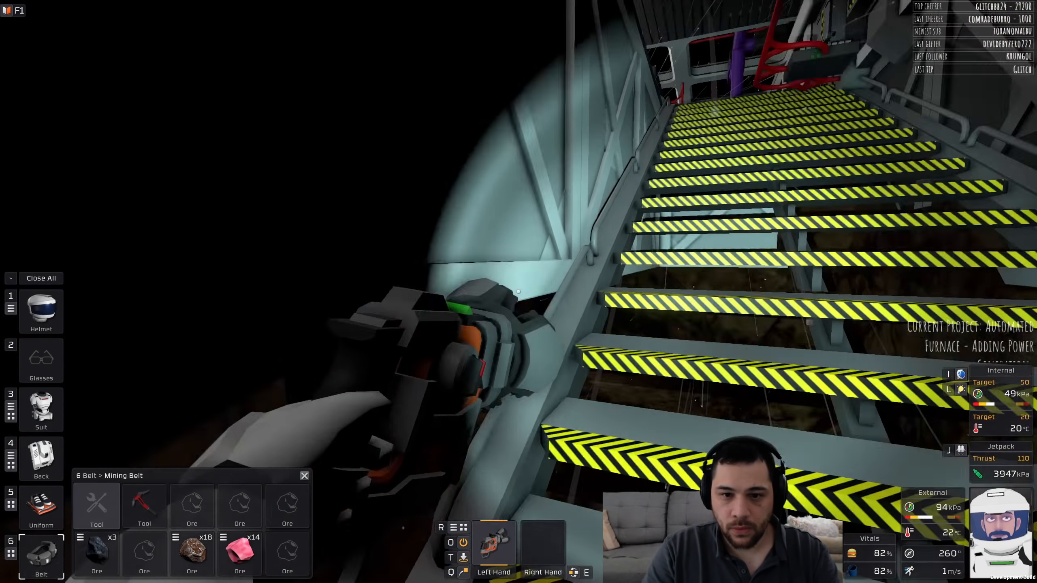
{"action": "mouse_move", "coordinate": [519, 291]}
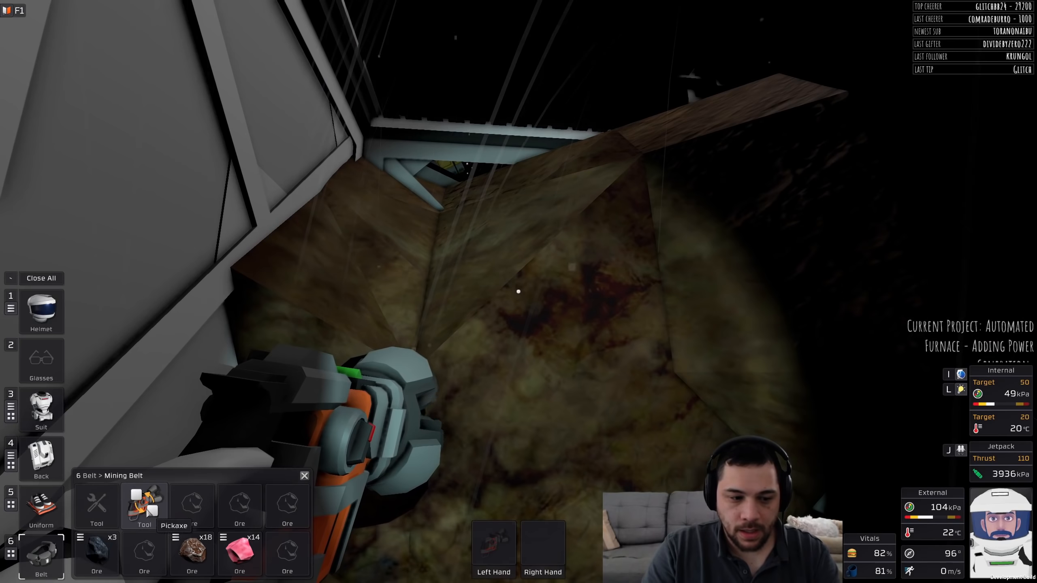
Step: Drill out the rock around the basement frames beside the stairs
{"action": "left_click", "coordinate": [10, 458]}
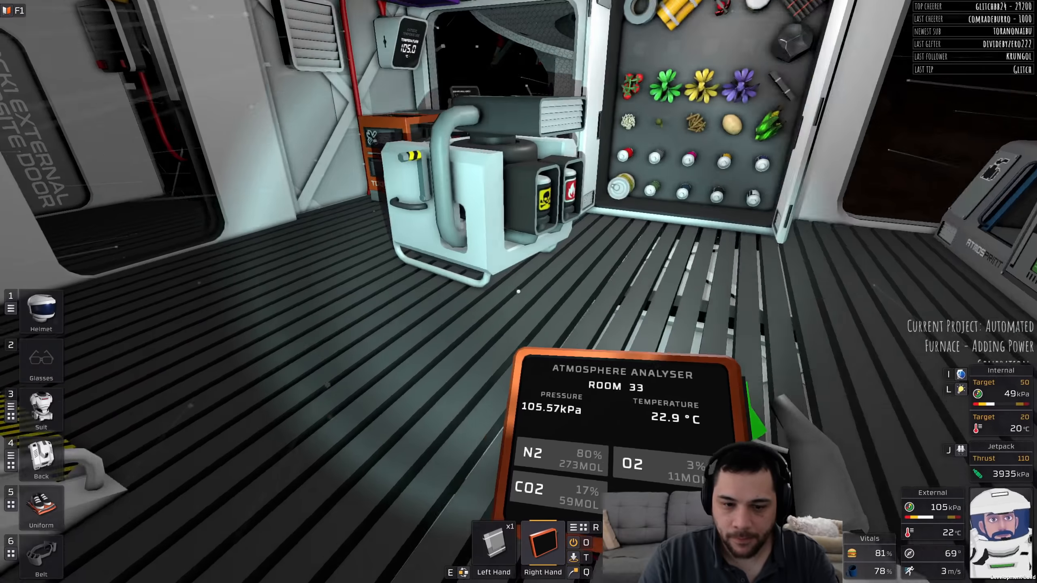
{"action": "mouse_move", "coordinate": [518, 291]}
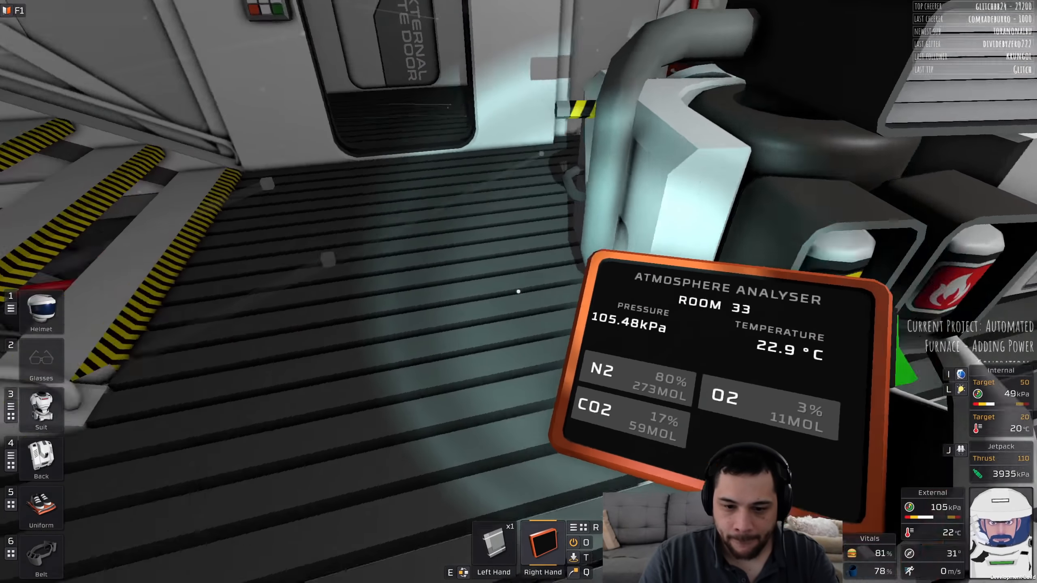
{"action": "mouse_move", "coordinate": [518, 291]}
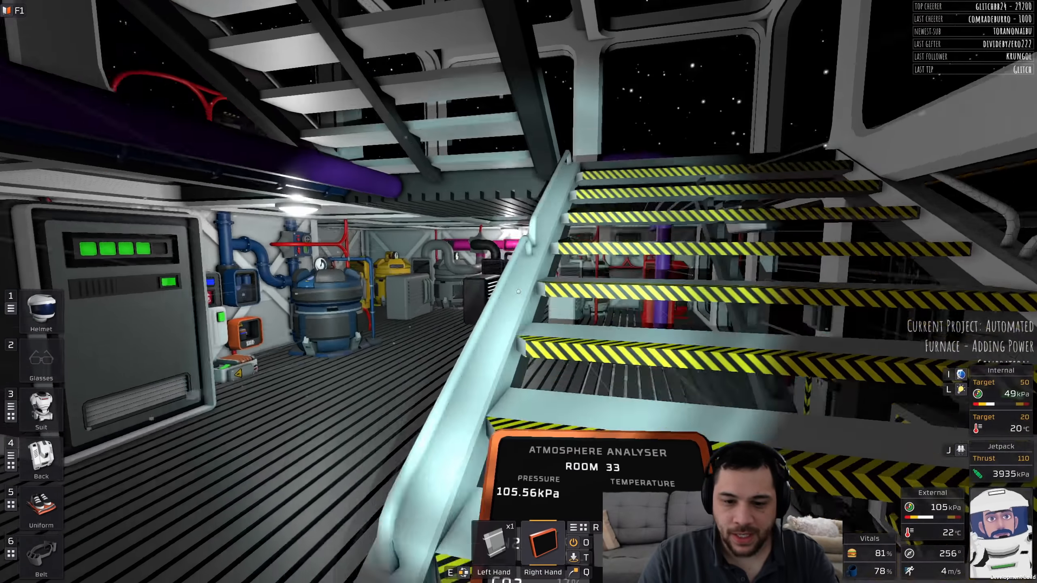
{"action": "mouse_move", "coordinate": [519, 292]}
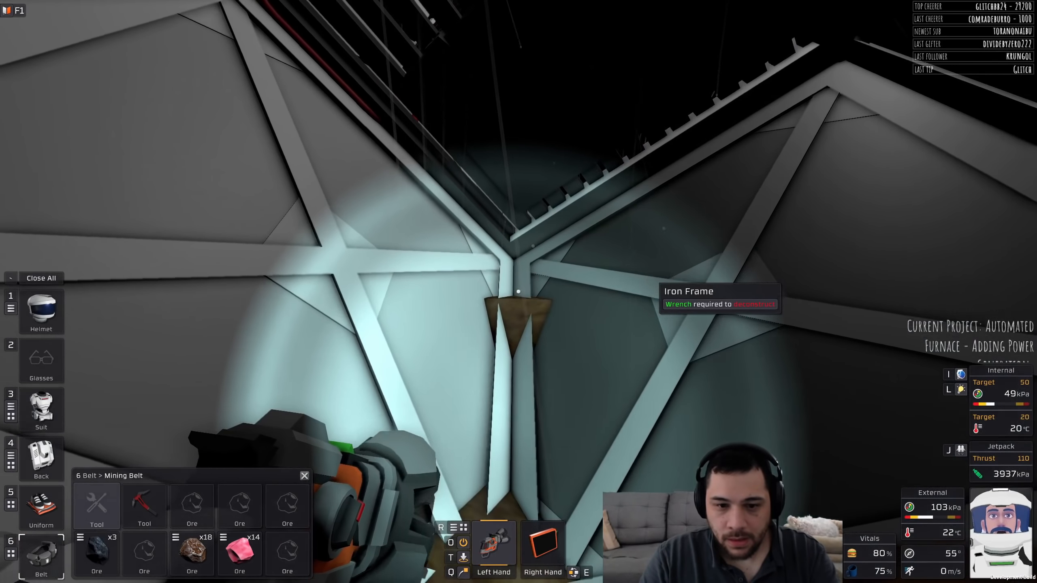
{"action": "mouse_move", "coordinate": [519, 290]}
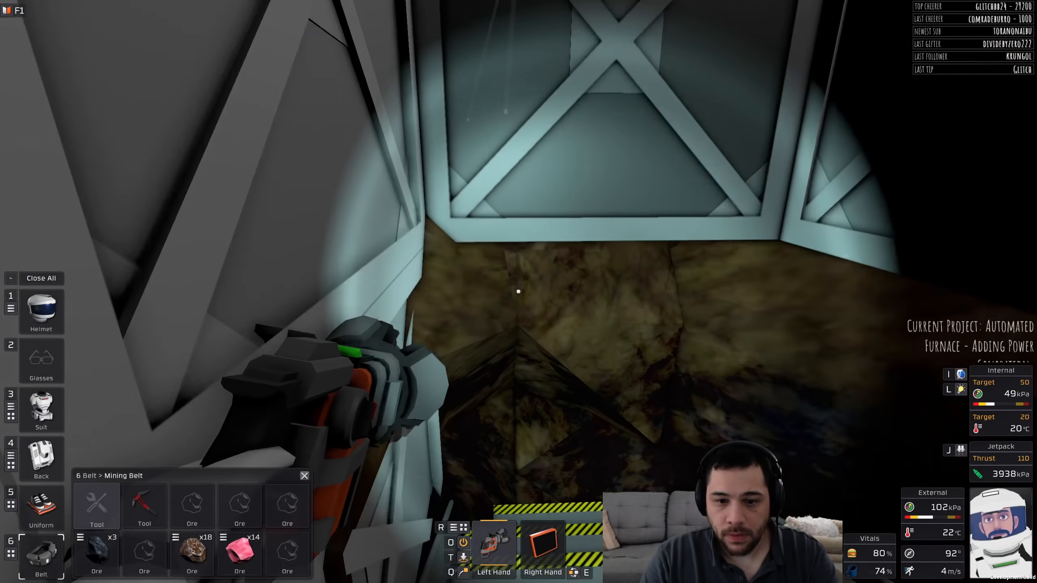
{"action": "mouse_move", "coordinate": [519, 291]}
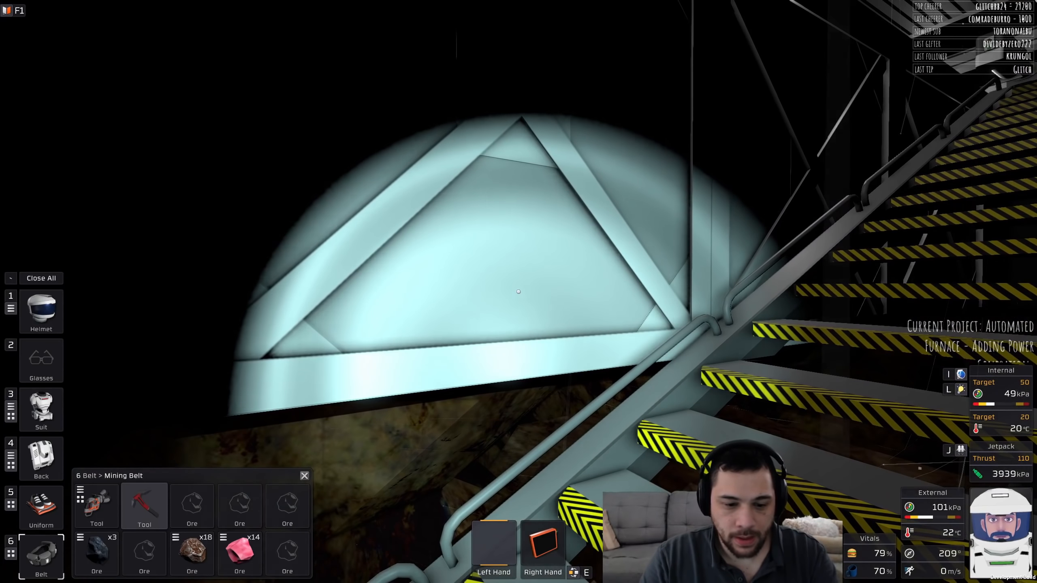
Step: Deconstruct the iron frame above the basement stairs with the angle grinder
{"action": "left_click", "coordinate": [41, 459]}
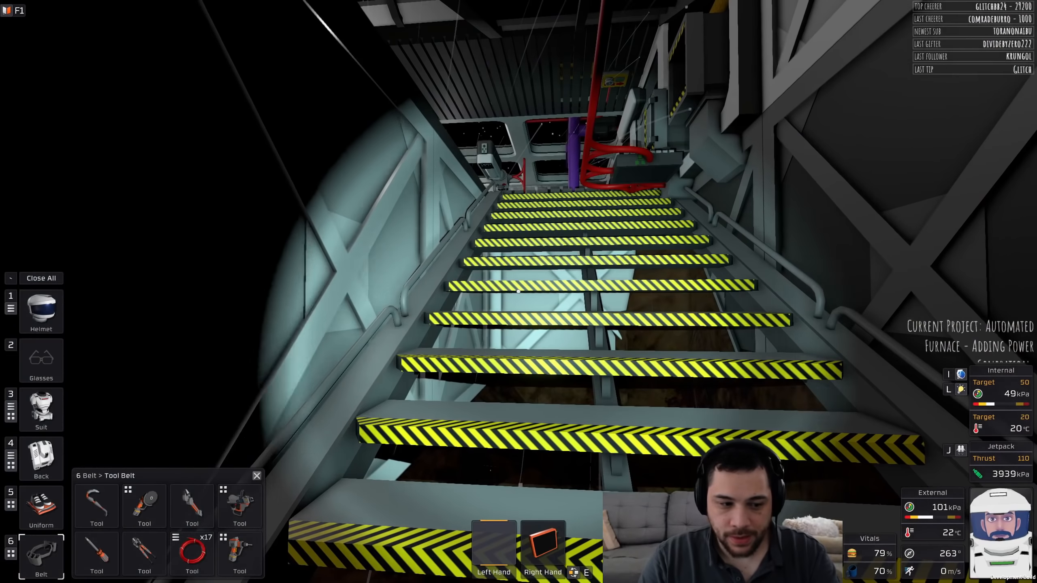
{"action": "left_click", "coordinate": [10, 459]}
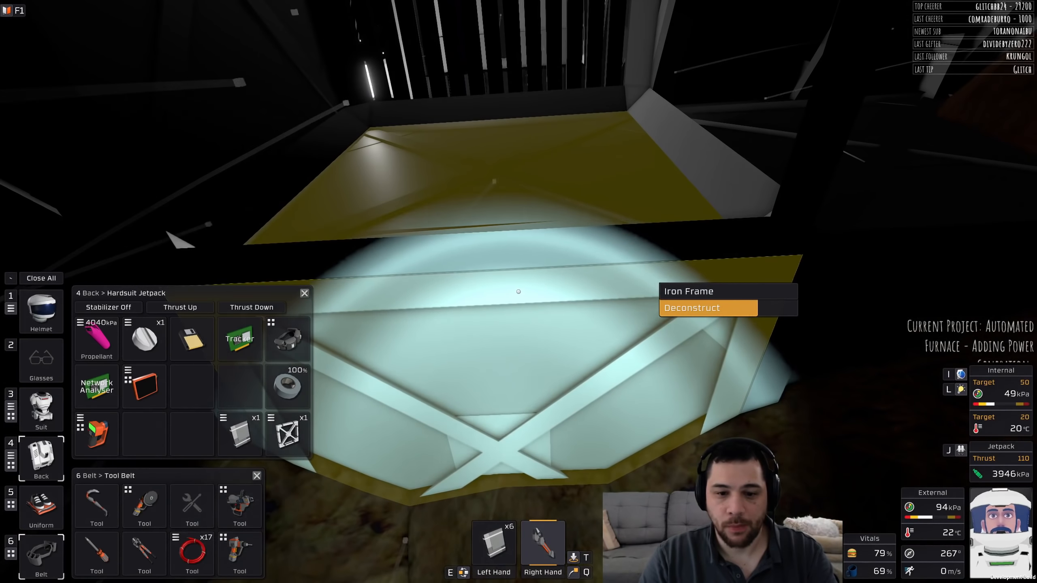
{"action": "left_click", "coordinate": [691, 308]}
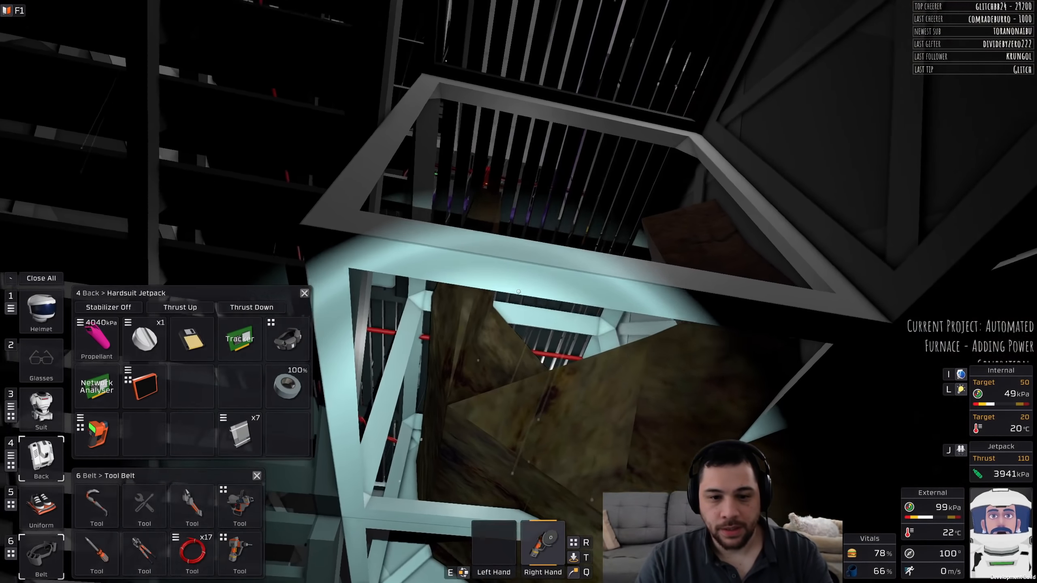
Step: Place new iron frames from the jetpack to rebuild the wall section
{"action": "right_click", "coordinate": [518, 291]}
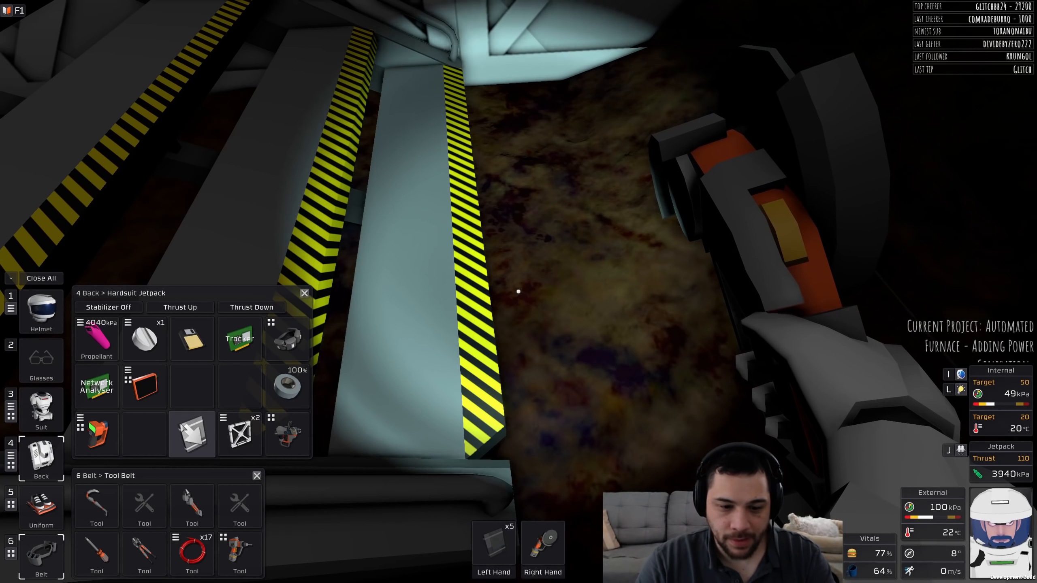
{"action": "right_click", "coordinate": [542, 265]}
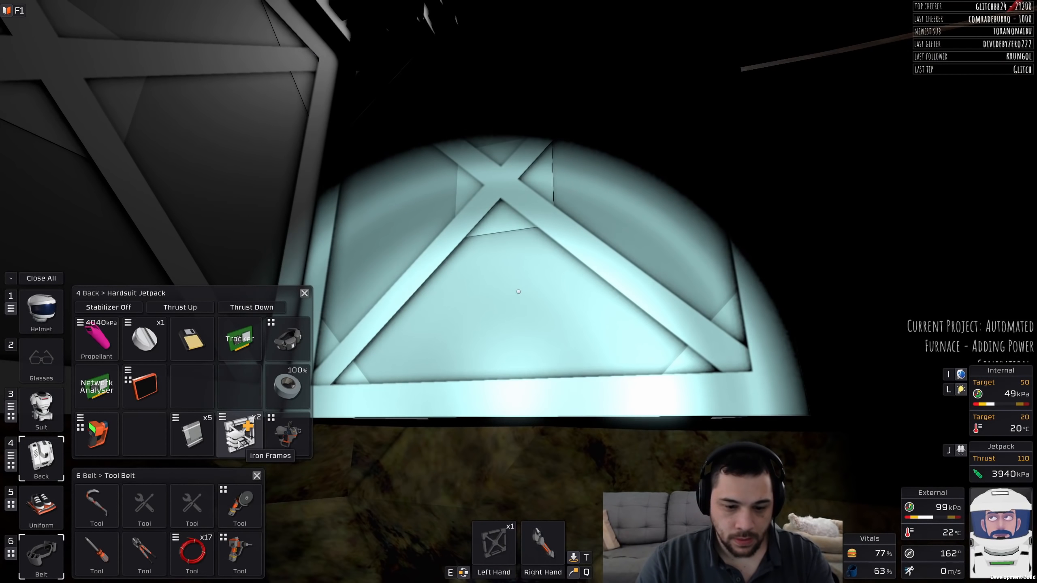
{"action": "right_click", "coordinate": [518, 291]}
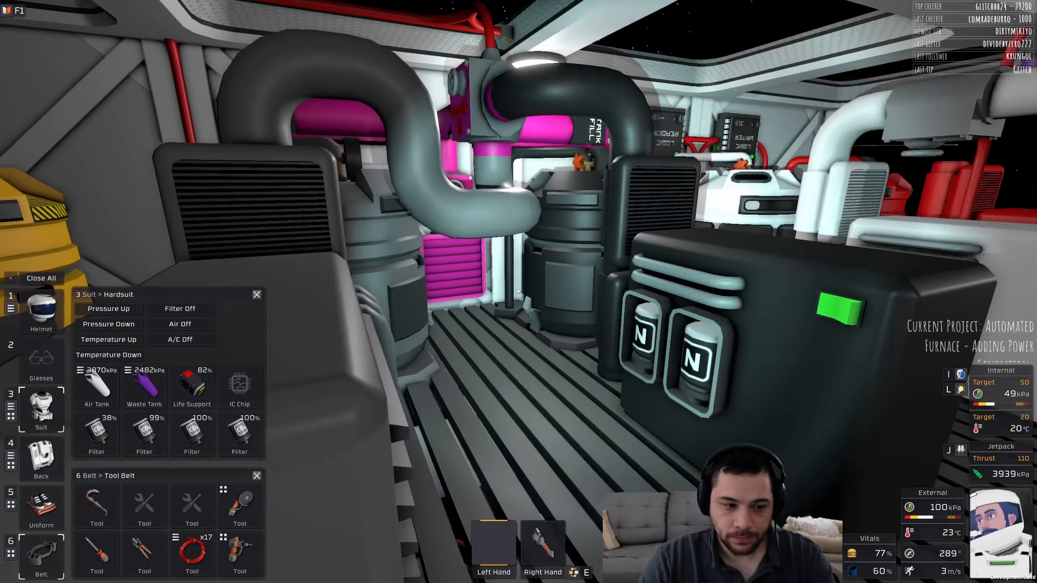
{"action": "mouse_move", "coordinate": [496, 291]}
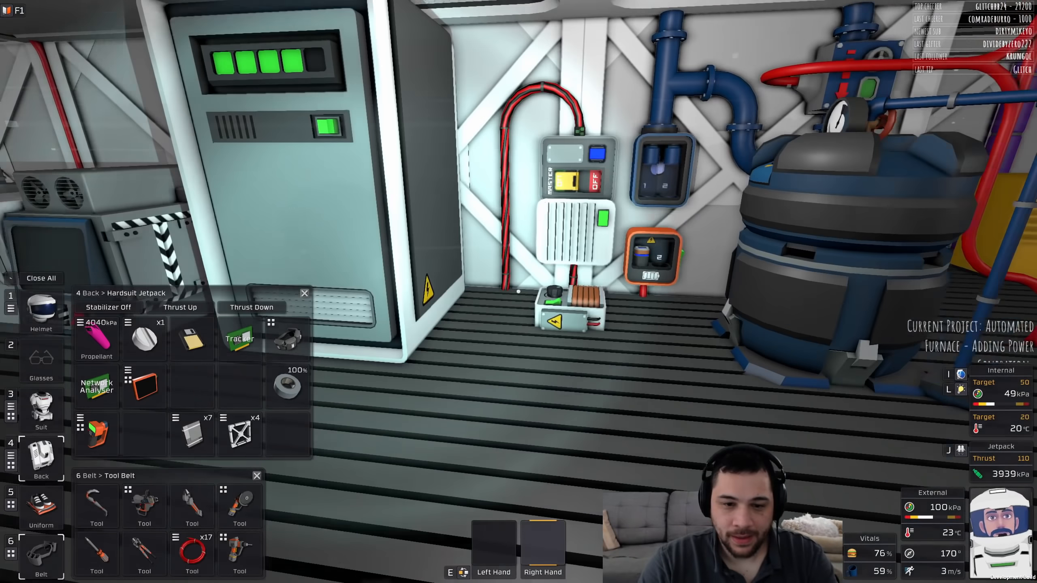
Step: Pull the nearly spent 38% filter out of the hardsuit's filter slot
{"action": "left_click", "coordinate": [41, 410]}
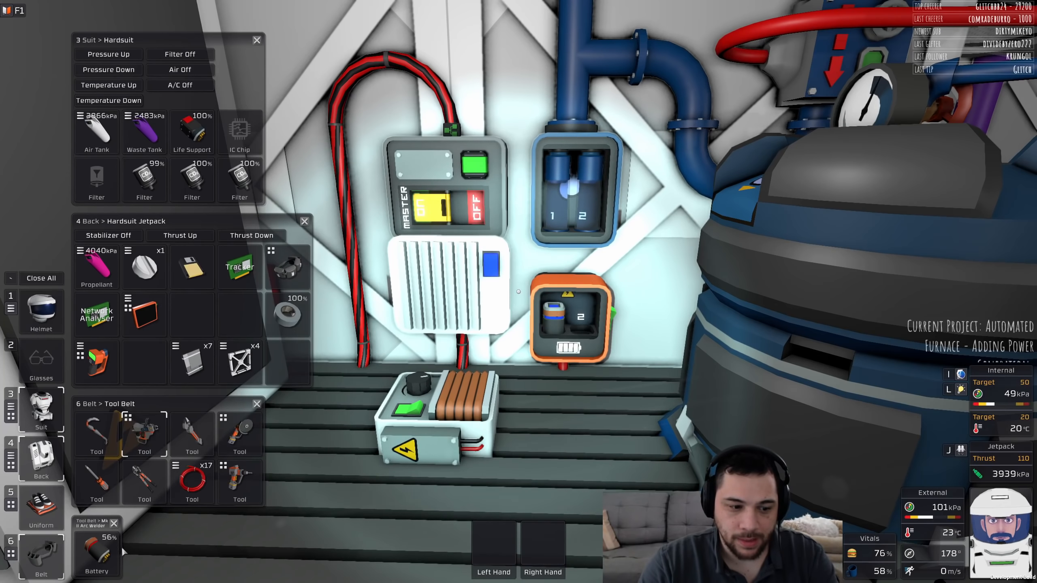
{"action": "mouse_move", "coordinate": [515, 291]}
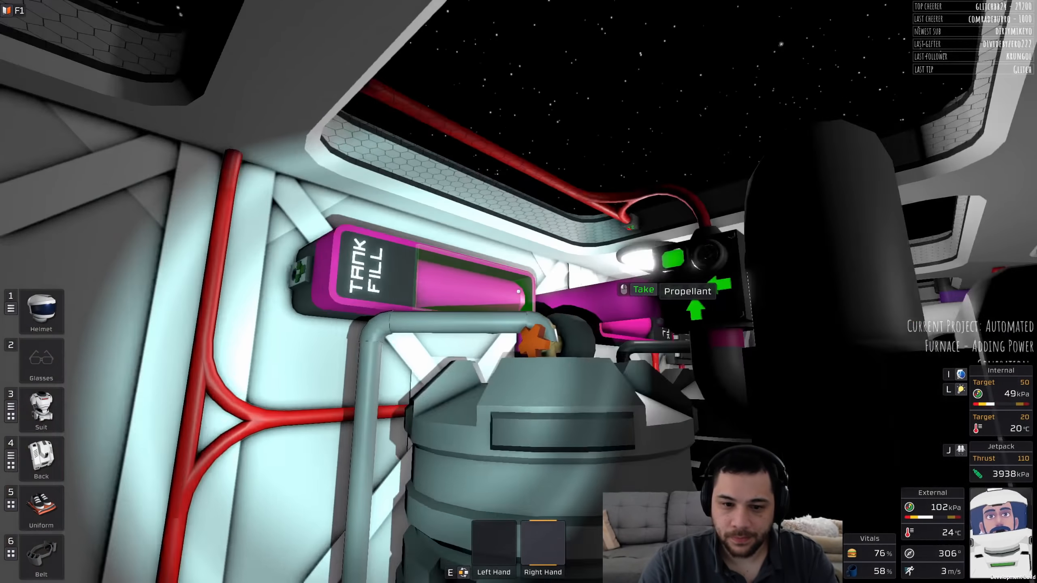
{"action": "mouse_move", "coordinate": [518, 292]}
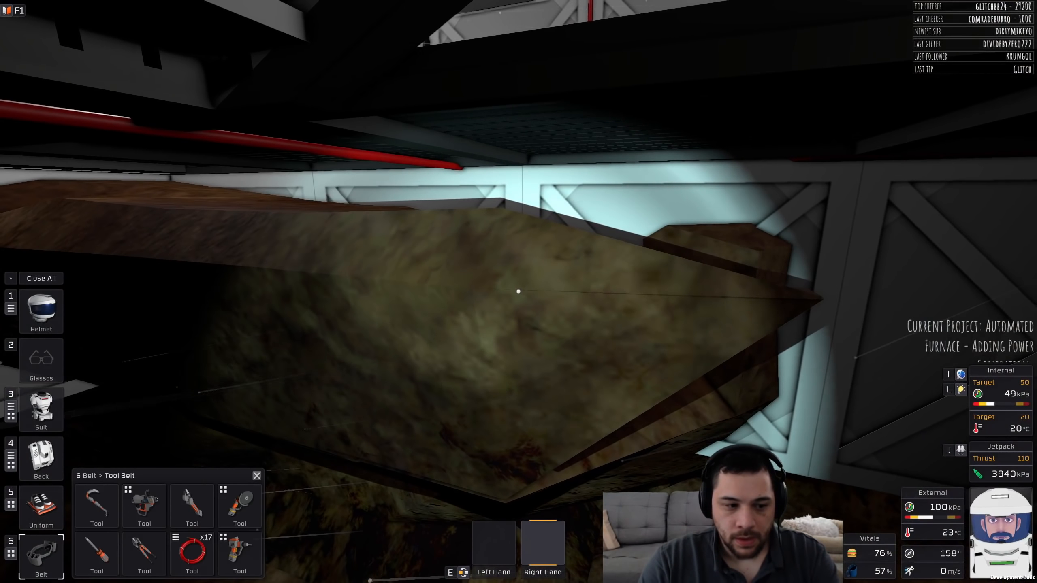
Step: Open the jetpack storage and equip the mining drill from the mining belt
{"action": "left_click", "coordinate": [40, 458]}
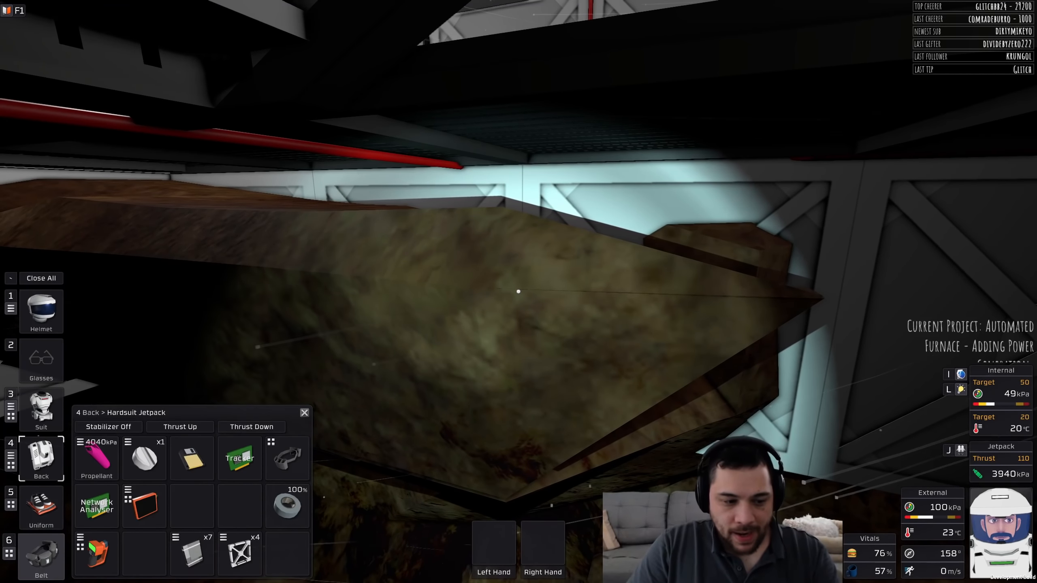
{"action": "left_click", "coordinate": [40, 556]}
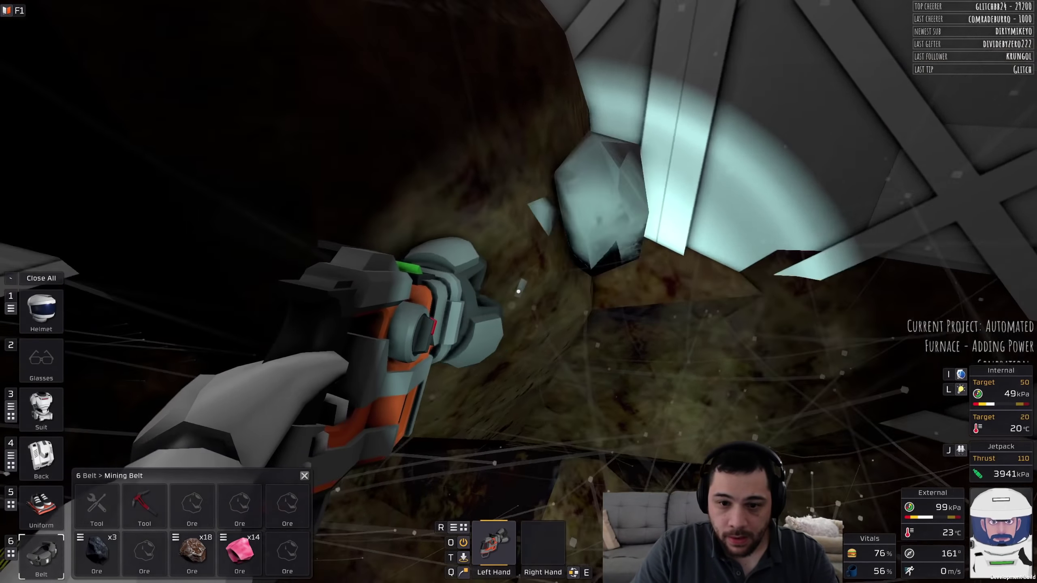
{"action": "mouse_move", "coordinate": [519, 290]}
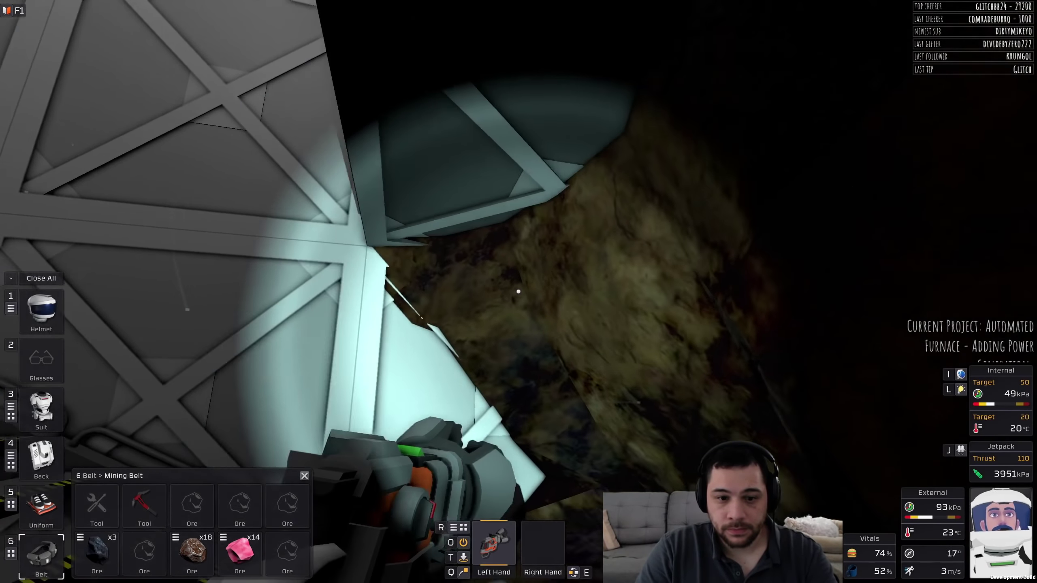
{"action": "mouse_move", "coordinate": [519, 292]}
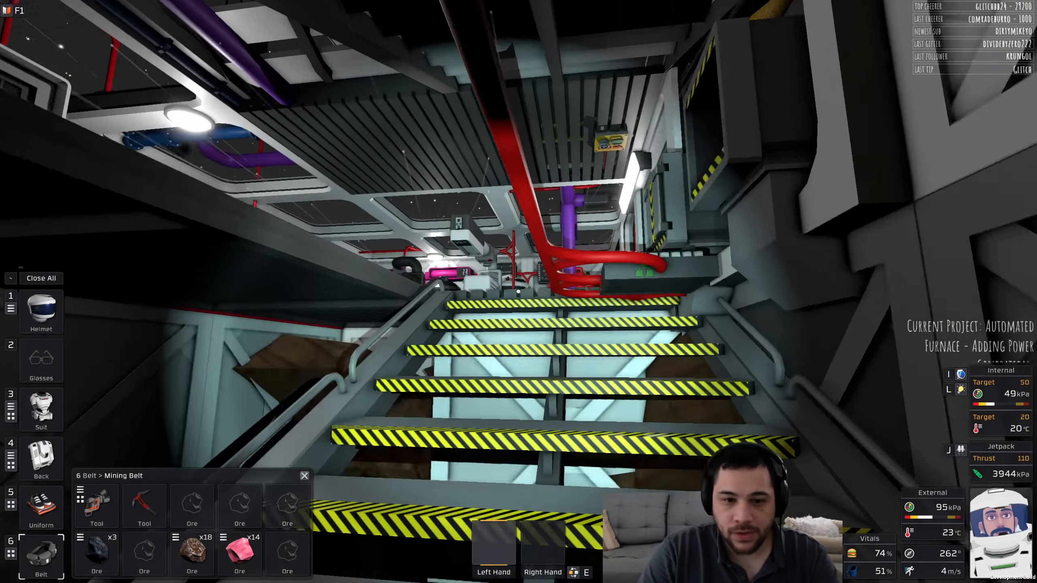
{"action": "mouse_move", "coordinate": [519, 291]}
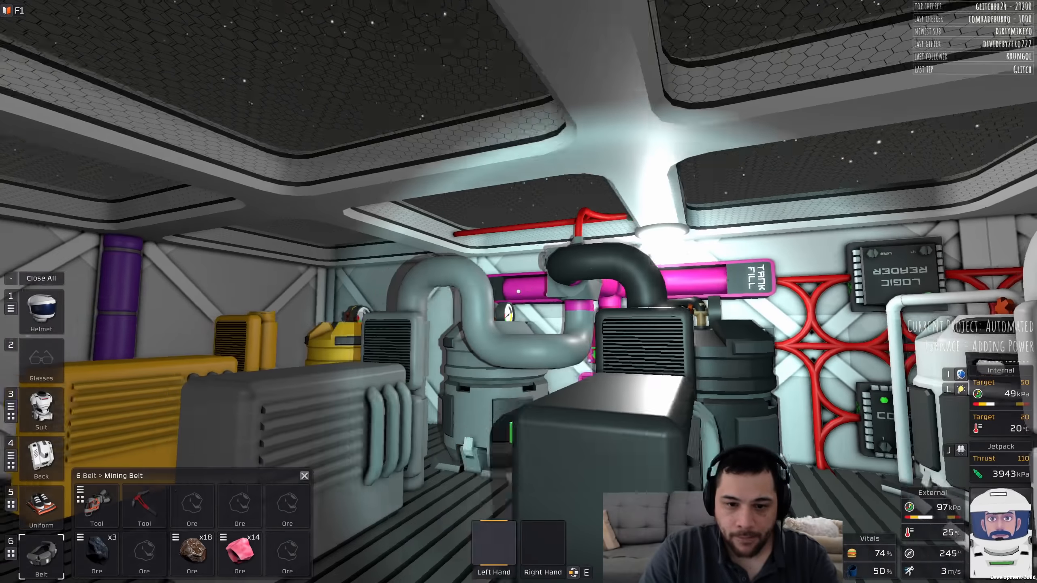
{"action": "mouse_move", "coordinate": [518, 291]}
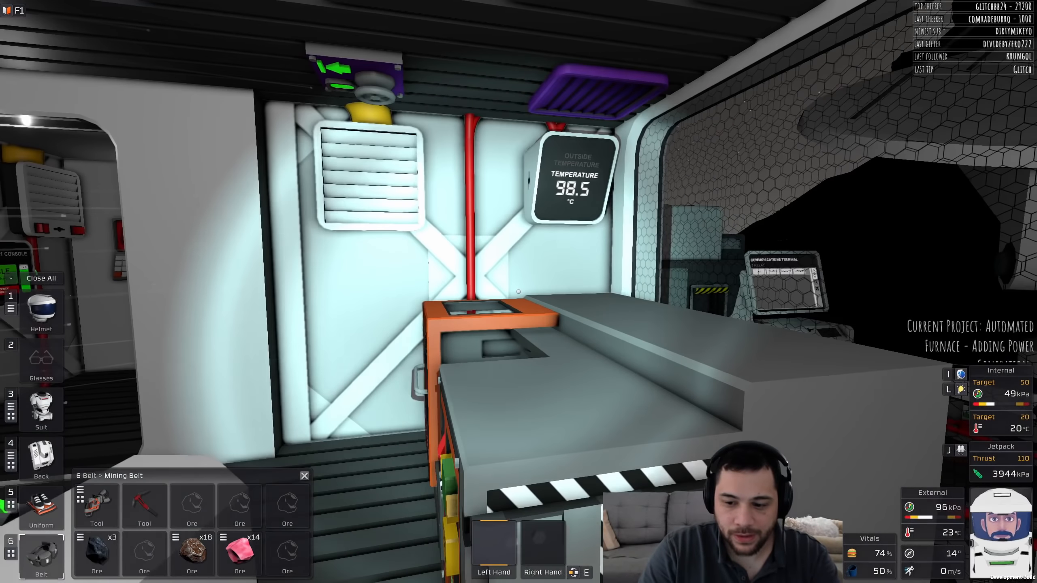
{"action": "mouse_move", "coordinate": [519, 292]}
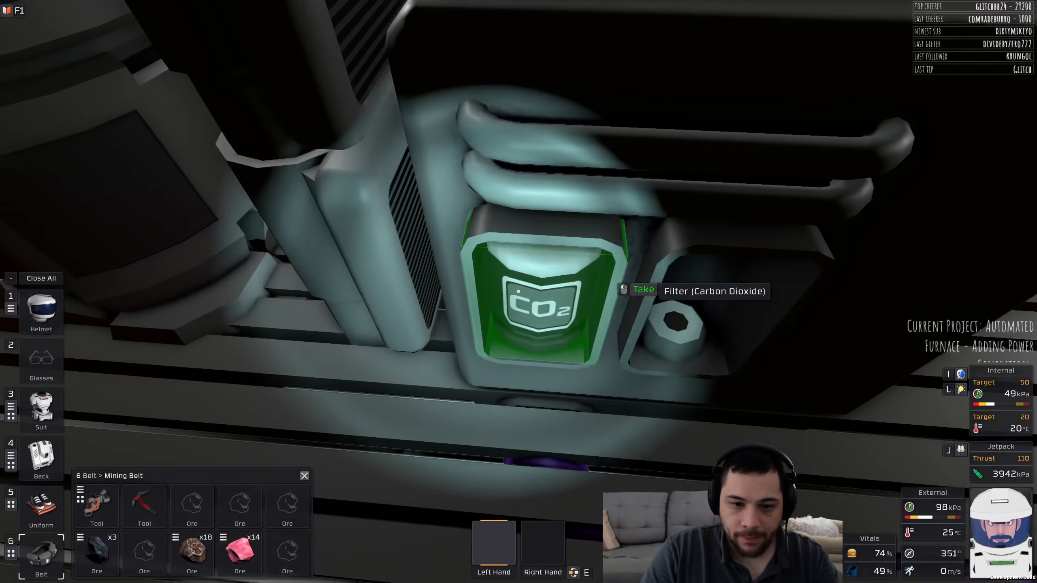
Step: Take the carbon dioxide filter from the station machine and open the mining belt
{"action": "left_click", "coordinate": [642, 289]}
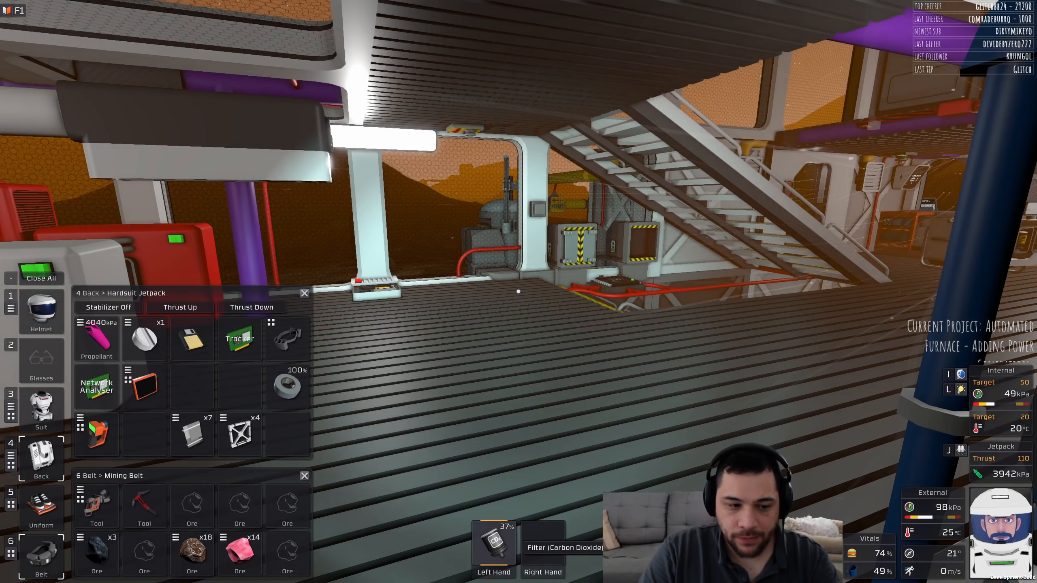
{"action": "left_click", "coordinate": [41, 408]}
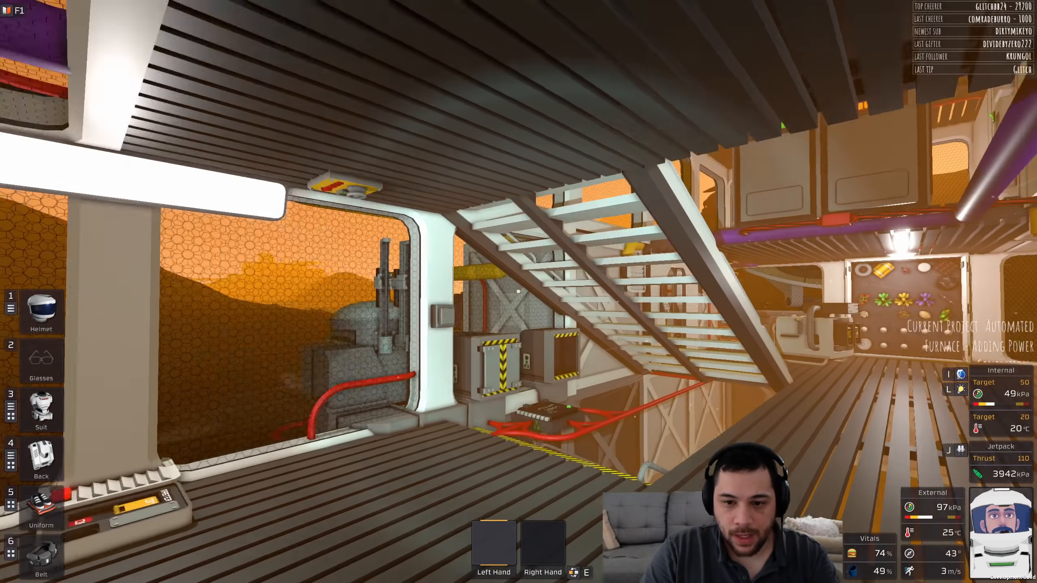
{"action": "mouse_move", "coordinate": [518, 291]}
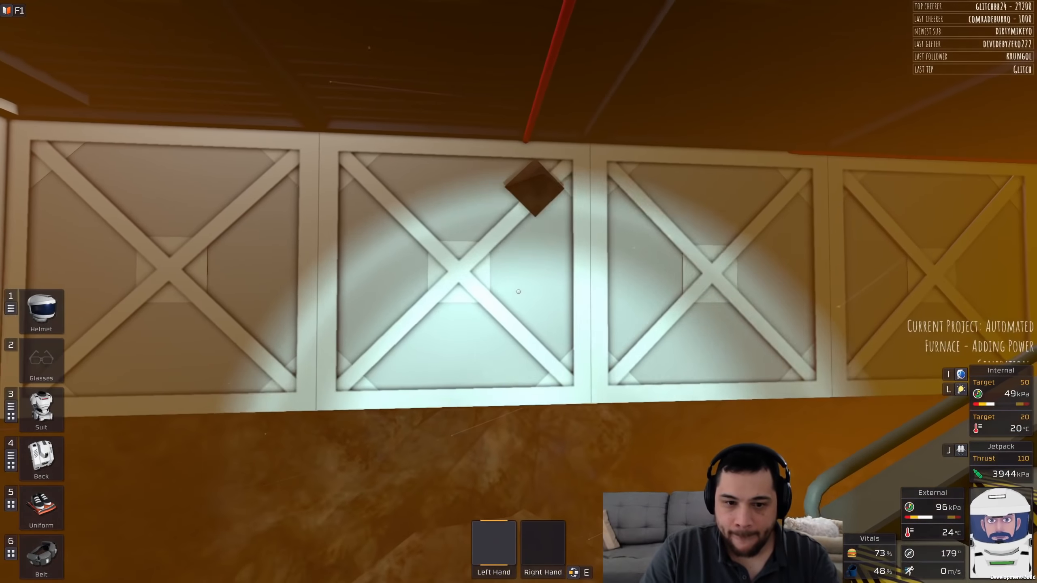
{"action": "left_click", "coordinate": [41, 555]}
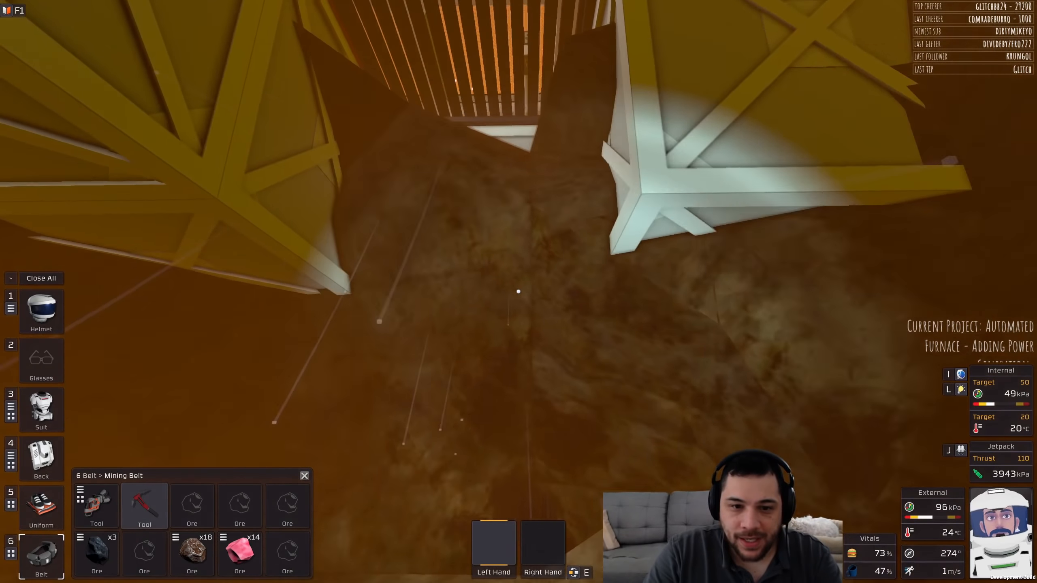
{"action": "mouse_move", "coordinate": [518, 291]}
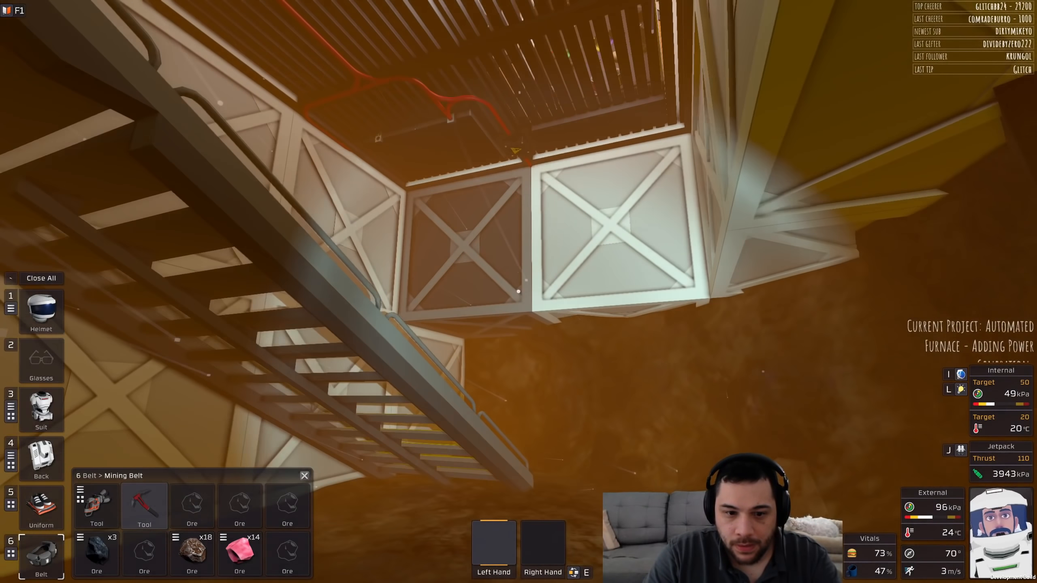
Step: Stow the five iron sheets in an empty jetpack slot beside three iron frames
{"action": "left_click", "coordinate": [41, 458]}
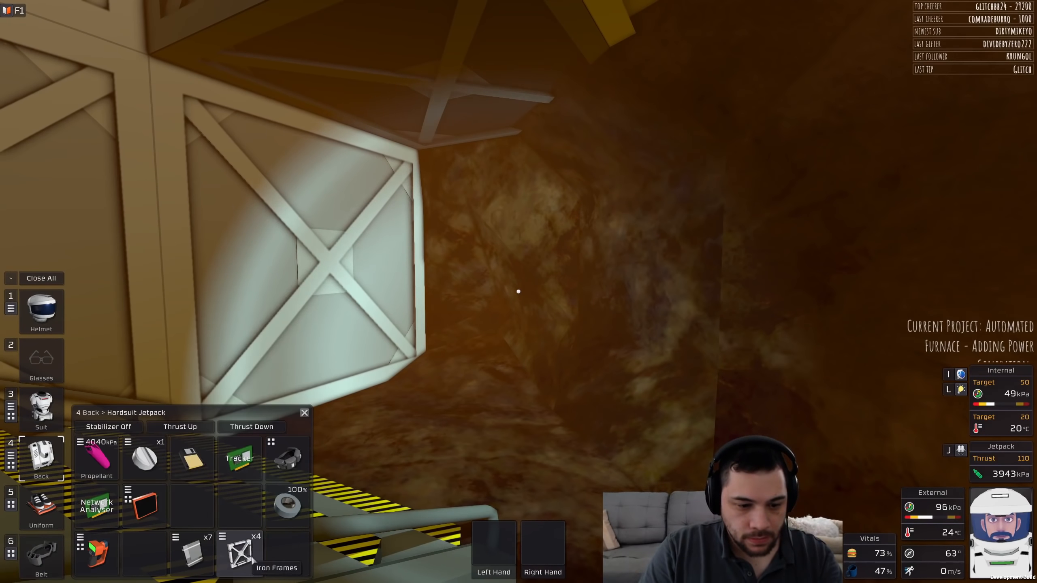
{"action": "left_click", "coordinate": [240, 552]}
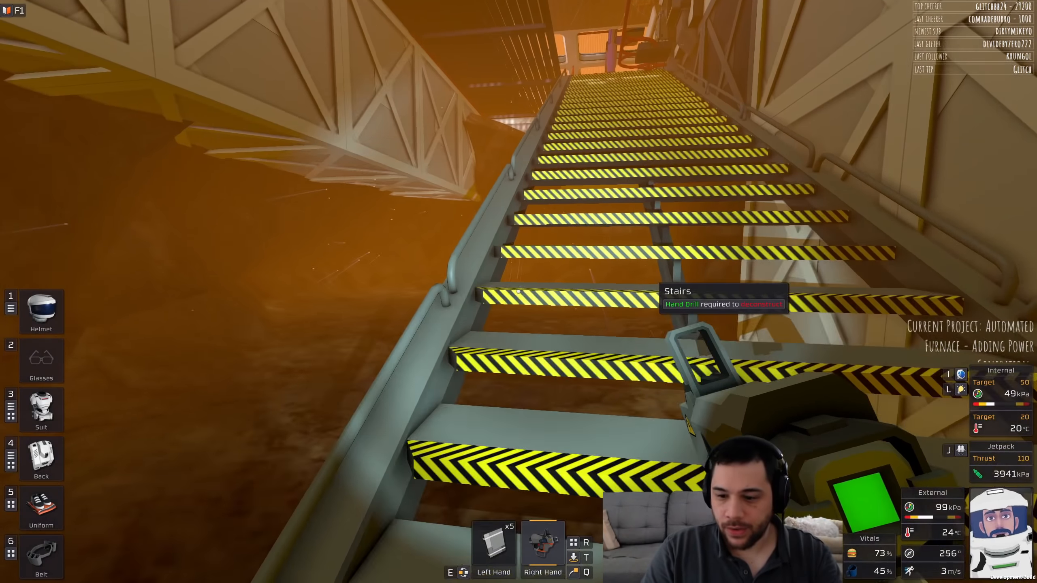
{"action": "left_click", "coordinate": [40, 459]}
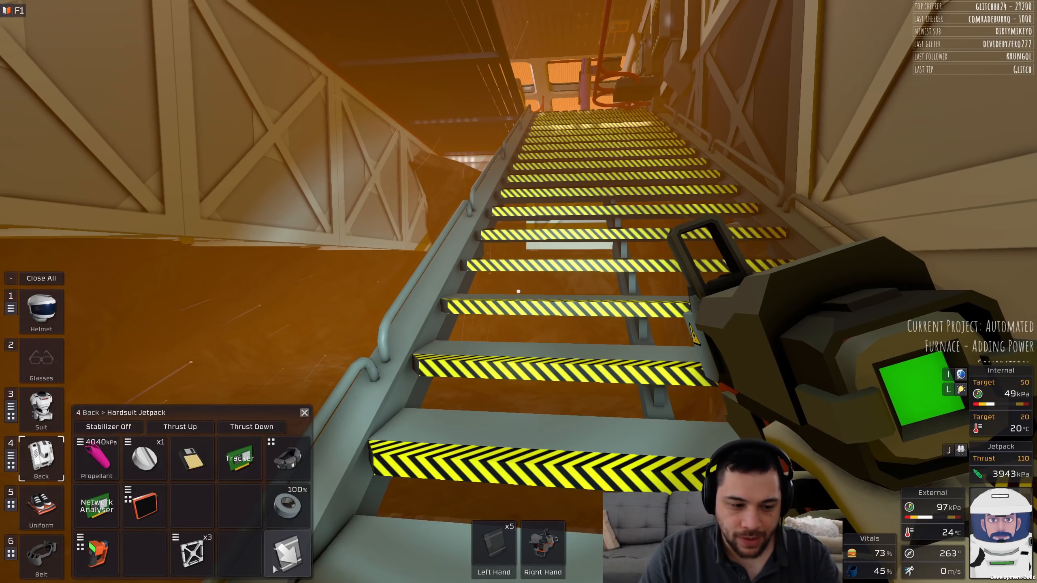
{"action": "left_click", "coordinate": [41, 555]}
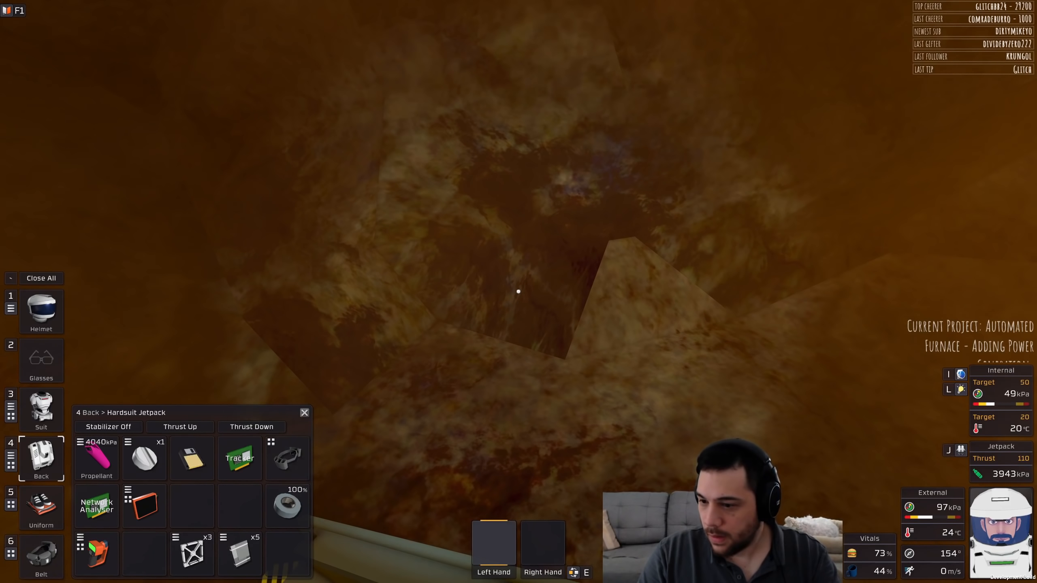
Step: Take three iron sheets back into hand from the inventory before climbing the stairs
{"action": "left_click", "coordinate": [41, 556]}
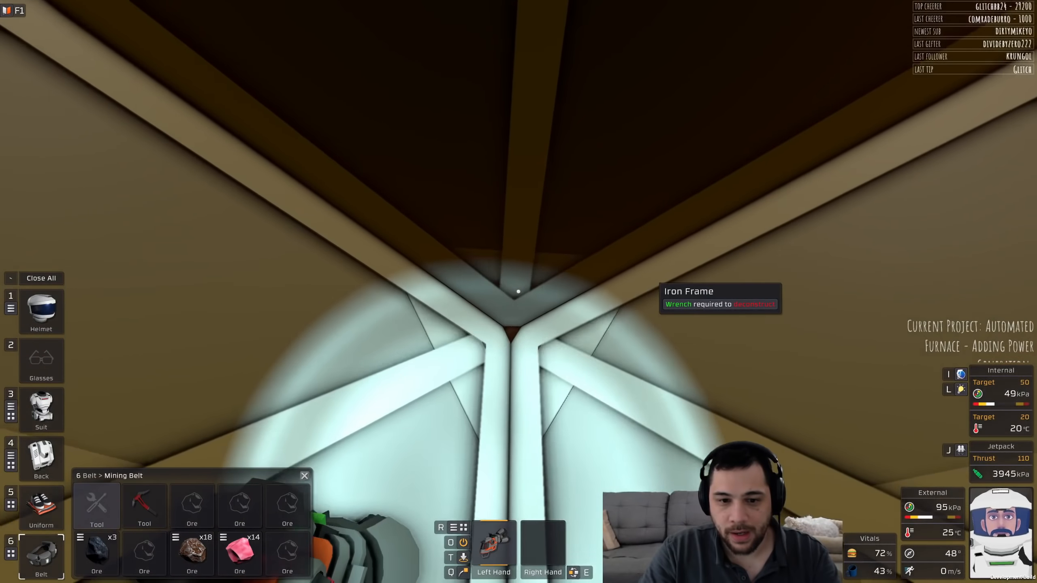
{"action": "mouse_move", "coordinate": [519, 292]}
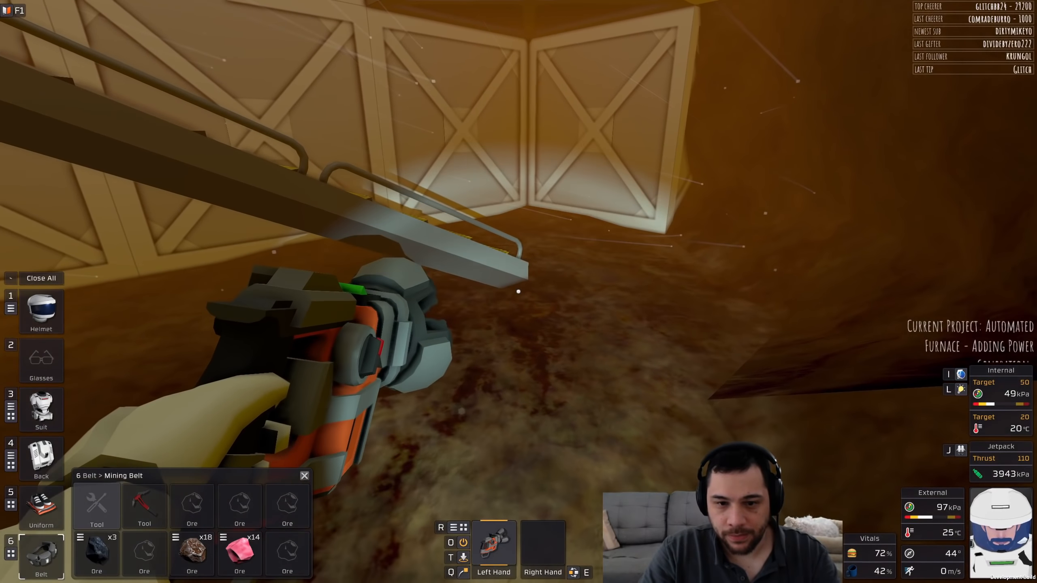
{"action": "mouse_move", "coordinate": [517, 292]}
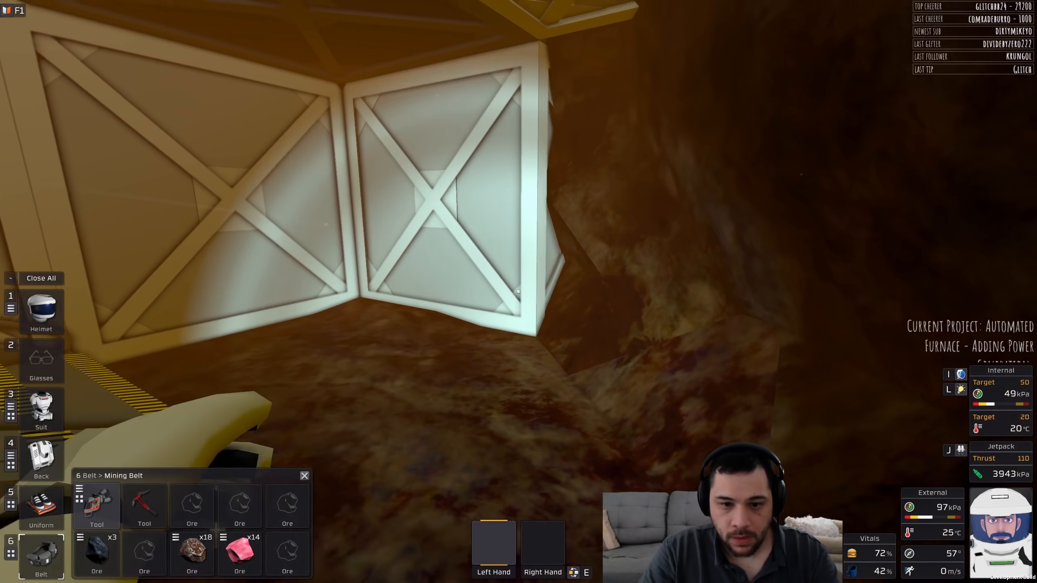
{"action": "left_click", "coordinate": [41, 458]}
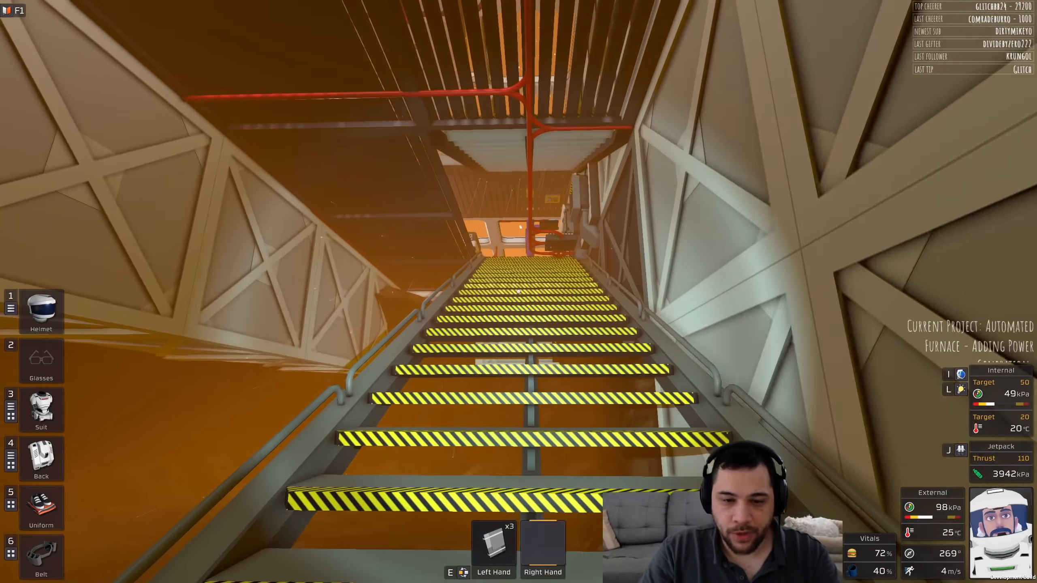
{"action": "mouse_move", "coordinate": [519, 292]}
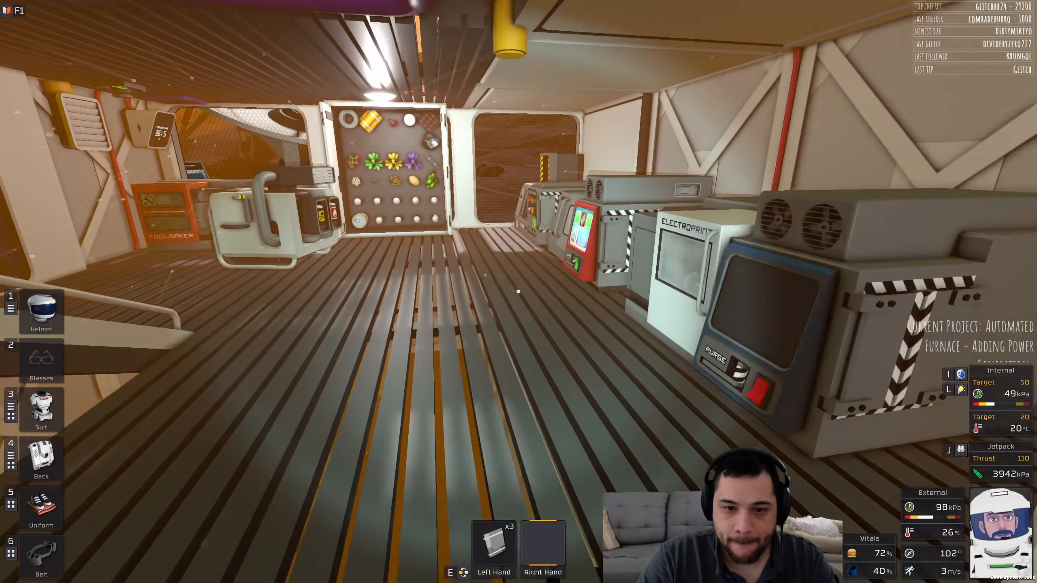
{"action": "mouse_move", "coordinate": [518, 292]}
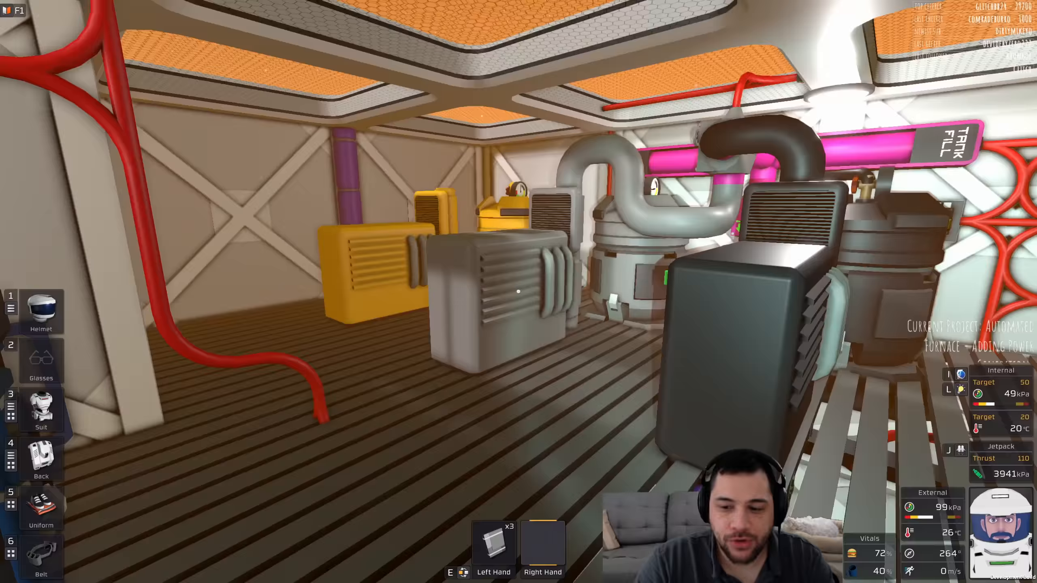
{"action": "mouse_move", "coordinate": [518, 292]}
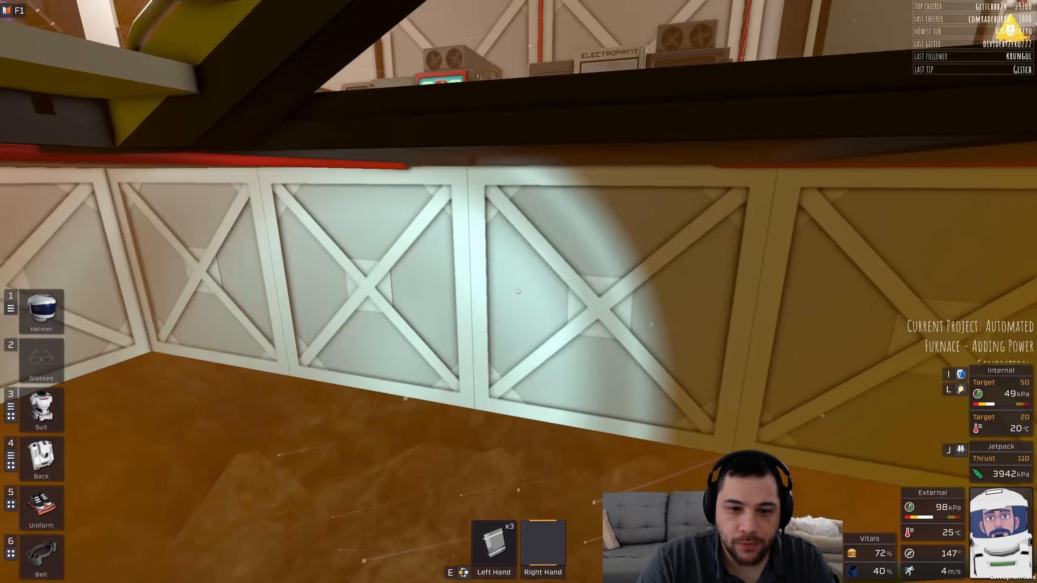
{"action": "mouse_move", "coordinate": [518, 290]}
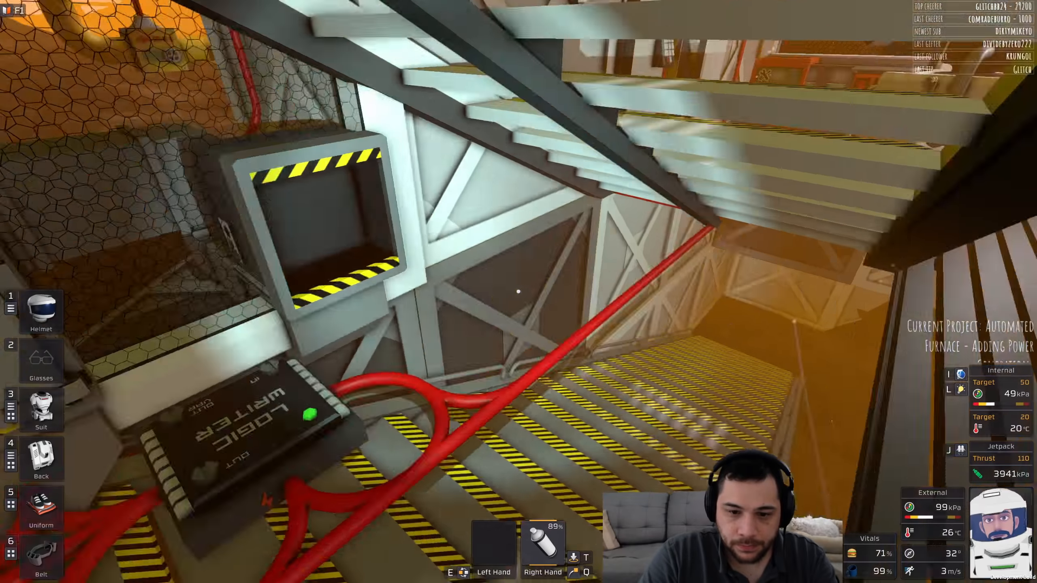
{"action": "mouse_move", "coordinate": [519, 291]}
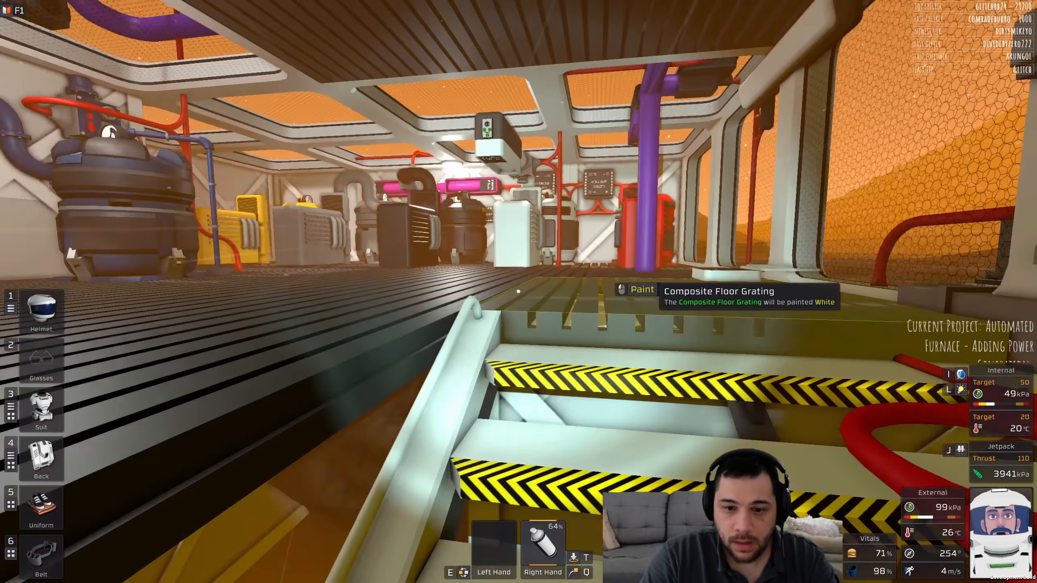
{"action": "mouse_move", "coordinate": [519, 292]}
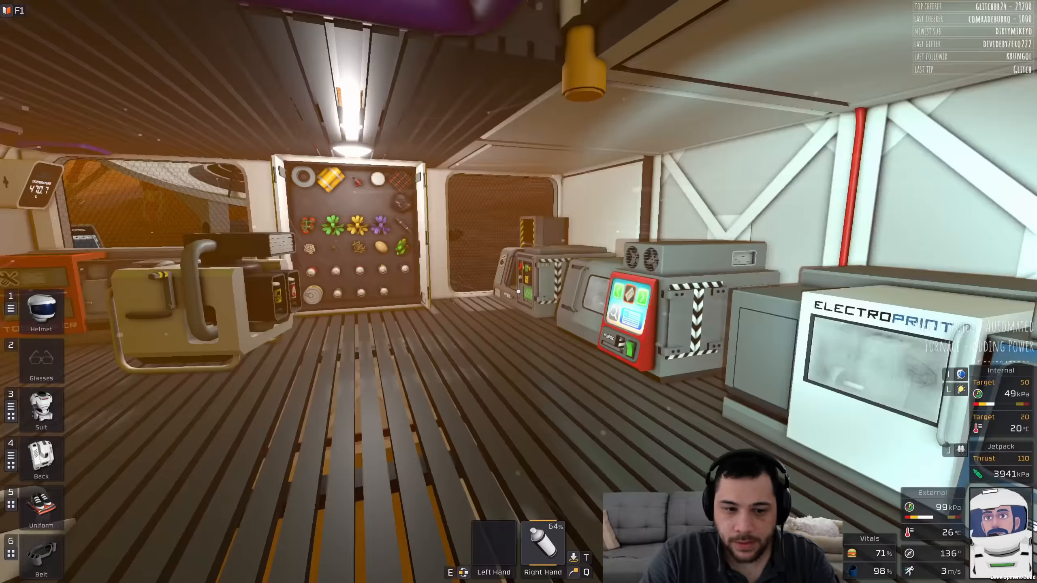
{"action": "mouse_move", "coordinate": [519, 291]}
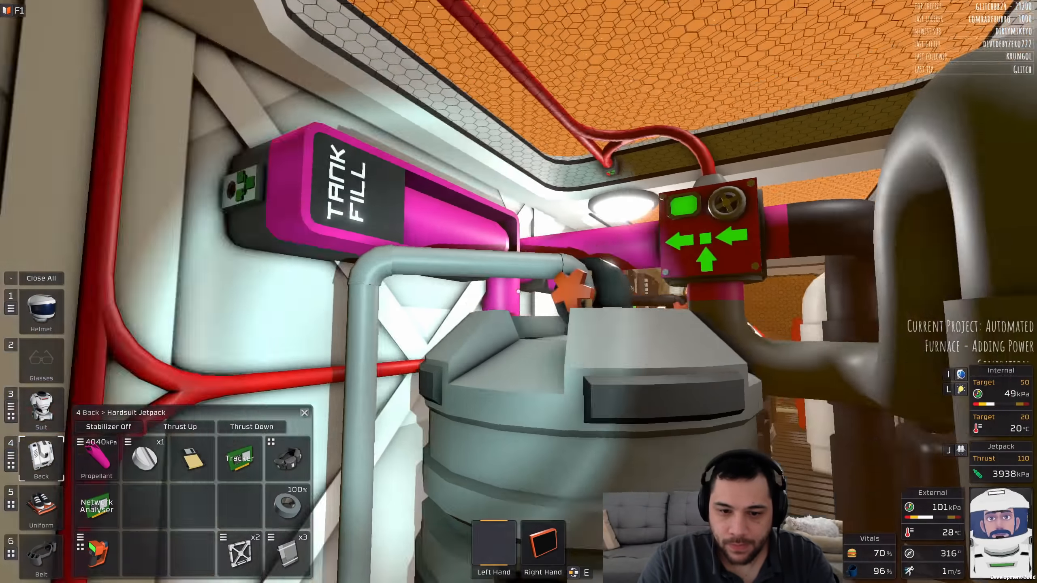
{"action": "mouse_move", "coordinate": [519, 292]}
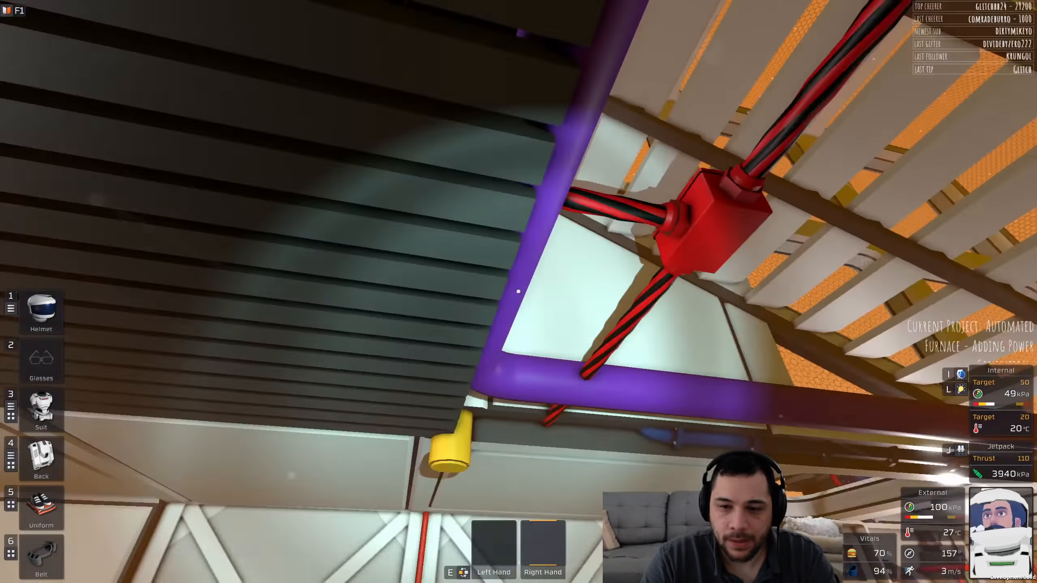
{"action": "mouse_move", "coordinate": [519, 291]}
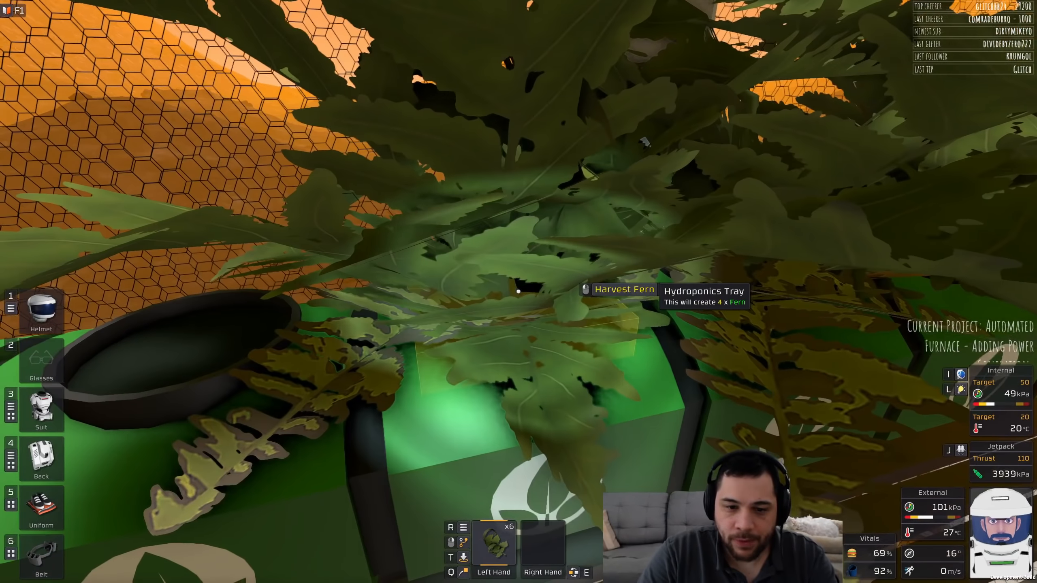
Step: Harvest the ripe ferns tray by tray, enlarging the carried fern stack
{"action": "left_click", "coordinate": [622, 290]}
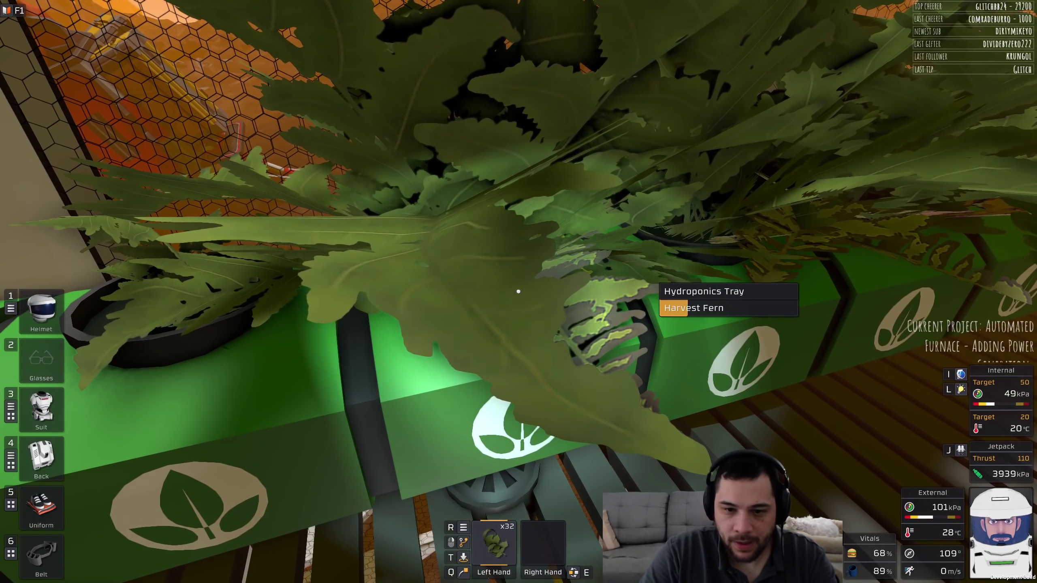
{"action": "left_click", "coordinate": [695, 307]}
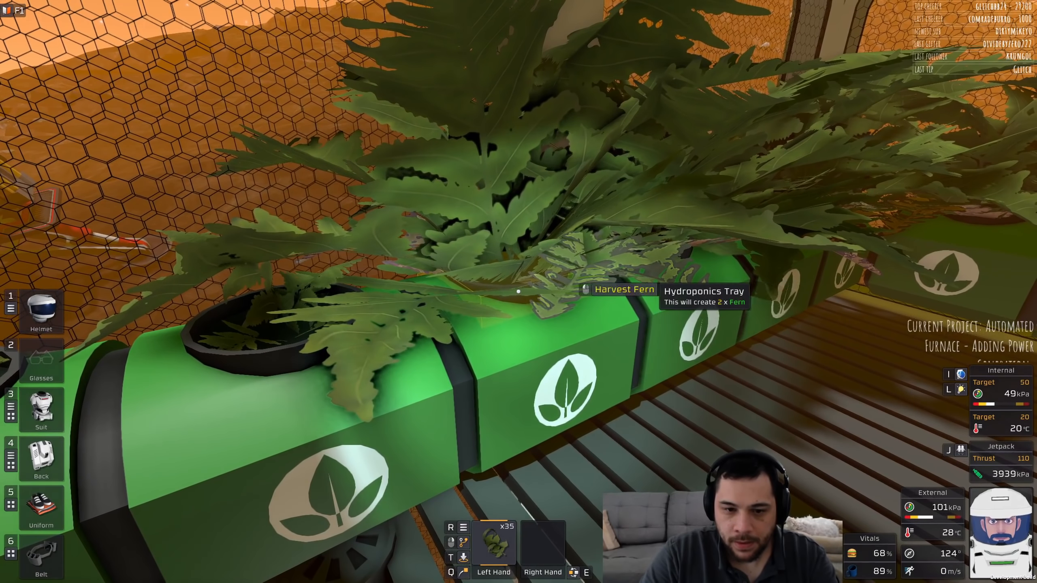
{"action": "left_click", "coordinate": [517, 291]}
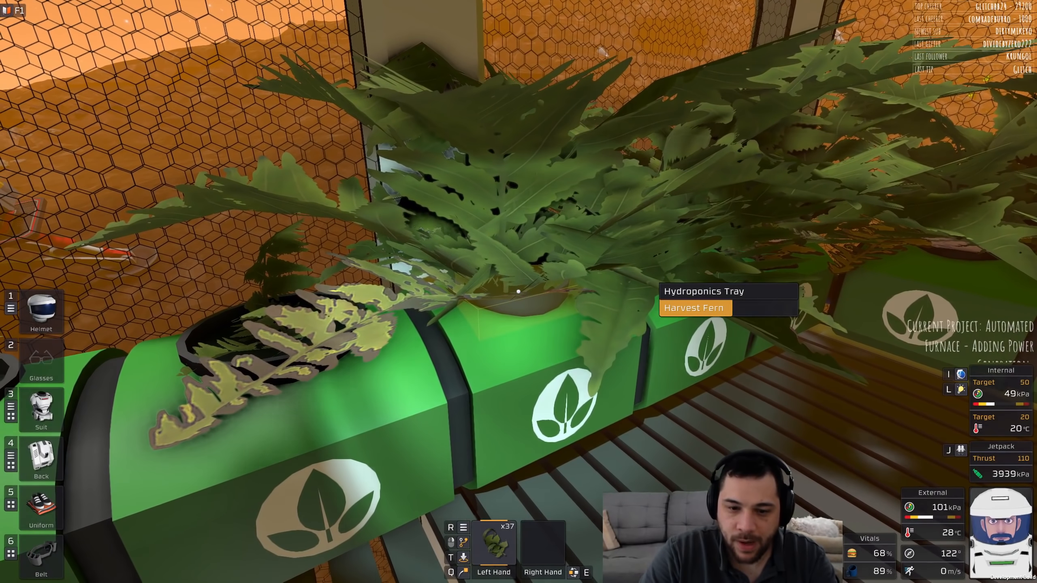
{"action": "left_click", "coordinate": [518, 292]}
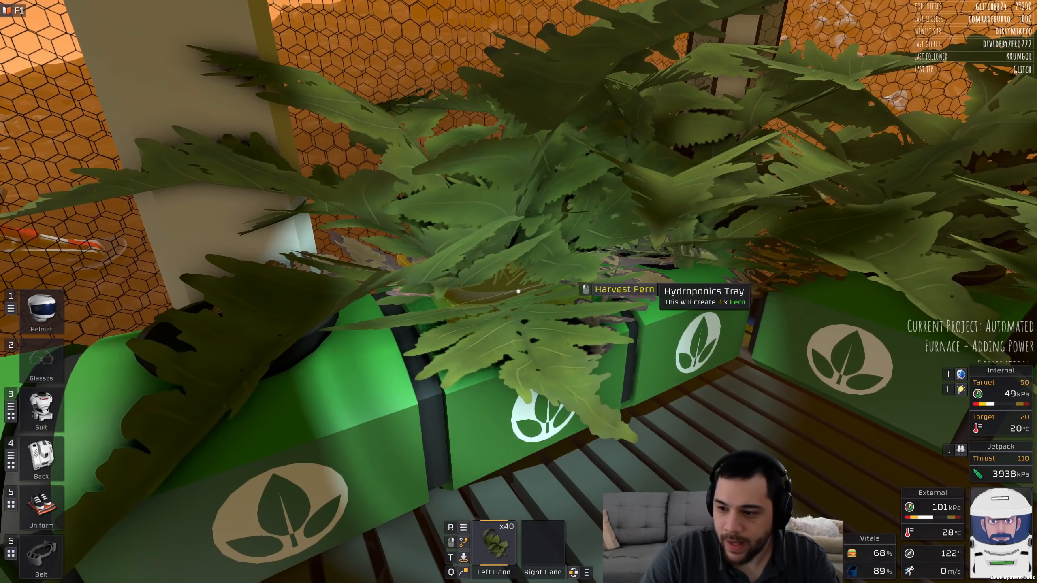
{"action": "left_click", "coordinate": [623, 290]}
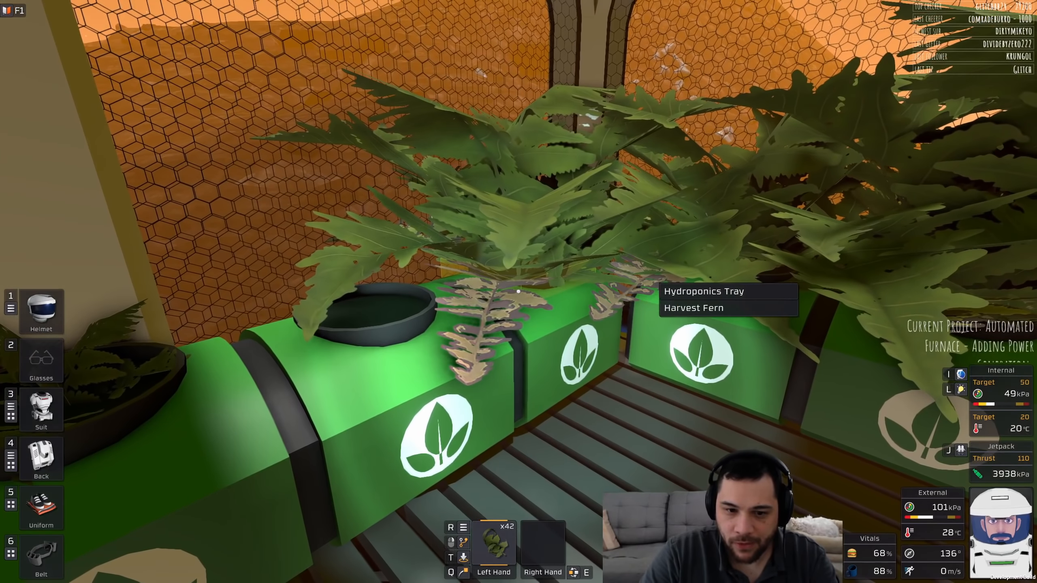
{"action": "left_click", "coordinate": [693, 308]}
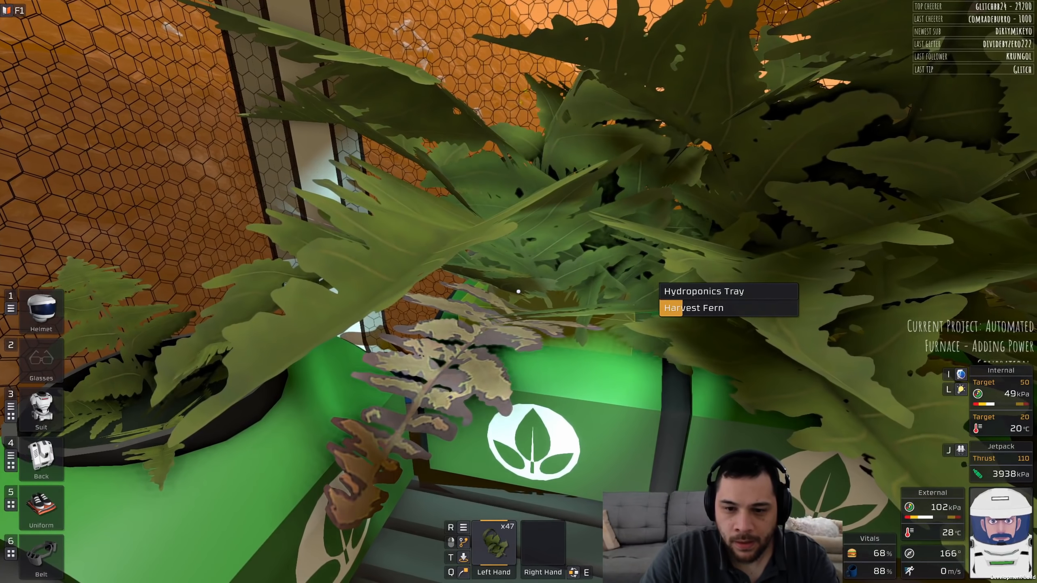
{"action": "left_click", "coordinate": [692, 307]}
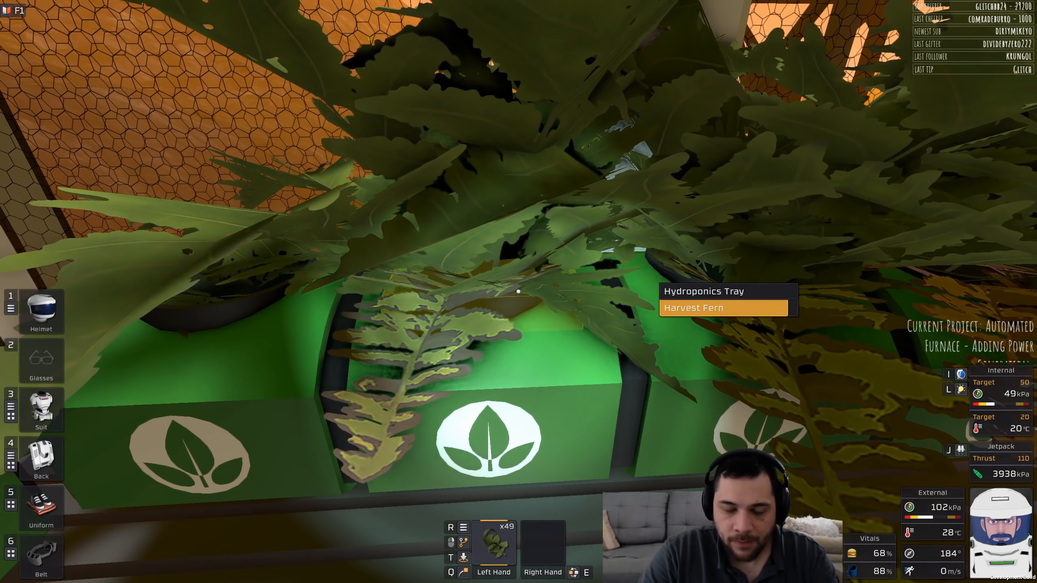
{"action": "left_click", "coordinate": [693, 308]}
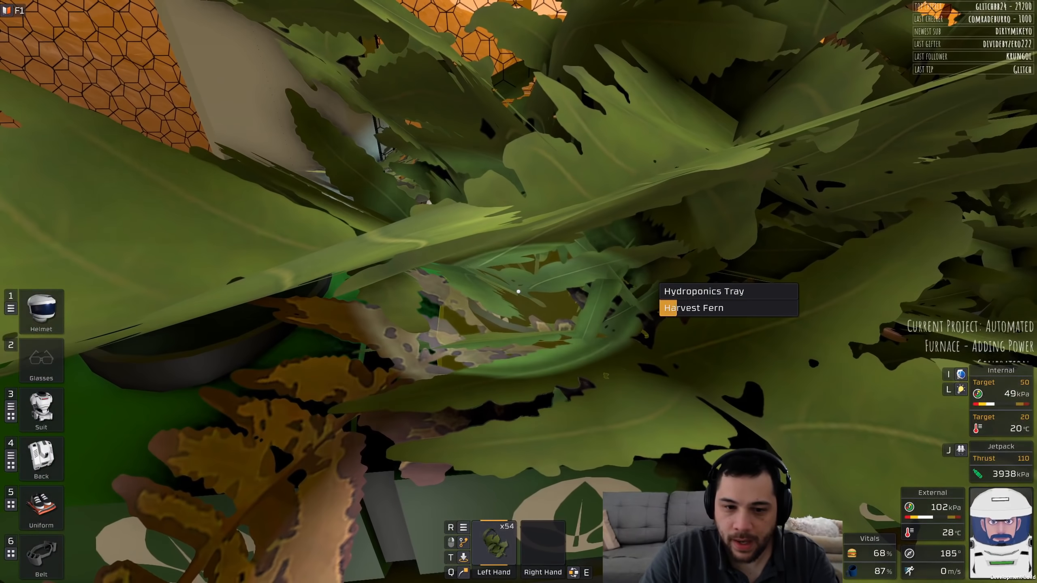
{"action": "left_click", "coordinate": [693, 308]}
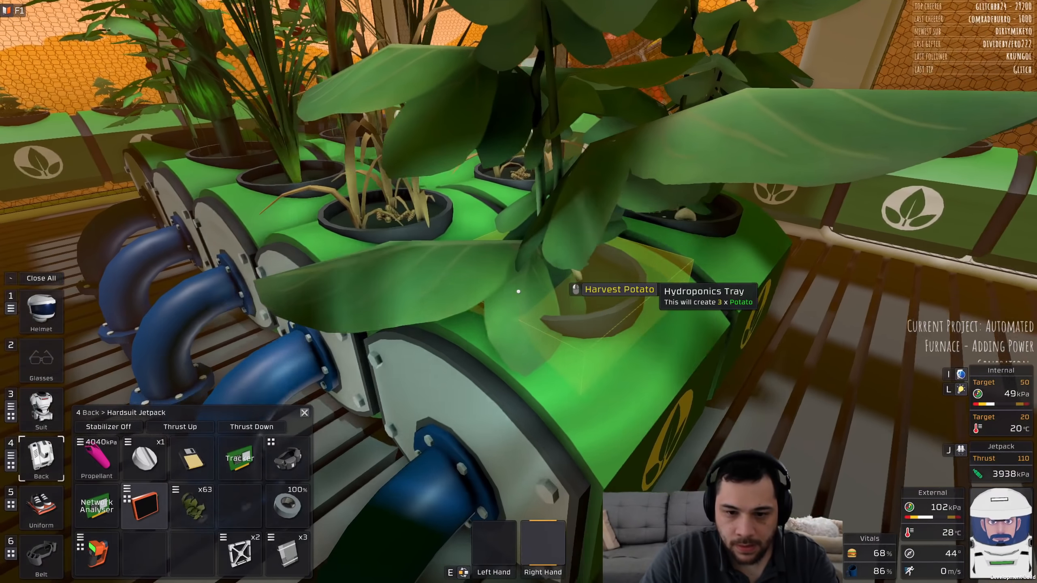
Step: Harvest the potatoes from the potato tray and the wheat from the wheat tray
{"action": "left_click", "coordinate": [618, 290]}
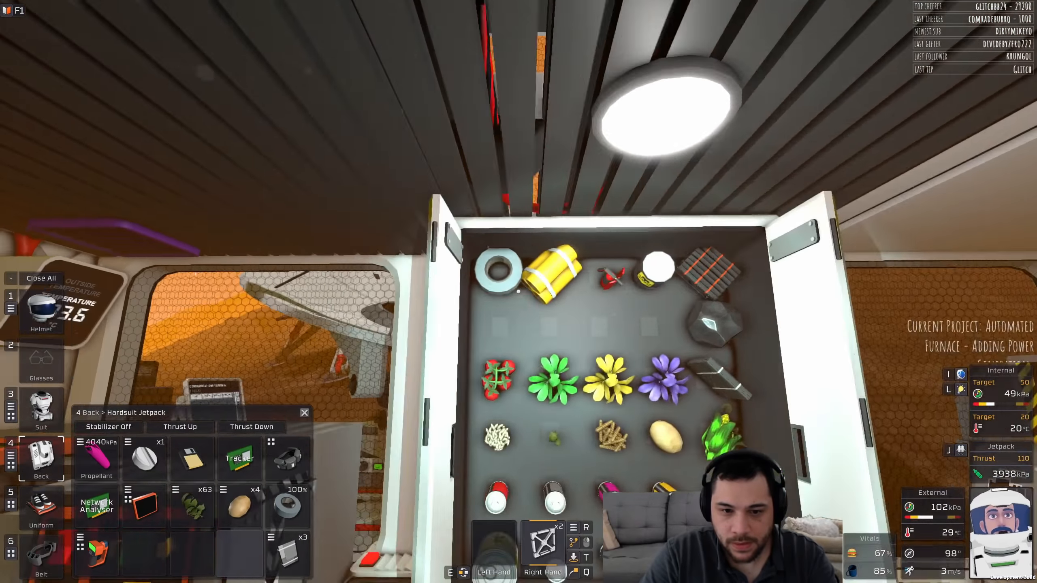
{"action": "mouse_move", "coordinate": [518, 291]}
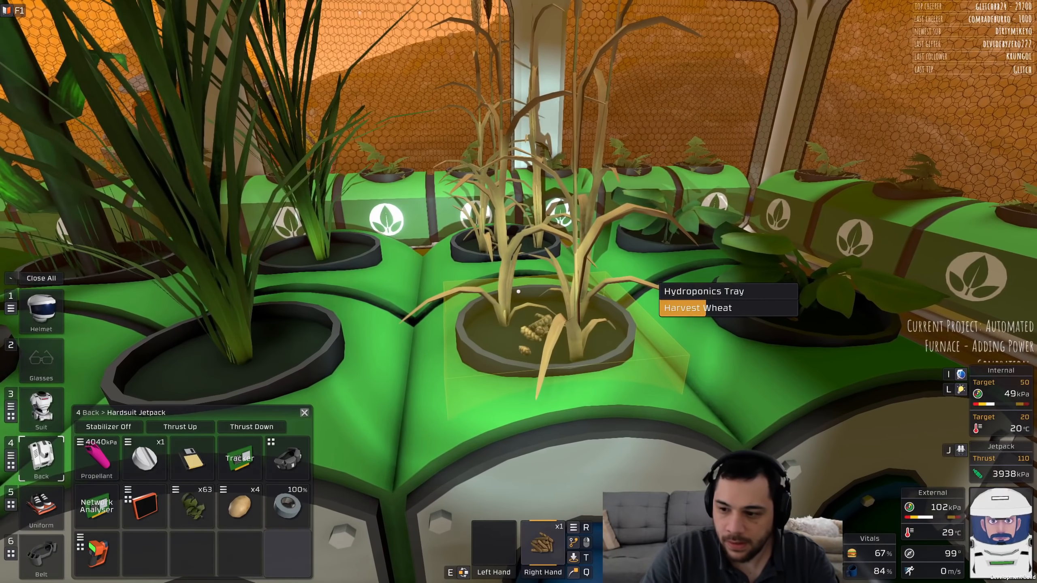
{"action": "left_click", "coordinate": [696, 308]}
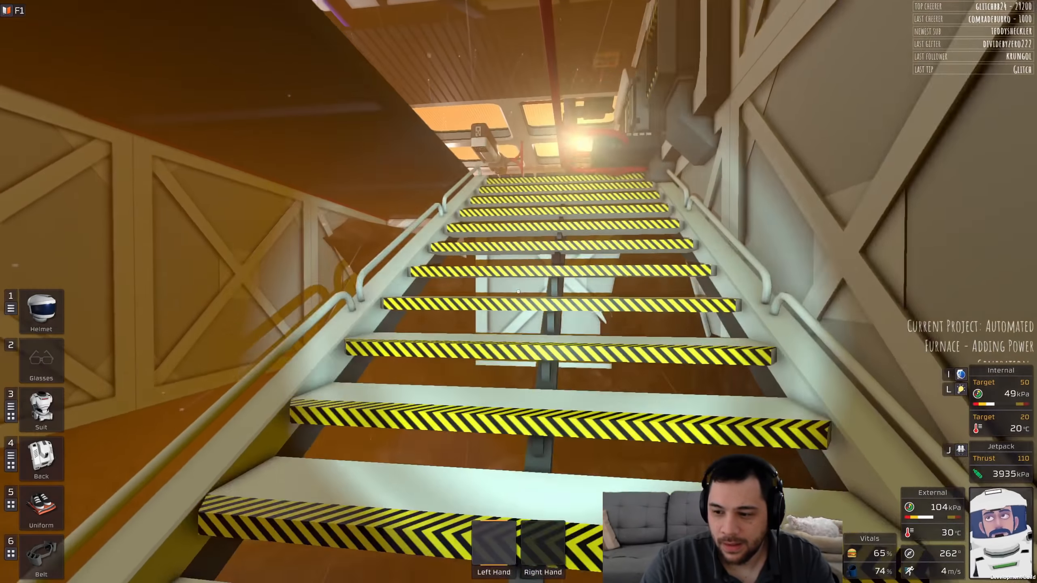
{"action": "mouse_move", "coordinate": [518, 292]}
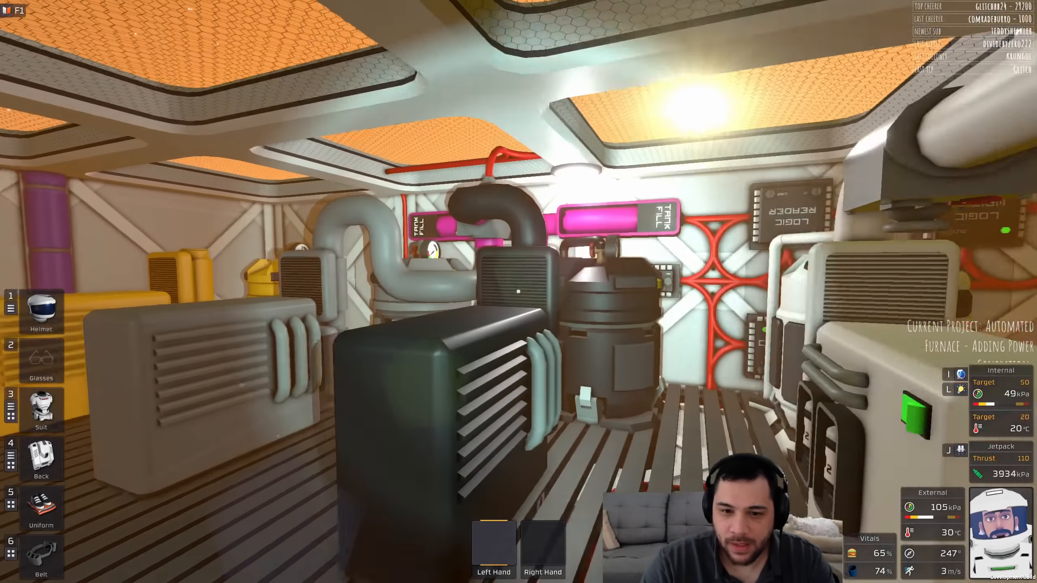
{"action": "mouse_move", "coordinate": [518, 291]}
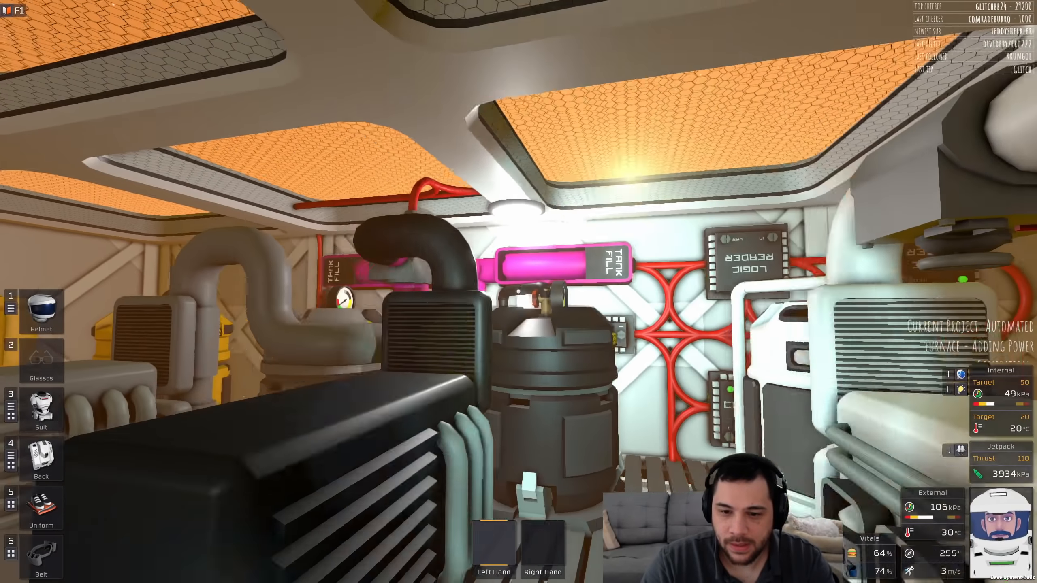
{"action": "mouse_move", "coordinate": [518, 292]}
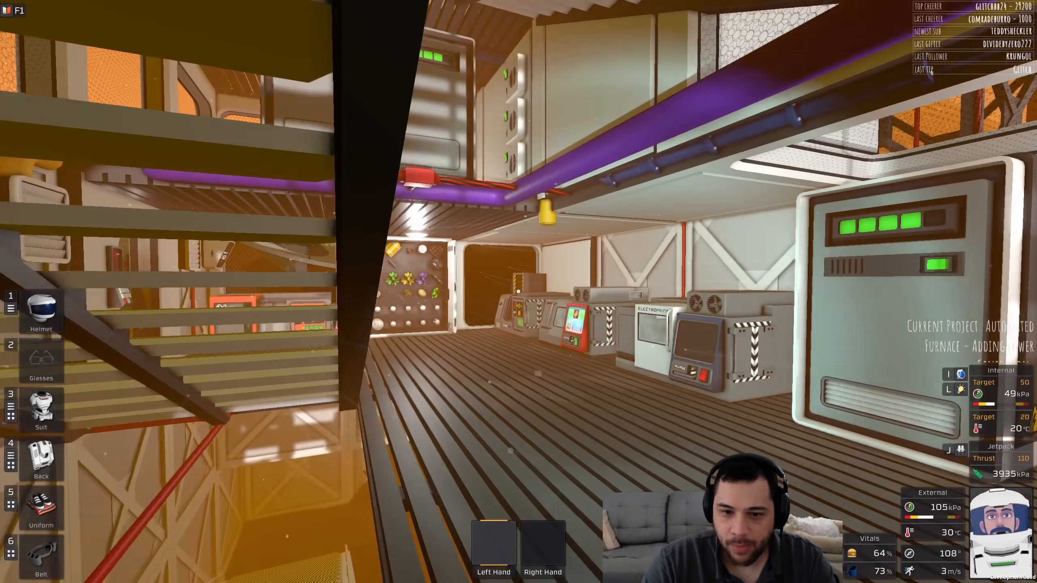
{"action": "mouse_move", "coordinate": [518, 292]}
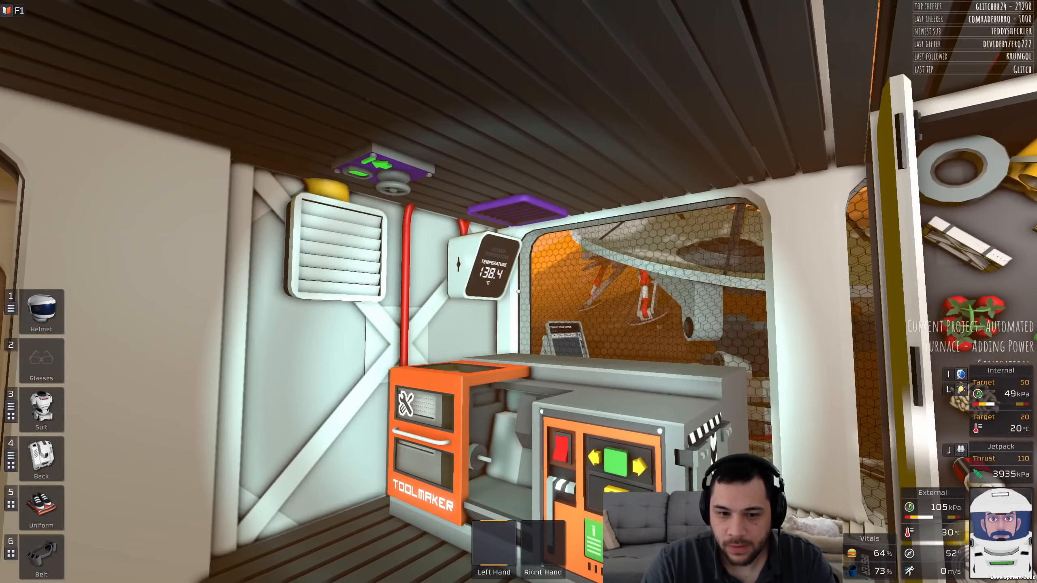
{"action": "mouse_move", "coordinate": [518, 292]}
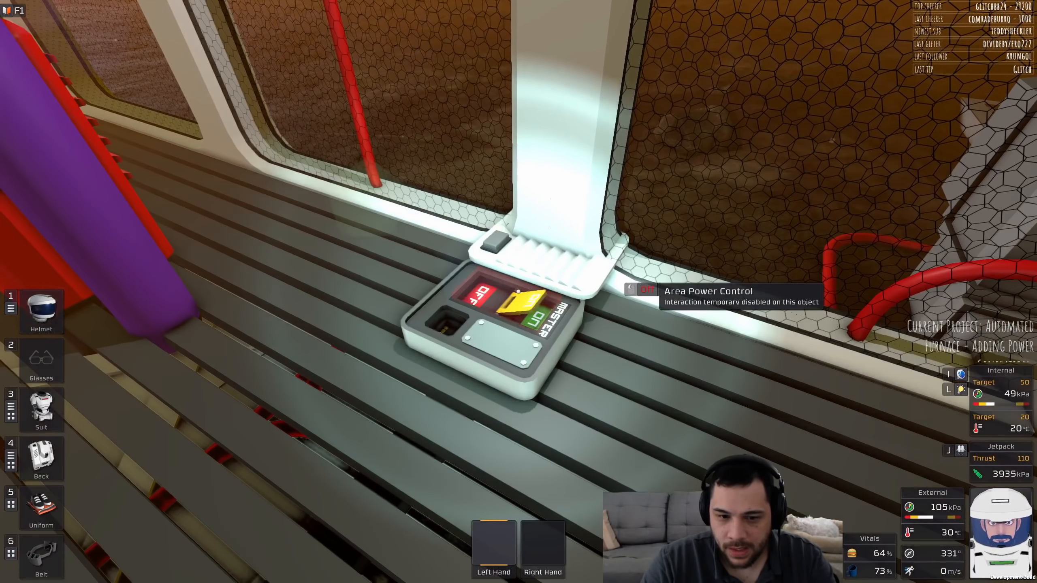
{"action": "mouse_move", "coordinate": [518, 292]}
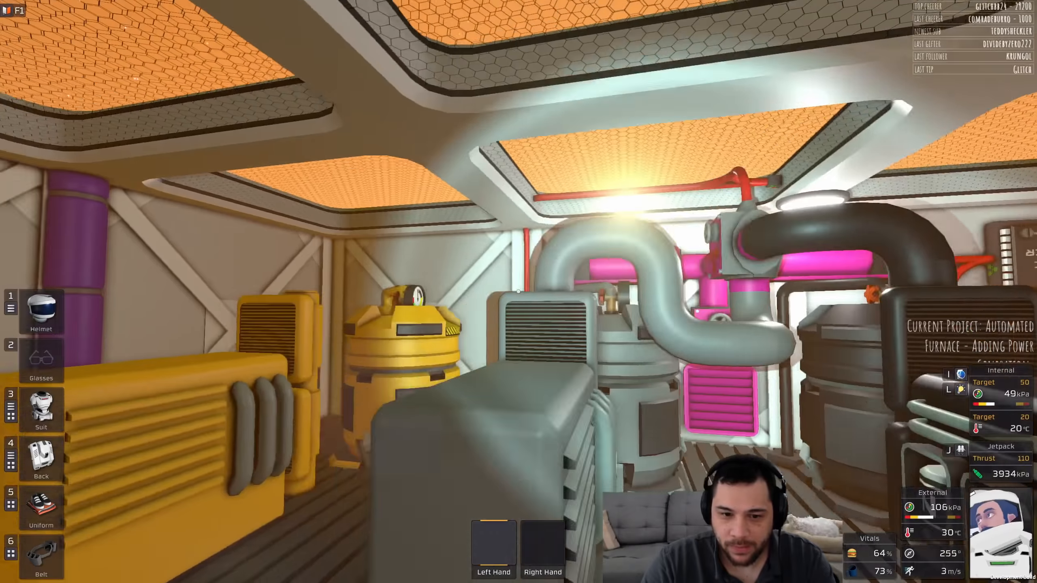
{"action": "mouse_move", "coordinate": [518, 292]}
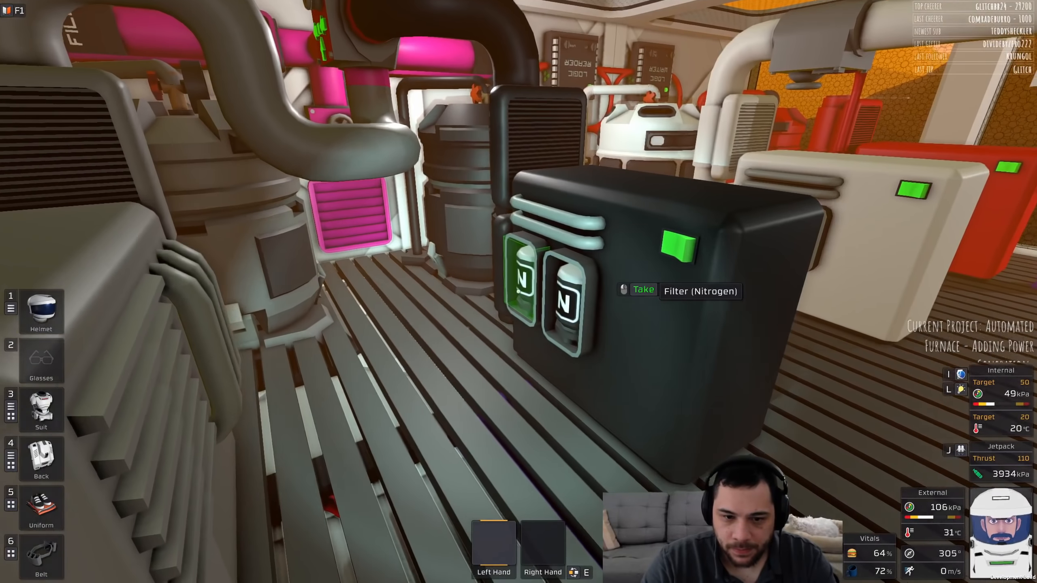
{"action": "mouse_move", "coordinate": [519, 292]}
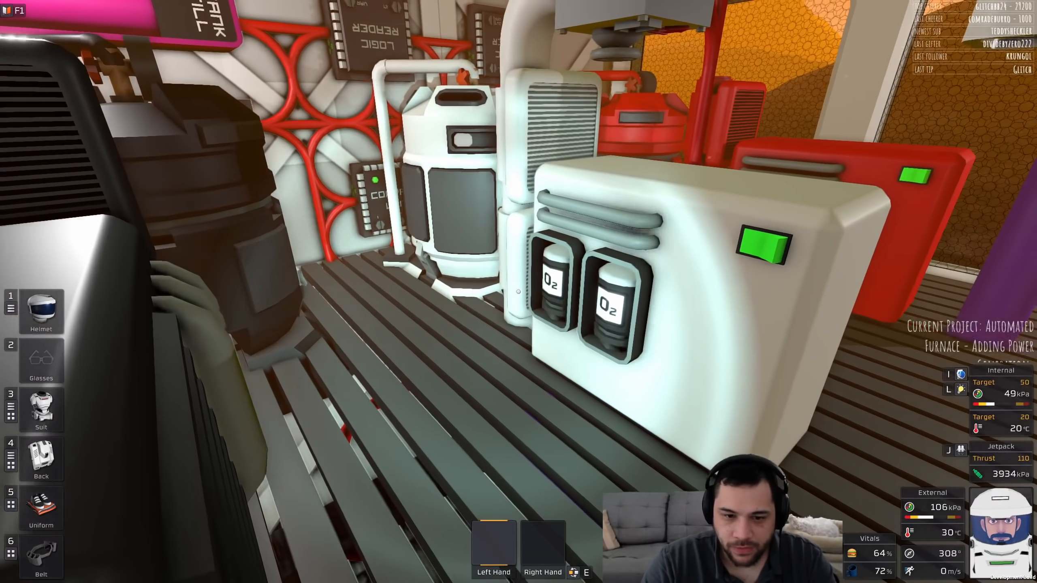
{"action": "mouse_move", "coordinate": [518, 291]}
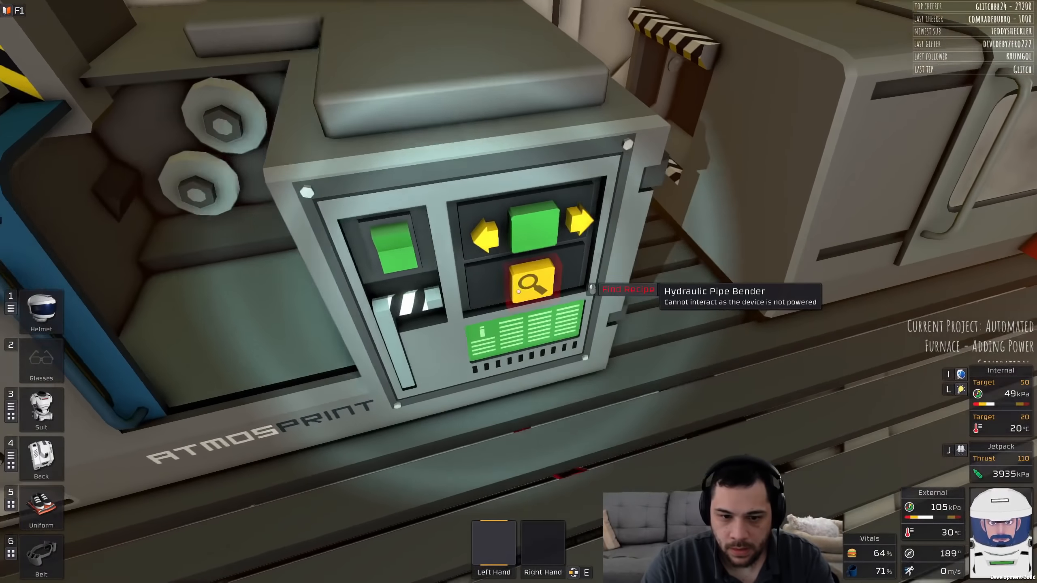
Step: Look up the Filter (Volatiles) recipe in the AtmosPrint's recipe list
{"action": "left_click", "coordinate": [537, 285]}
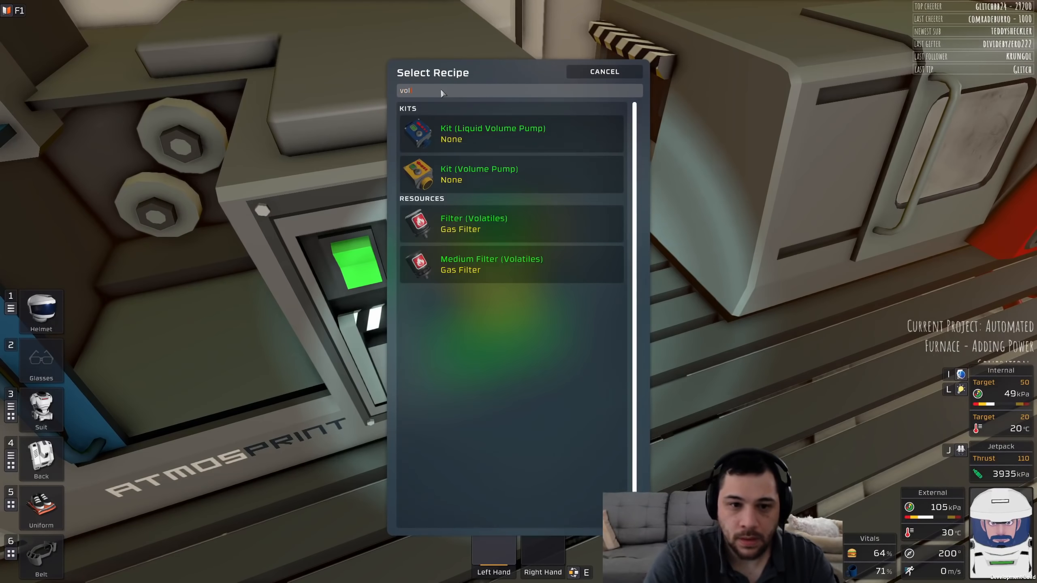
{"action": "left_click", "coordinate": [603, 71]}
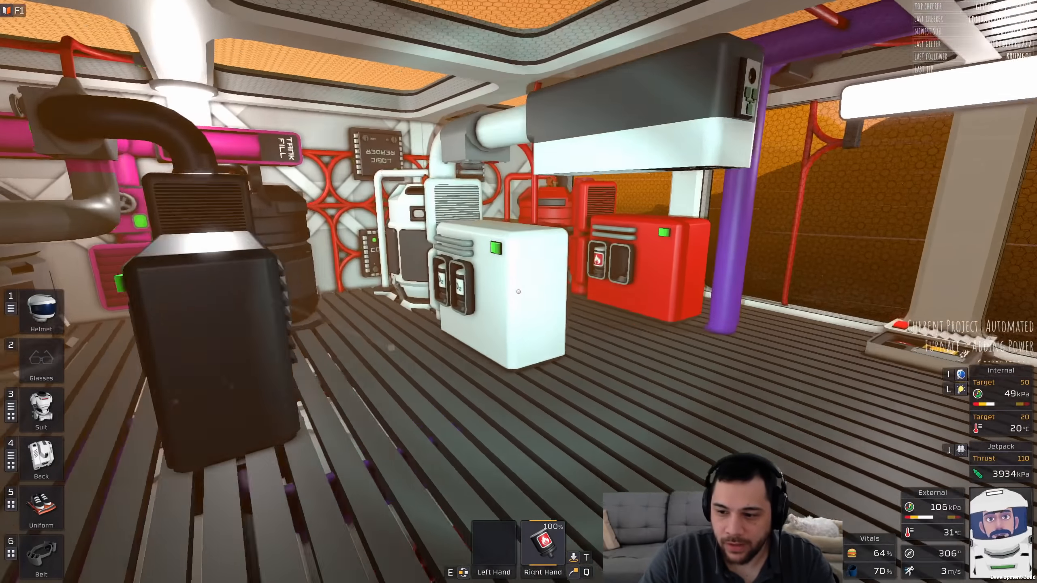
{"action": "mouse_move", "coordinate": [519, 292]}
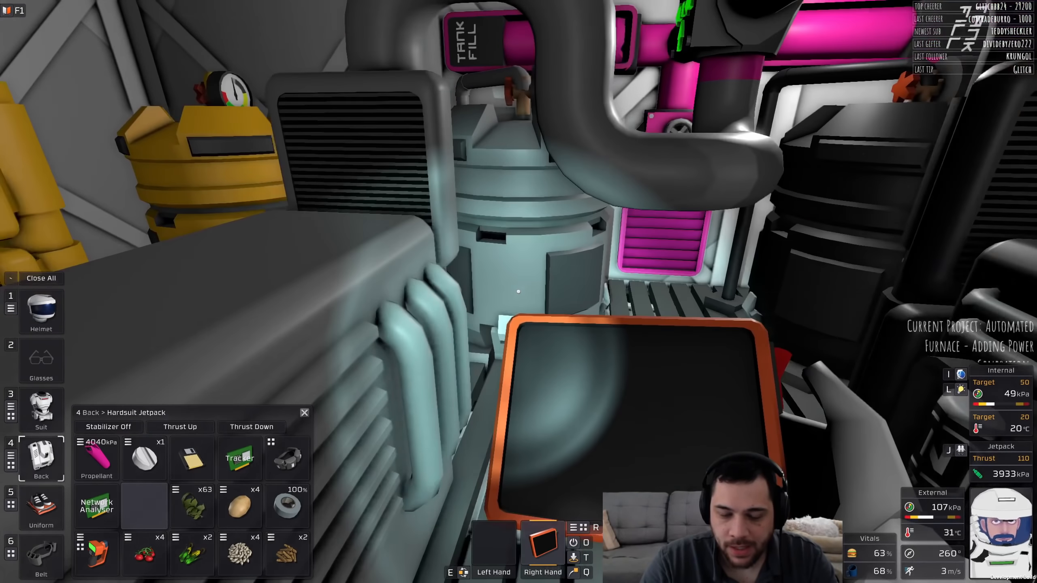
{"action": "mouse_move", "coordinate": [518, 292]}
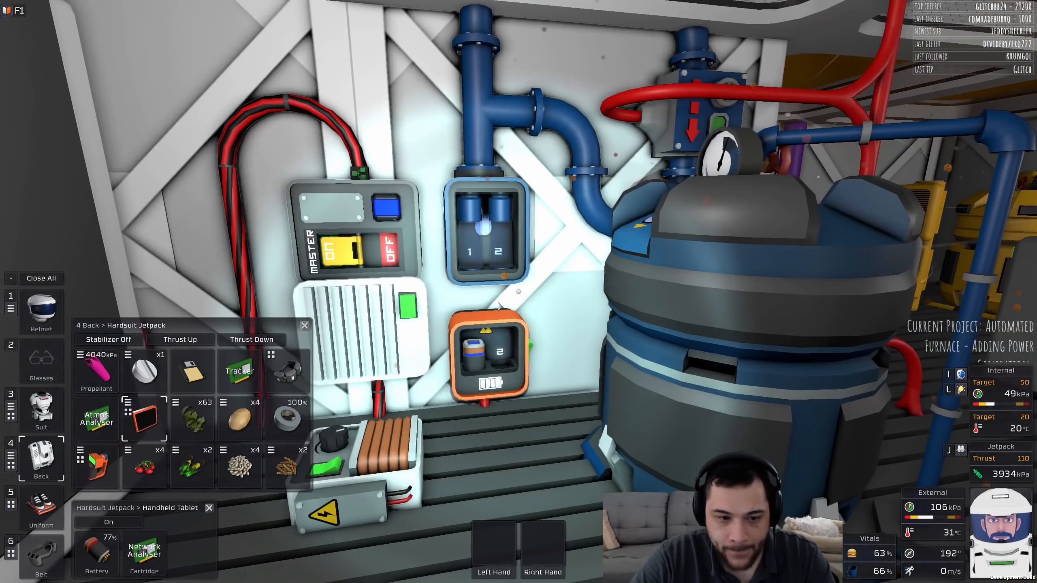
{"action": "mouse_move", "coordinate": [483, 361]}
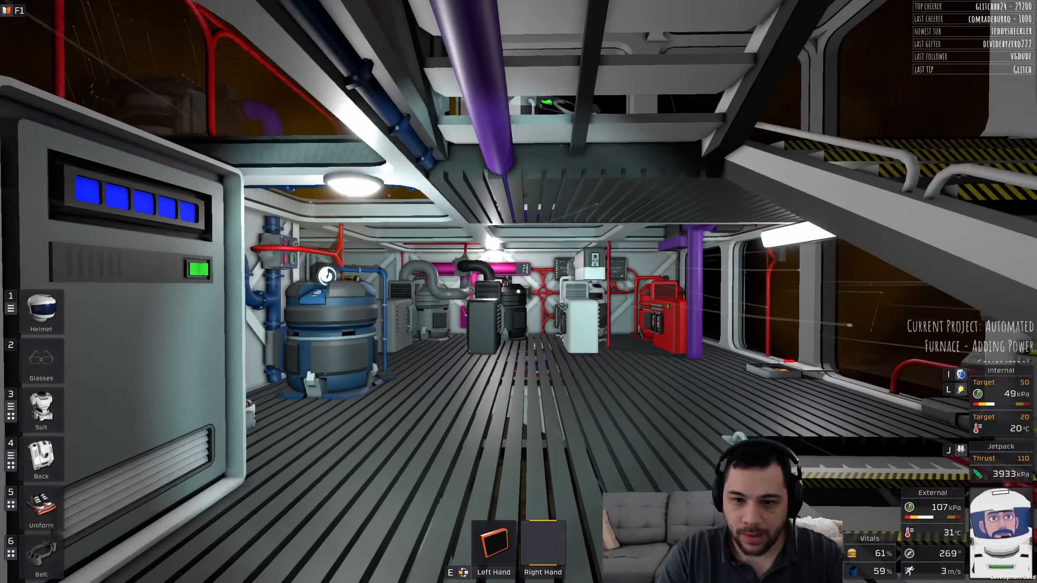
{"action": "mouse_move", "coordinate": [519, 292]}
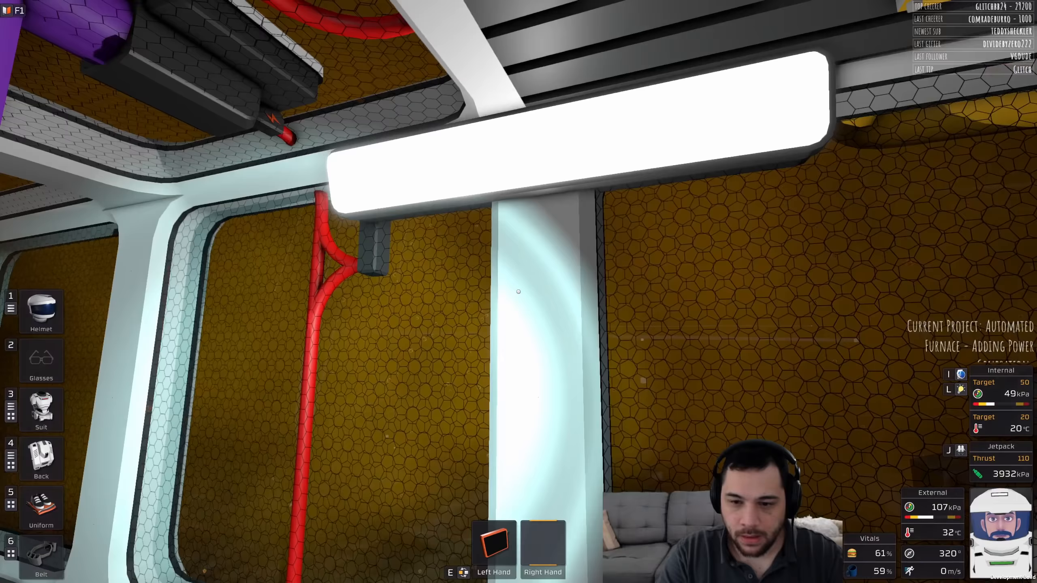